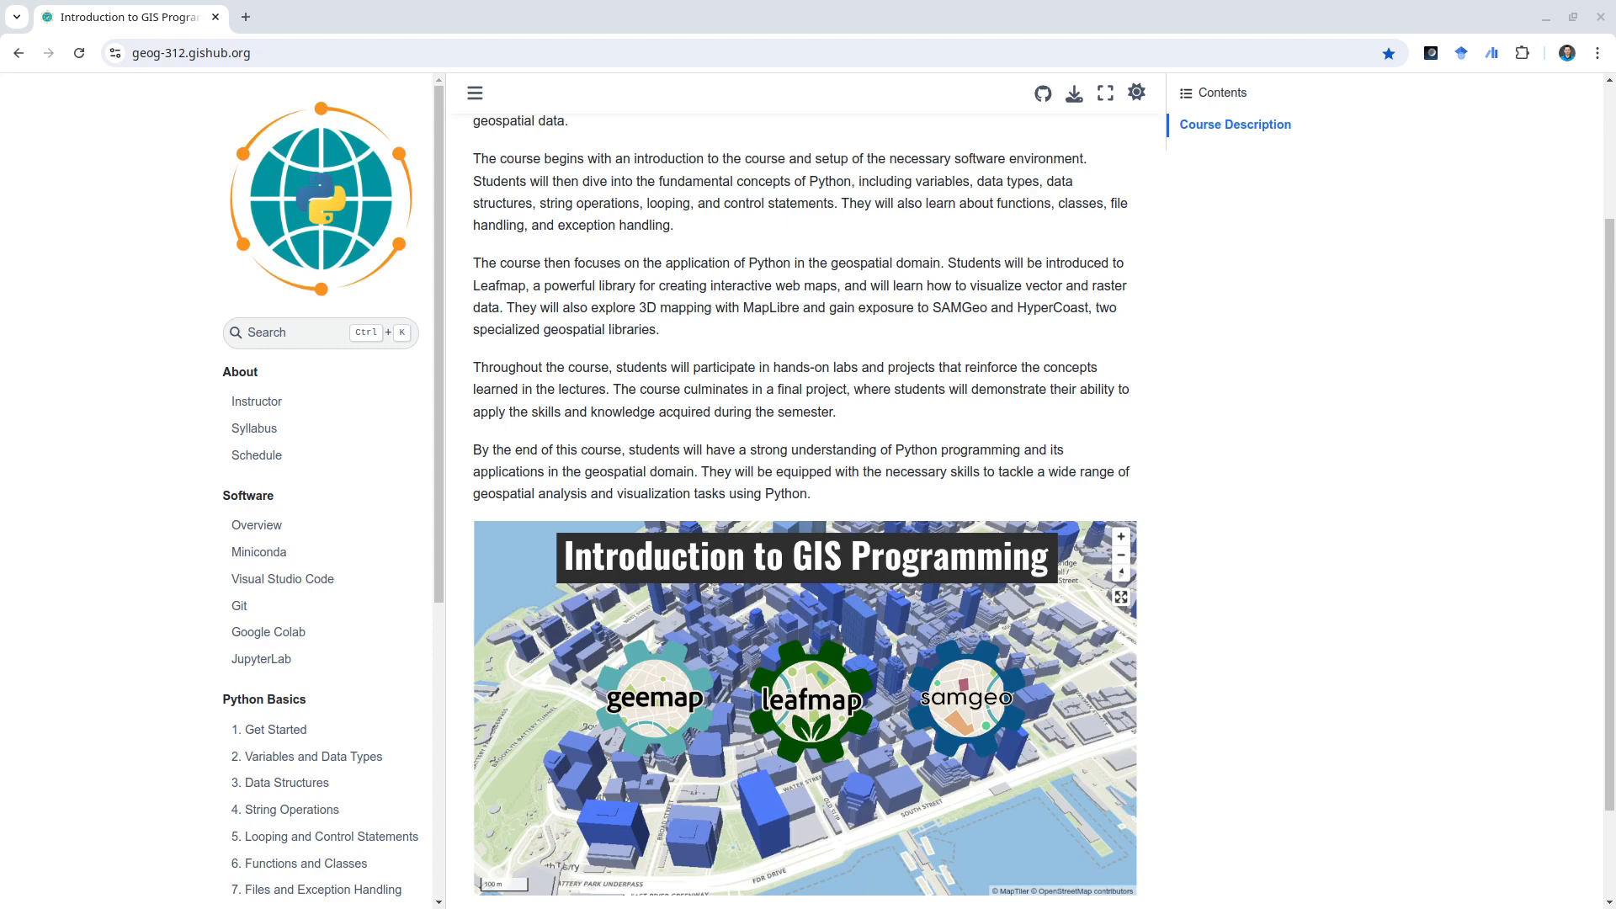
mouse_move(1077, 256)
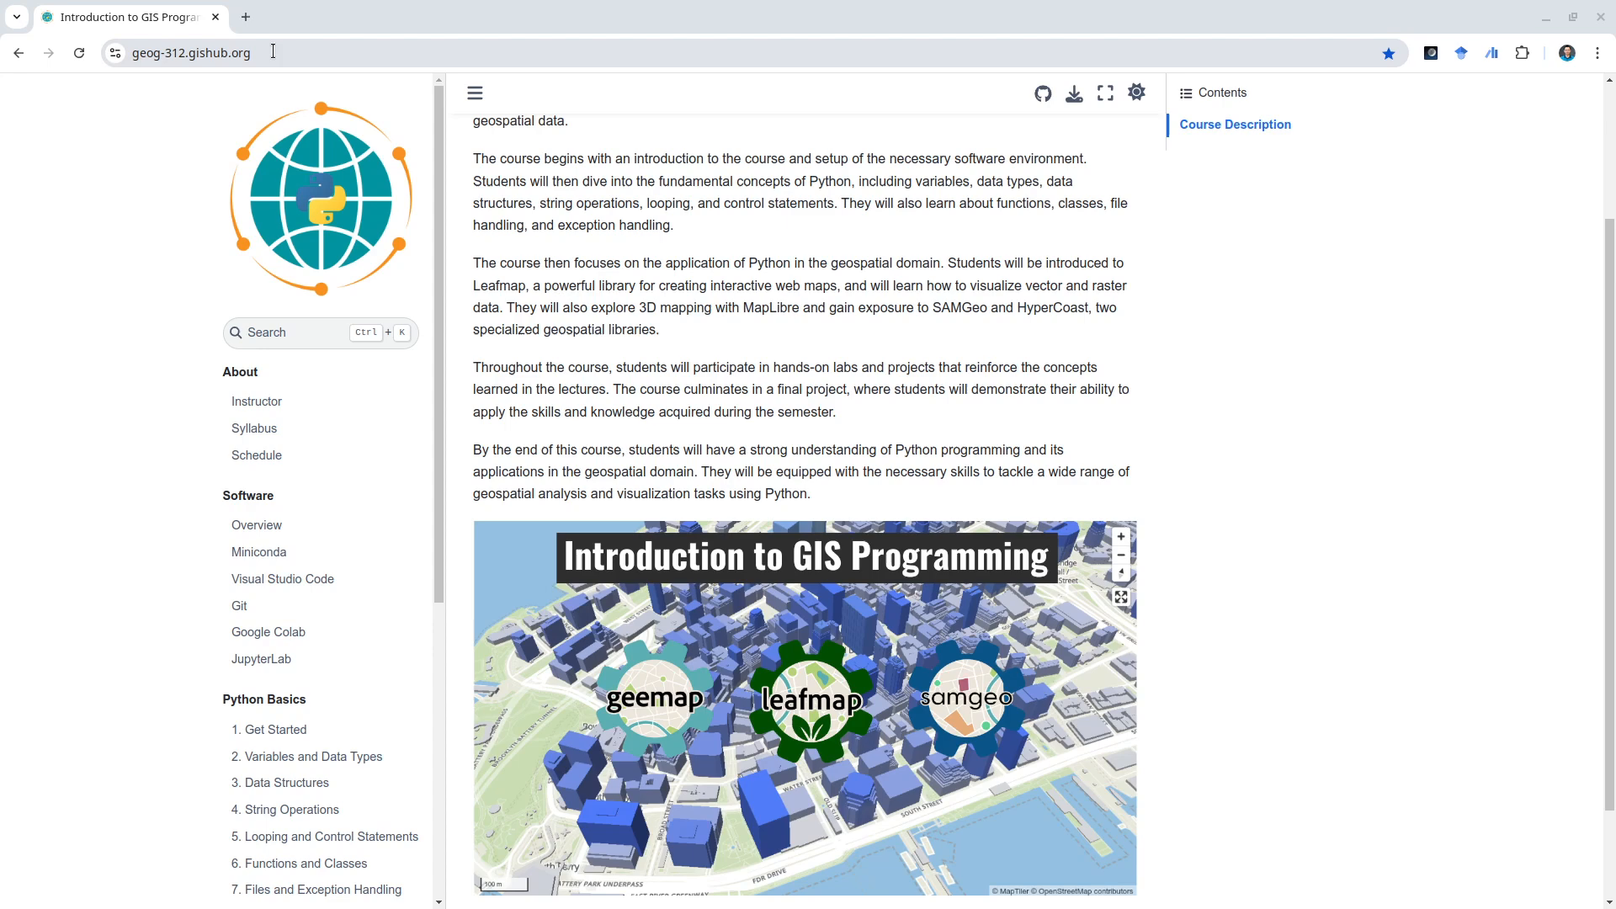
mouse_move(307, 83)
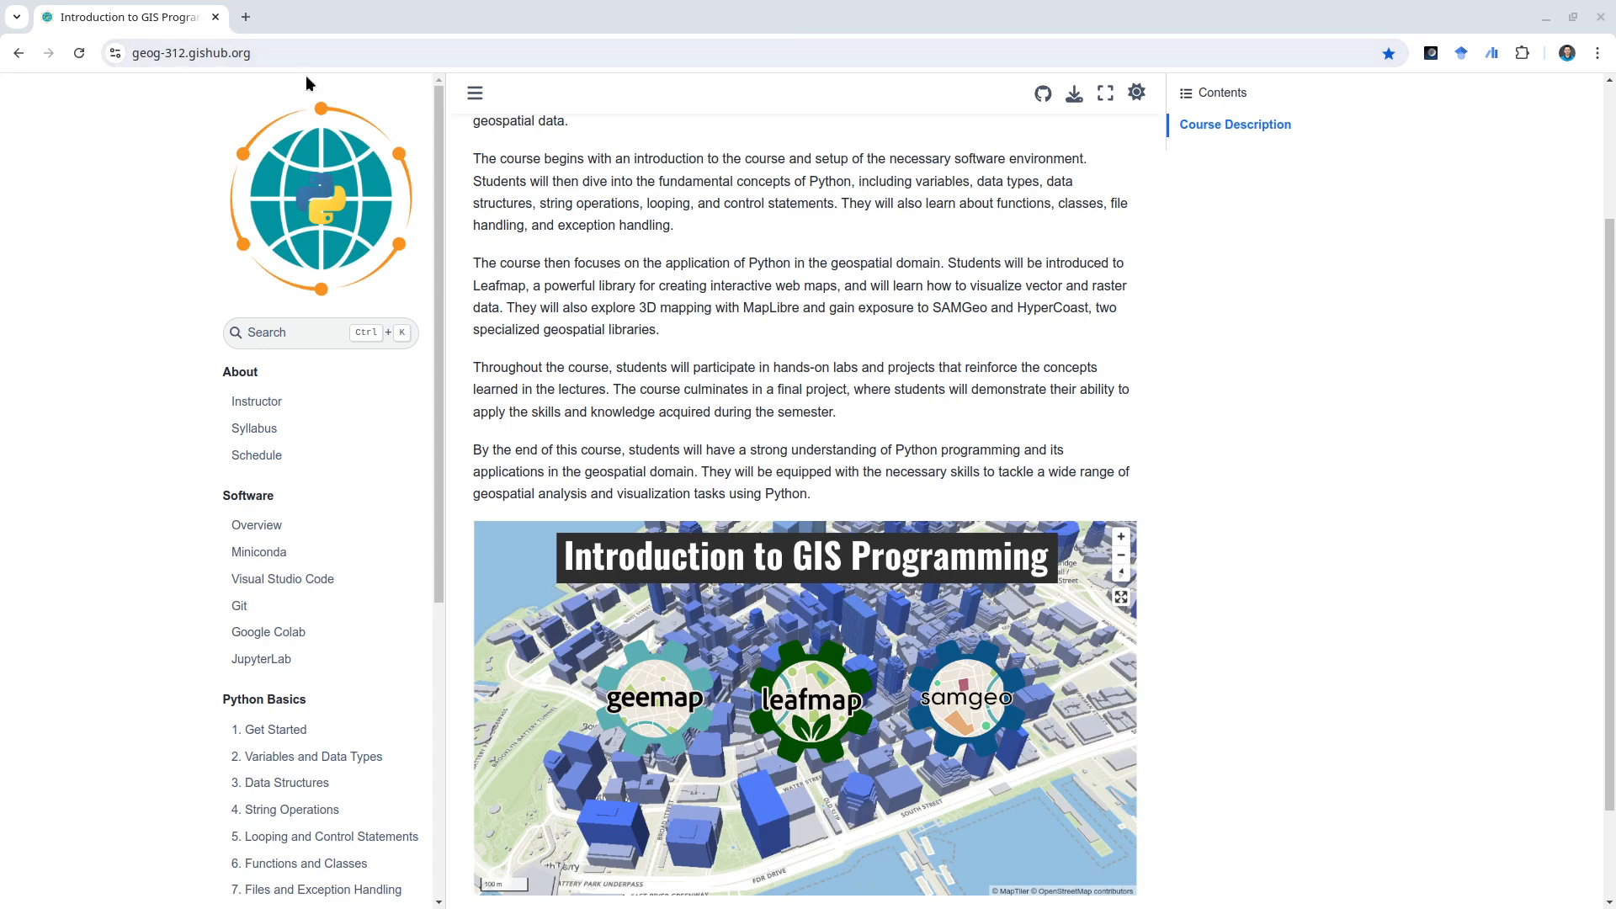
mouse_move(450, 312)
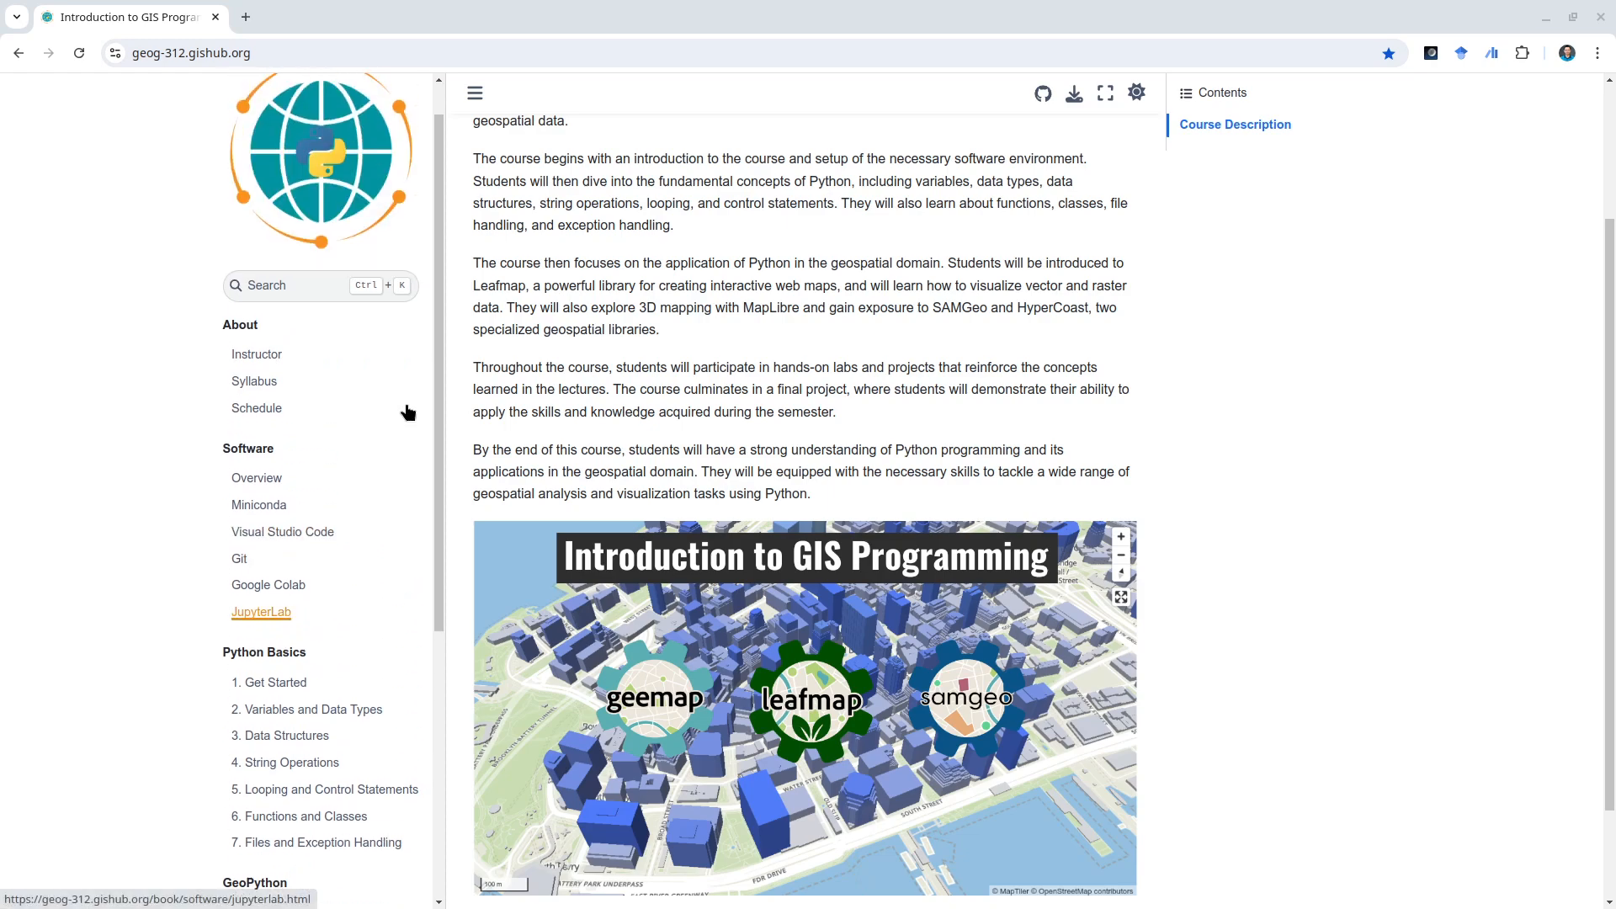
- Open the Schedule page and scroll through the 16-week table of topics, dates and labs
click(256, 408)
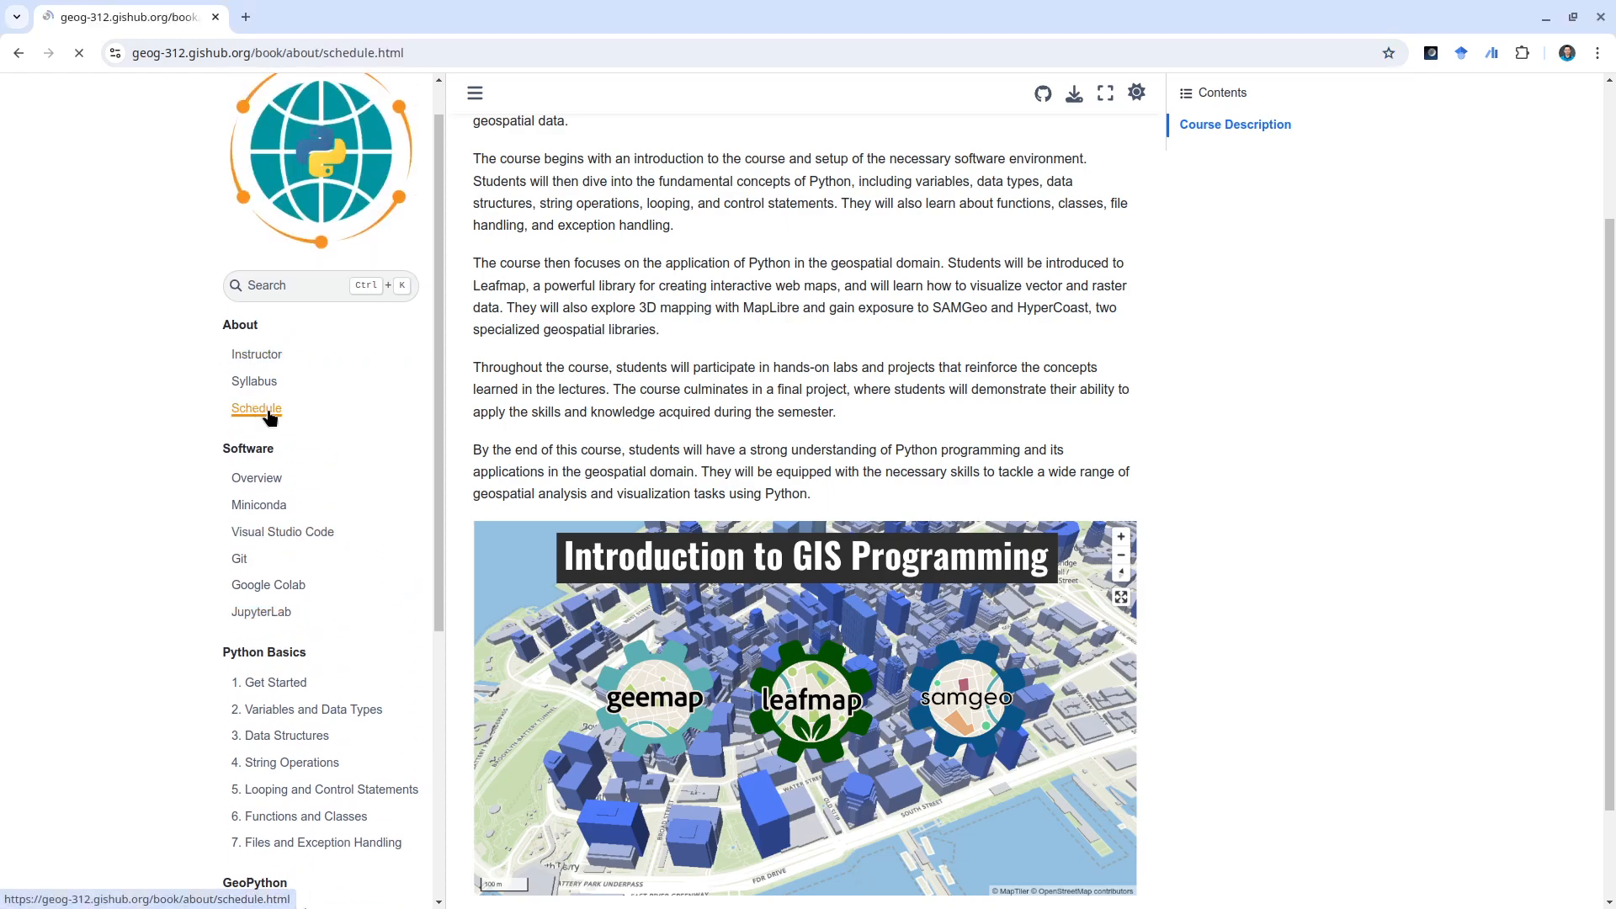
click(256, 409)
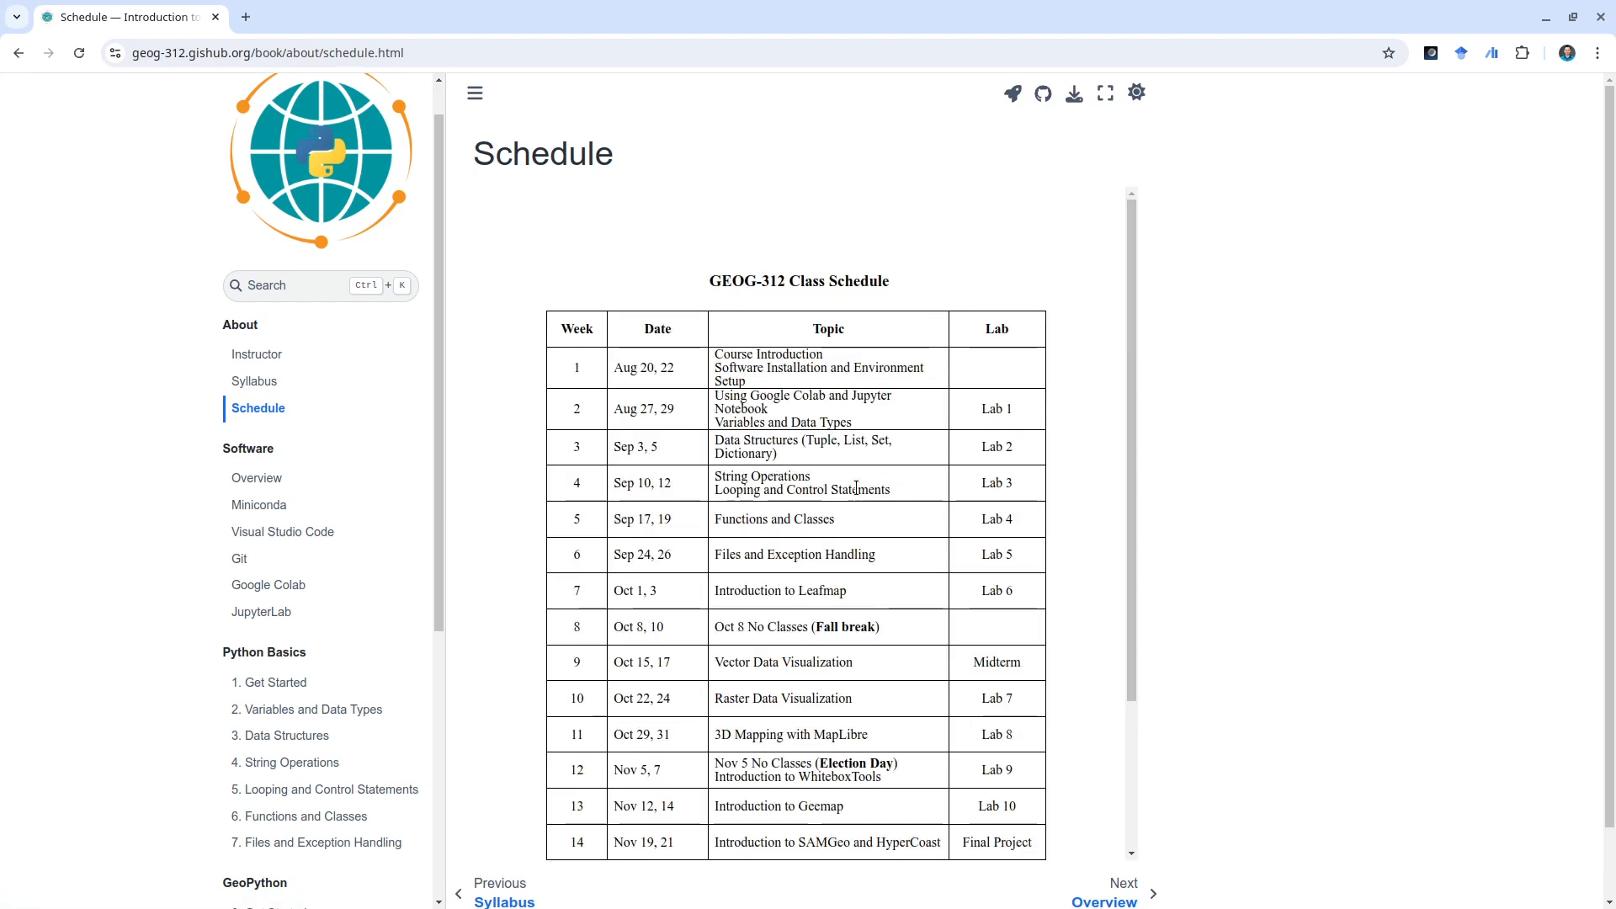
mouse_move(584, 524)
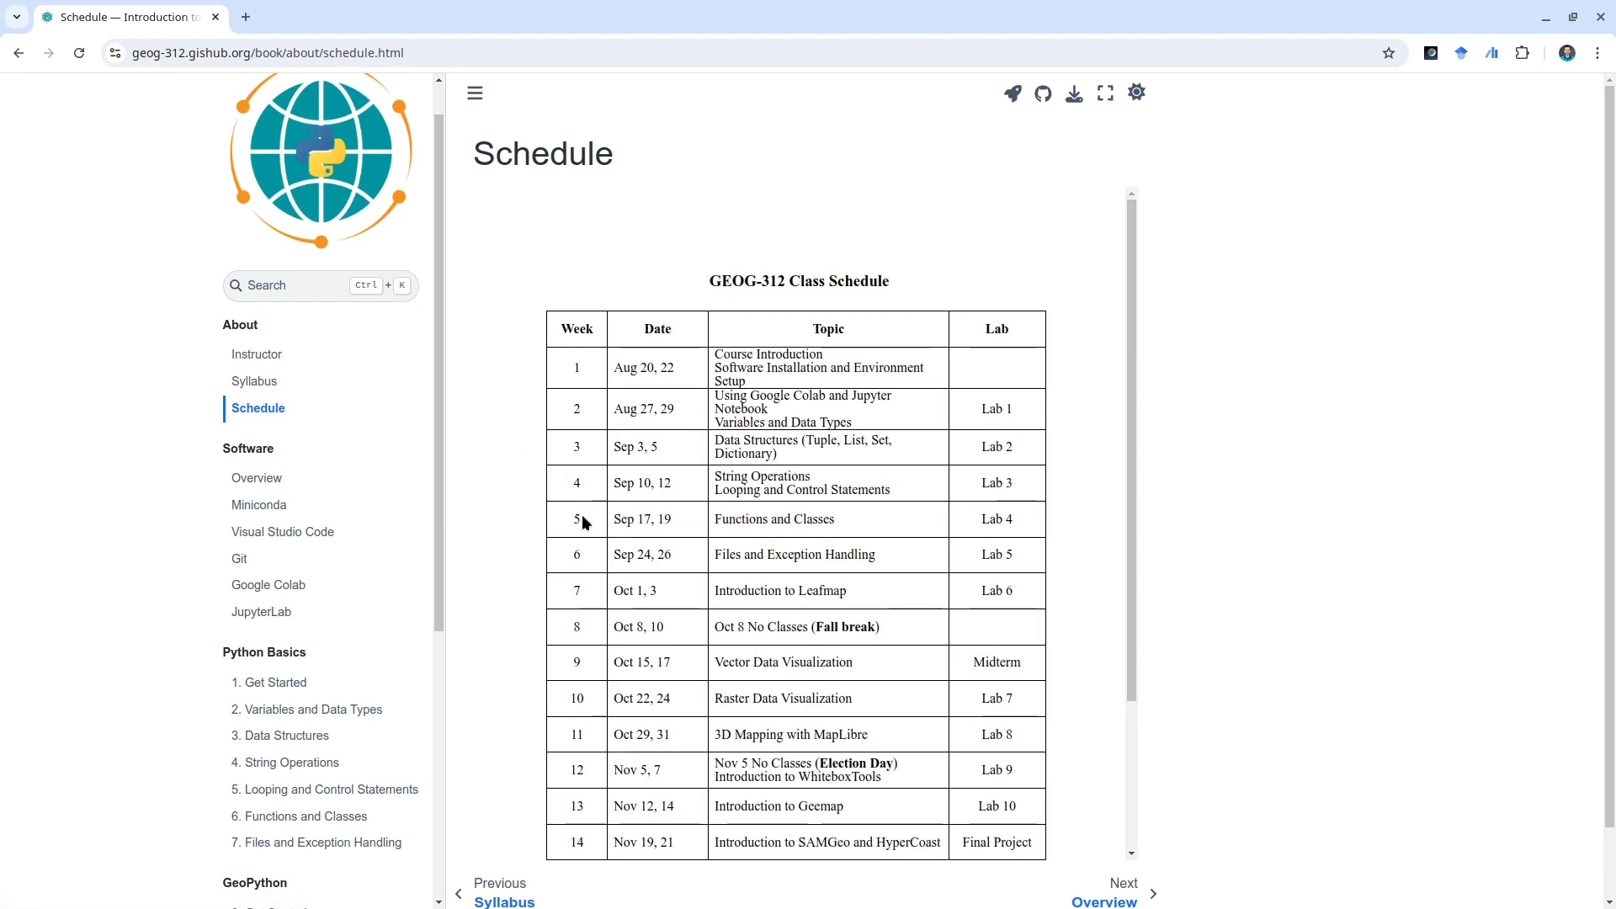
mouse_move(495, 525)
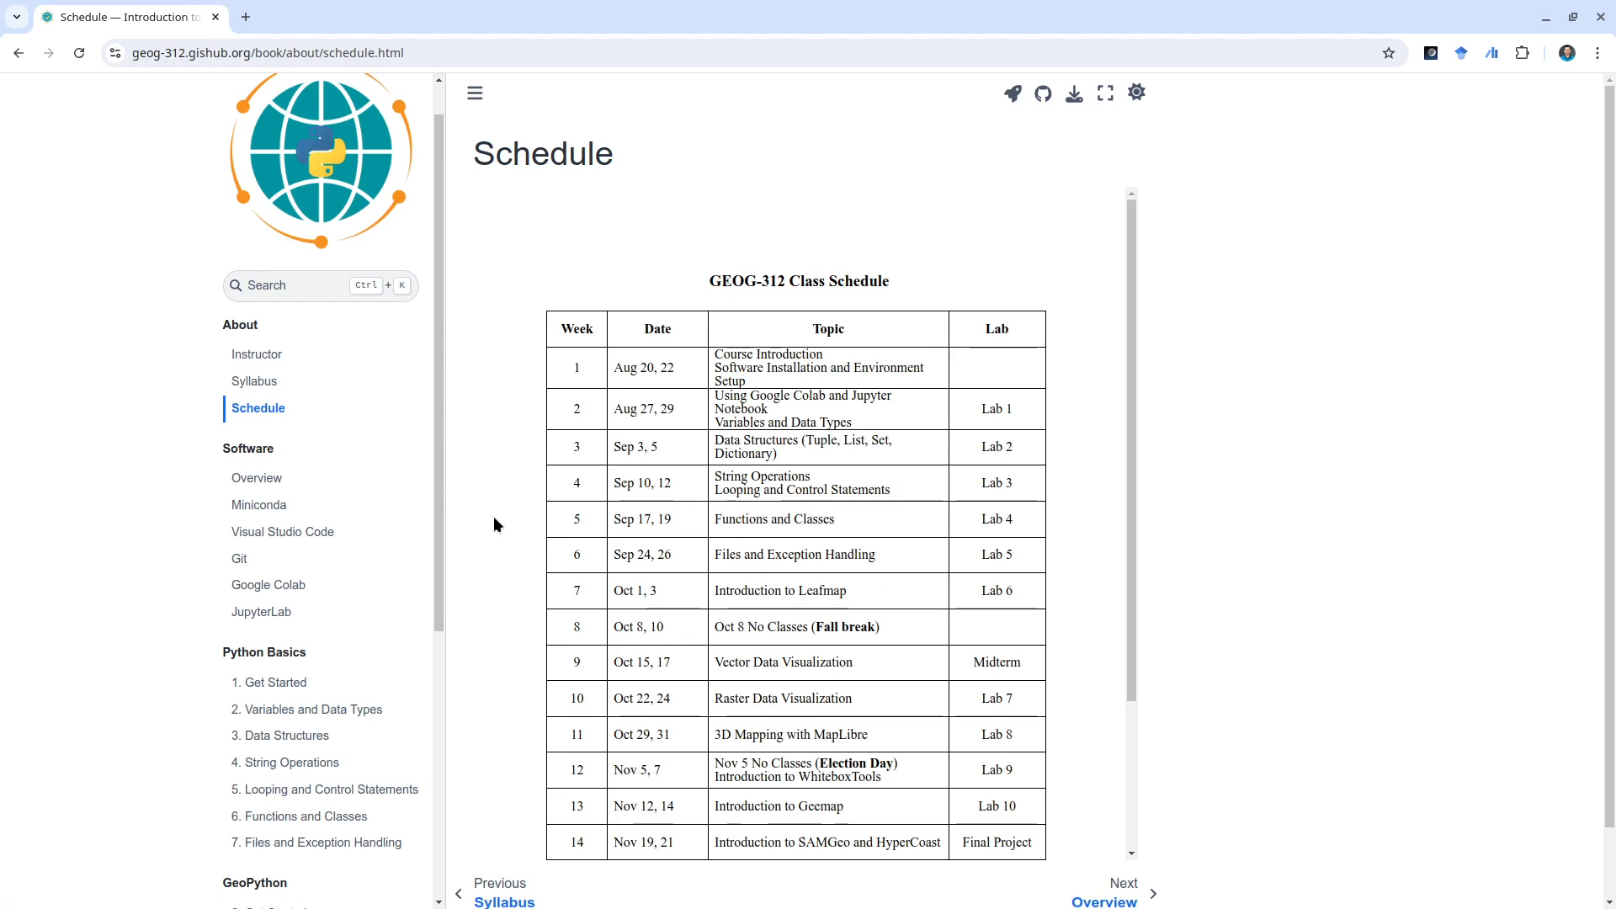
scroll(down, 3)
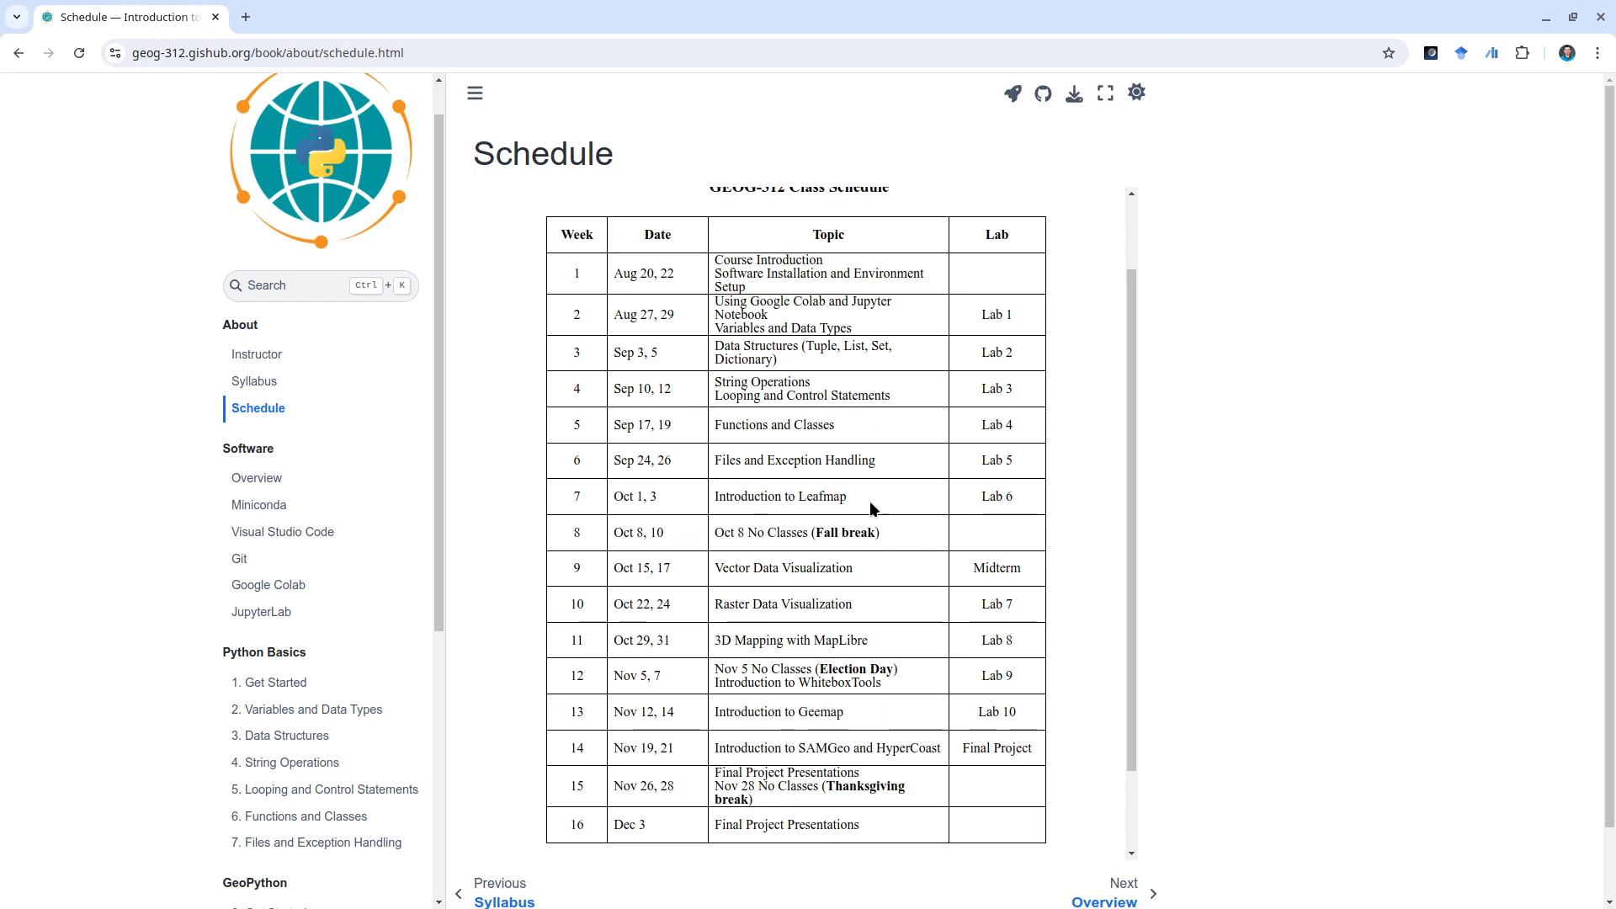
mouse_move(837, 523)
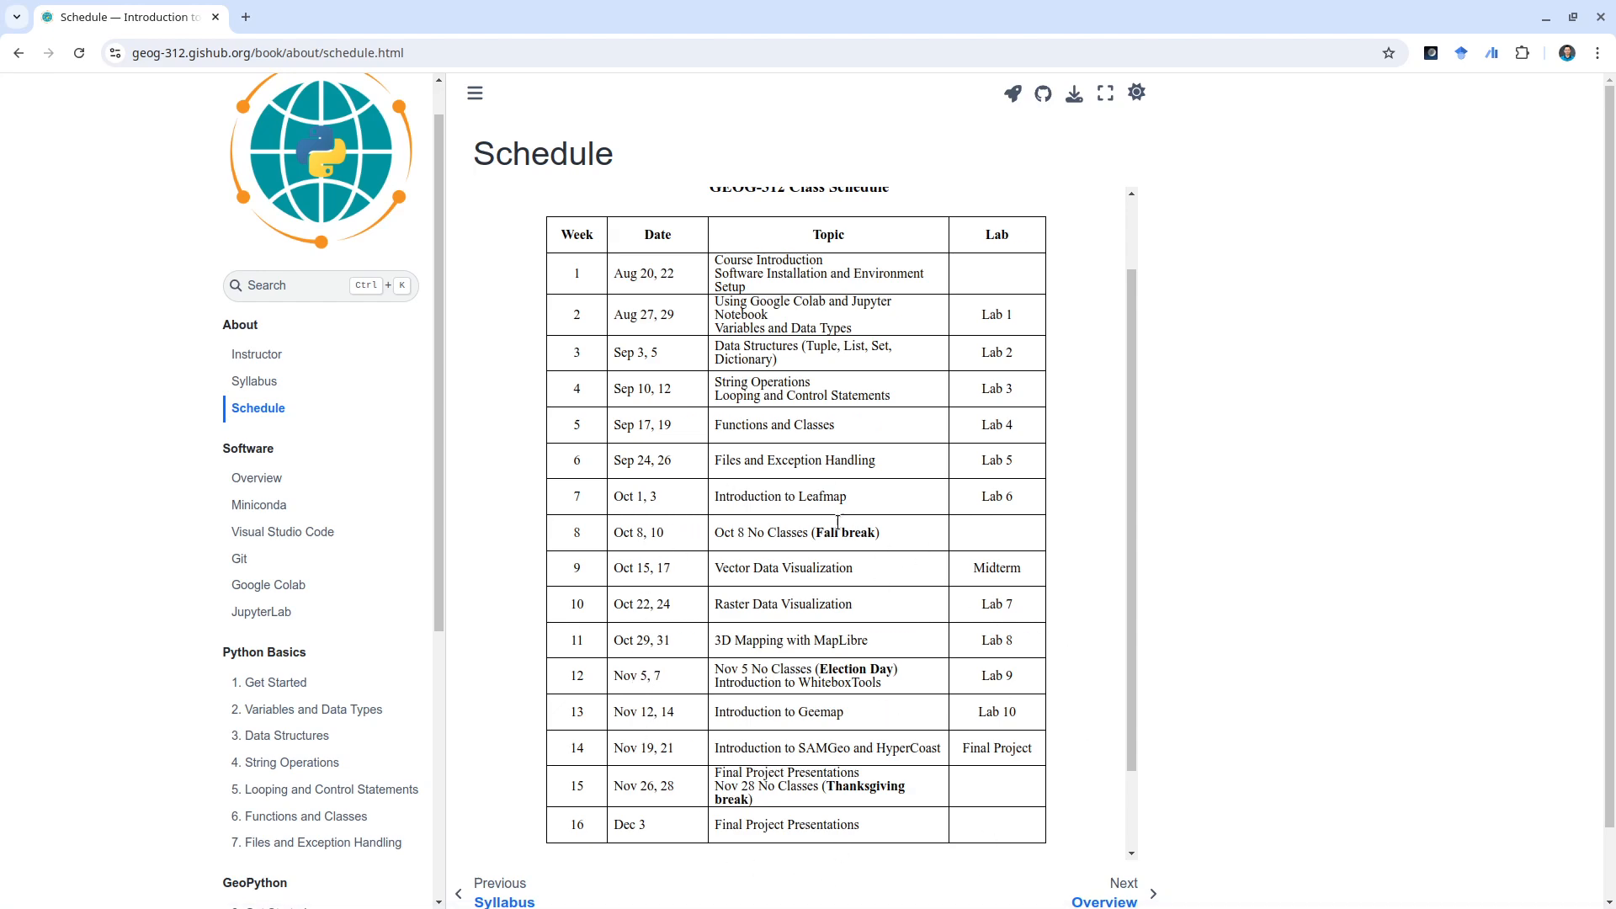
mouse_move(527, 546)
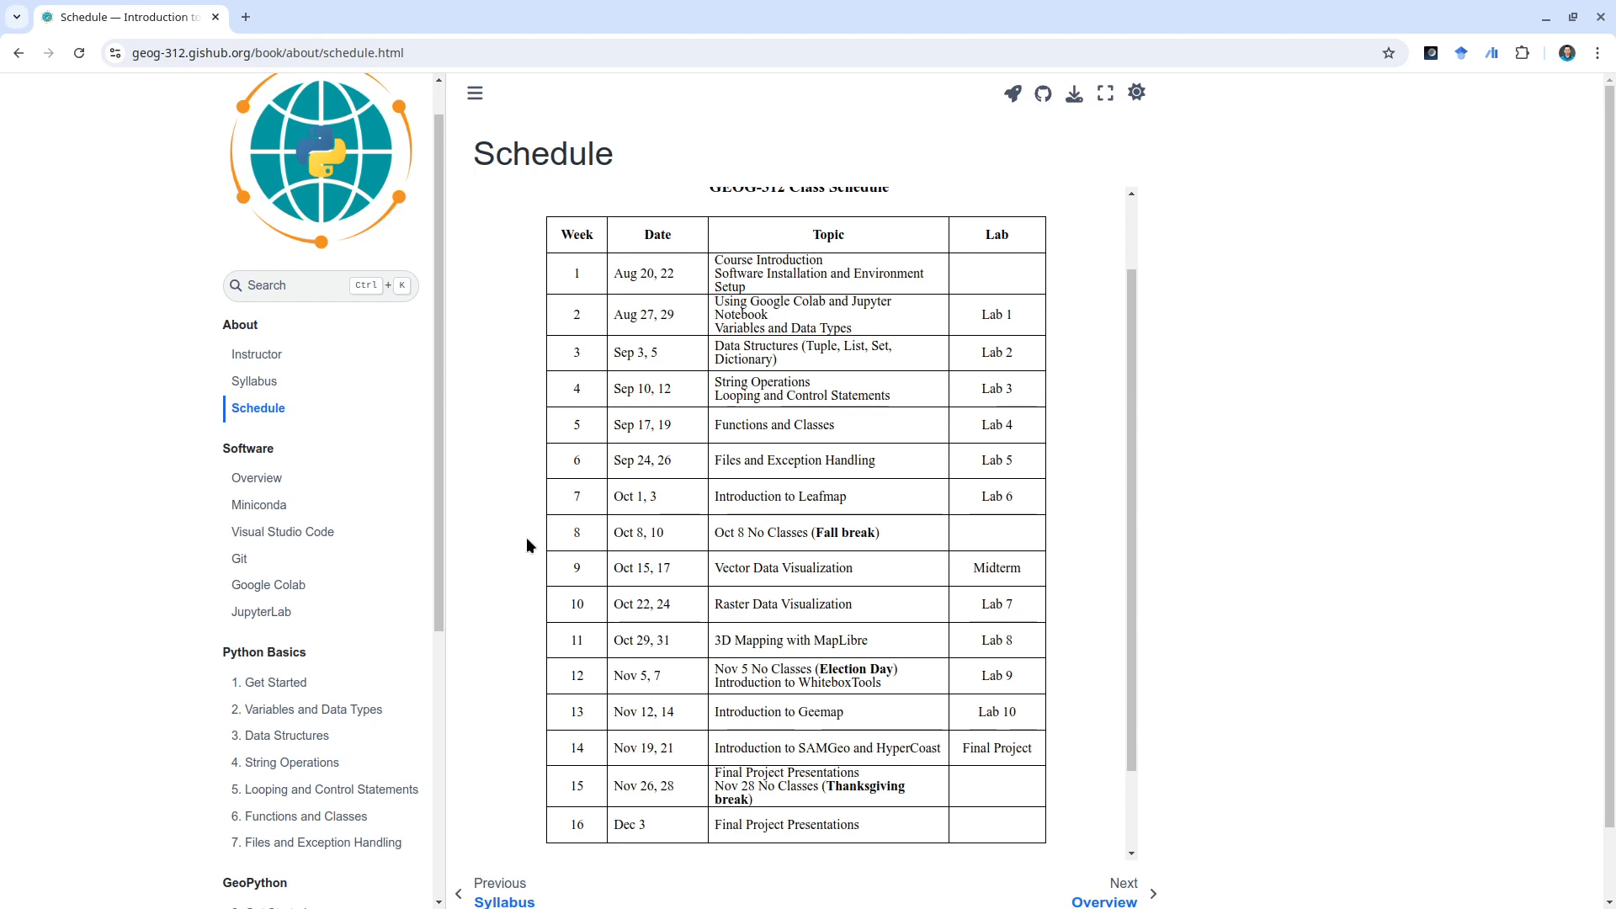
mouse_move(239, 559)
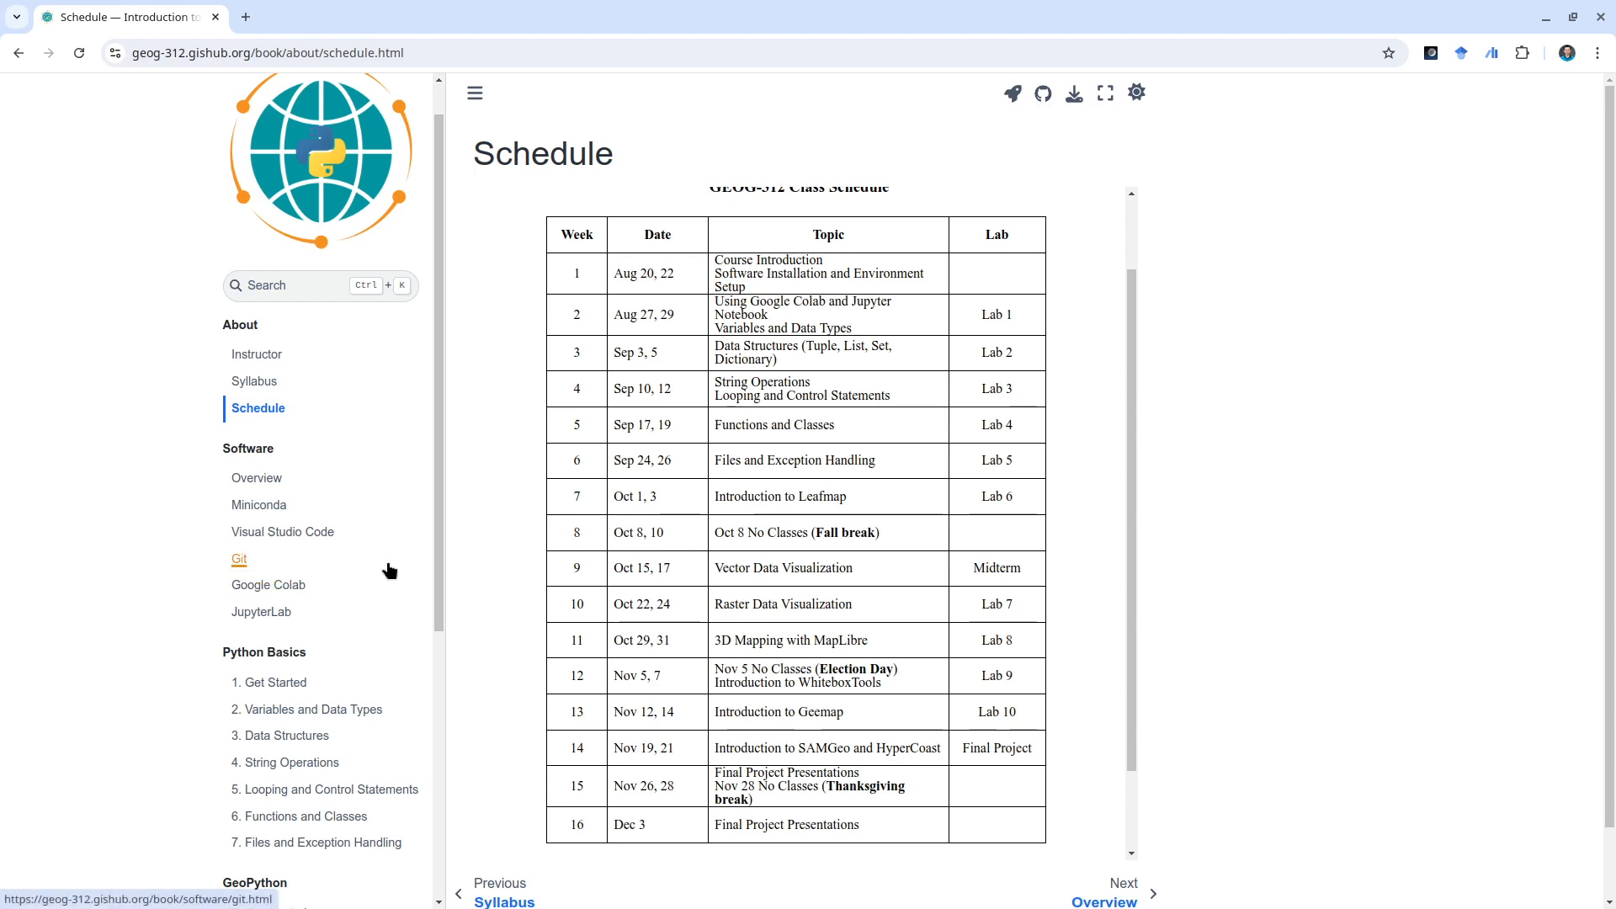
scroll(down, 3)
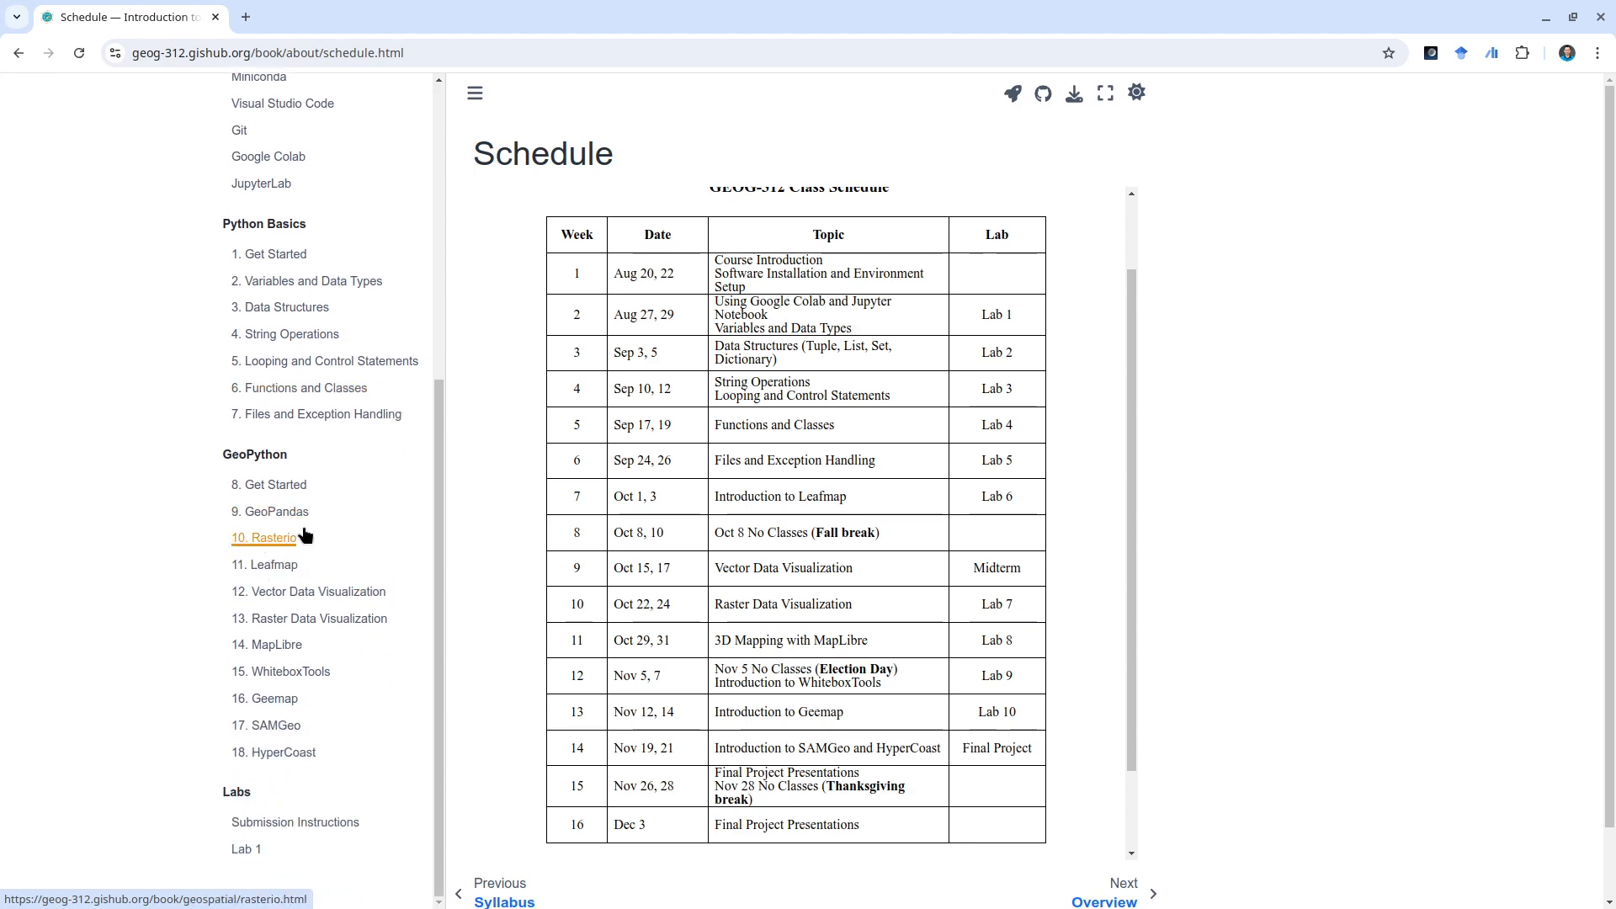
mouse_move(257, 590)
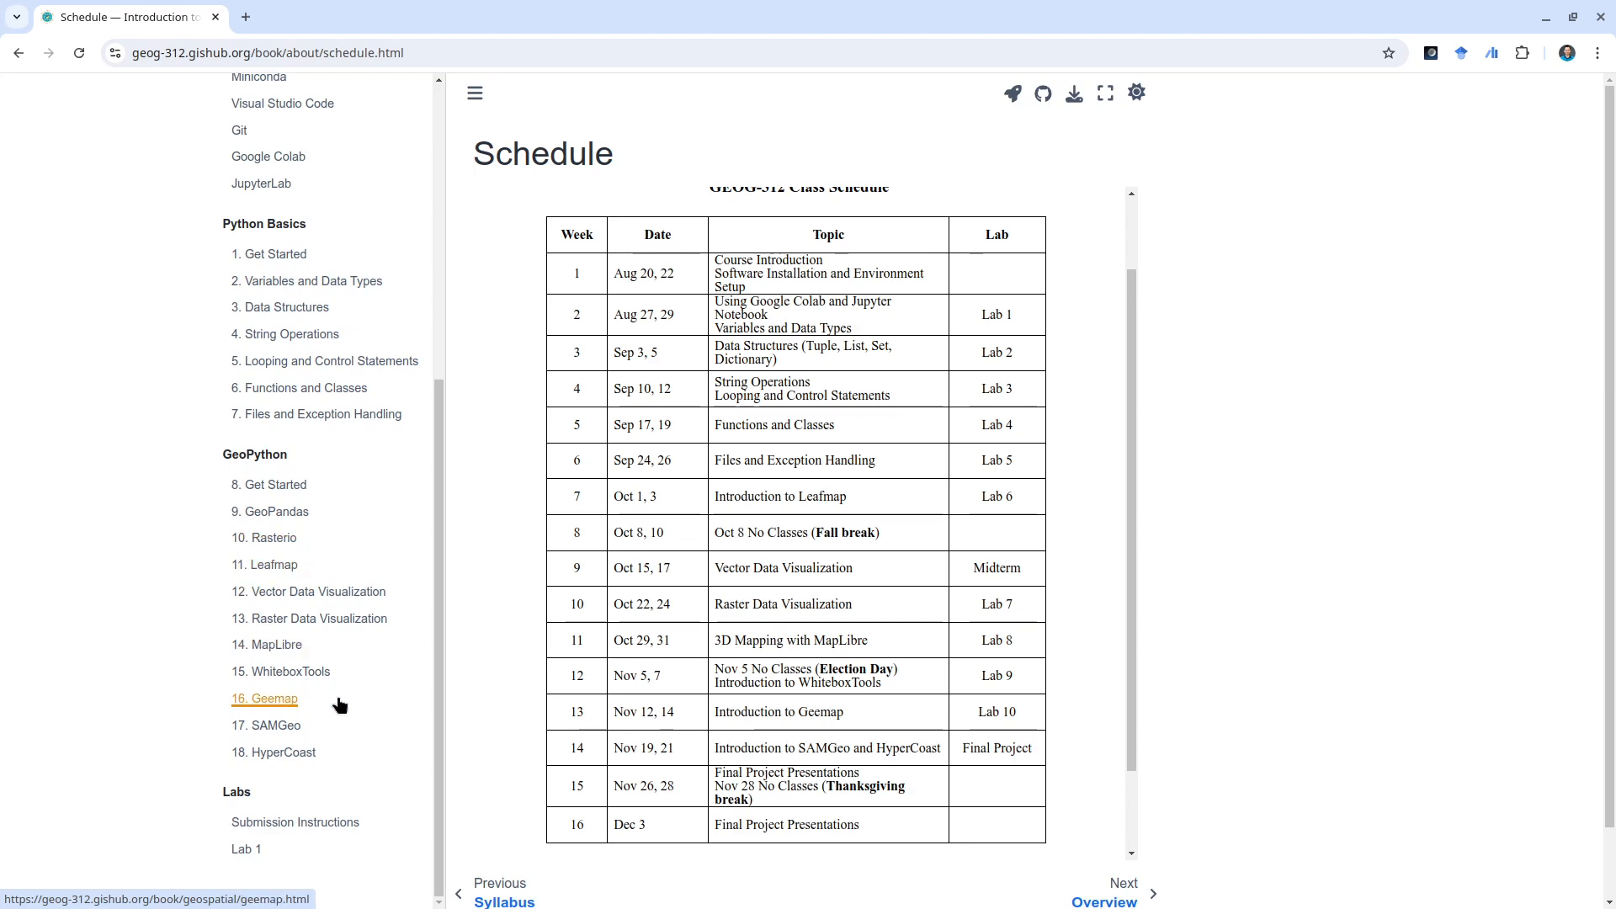
scroll(up, 3)
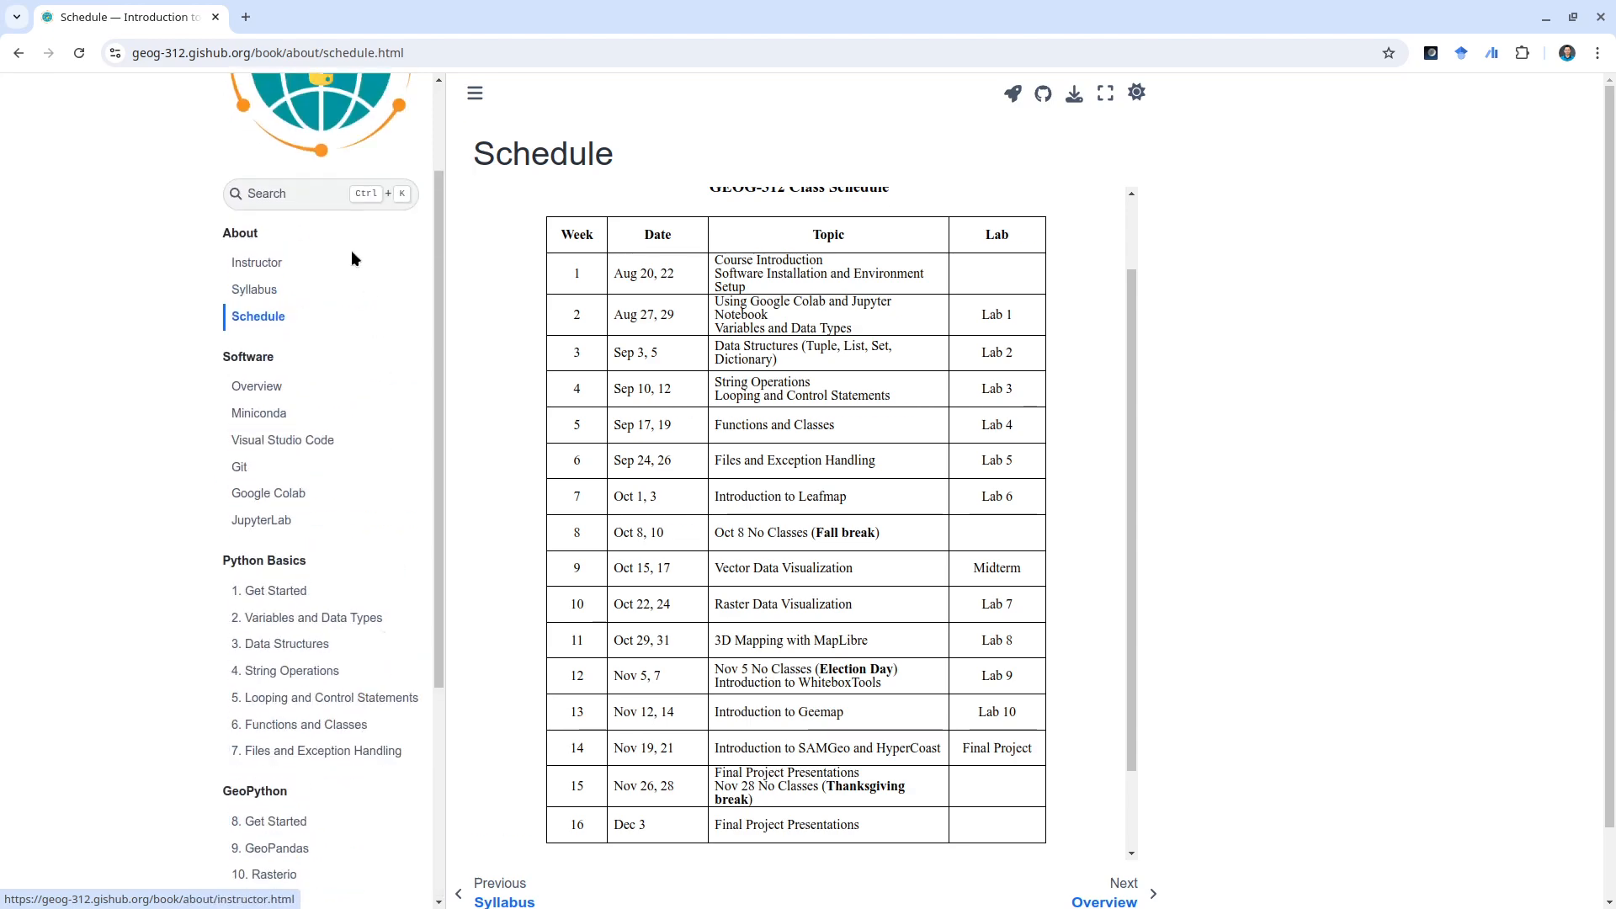
mouse_move(193, 565)
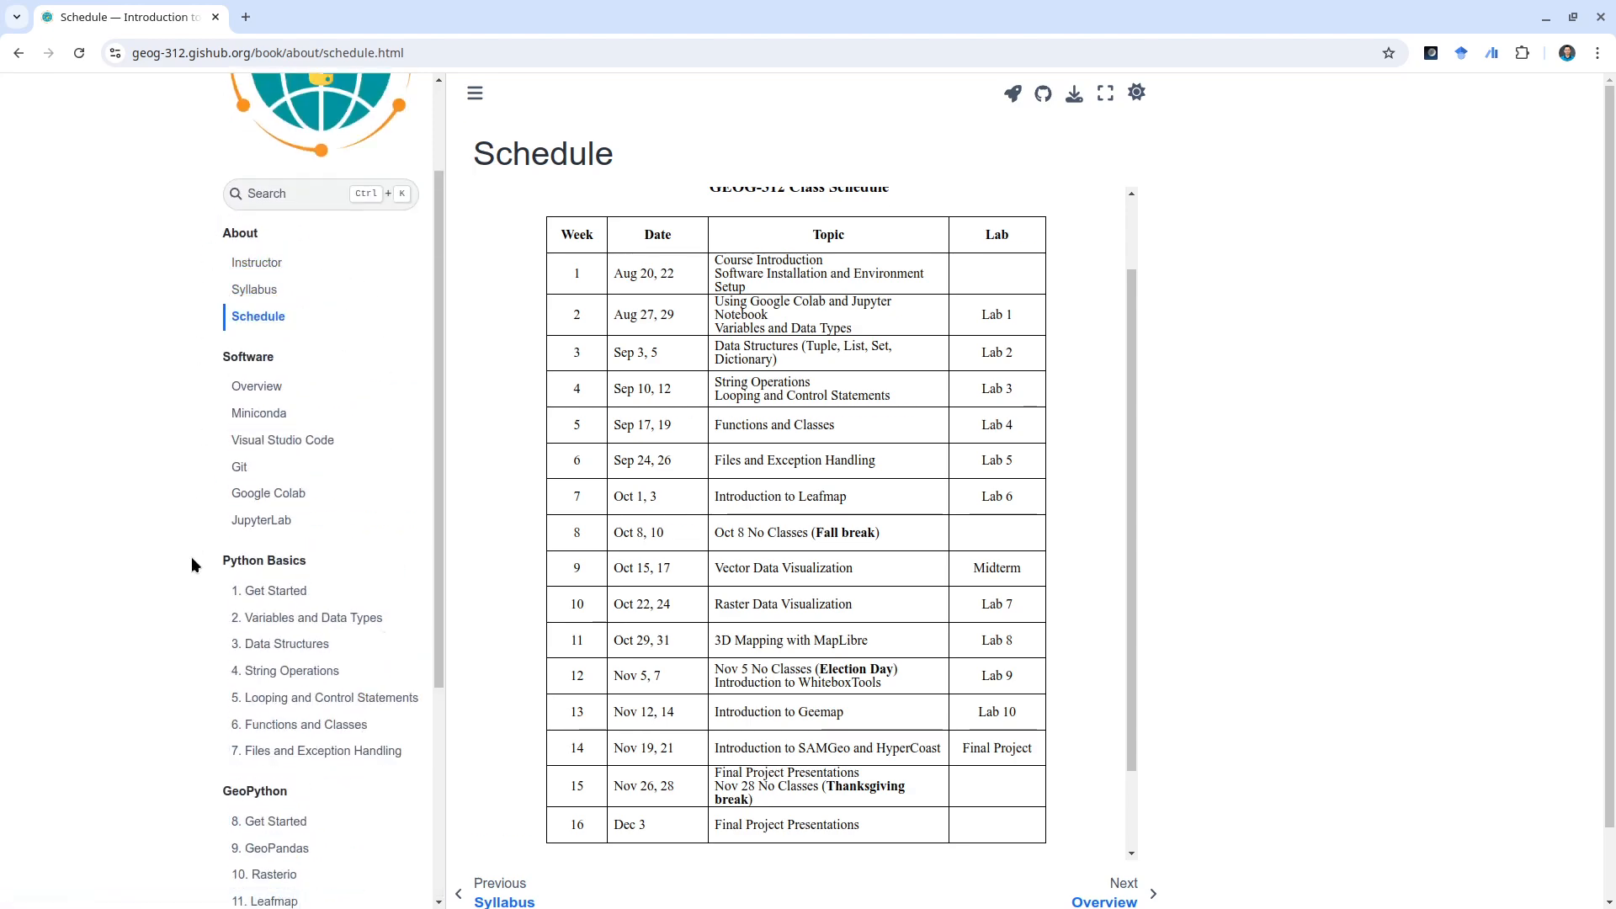
- Open the Syllabus page with instructor details, lecture times and course description
click(254, 290)
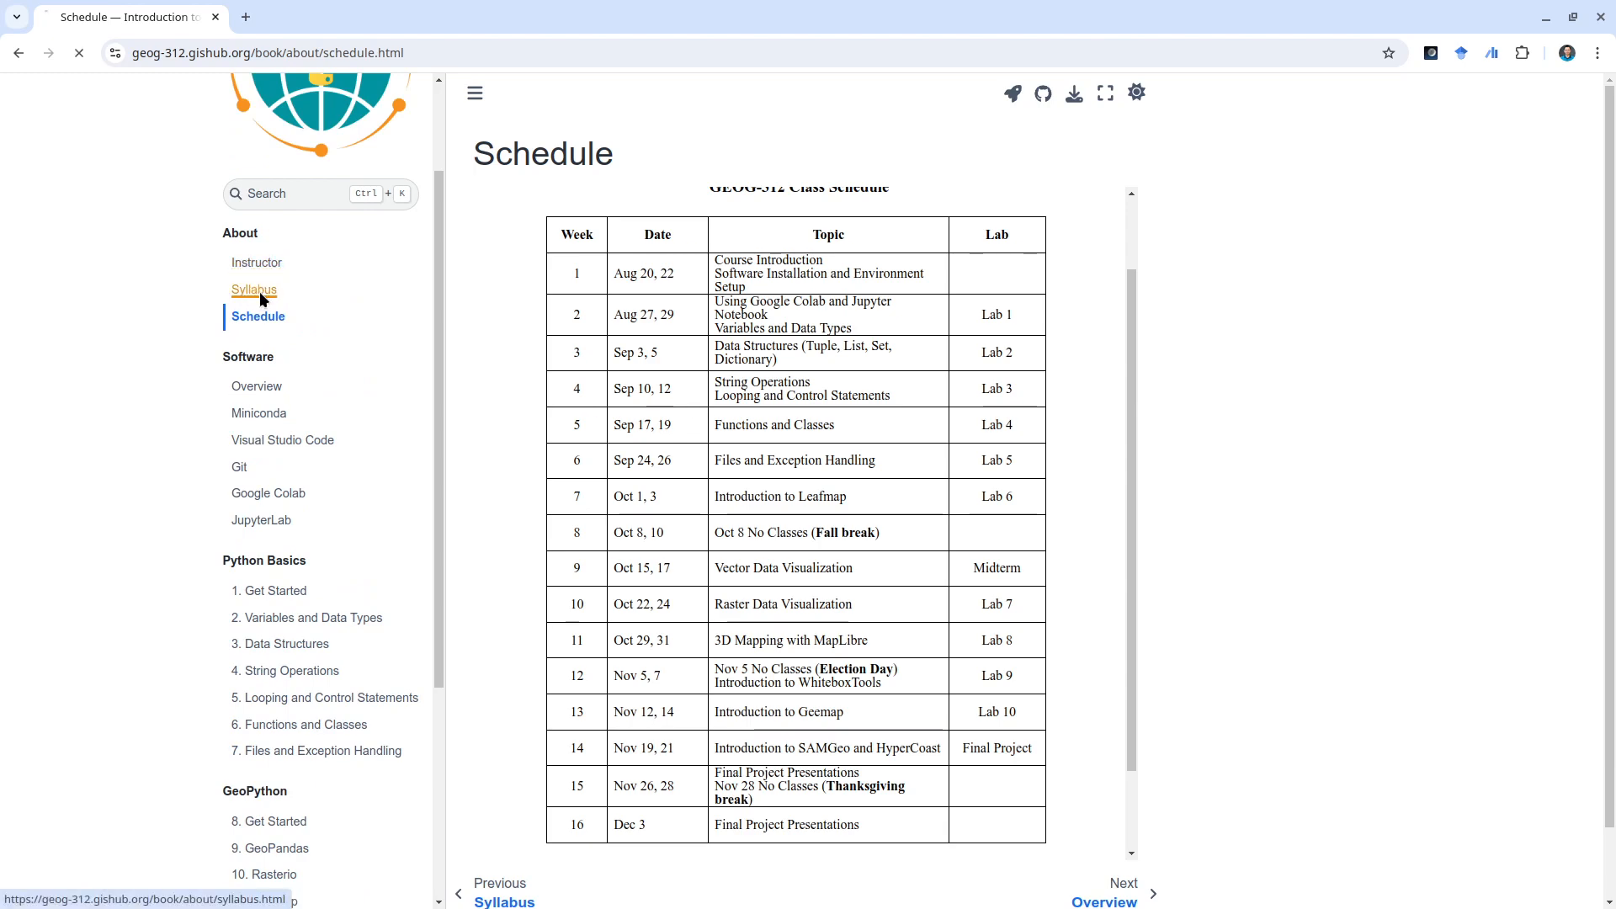
click(254, 290)
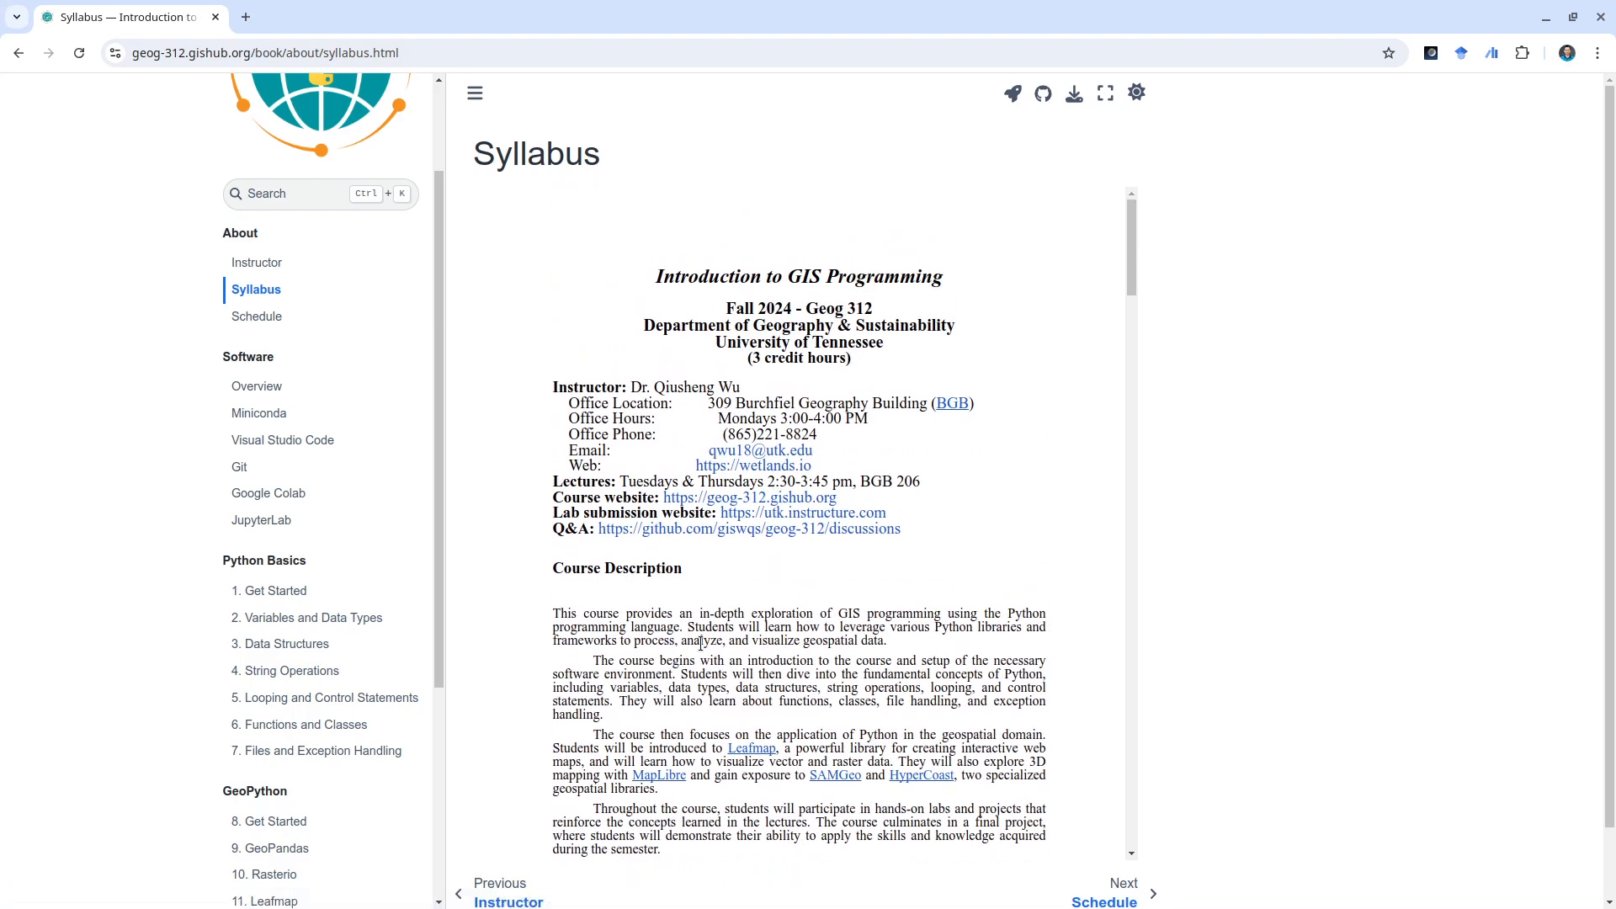
mouse_move(638, 458)
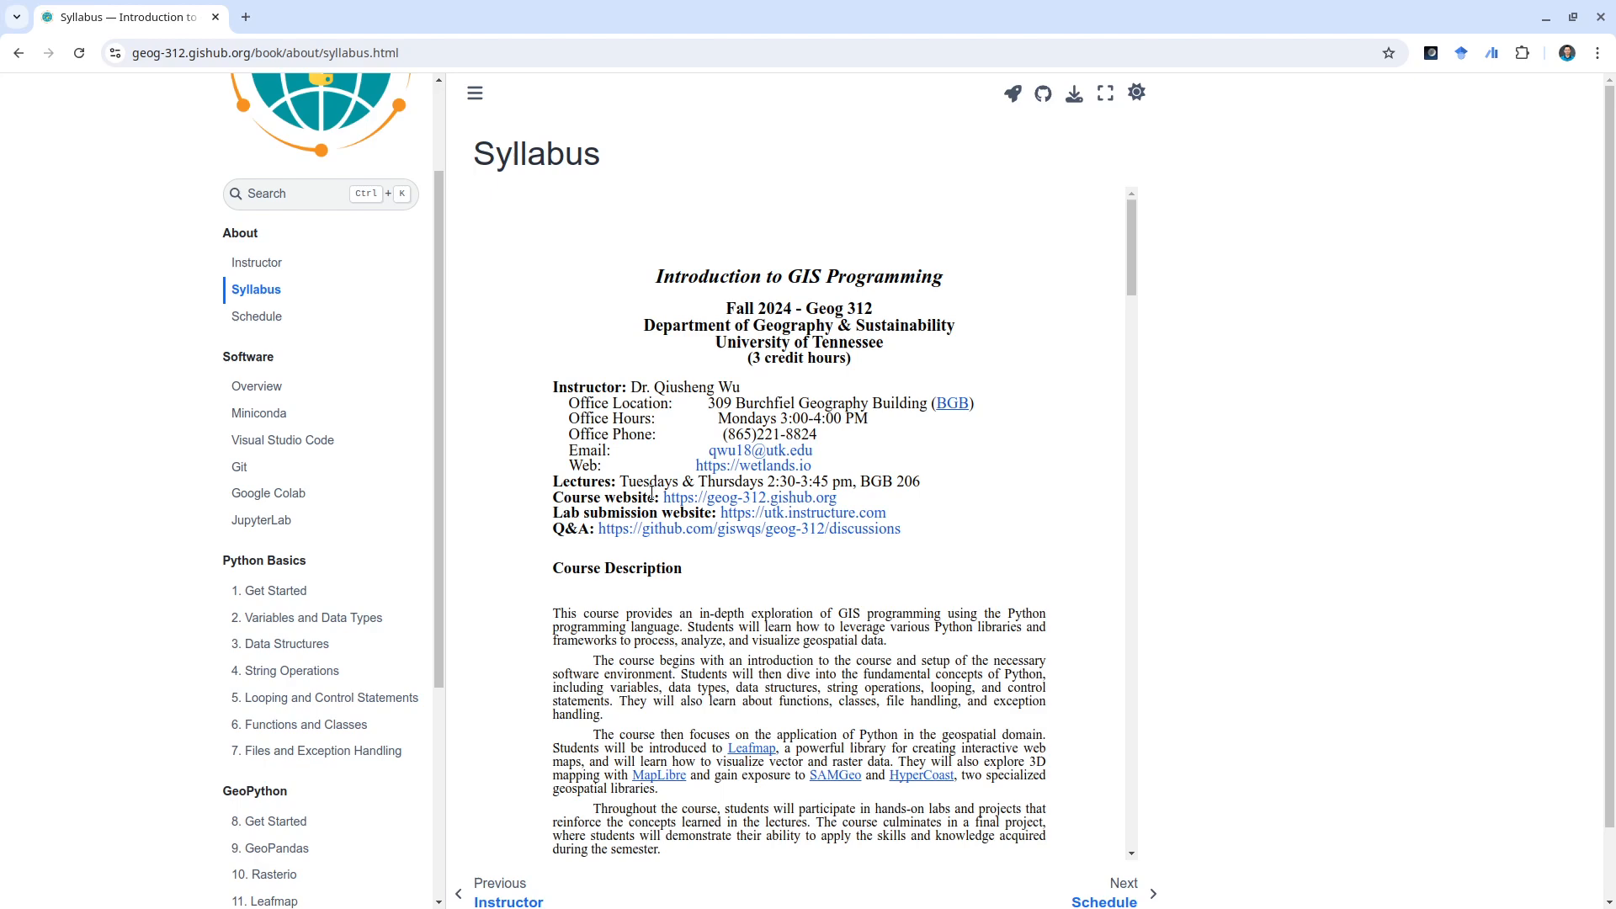
mouse_move(525, 523)
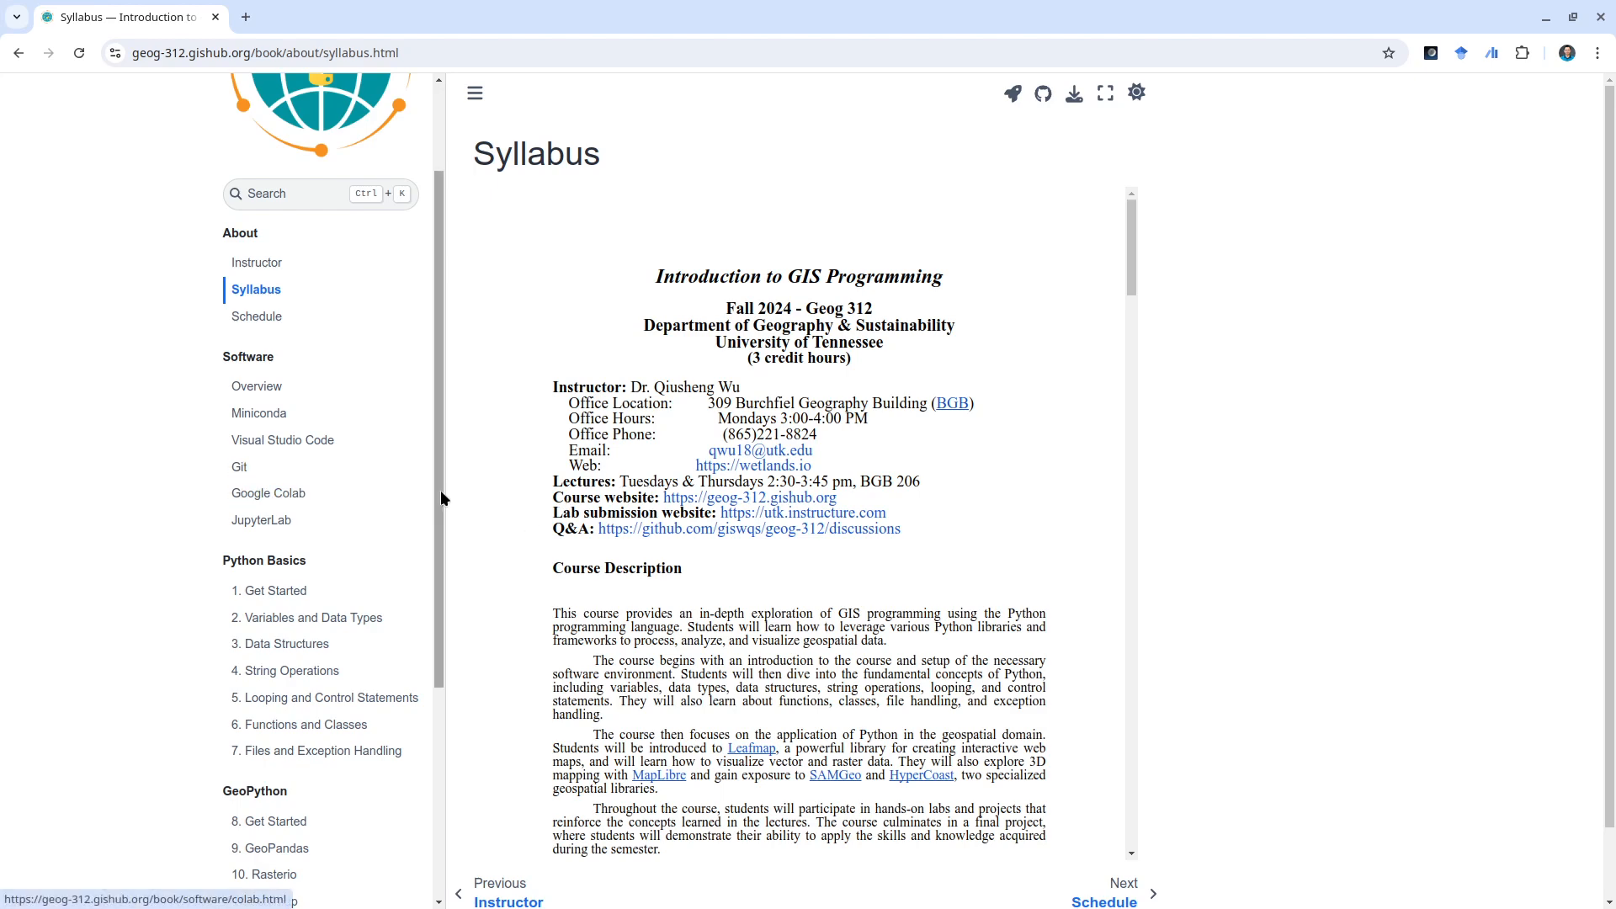
- Return to the Schedule page and view the weekly table from the top
click(257, 316)
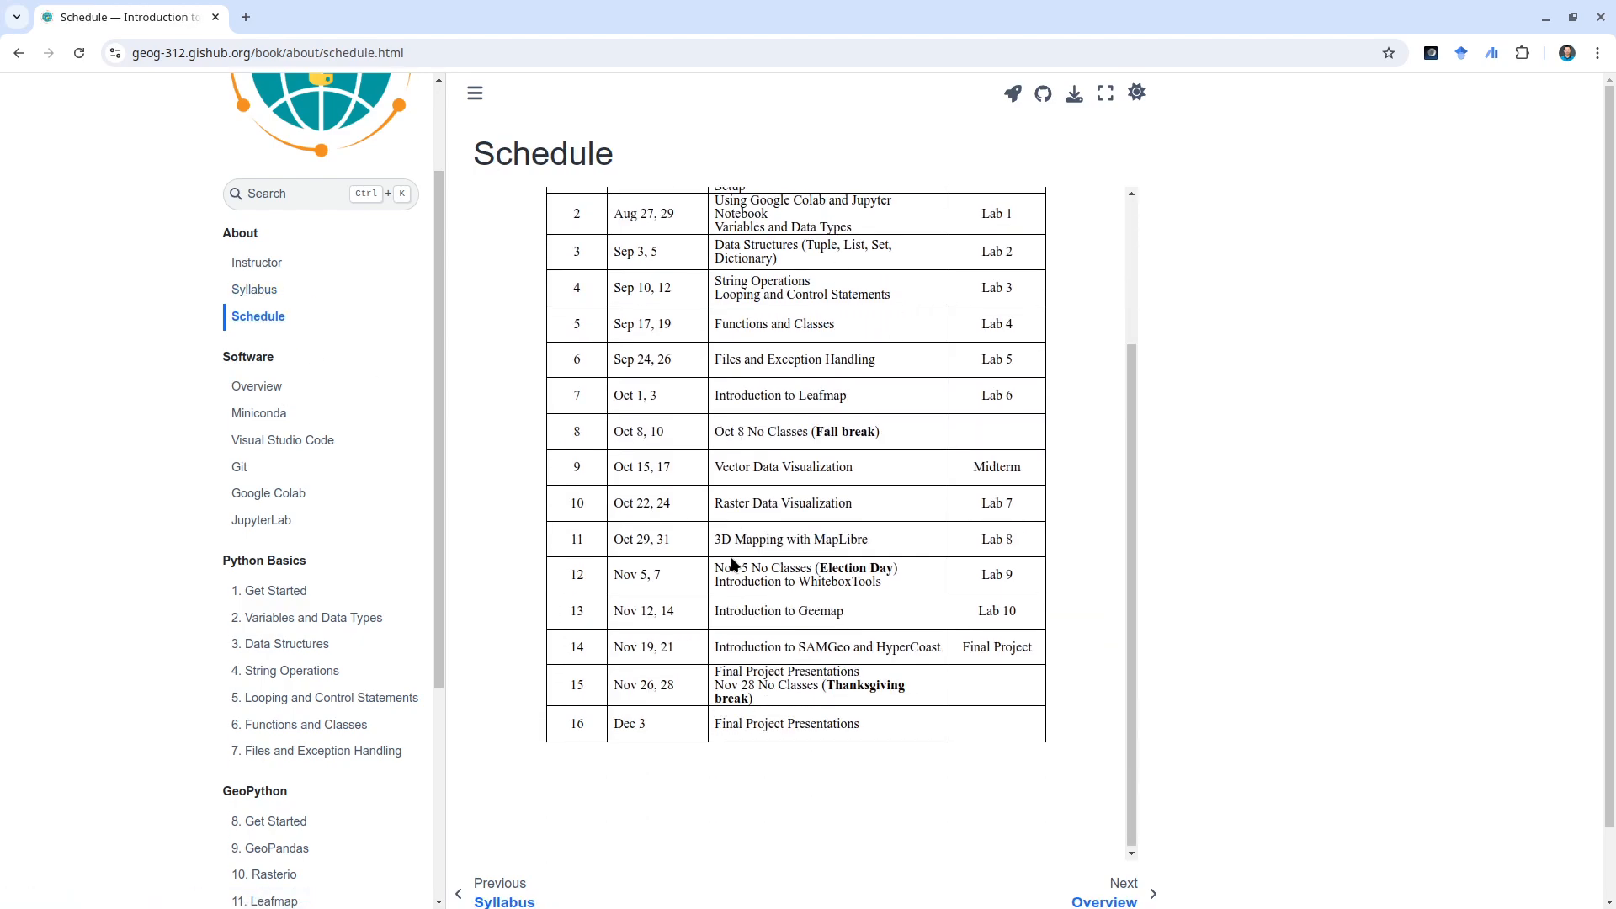
scroll(up, 3)
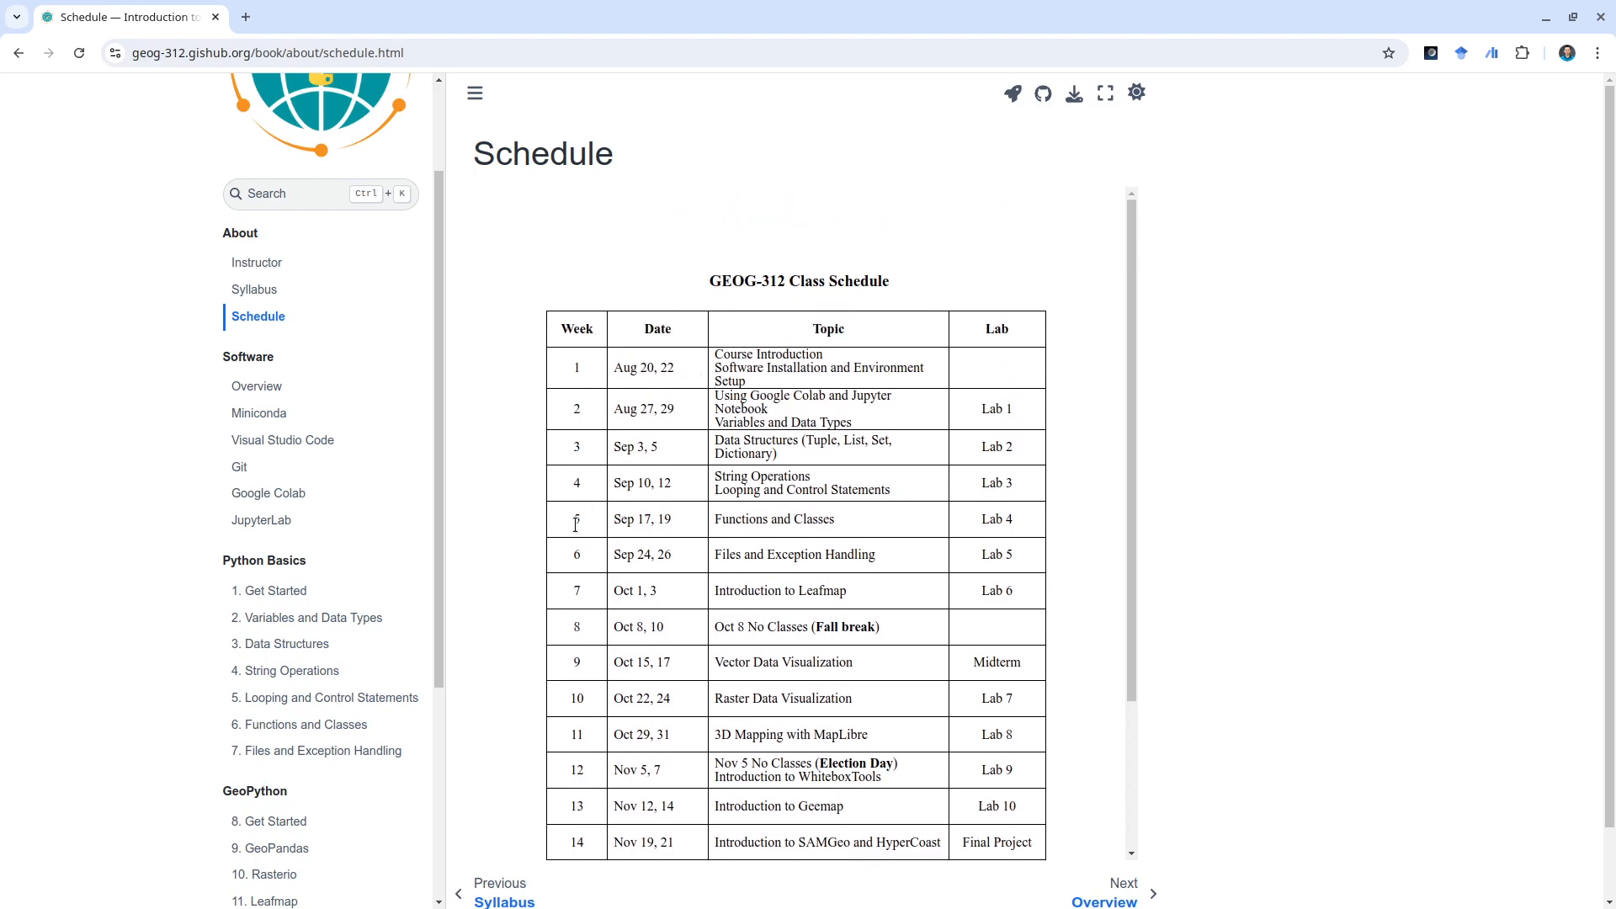
mouse_move(720, 469)
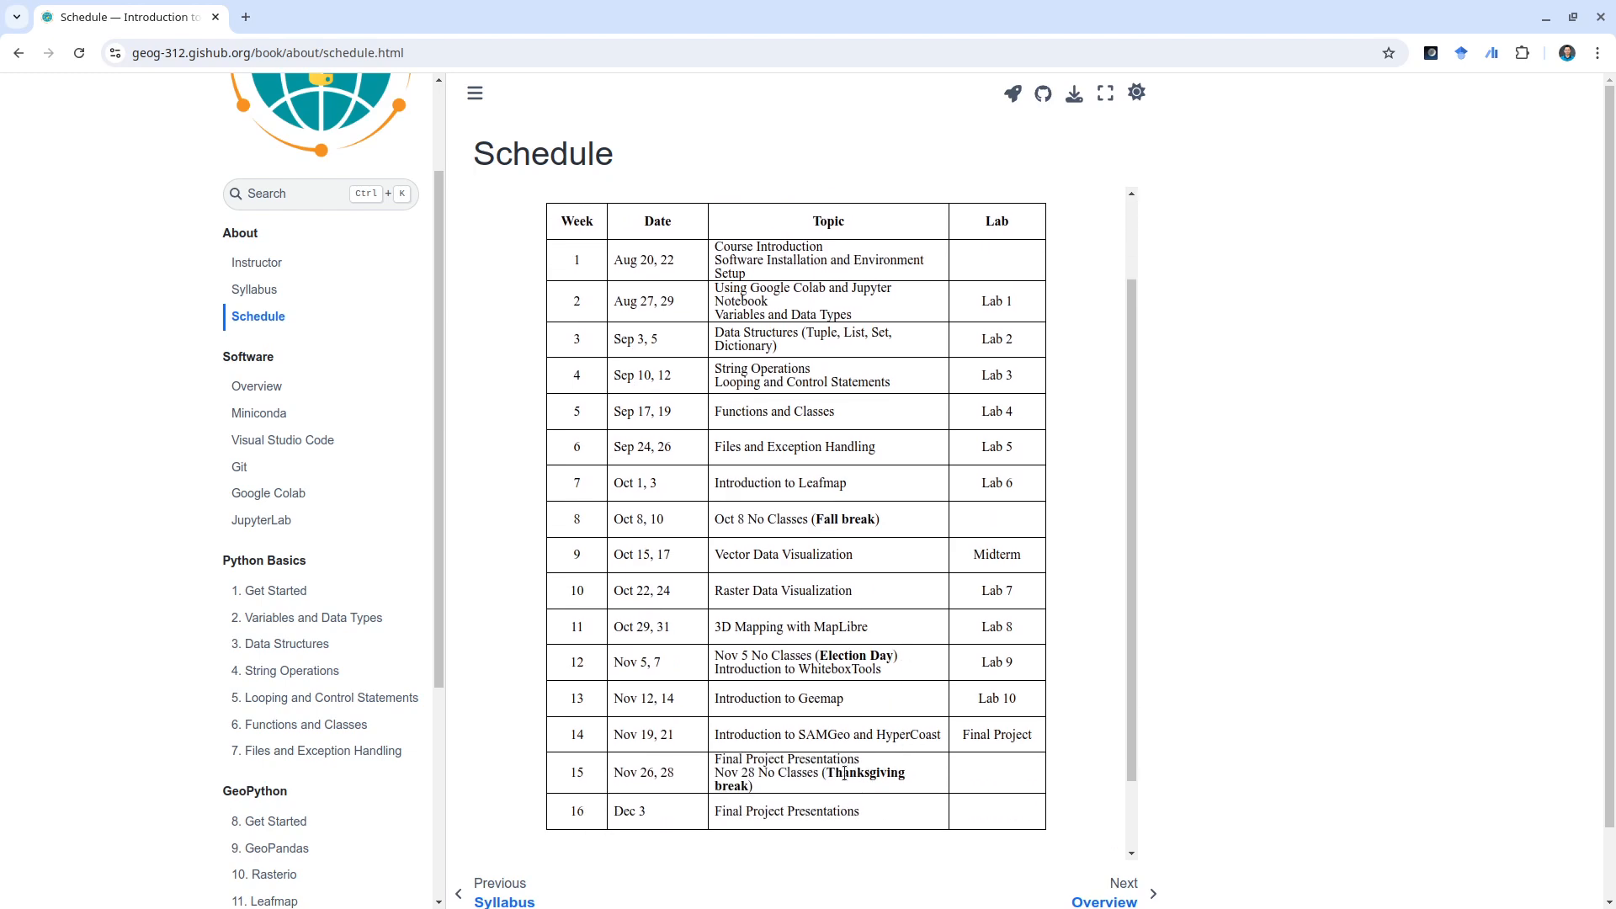
mouse_move(895, 785)
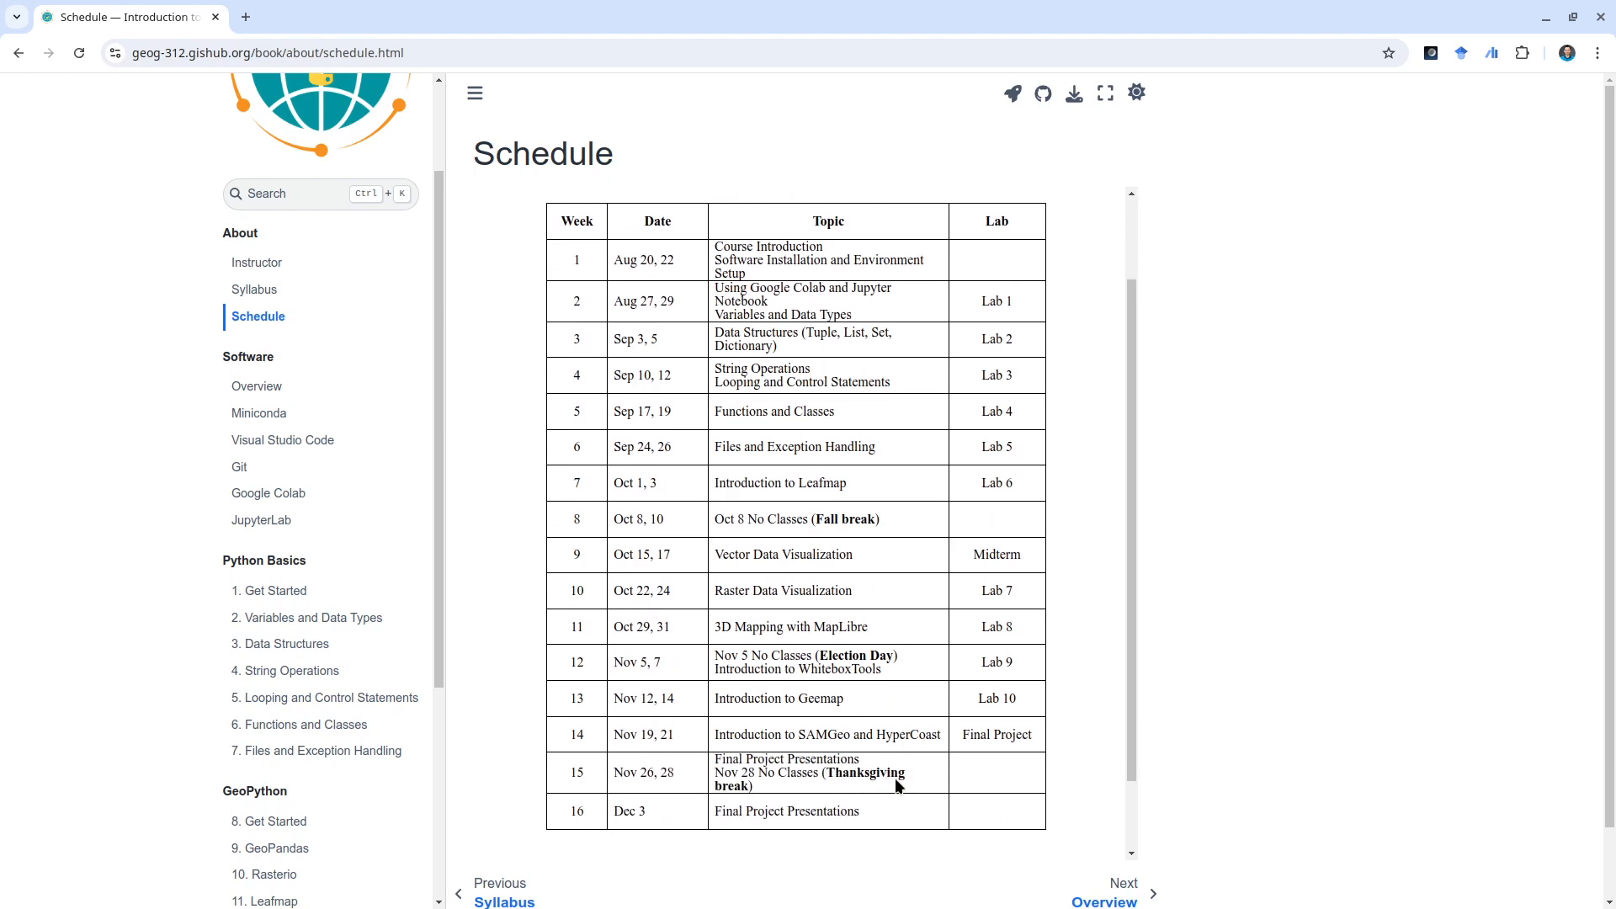
mouse_move(225, 519)
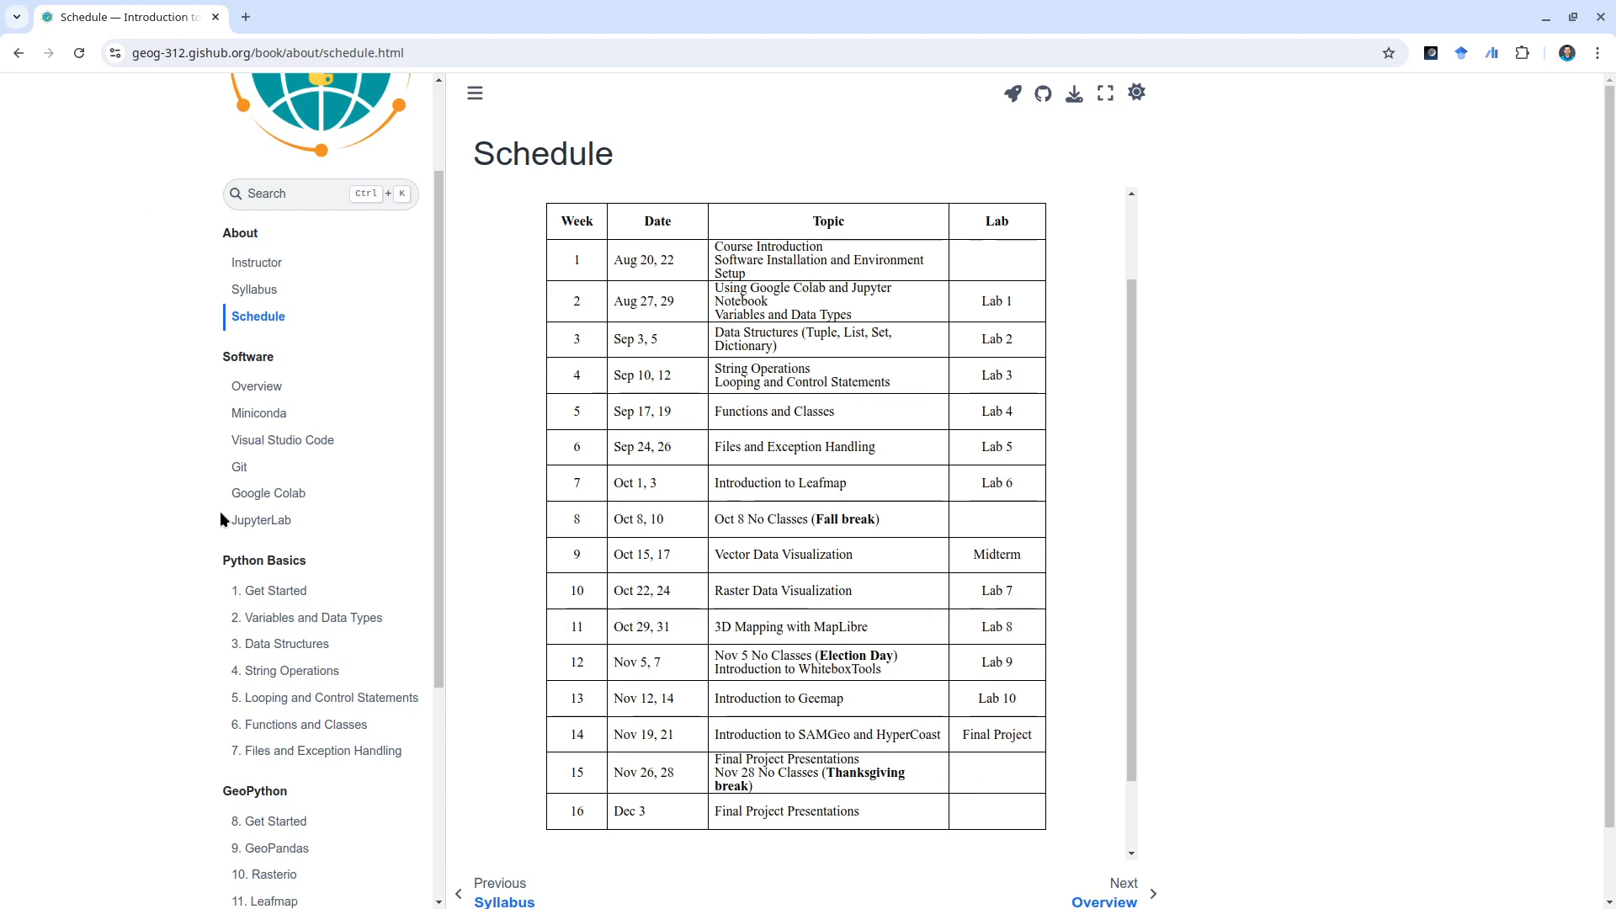
mouse_move(204, 505)
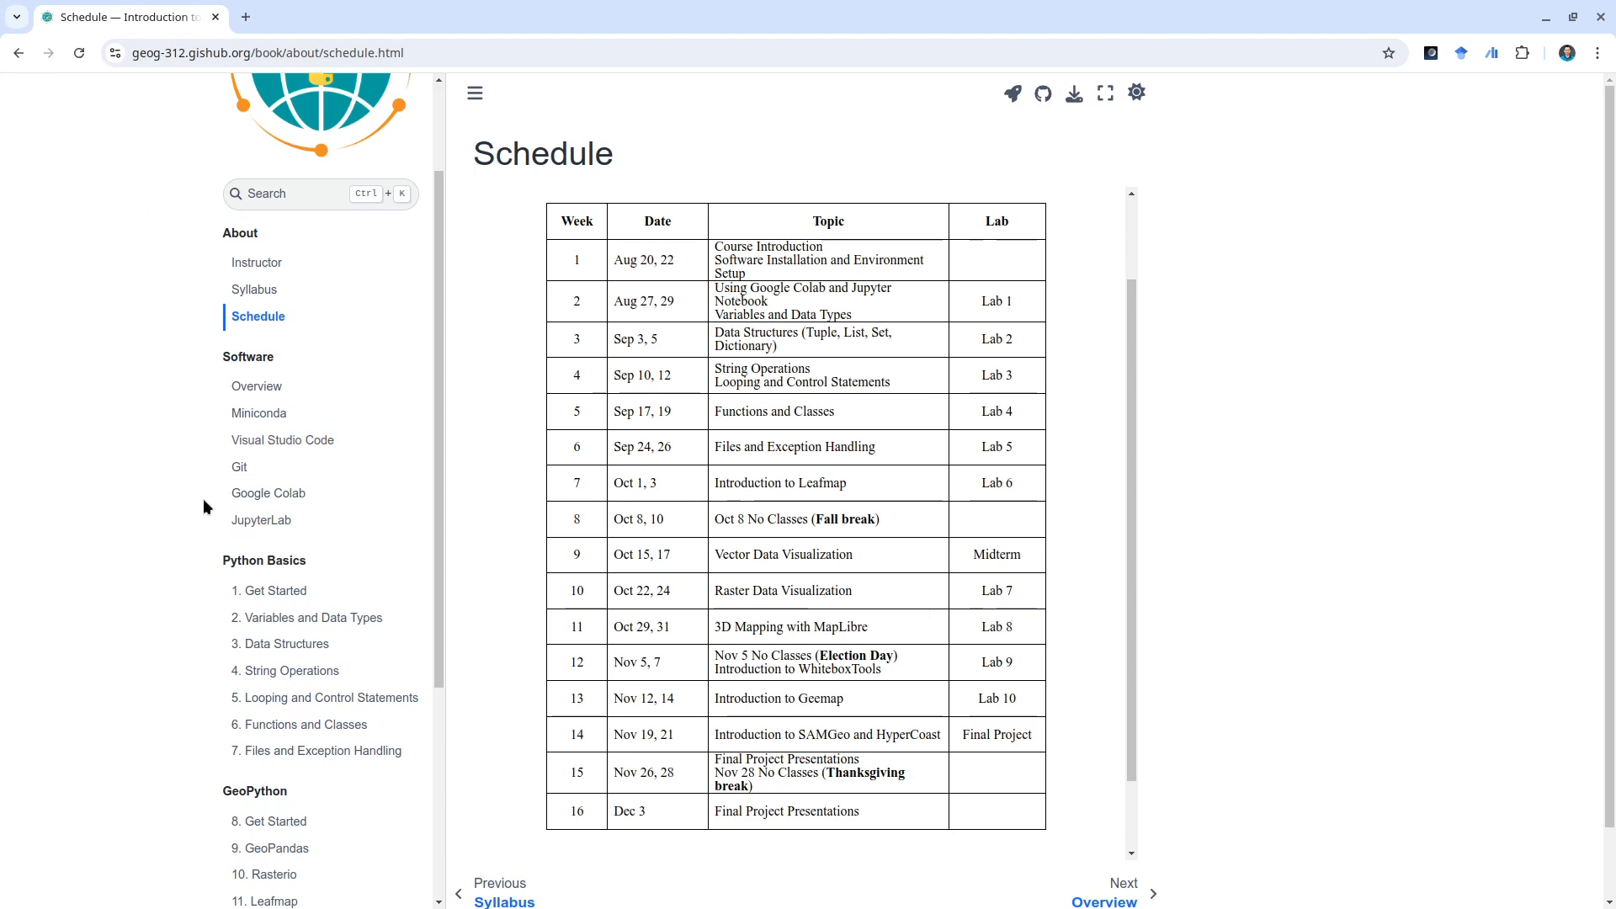
mouse_move(281, 440)
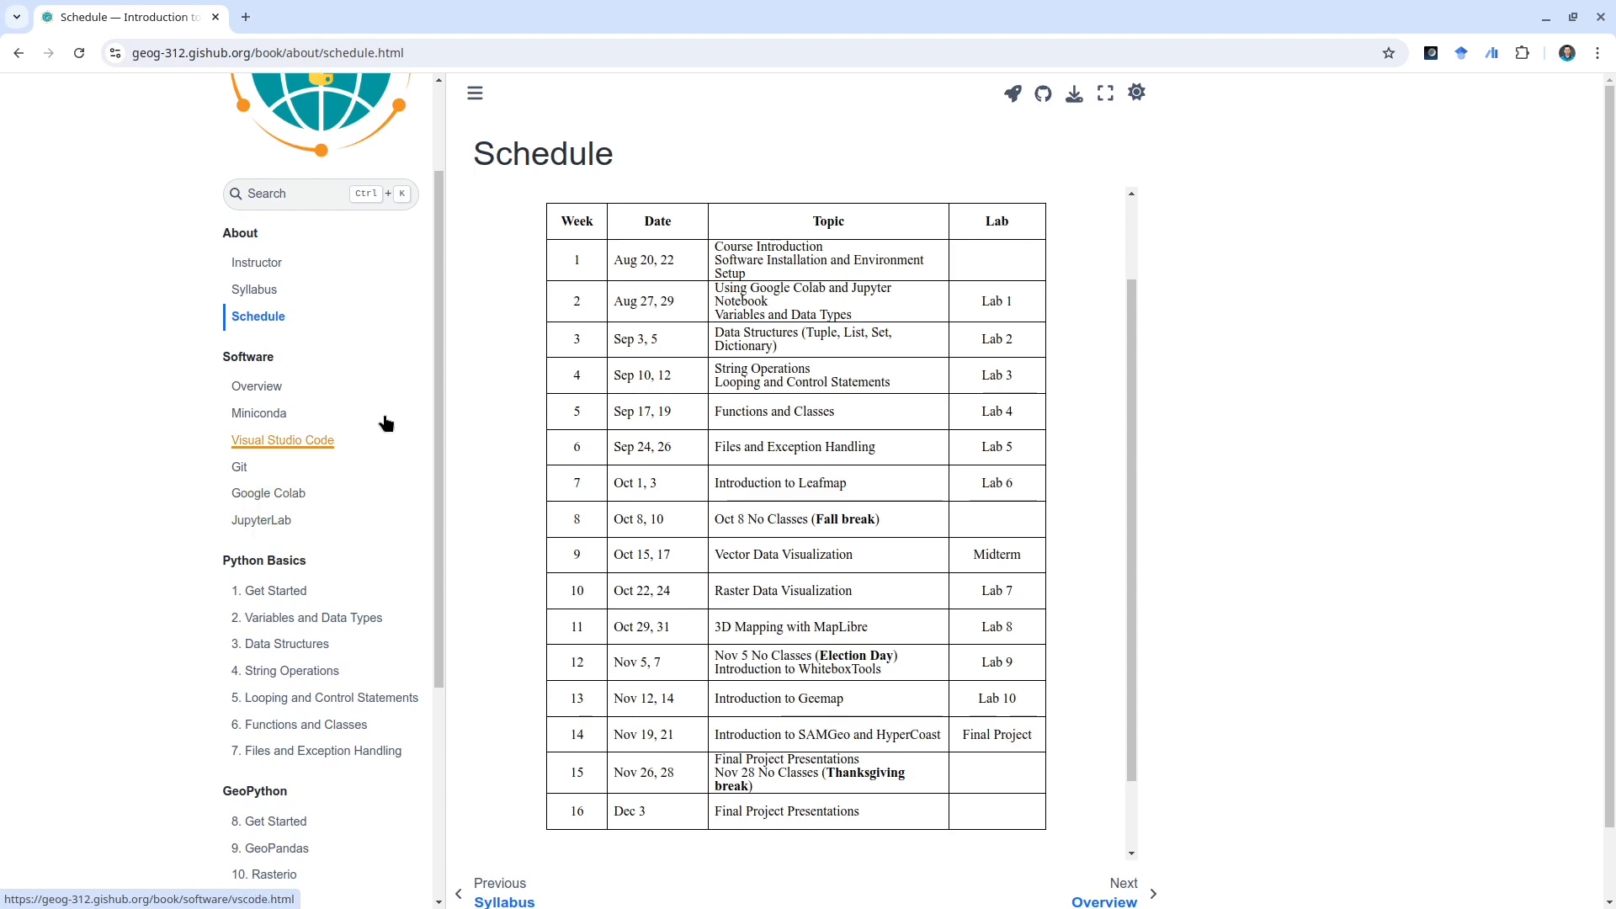
mouse_move(256, 386)
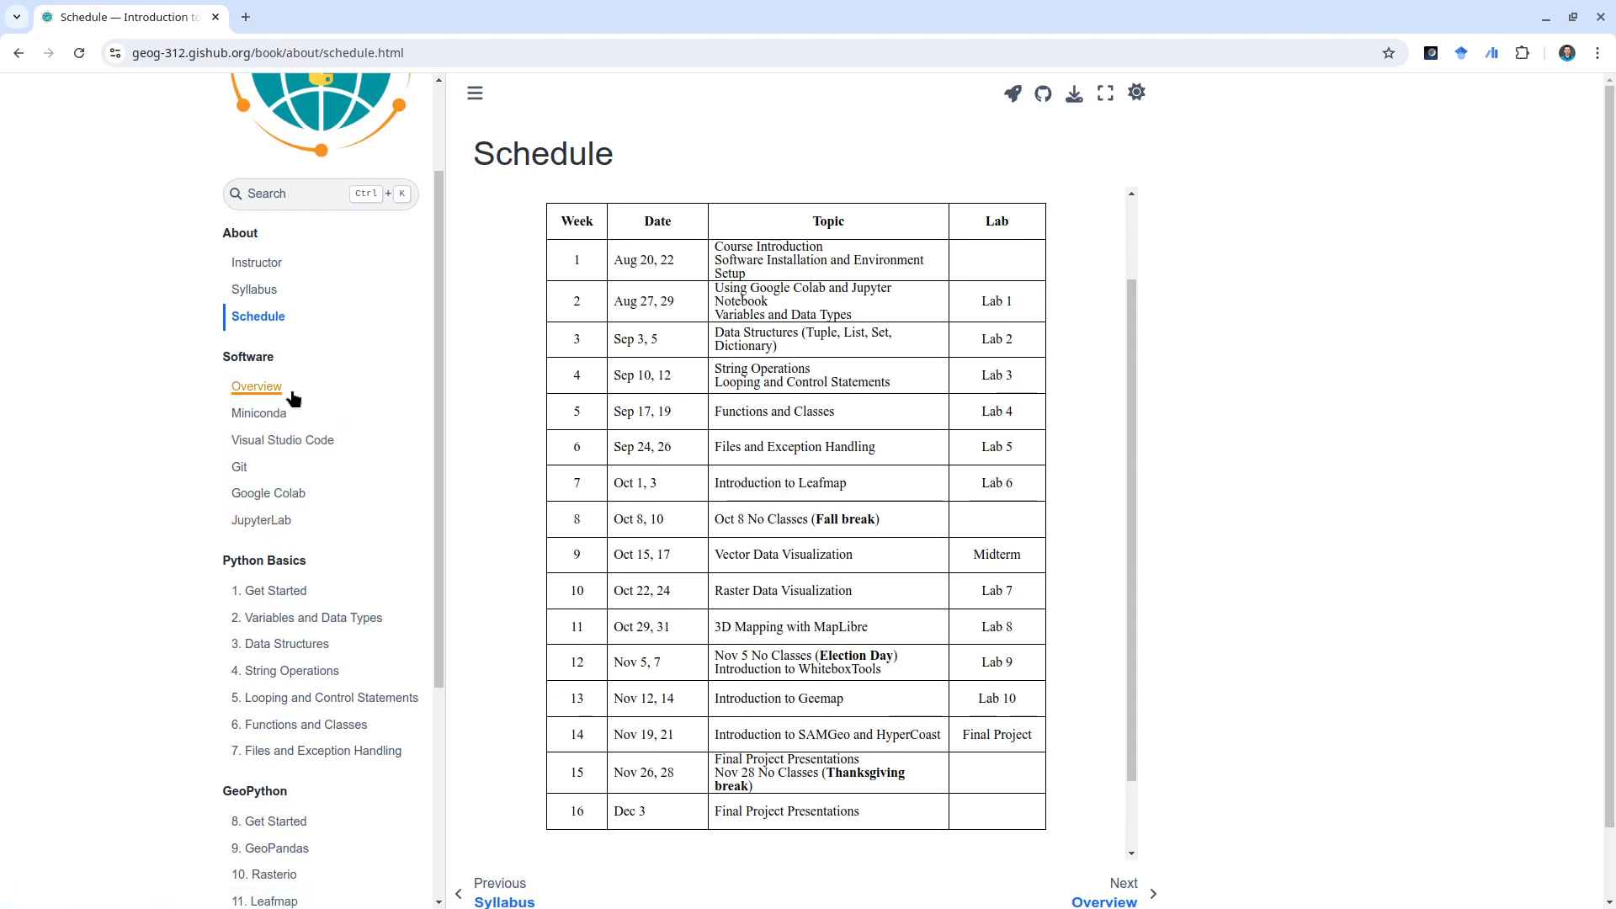
mouse_move(239, 467)
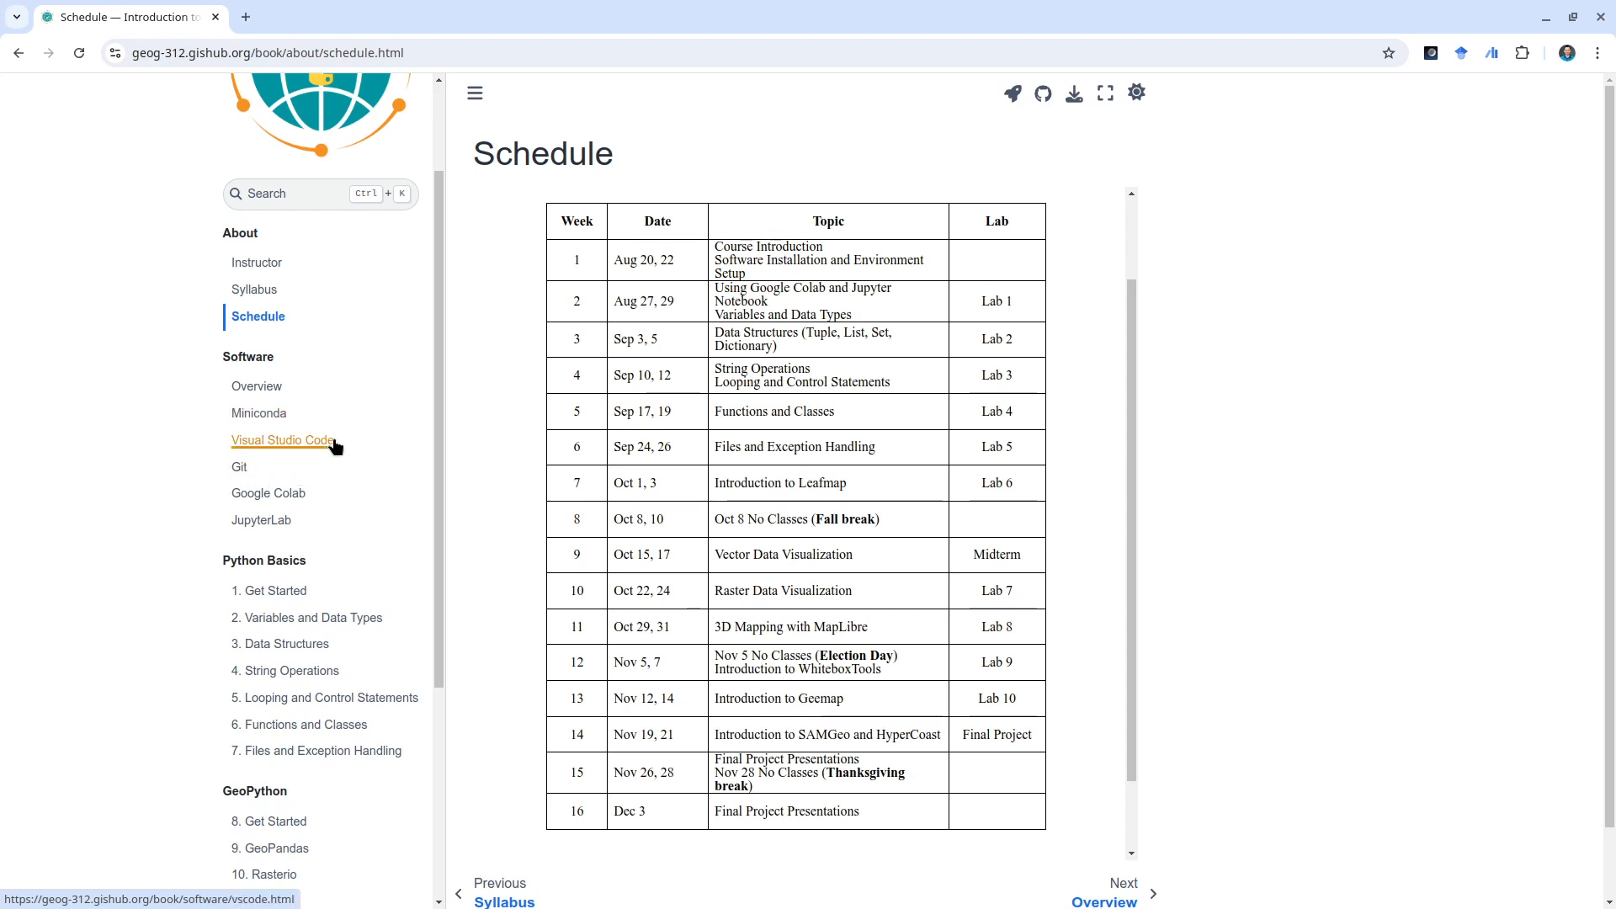
mouse_move(309, 443)
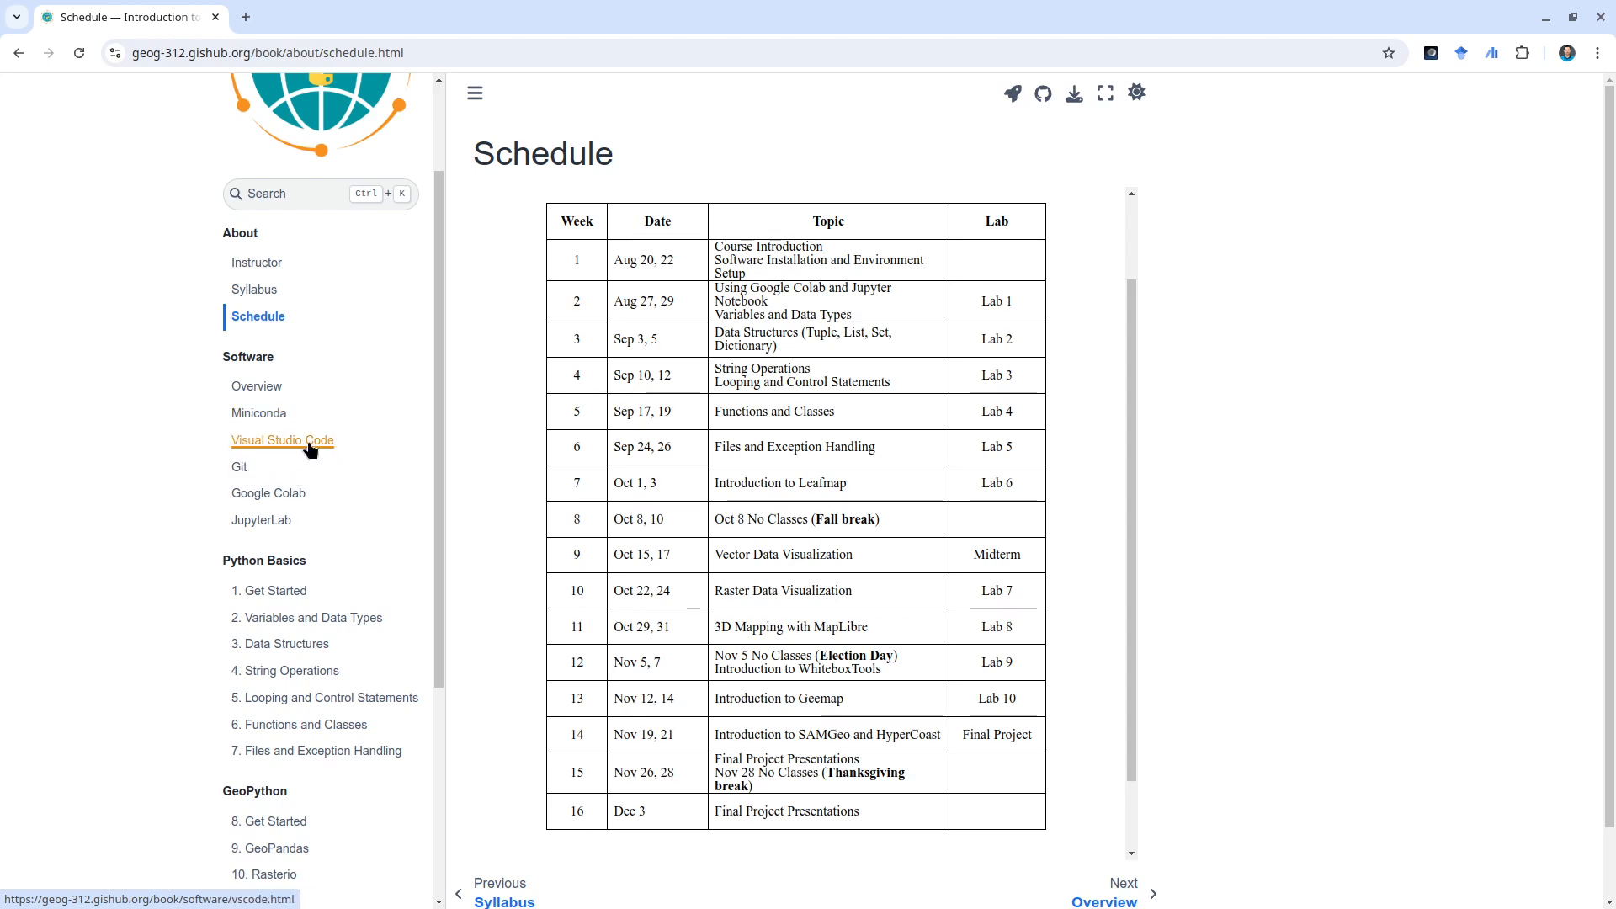
mouse_move(267, 494)
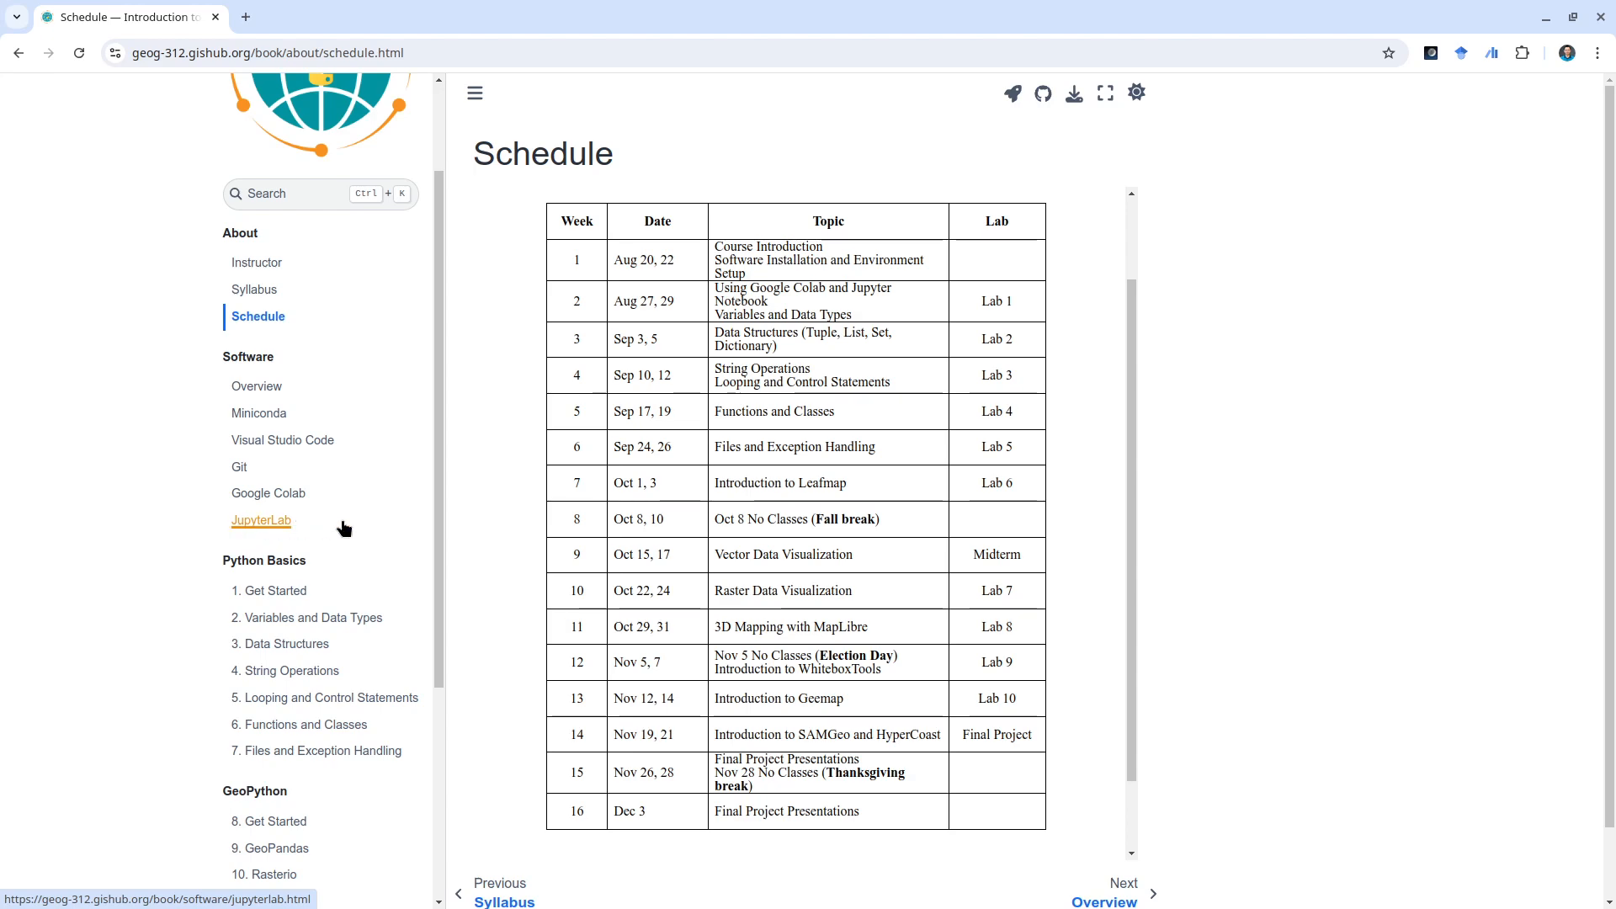
mouse_move(267, 492)
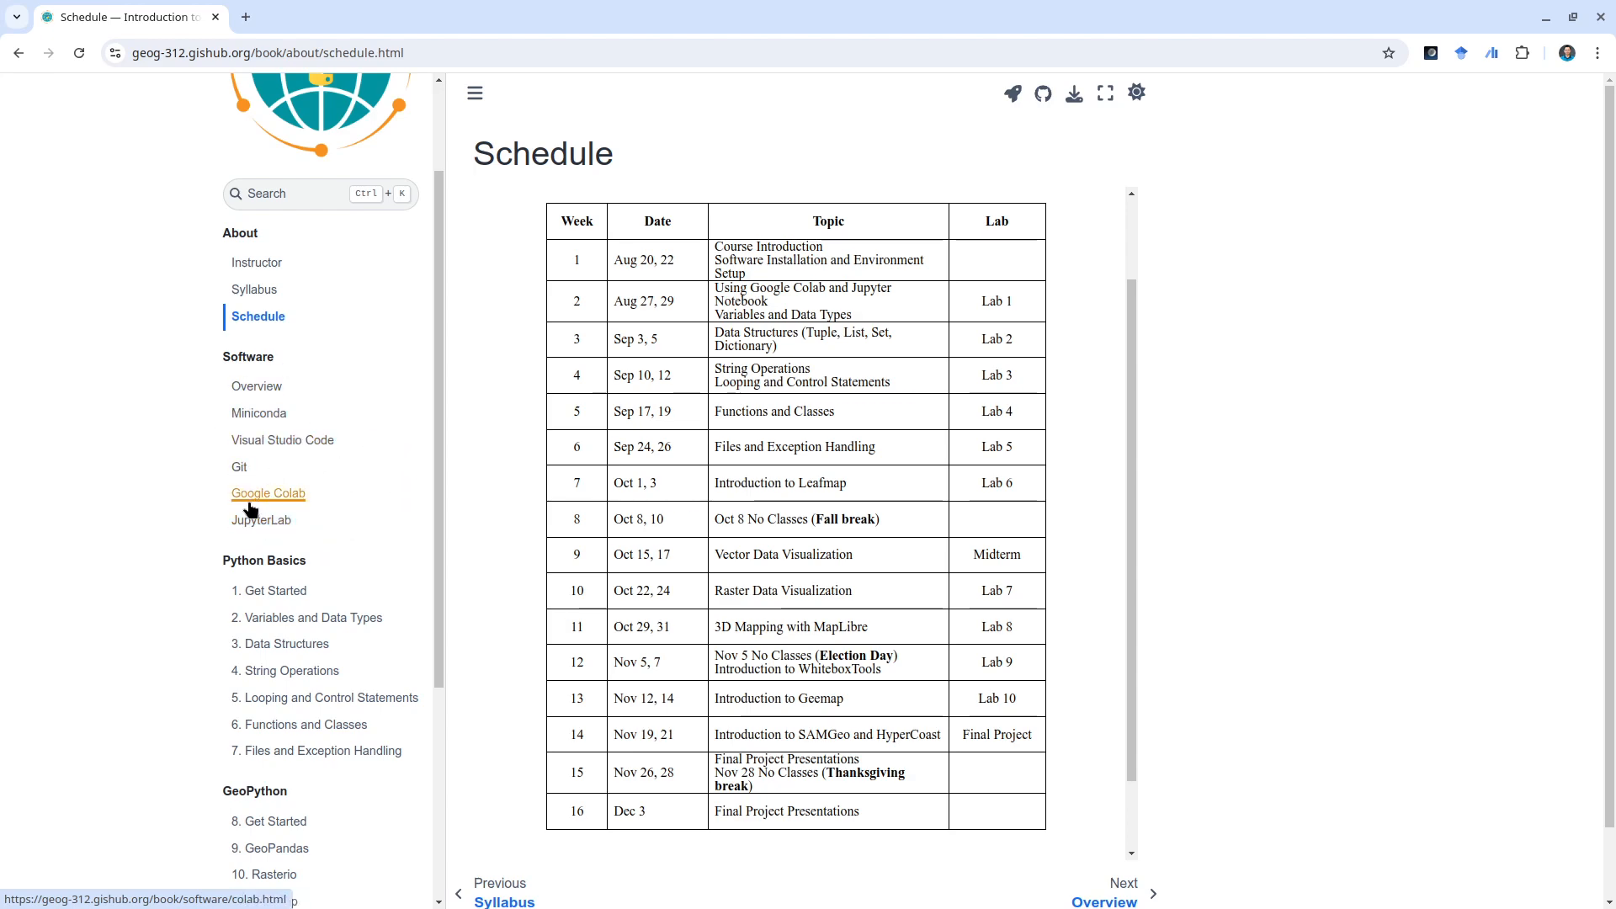
mouse_move(188, 509)
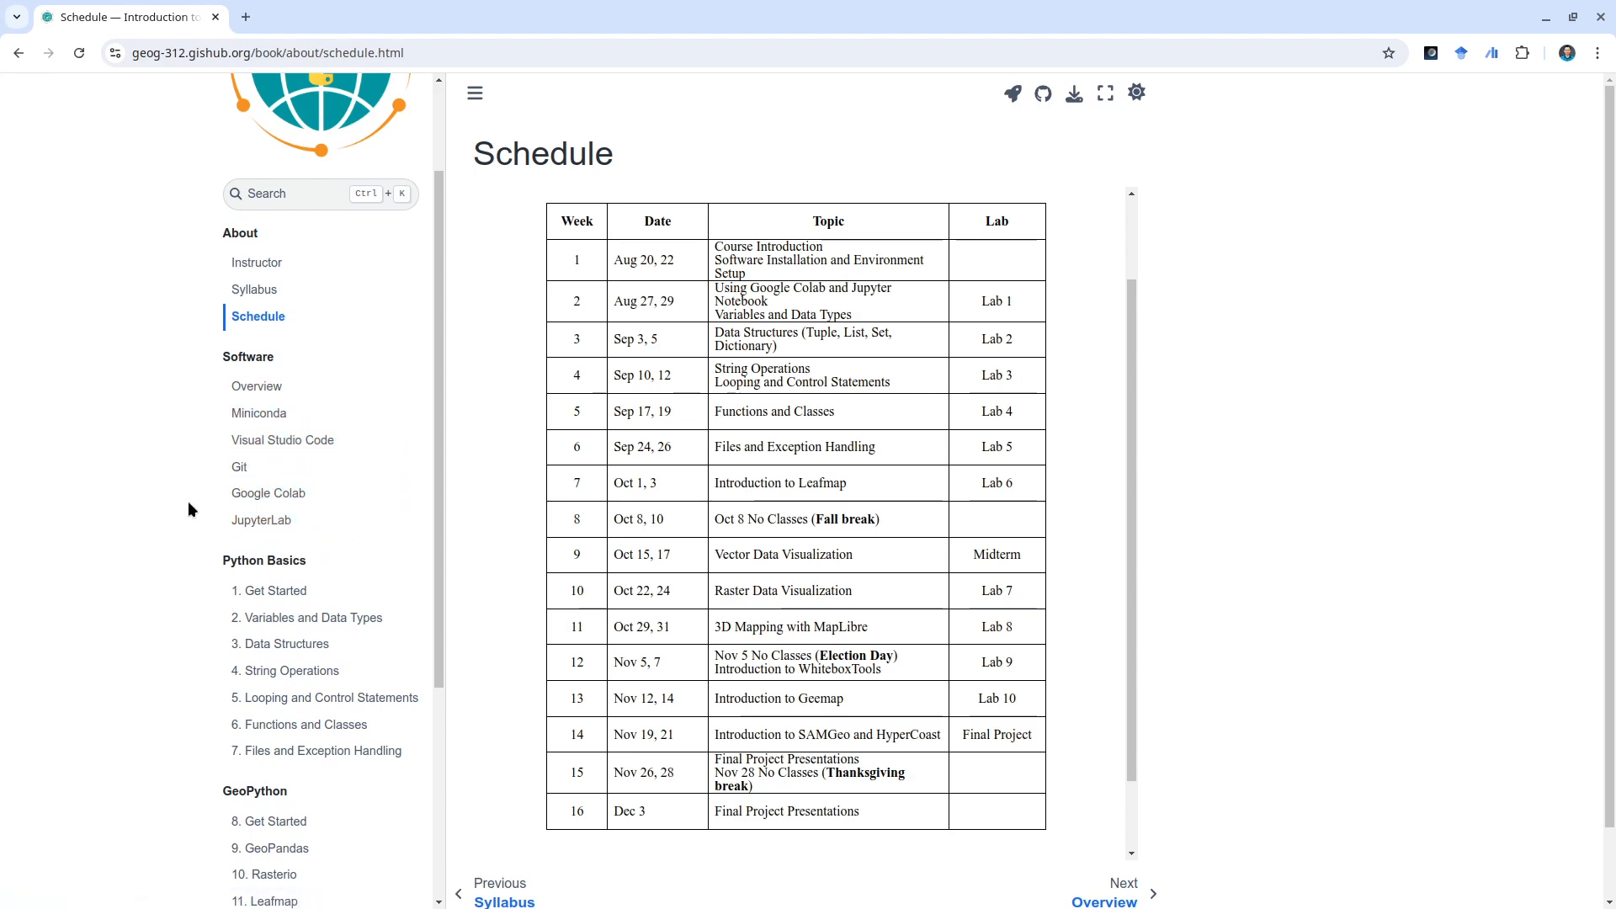
- Scroll the sidebar past Python Basics and GeoPython and open chapter 10, Rasterio
scroll(down, 3)
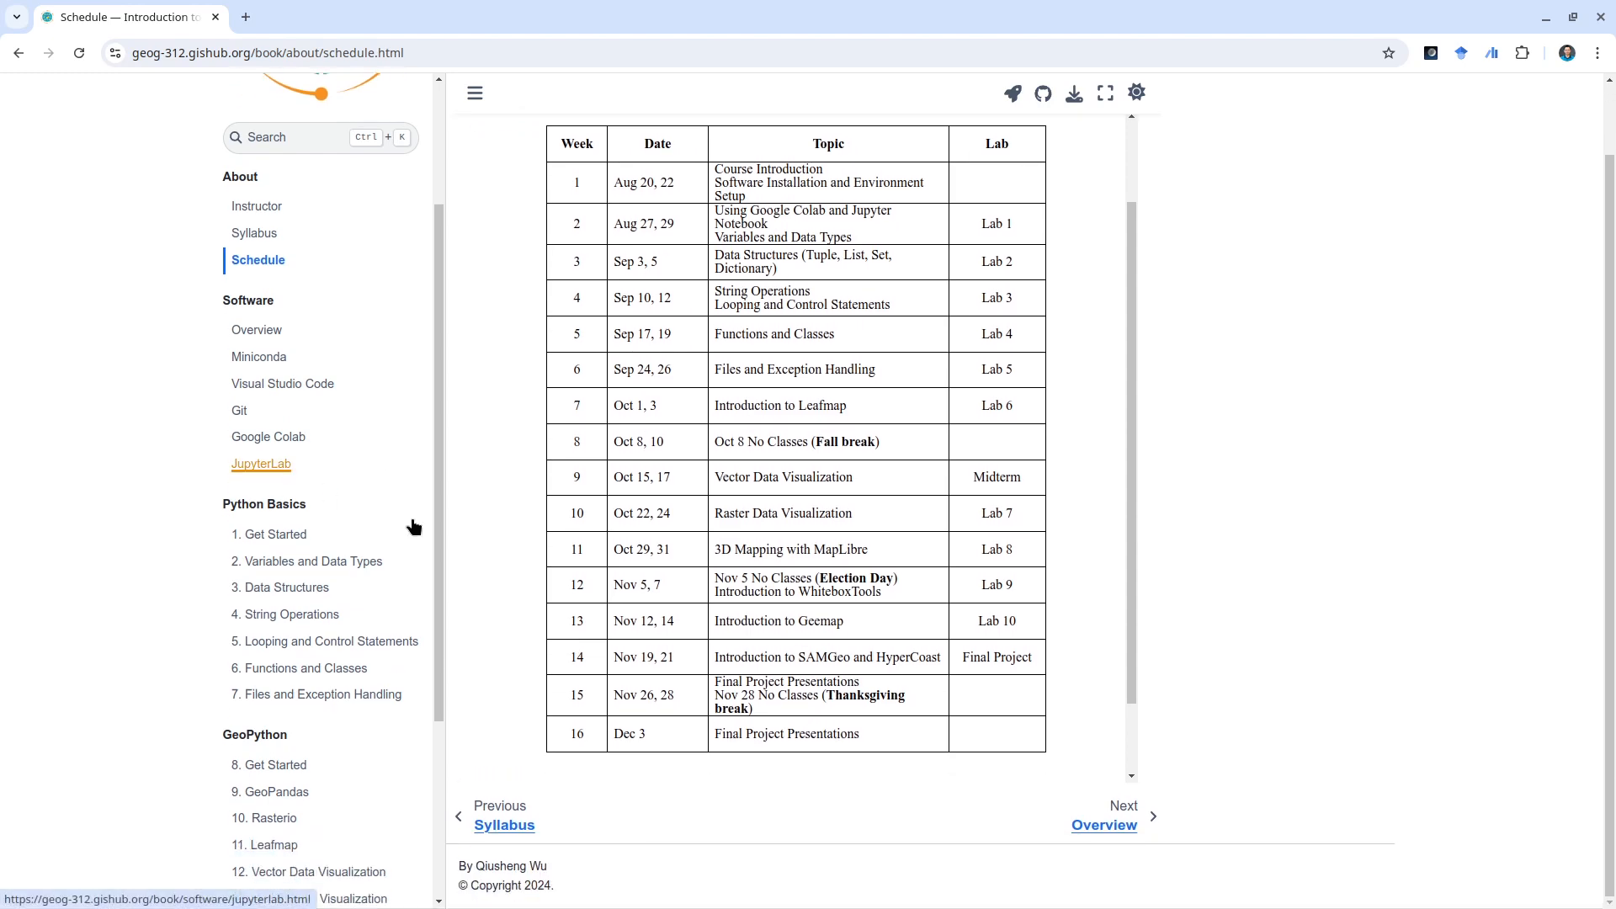
scroll(down, 3)
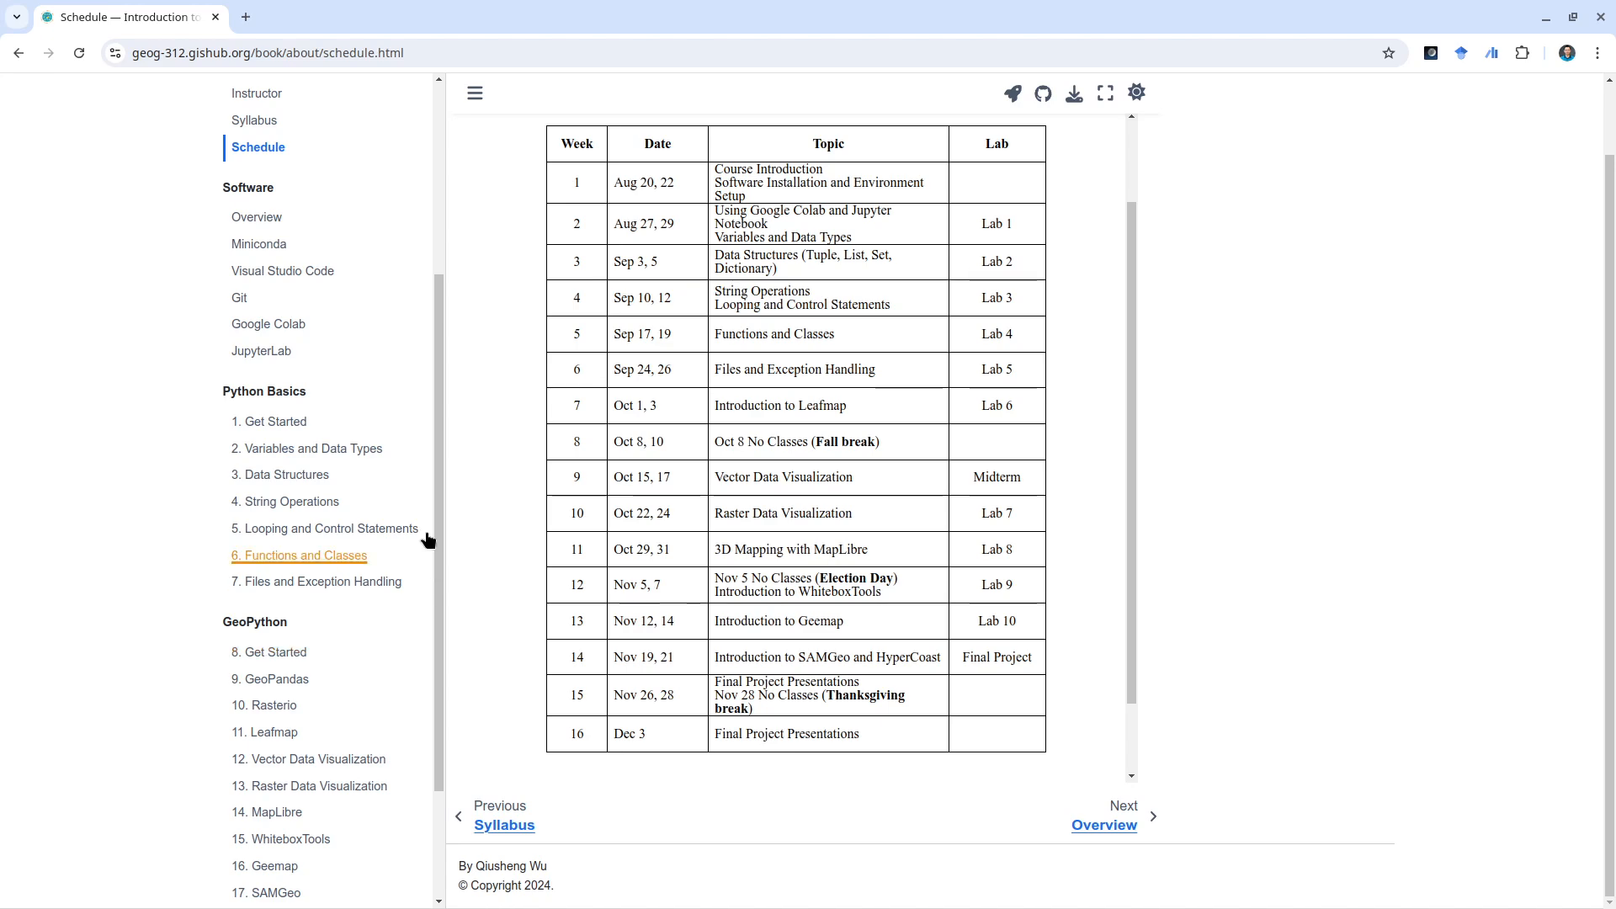
mouse_move(345, 448)
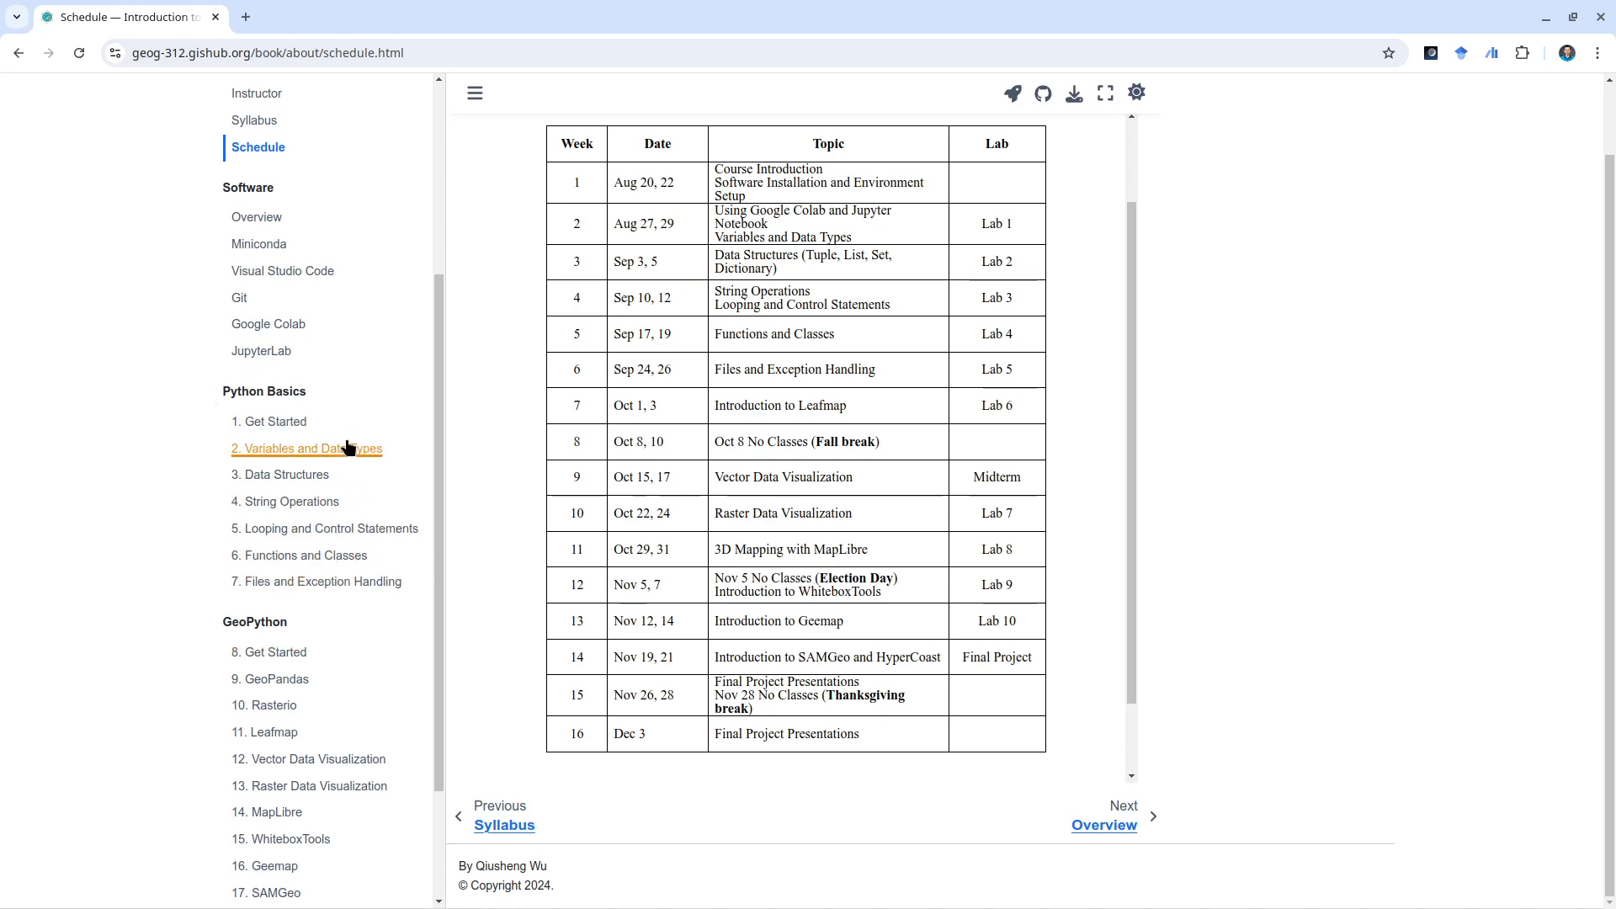
mouse_move(325, 529)
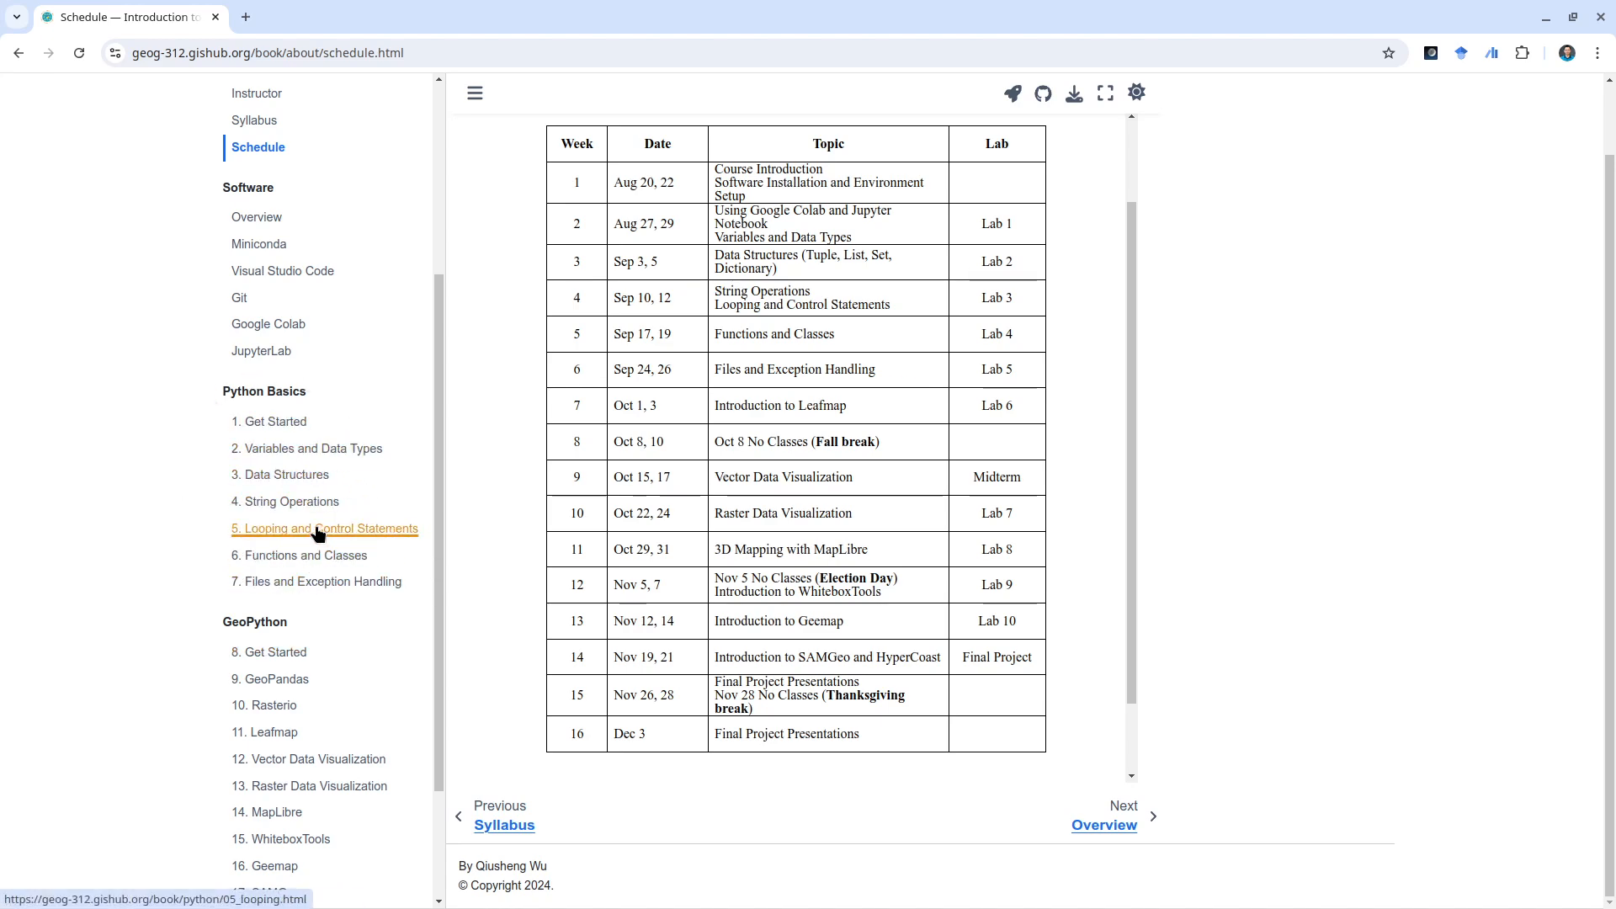
mouse_move(316, 581)
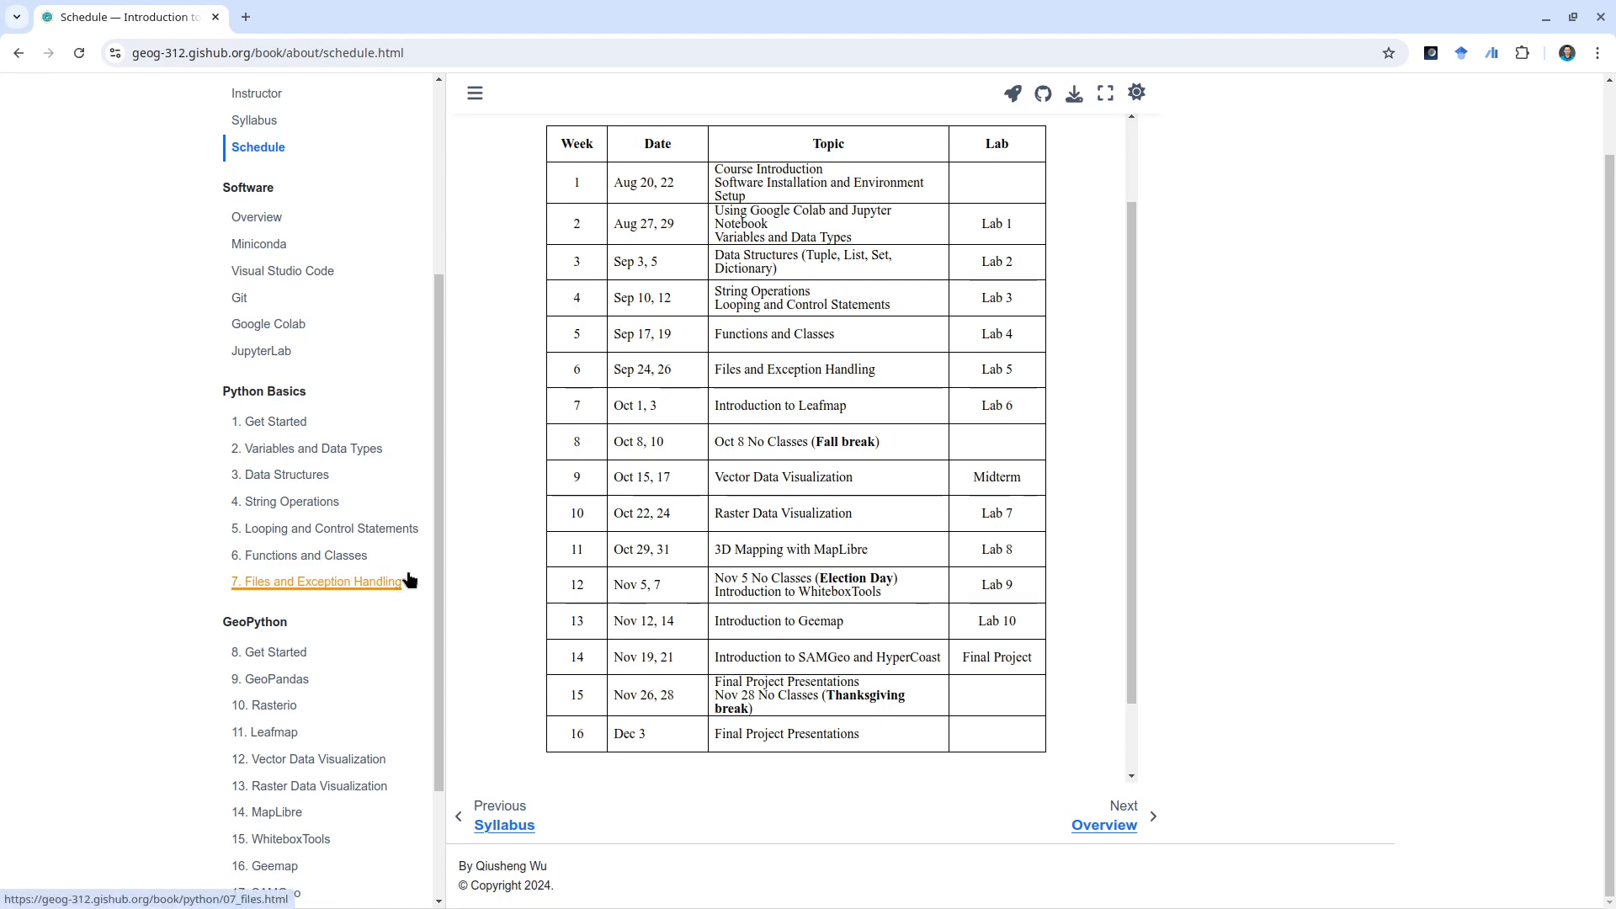
mouse_move(198, 577)
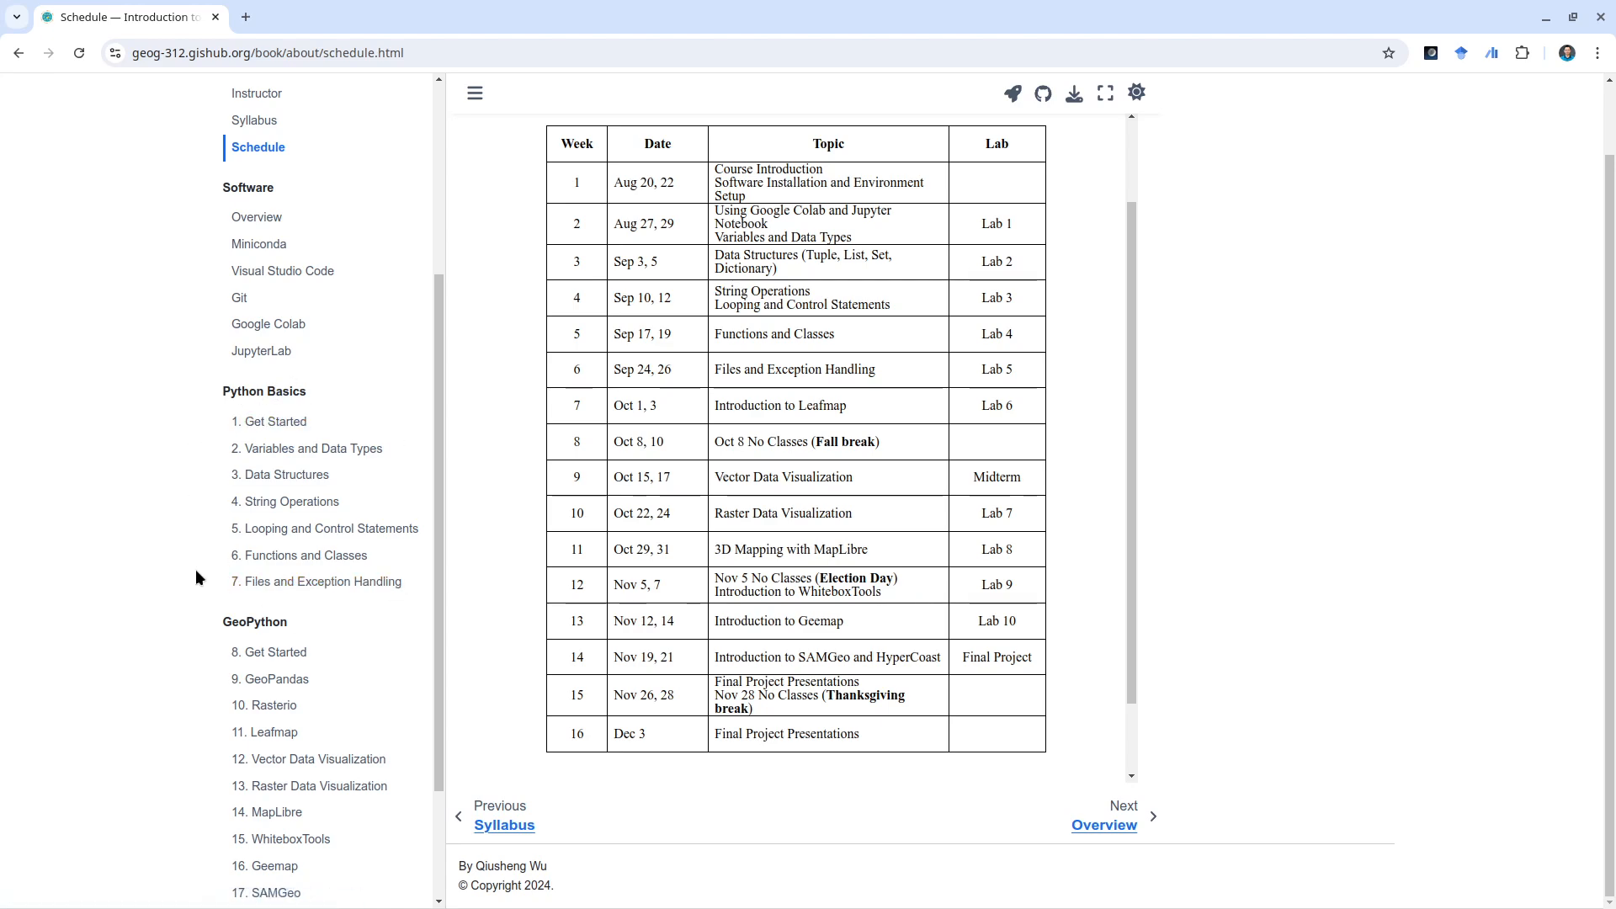
mouse_move(297, 413)
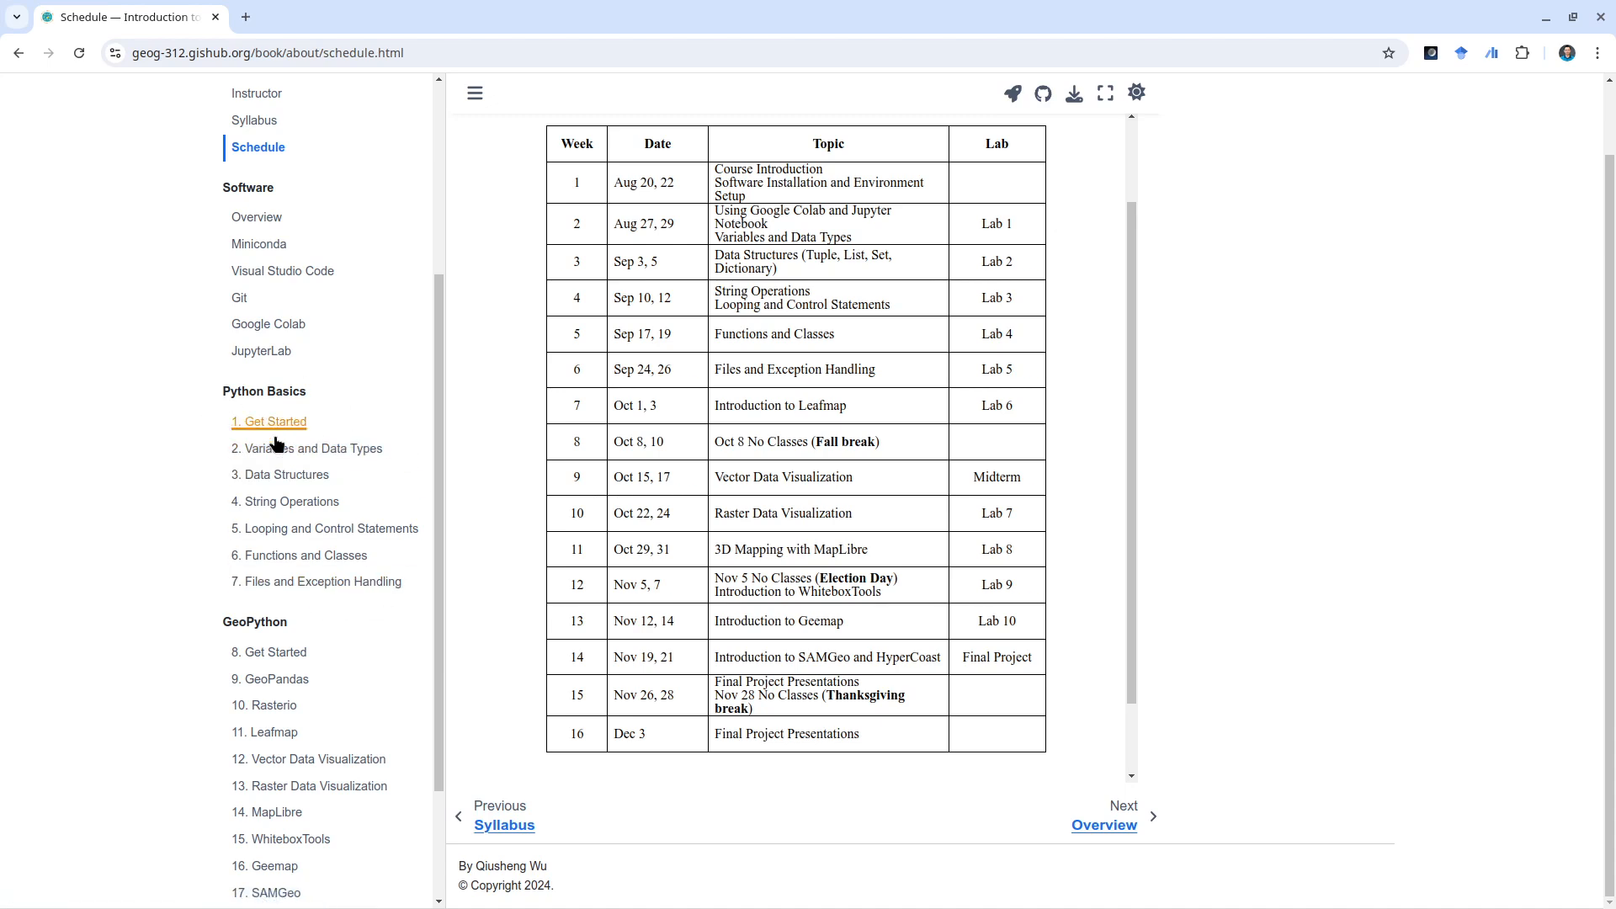
mouse_move(222, 436)
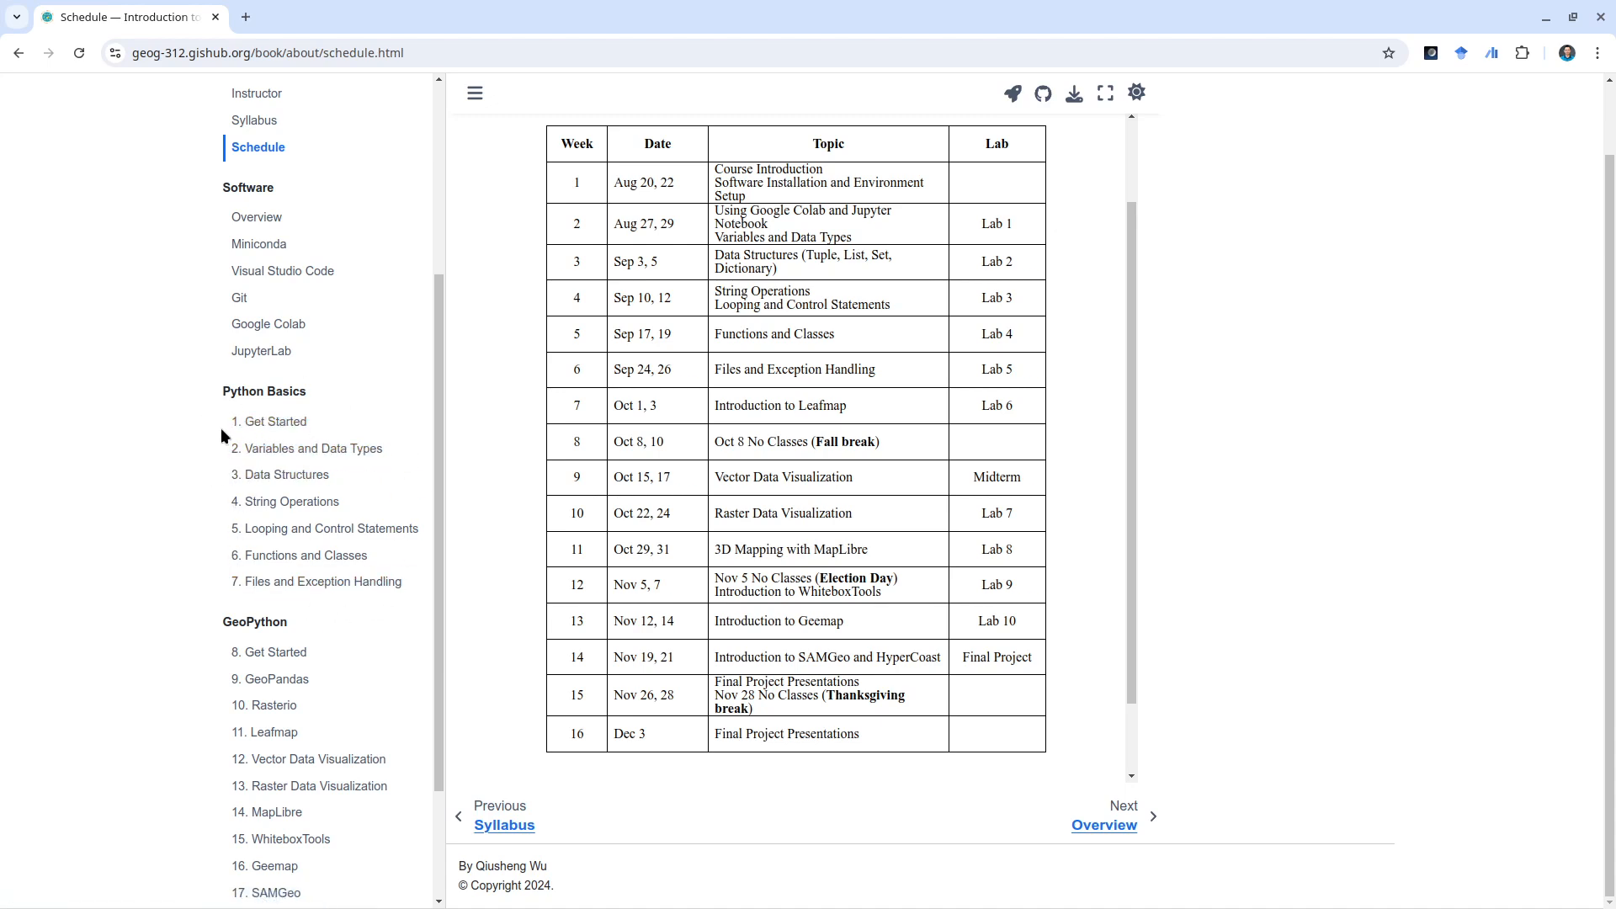
mouse_move(160, 547)
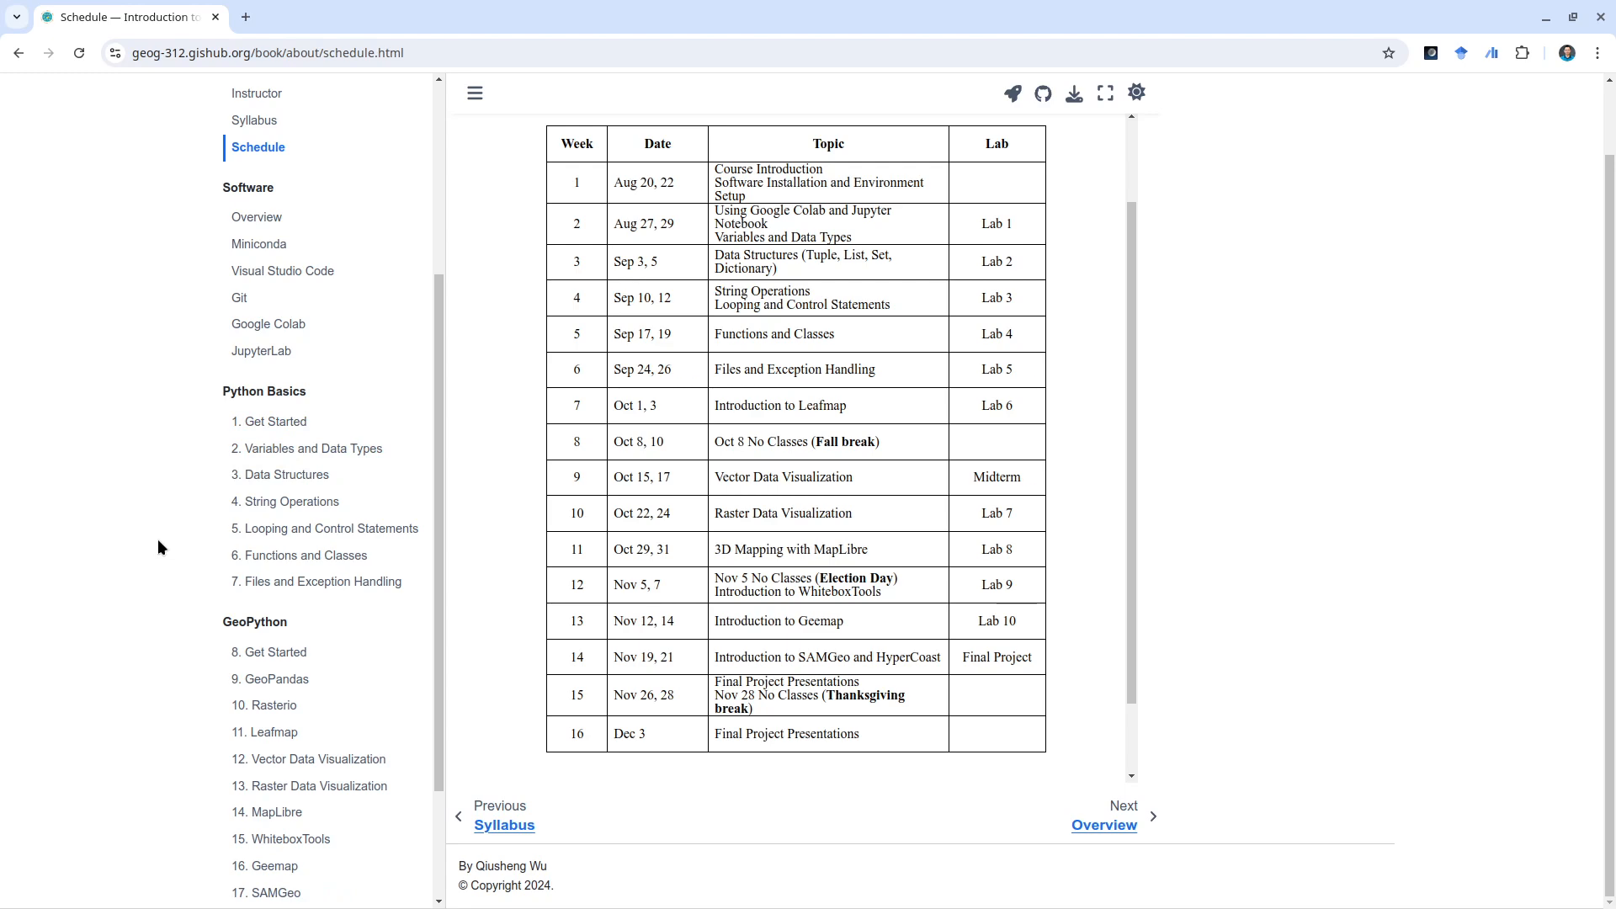
scroll(down, 3)
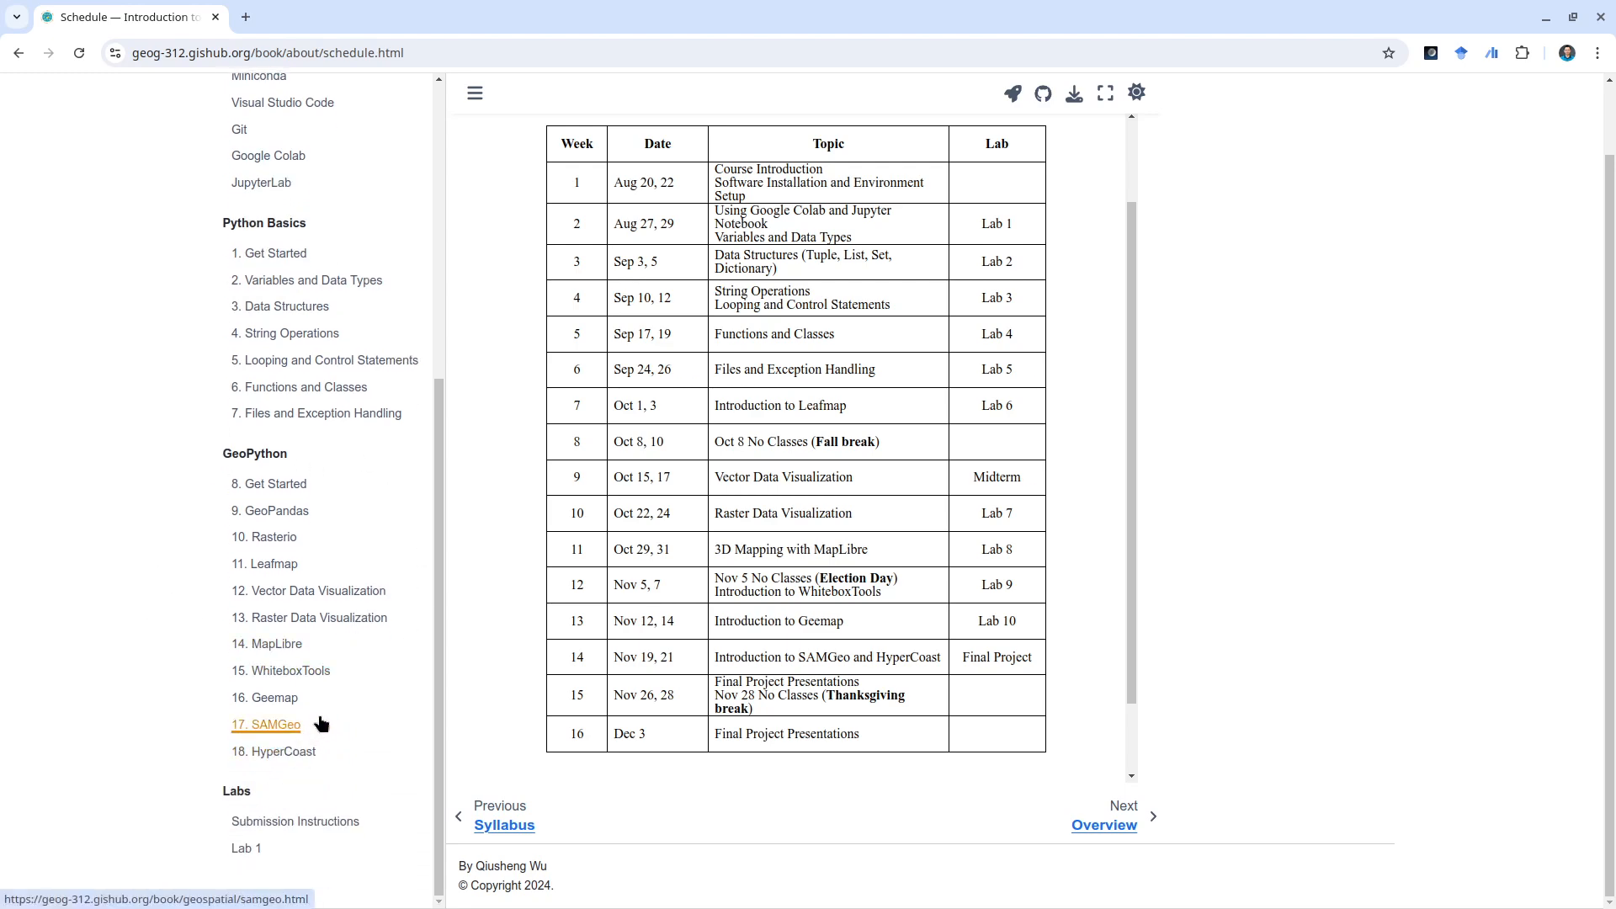
mouse_move(283, 455)
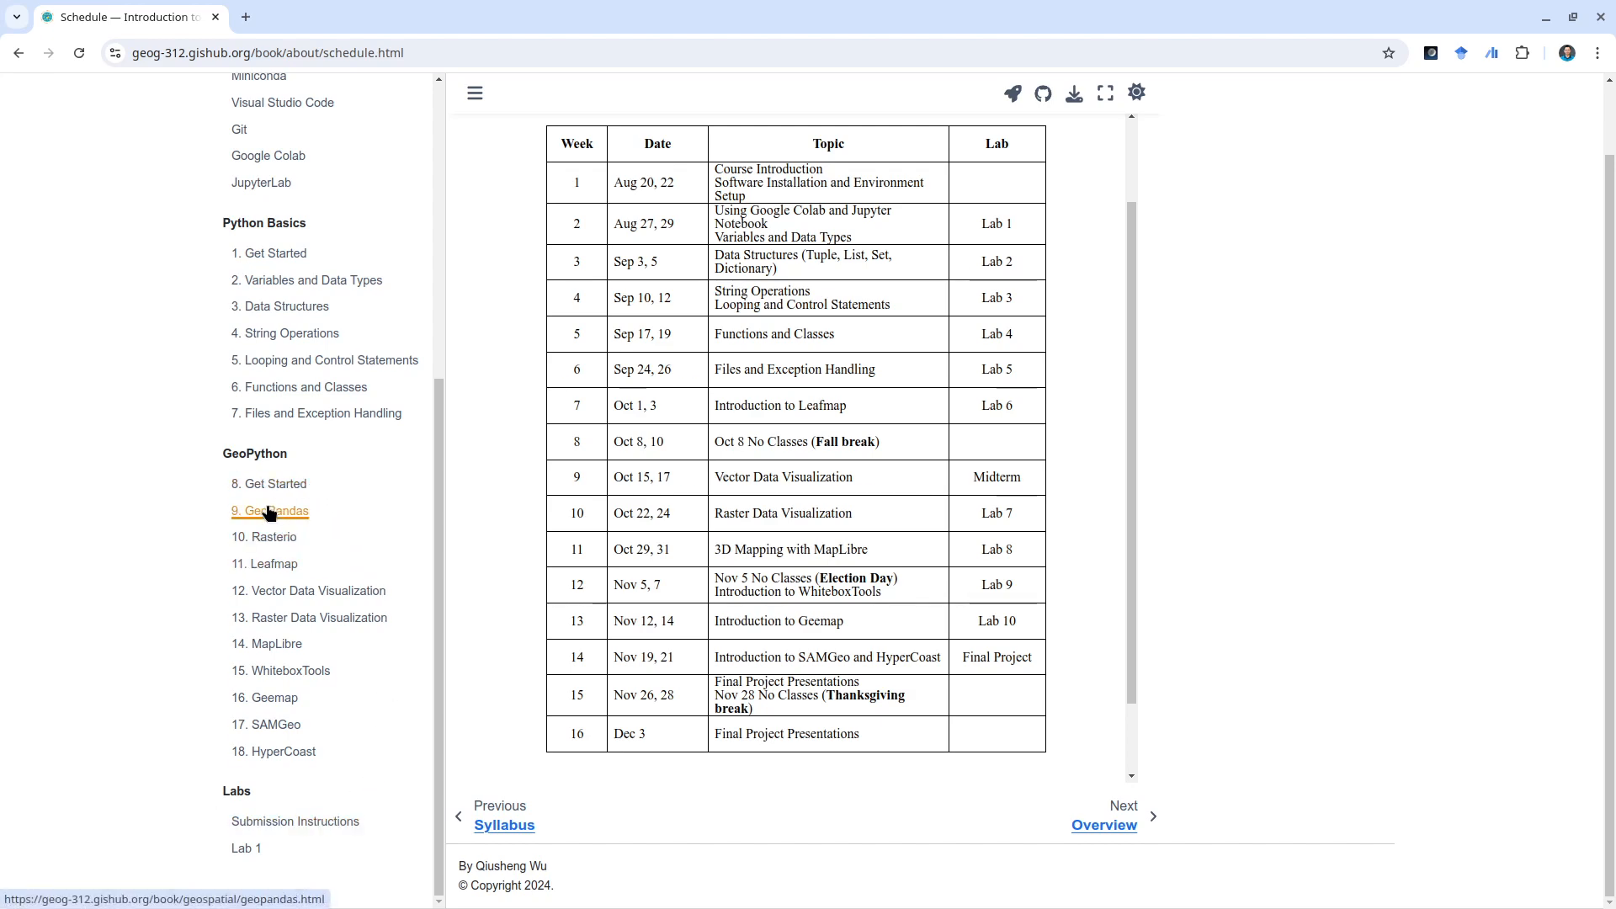
mouse_move(263, 536)
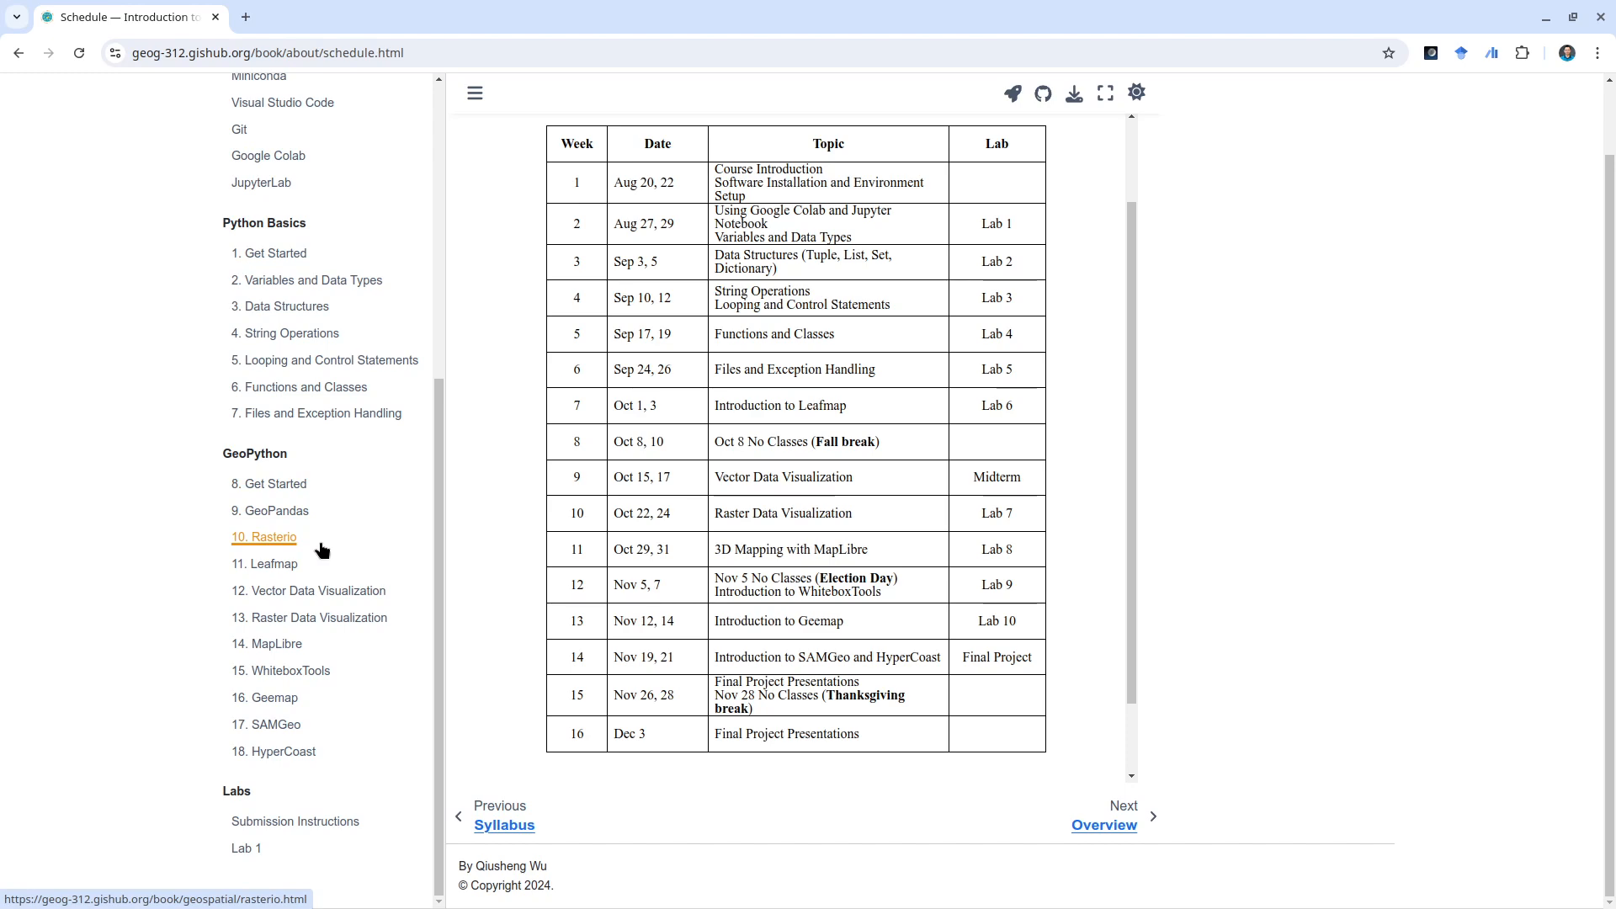
mouse_move(281, 671)
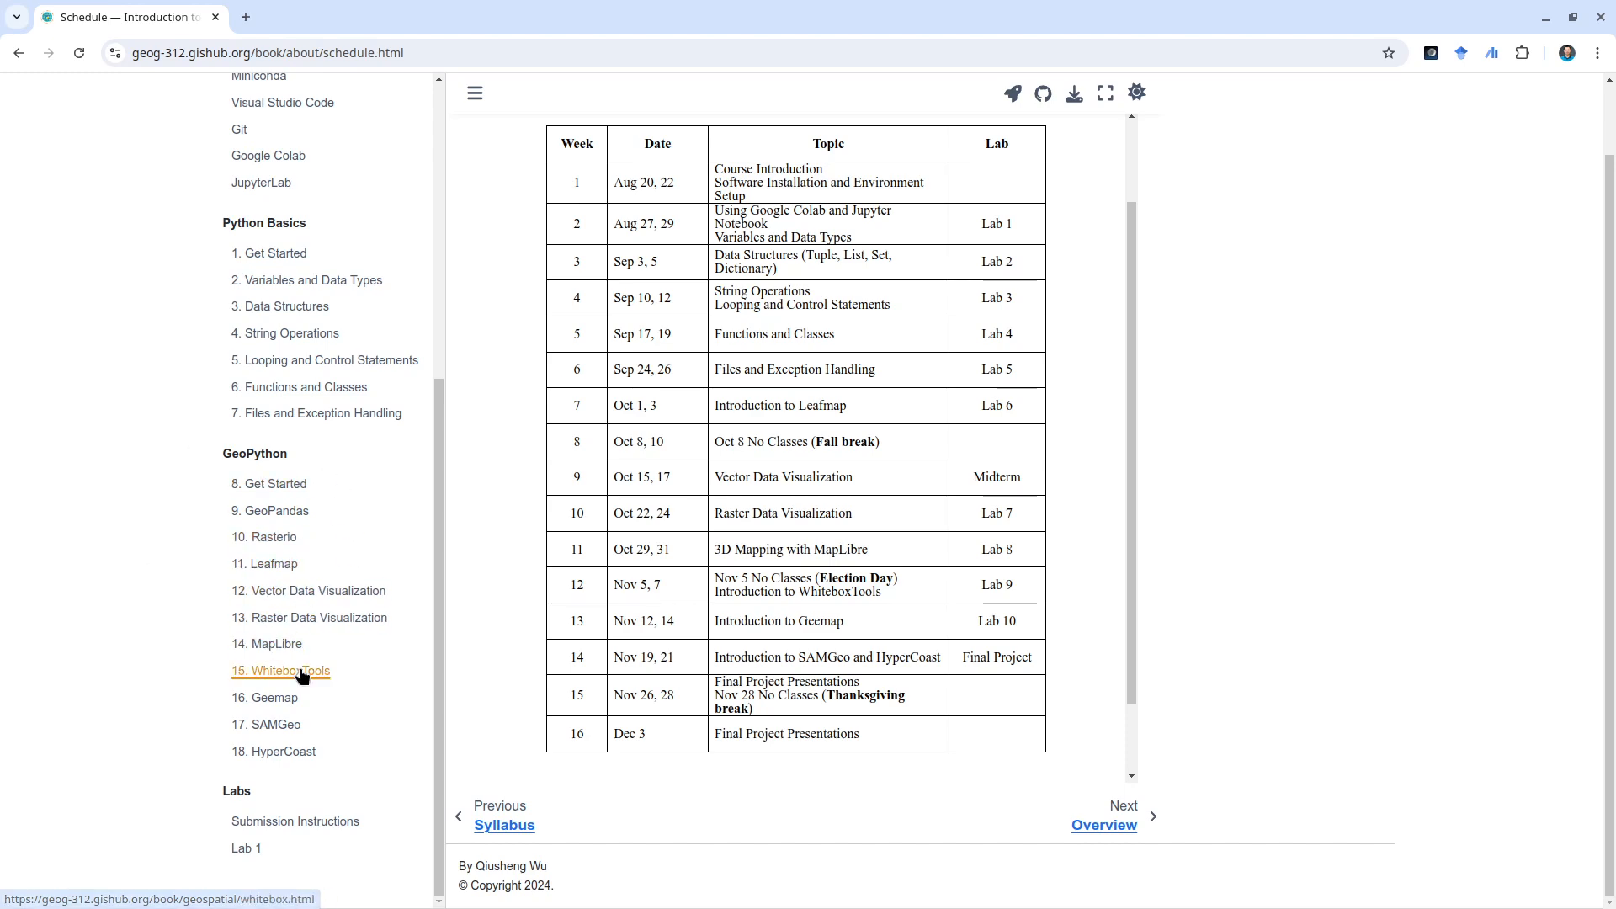
mouse_move(270, 564)
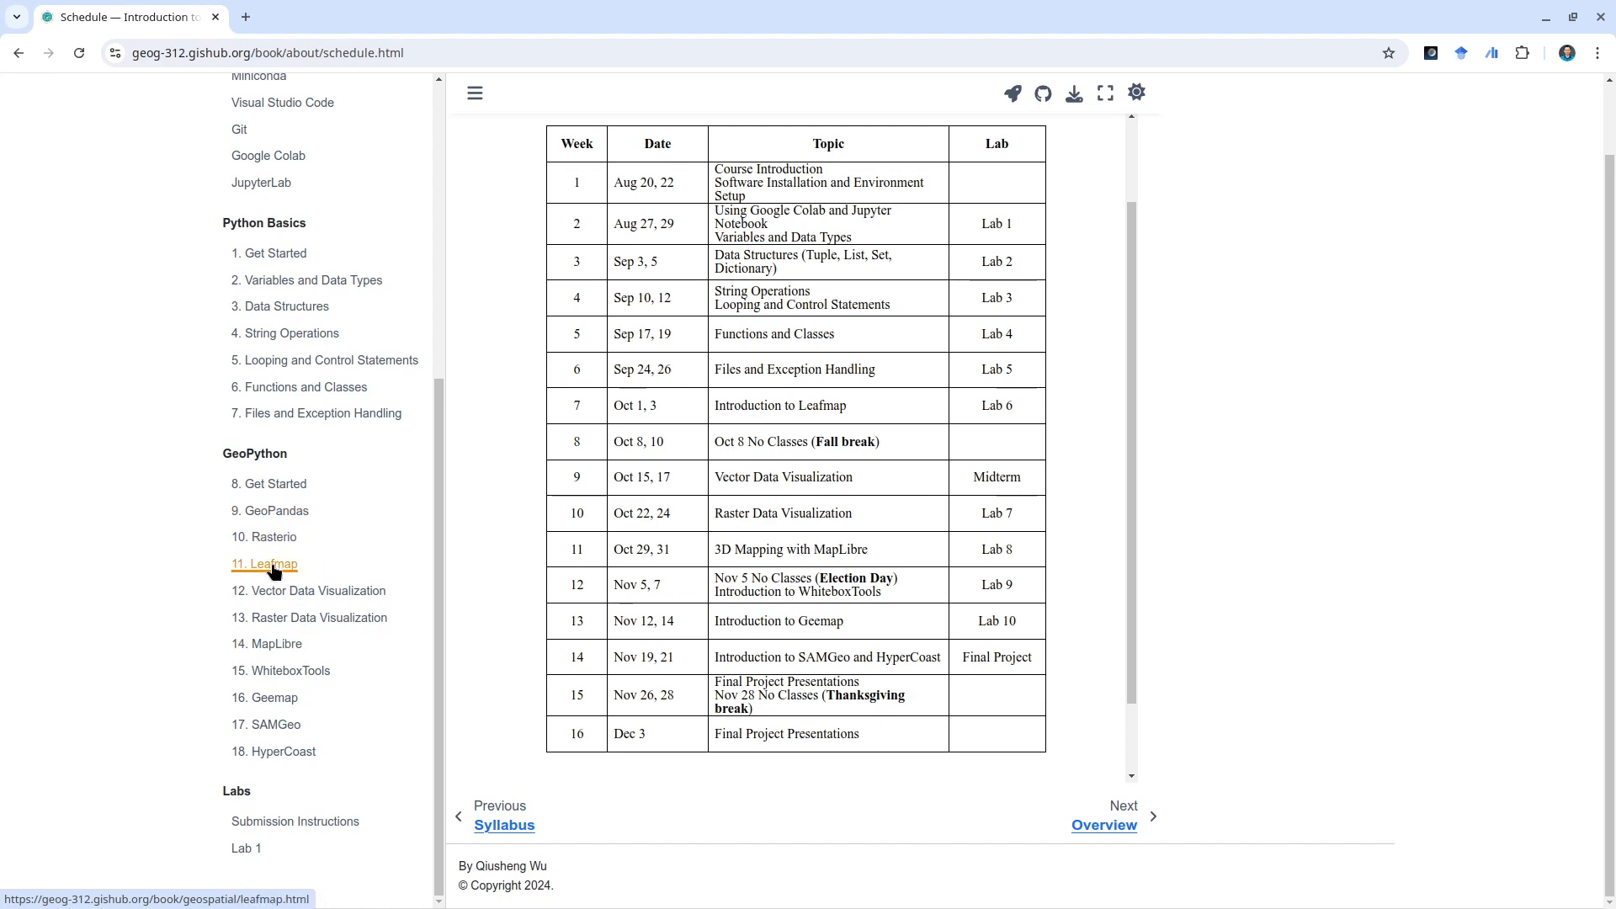
click(271, 537)
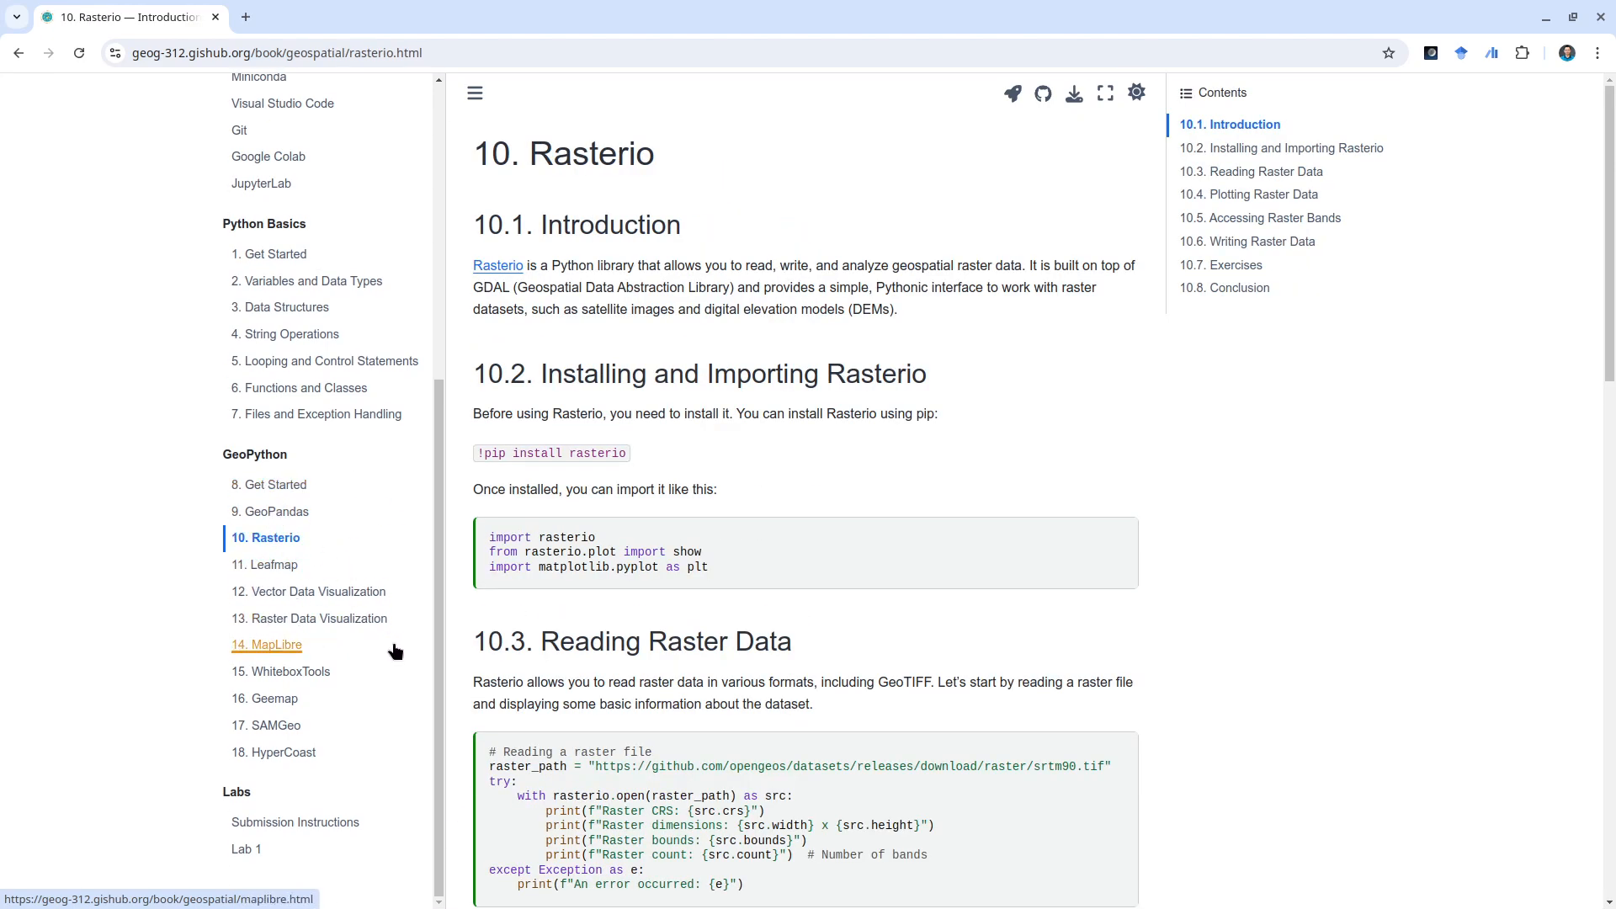
mouse_move(330, 619)
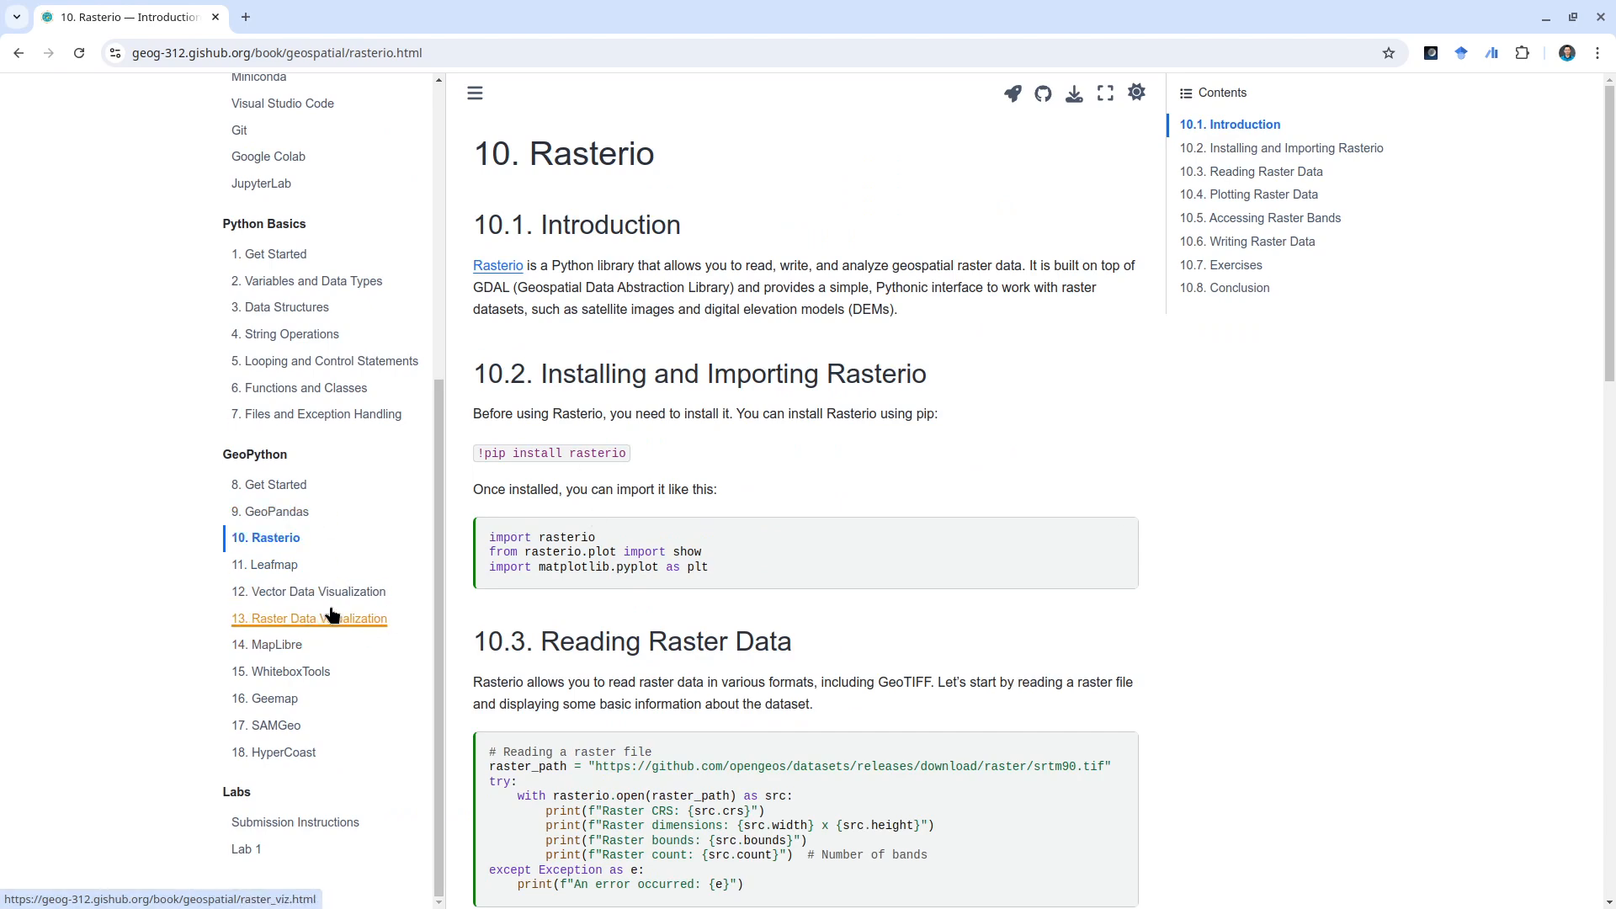
mouse_move(263, 629)
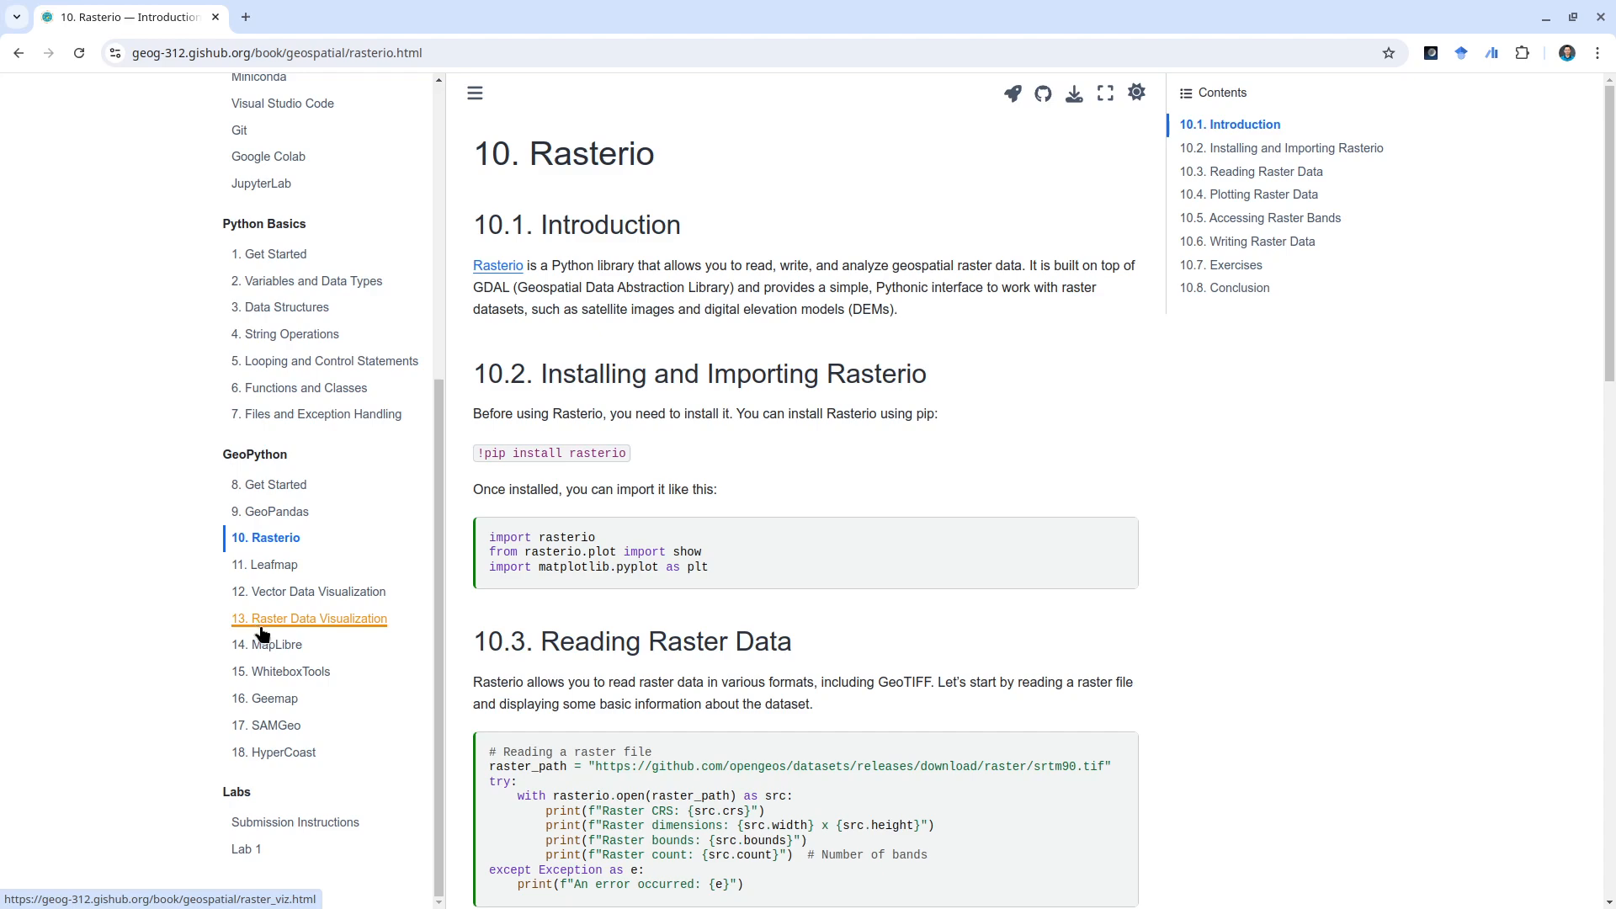
mouse_move(265, 698)
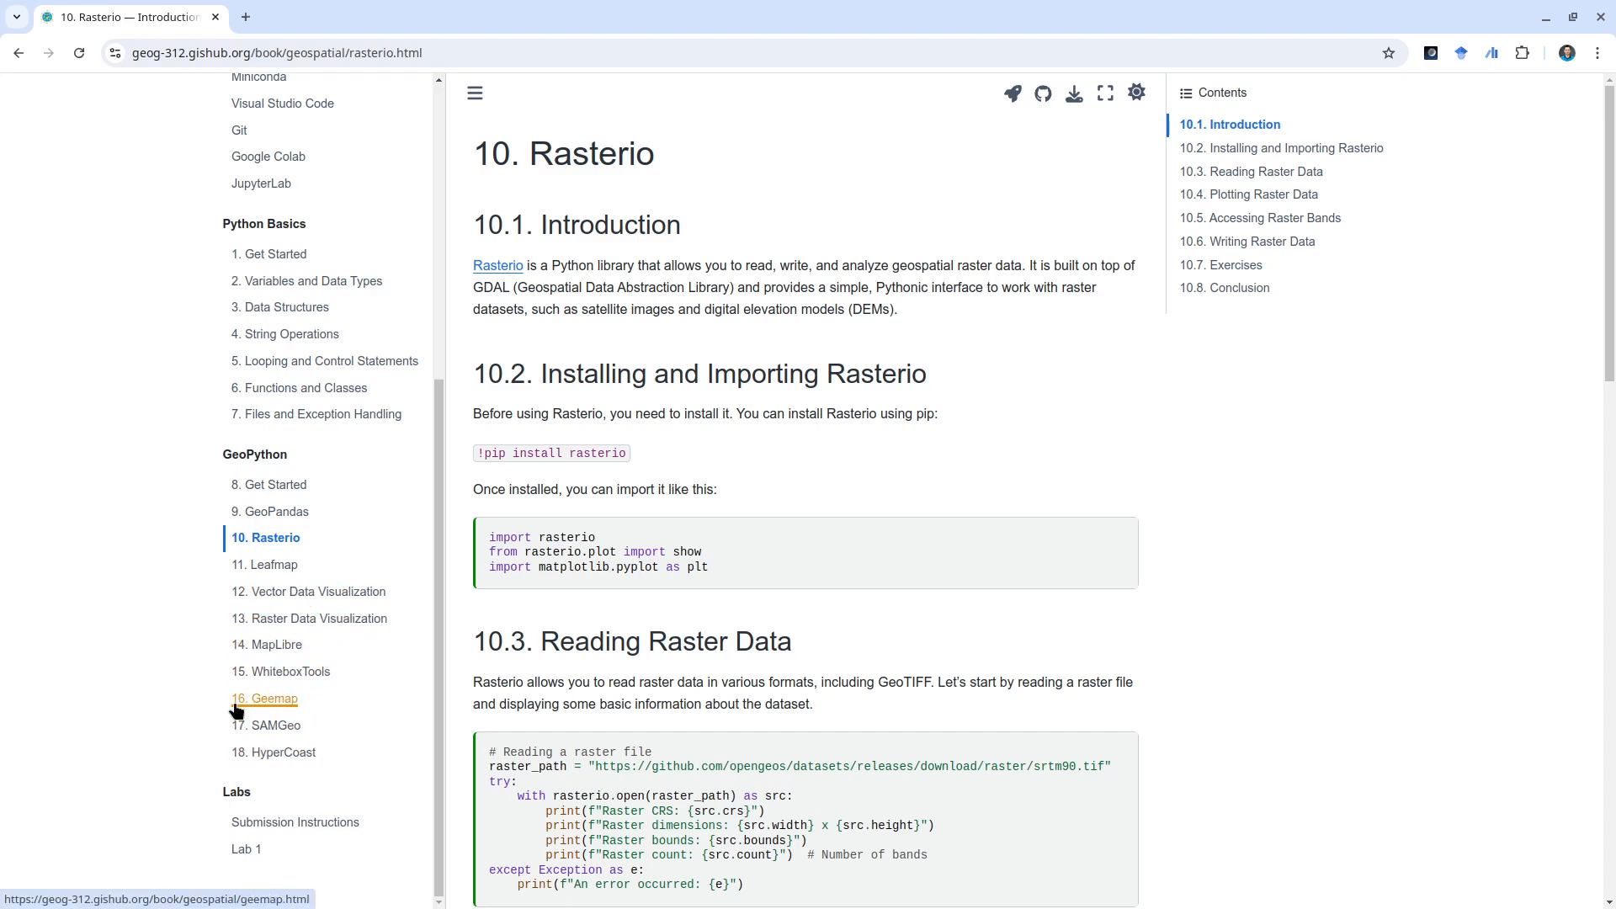
mouse_move(300, 776)
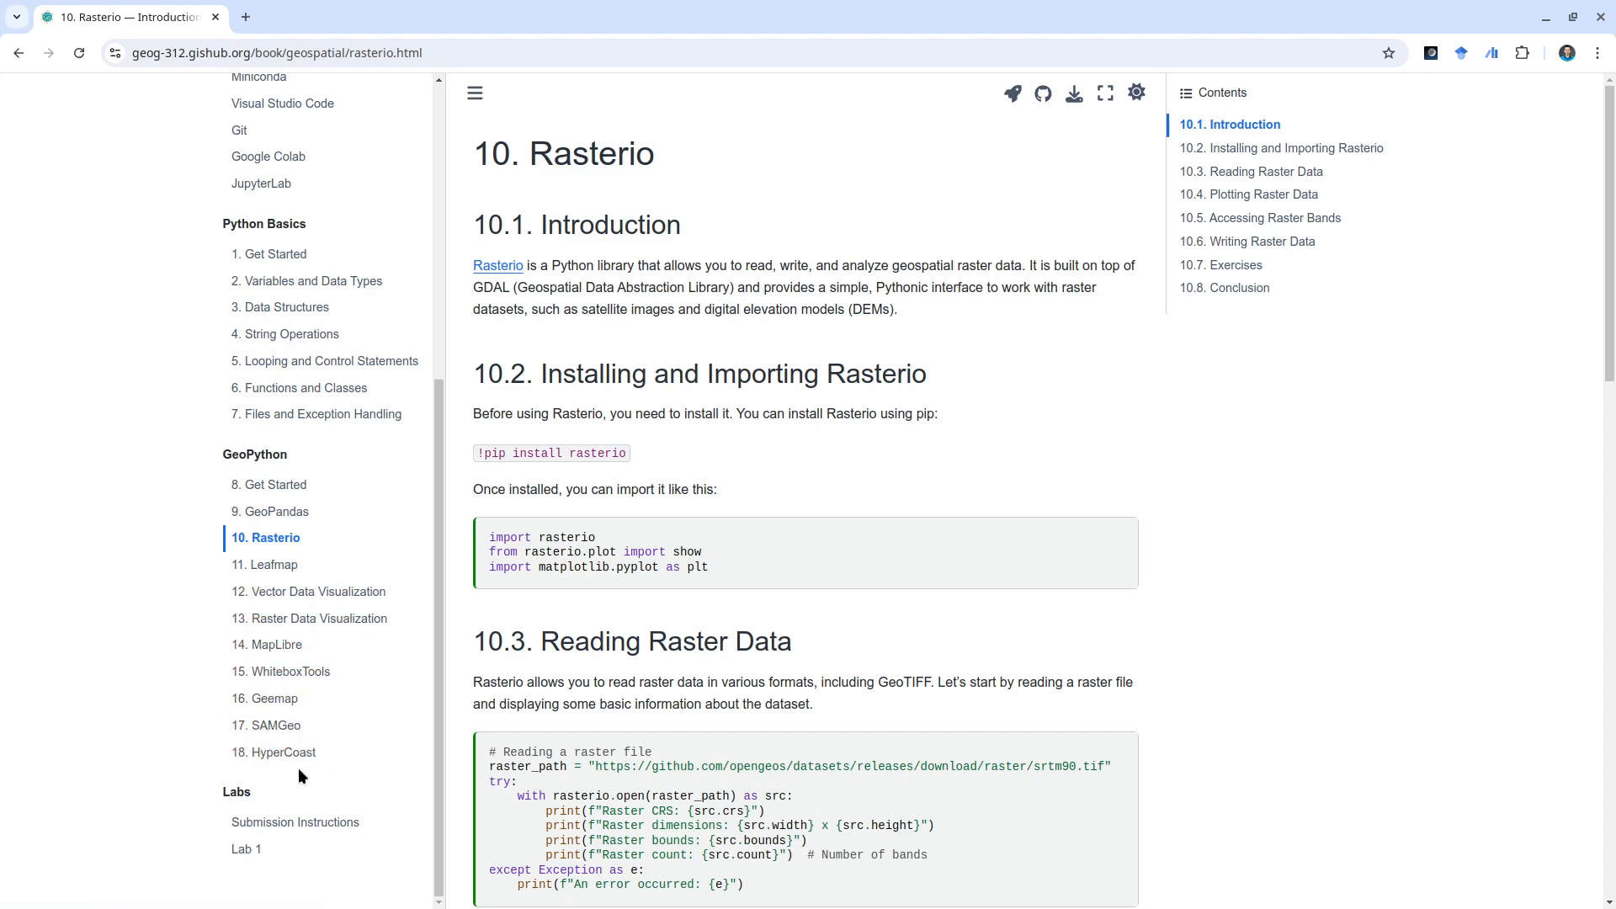
mouse_move(216, 744)
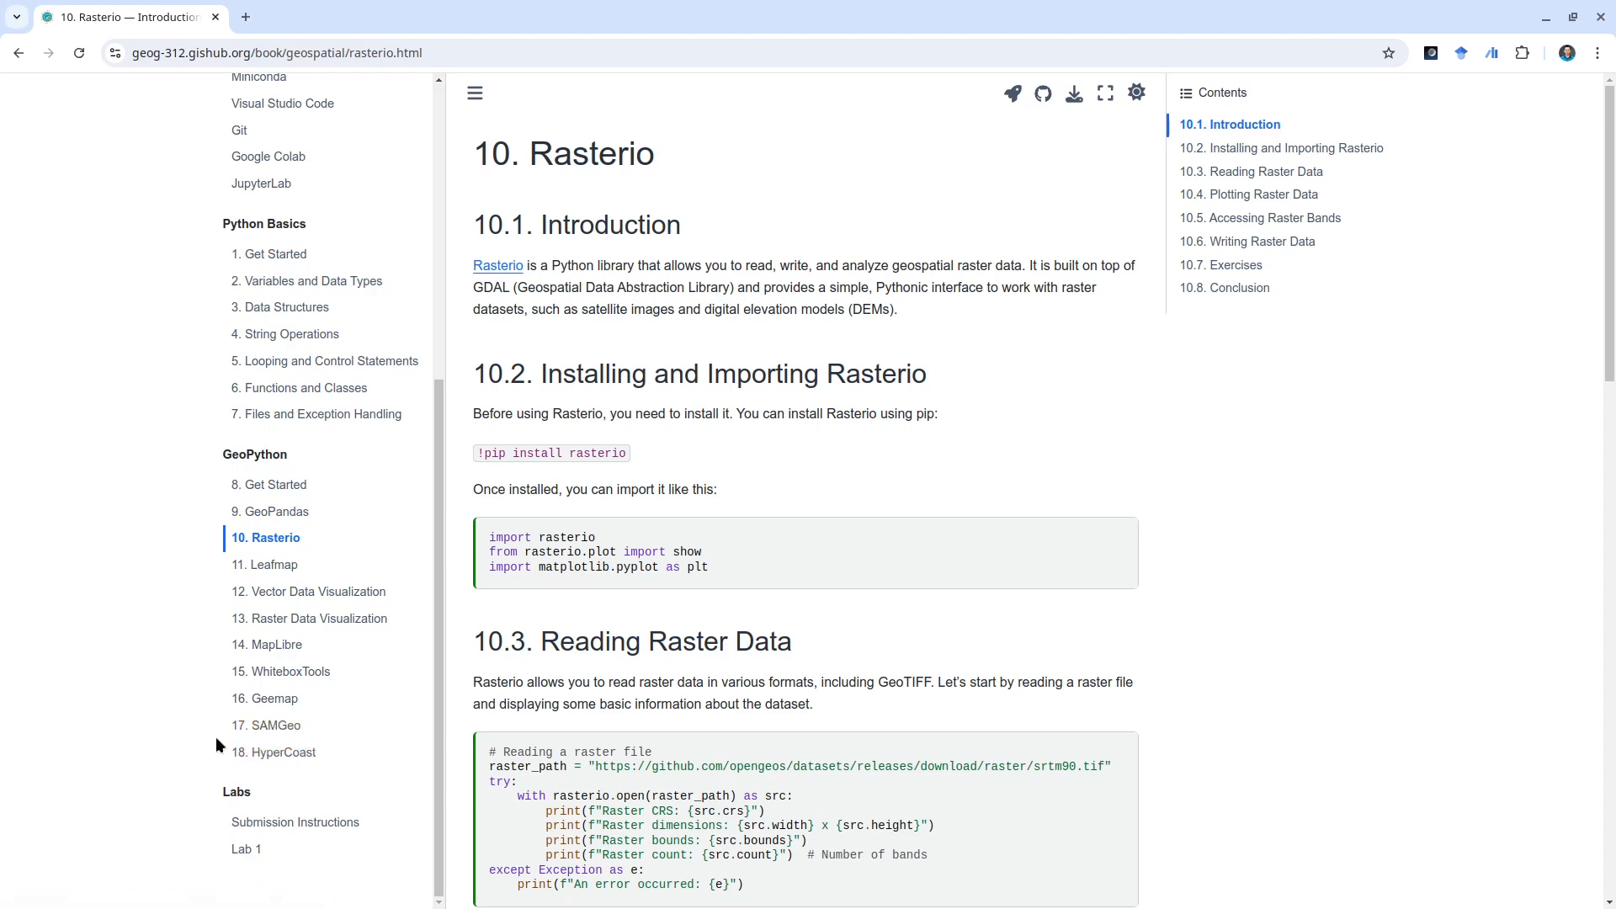
mouse_move(267, 724)
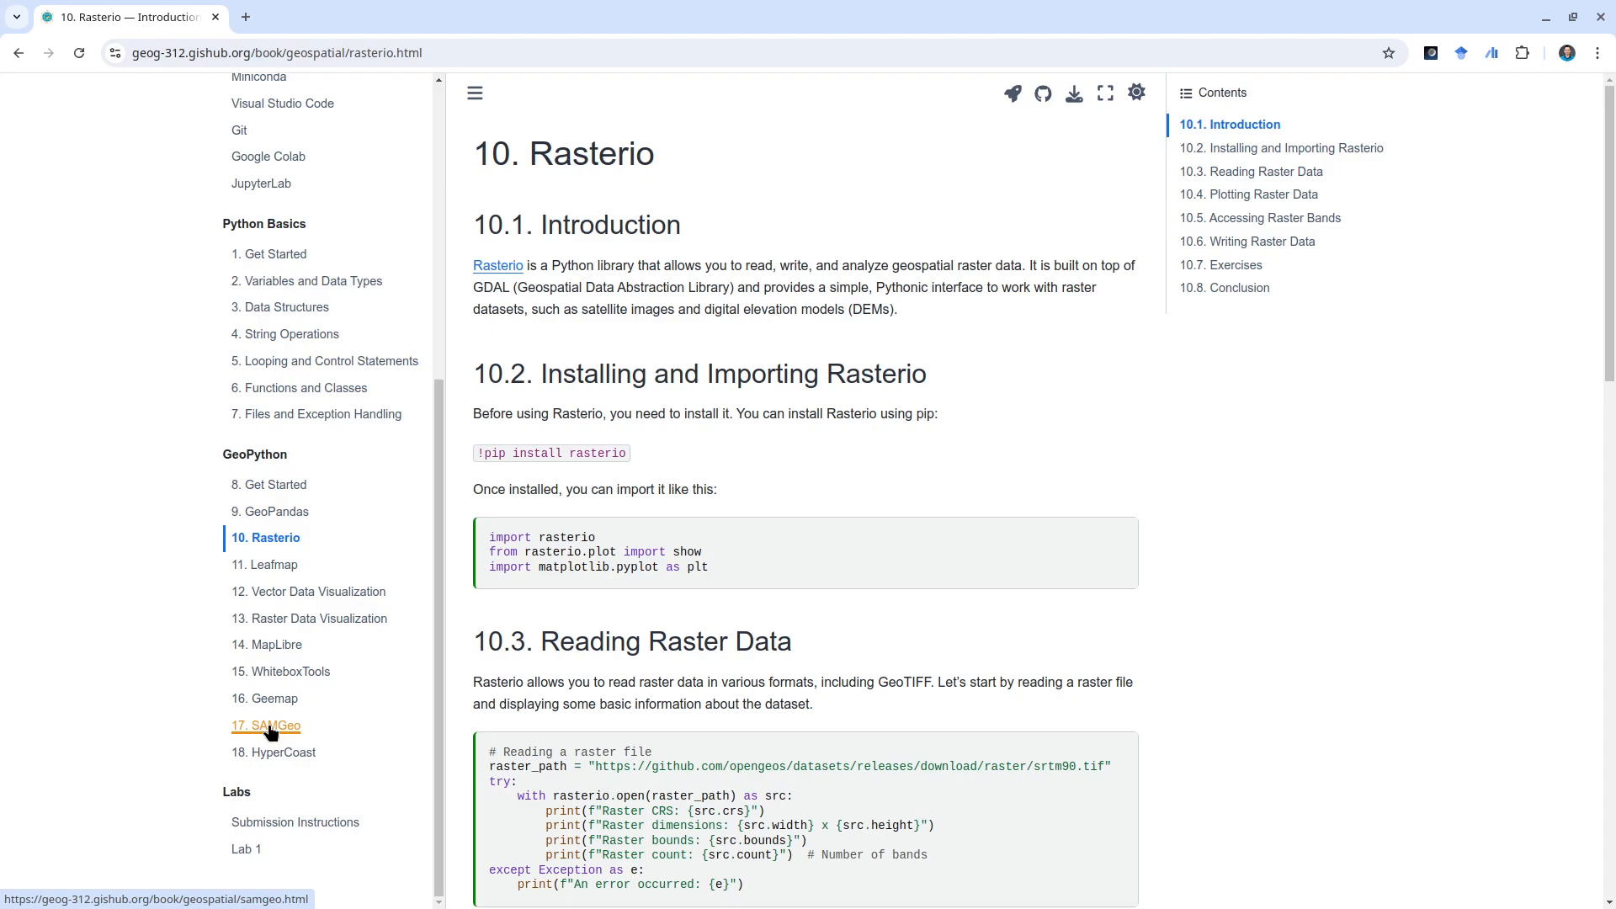
- Open chapter 18, HyperCoast, and read down to the 18.6 image cube example
click(284, 752)
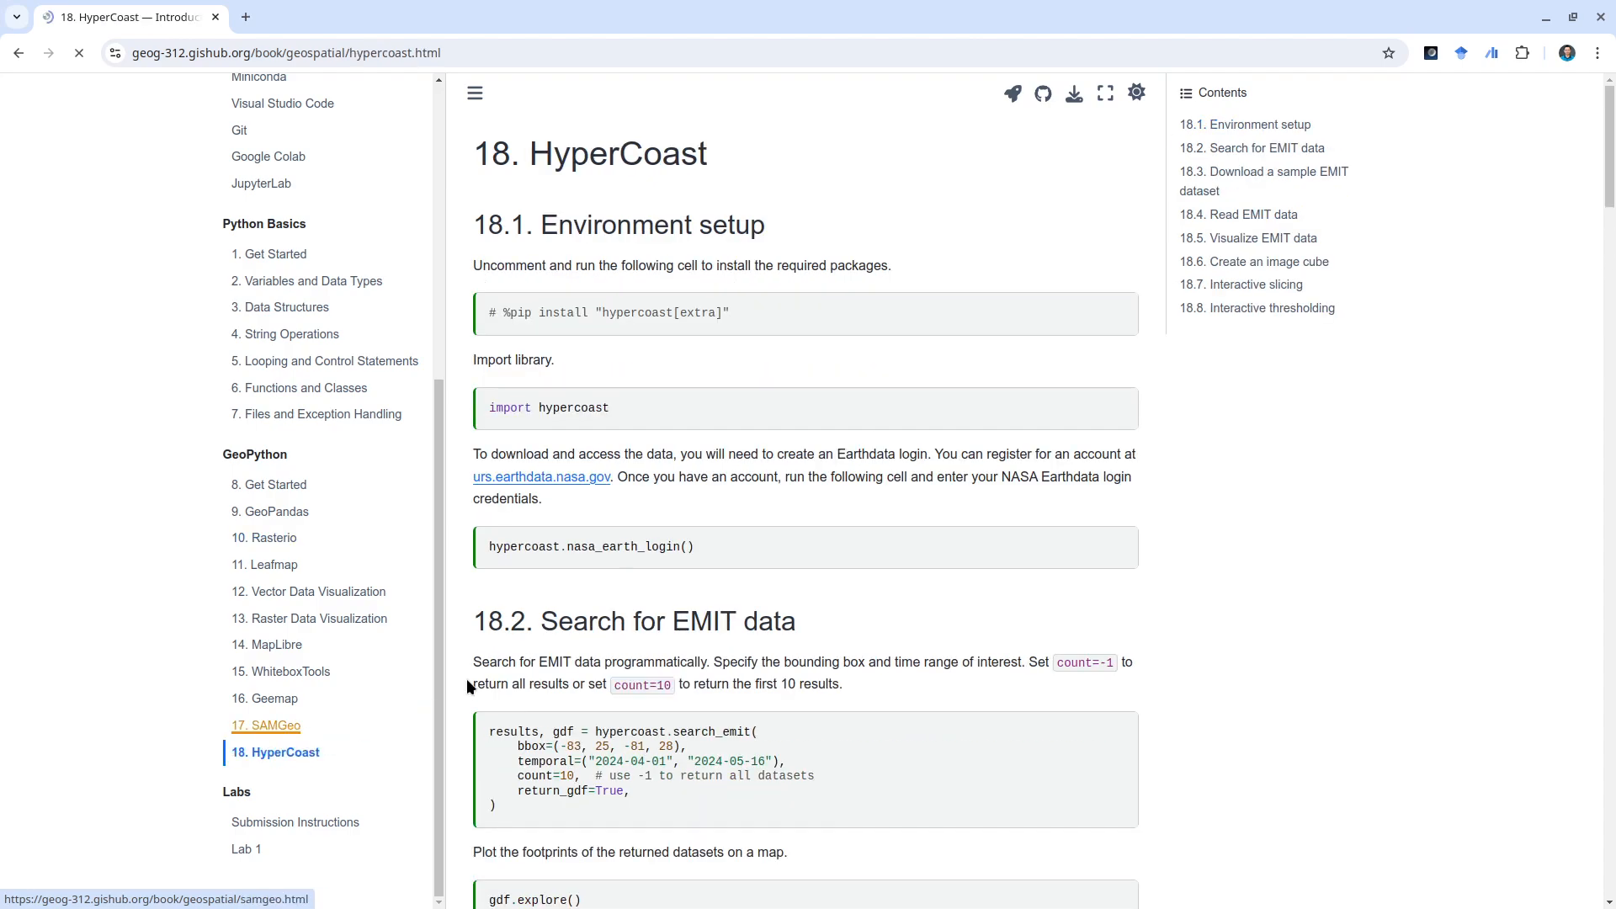
scroll(down, 3)
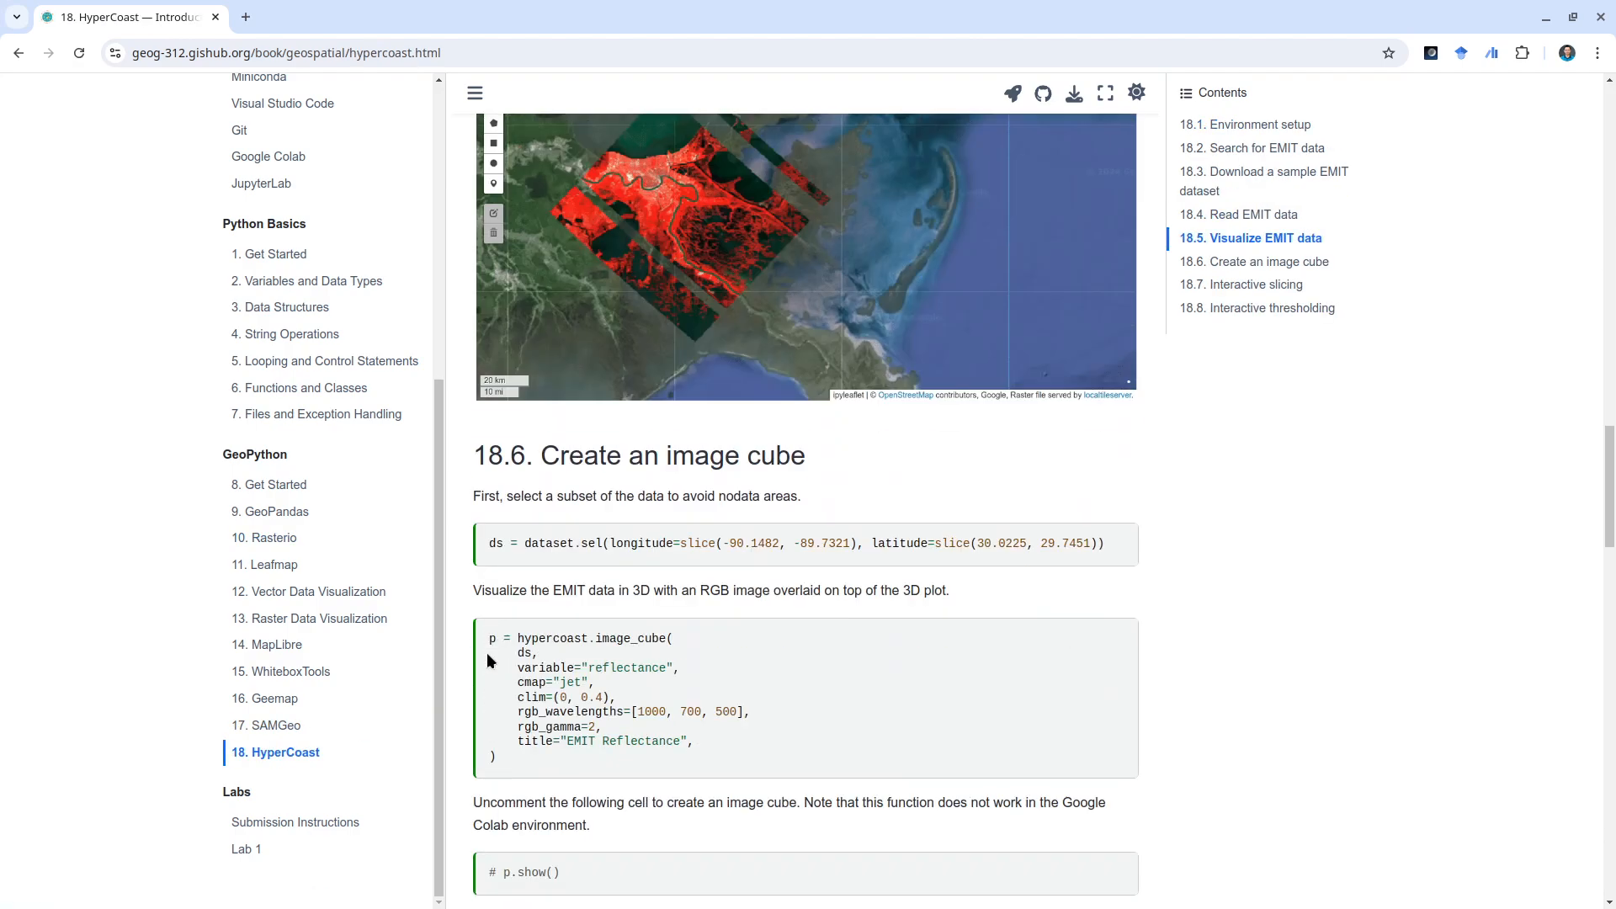
scroll(down, 3)
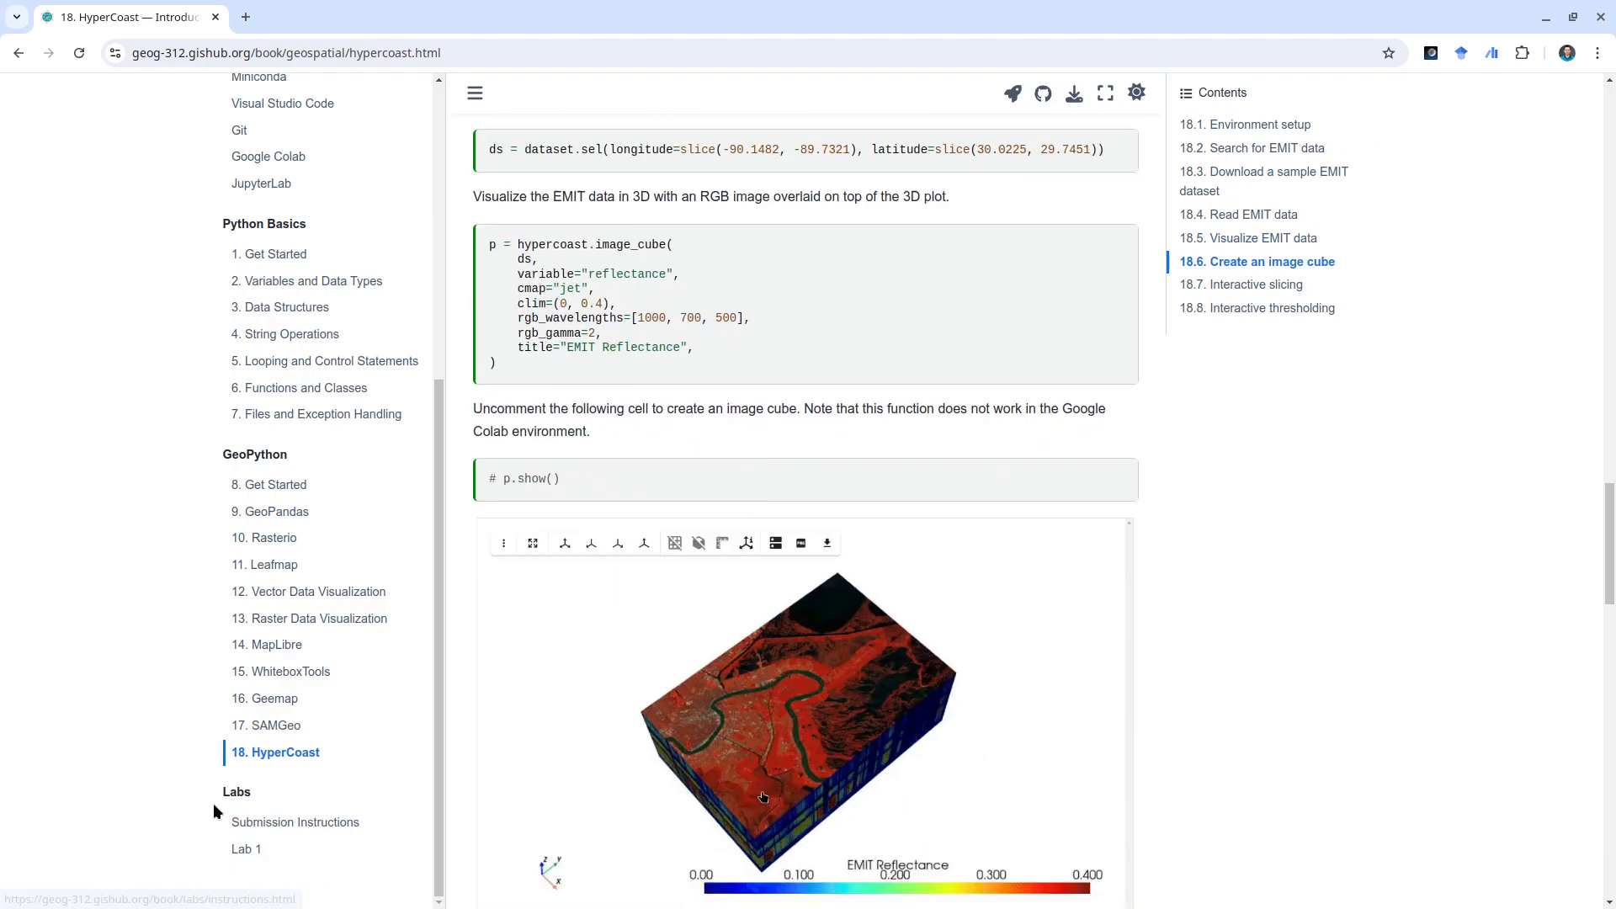
scroll(down, 3)
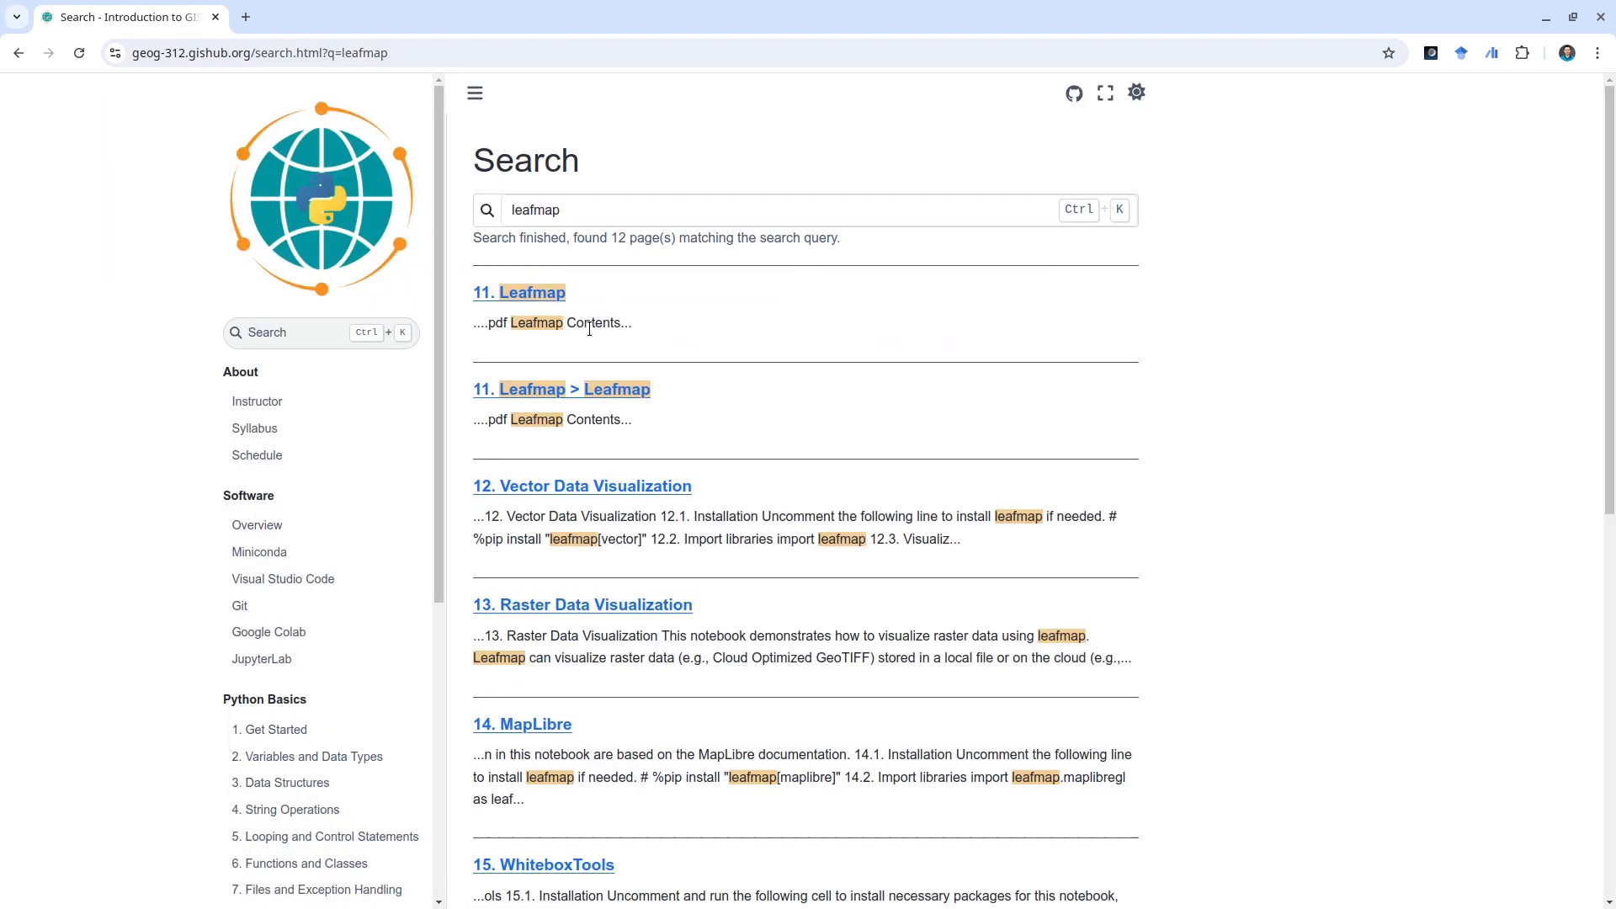
- From the 'leafmap' search results, open the course home page with the Leafmap match highlighted
scroll(down, 3)
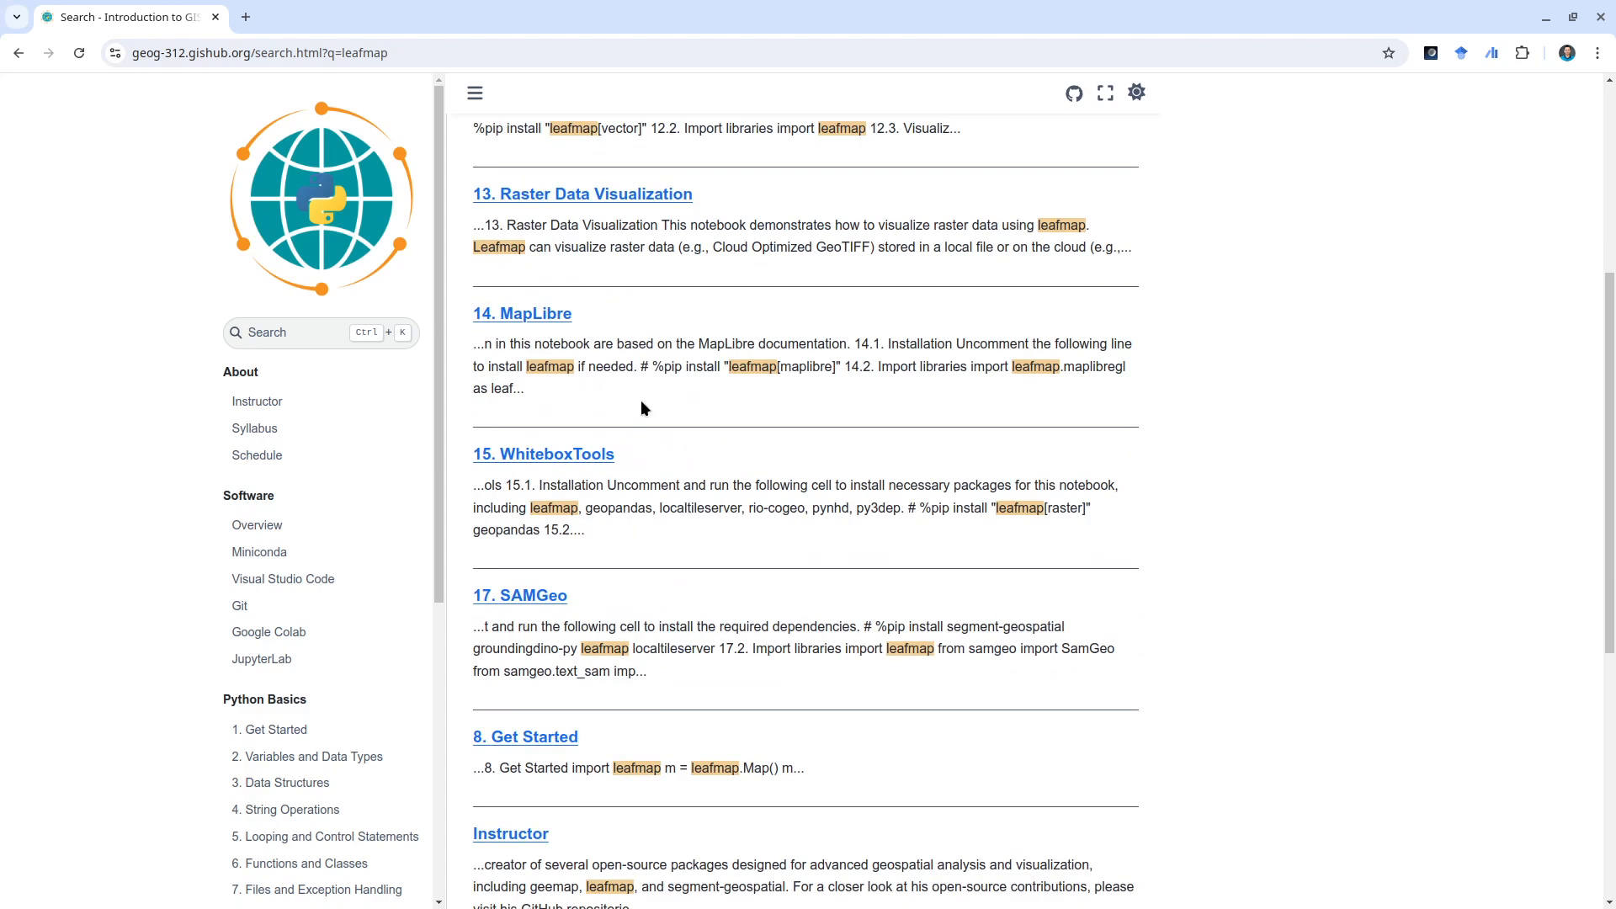
scroll(down, 3)
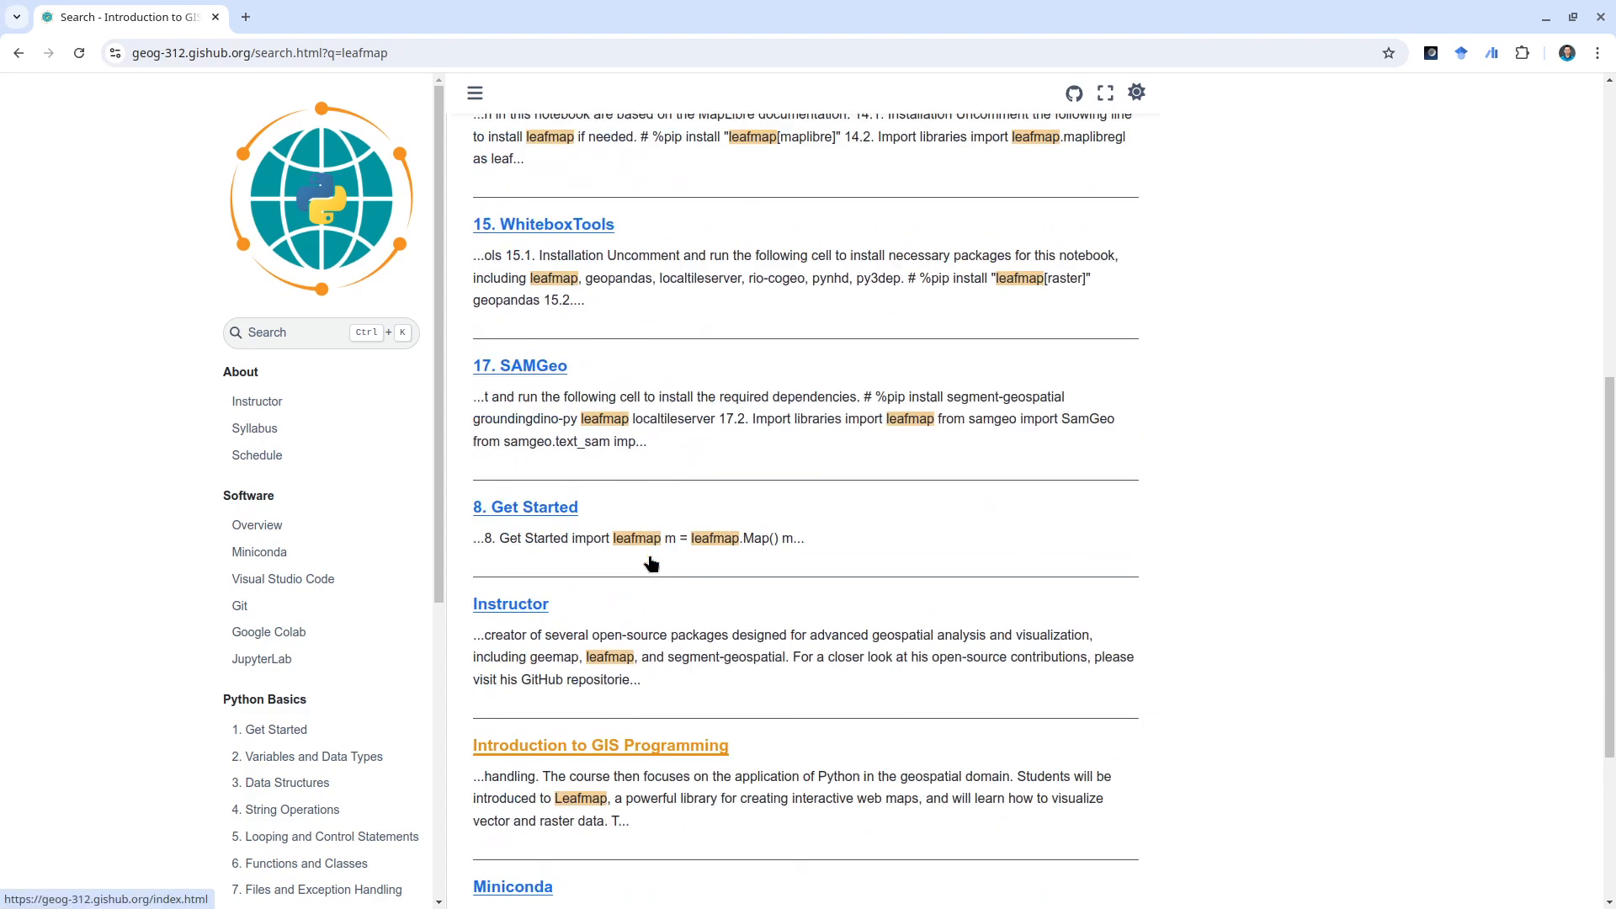
click(600, 744)
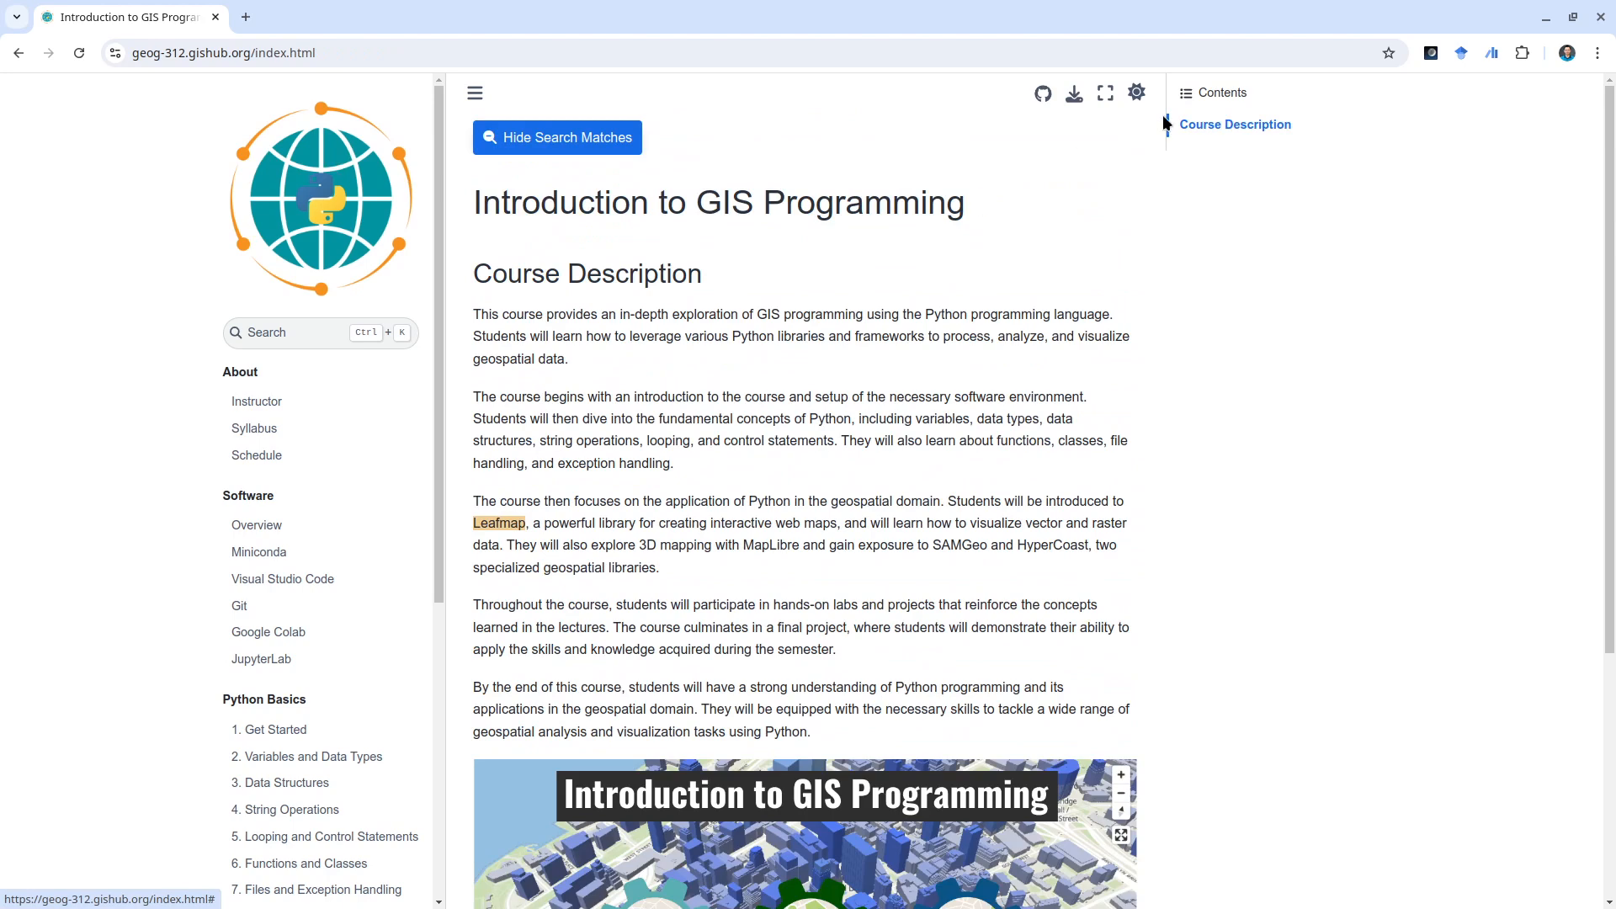
- Open the geog-312 repository on GitHub and go into its book folder
click(1042, 92)
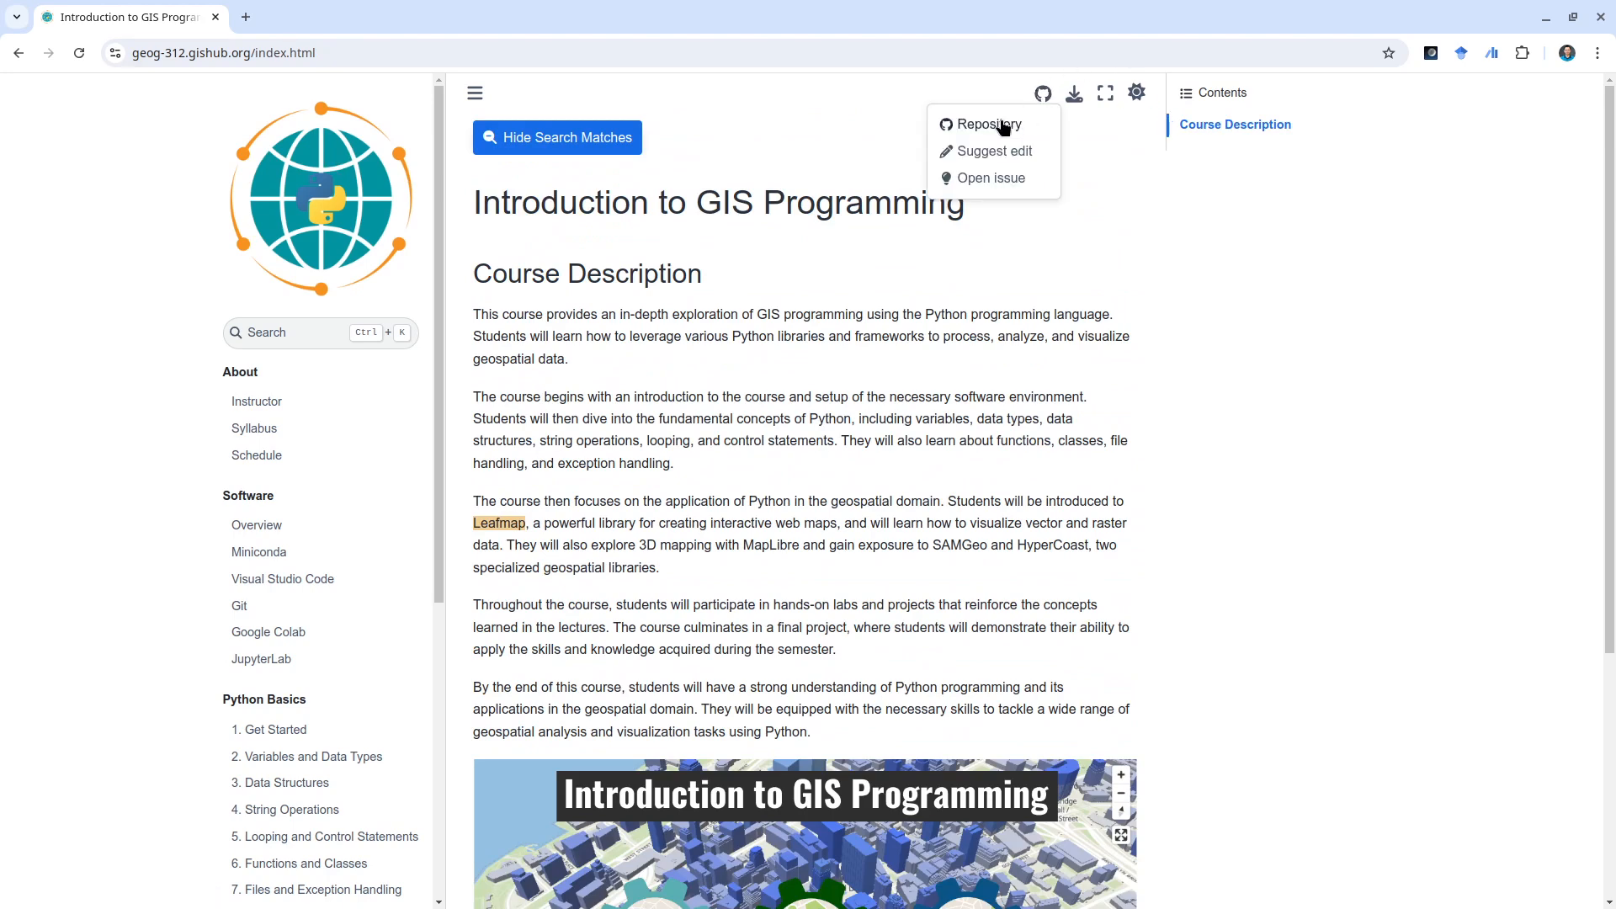
click(990, 123)
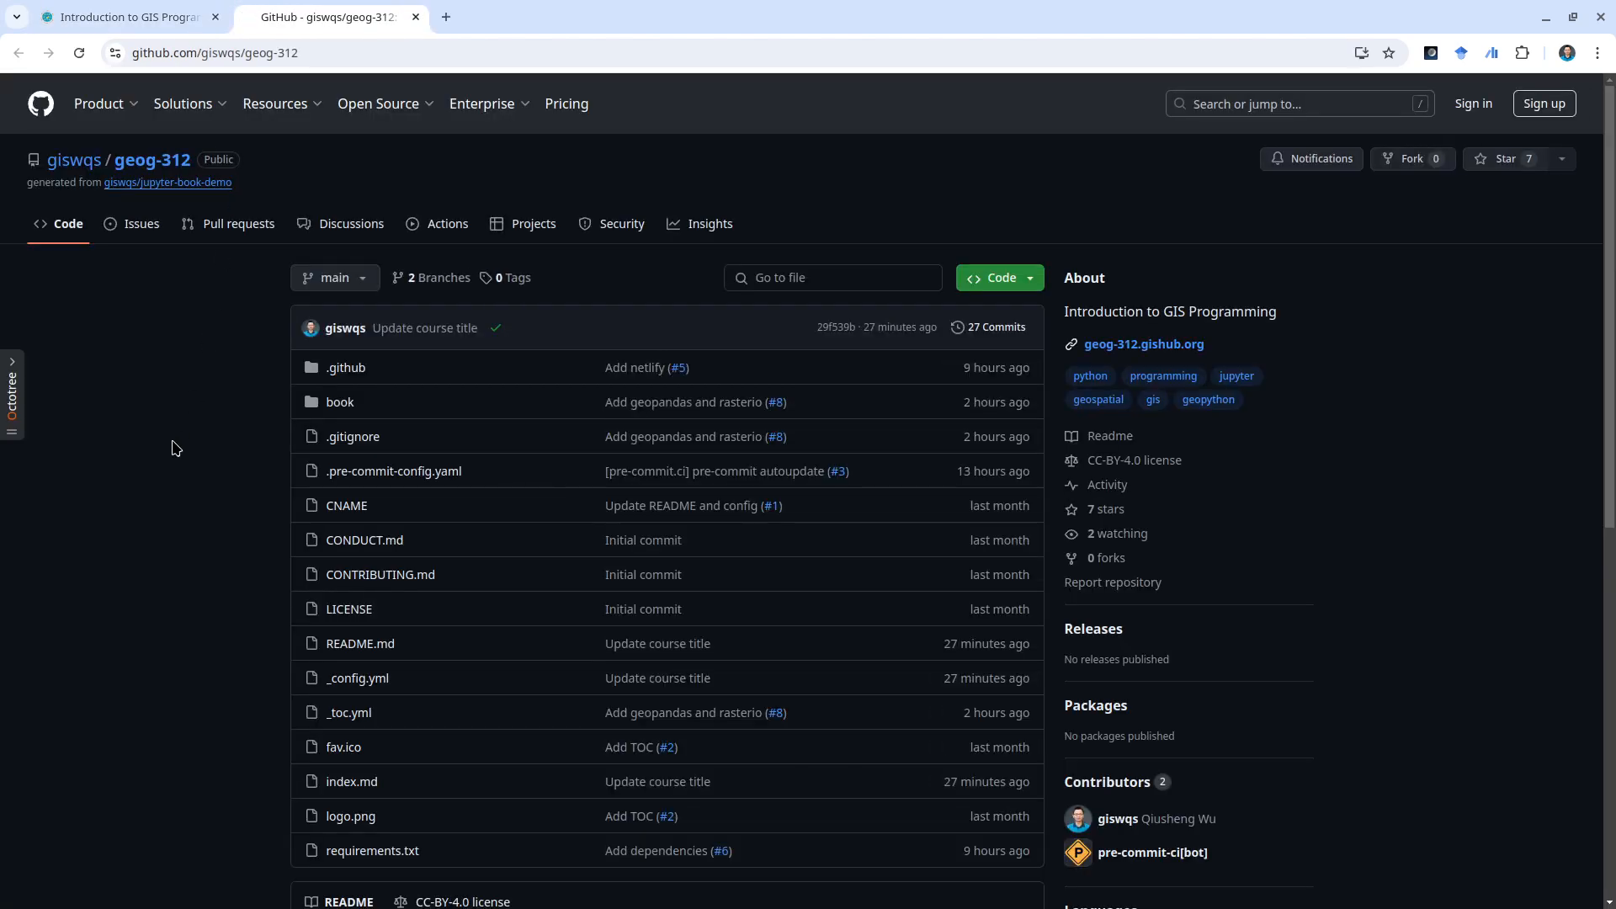
scroll(down, 3)
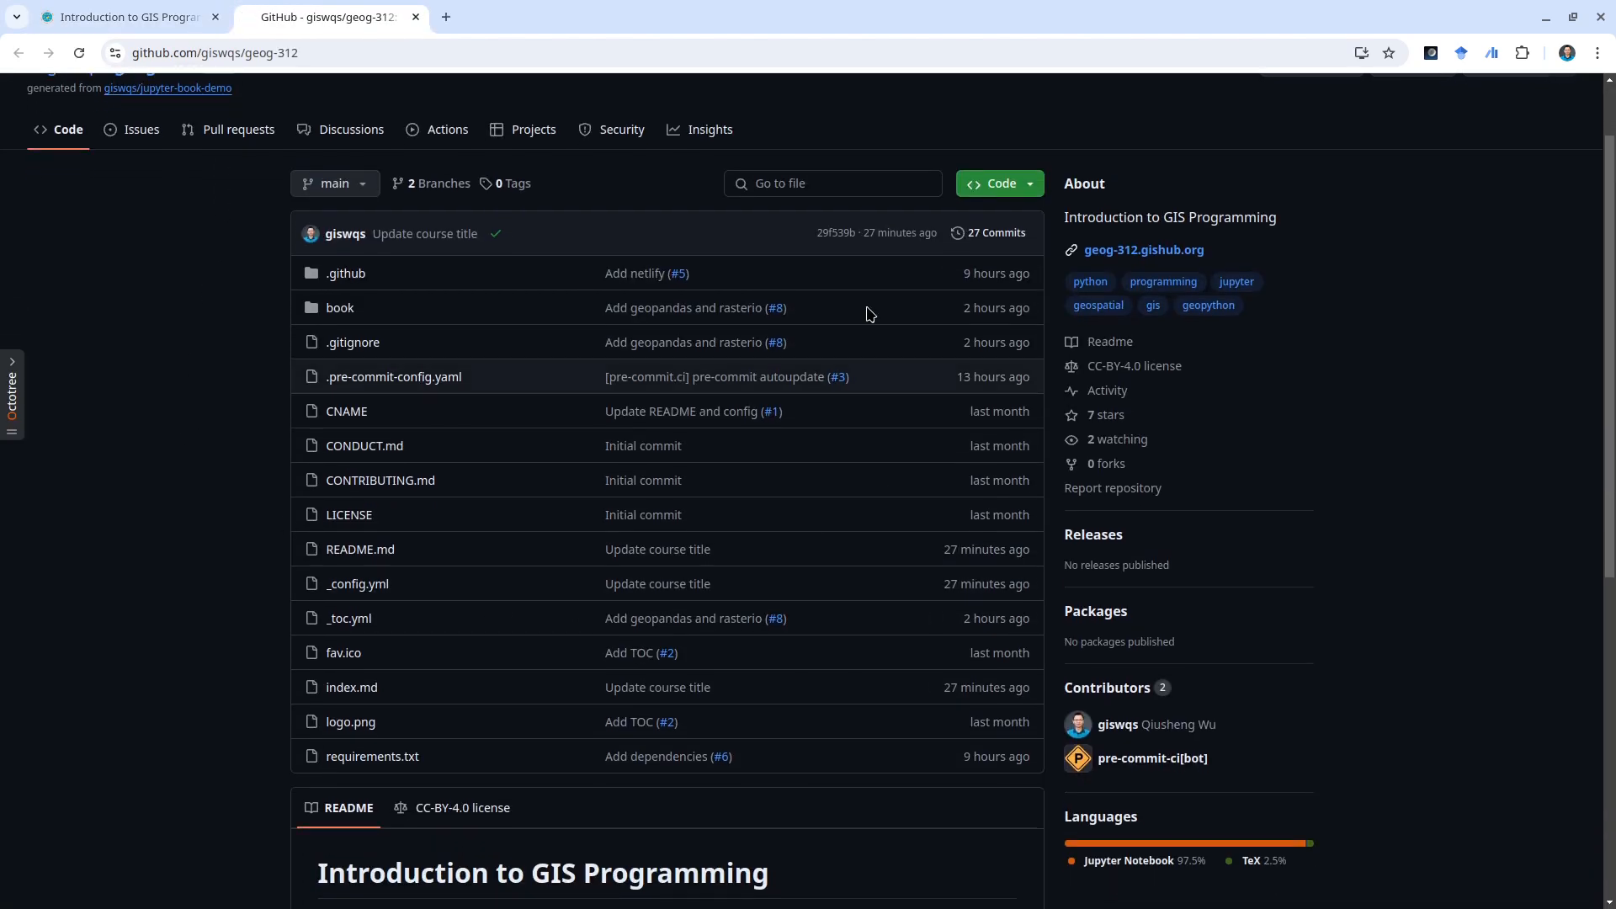
click(340, 308)
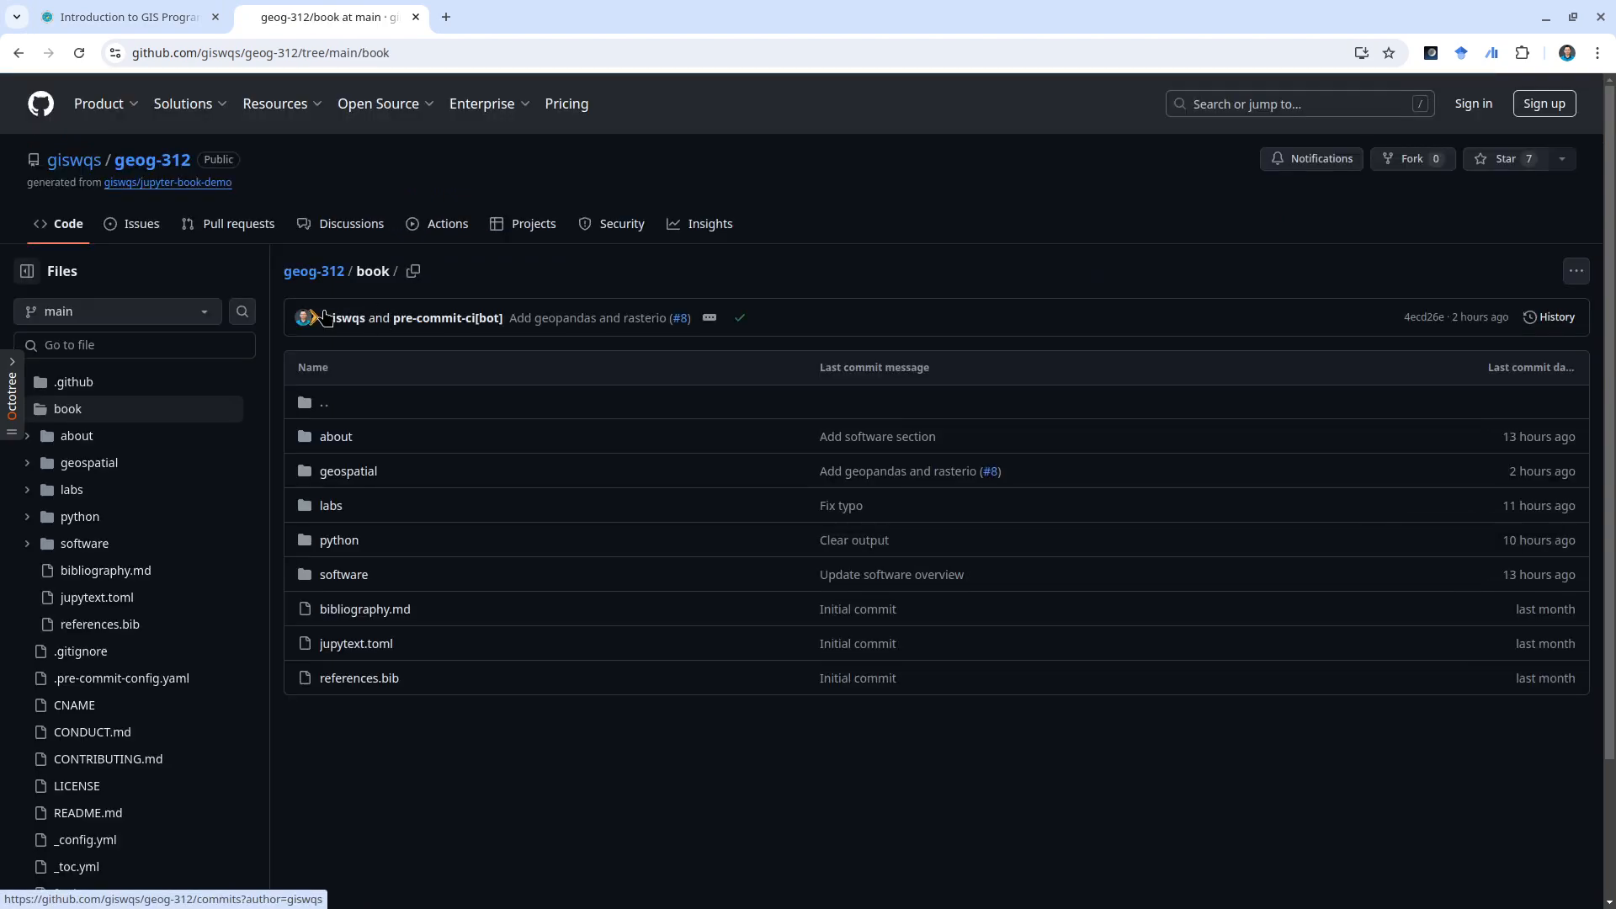
mouse_move(339, 538)
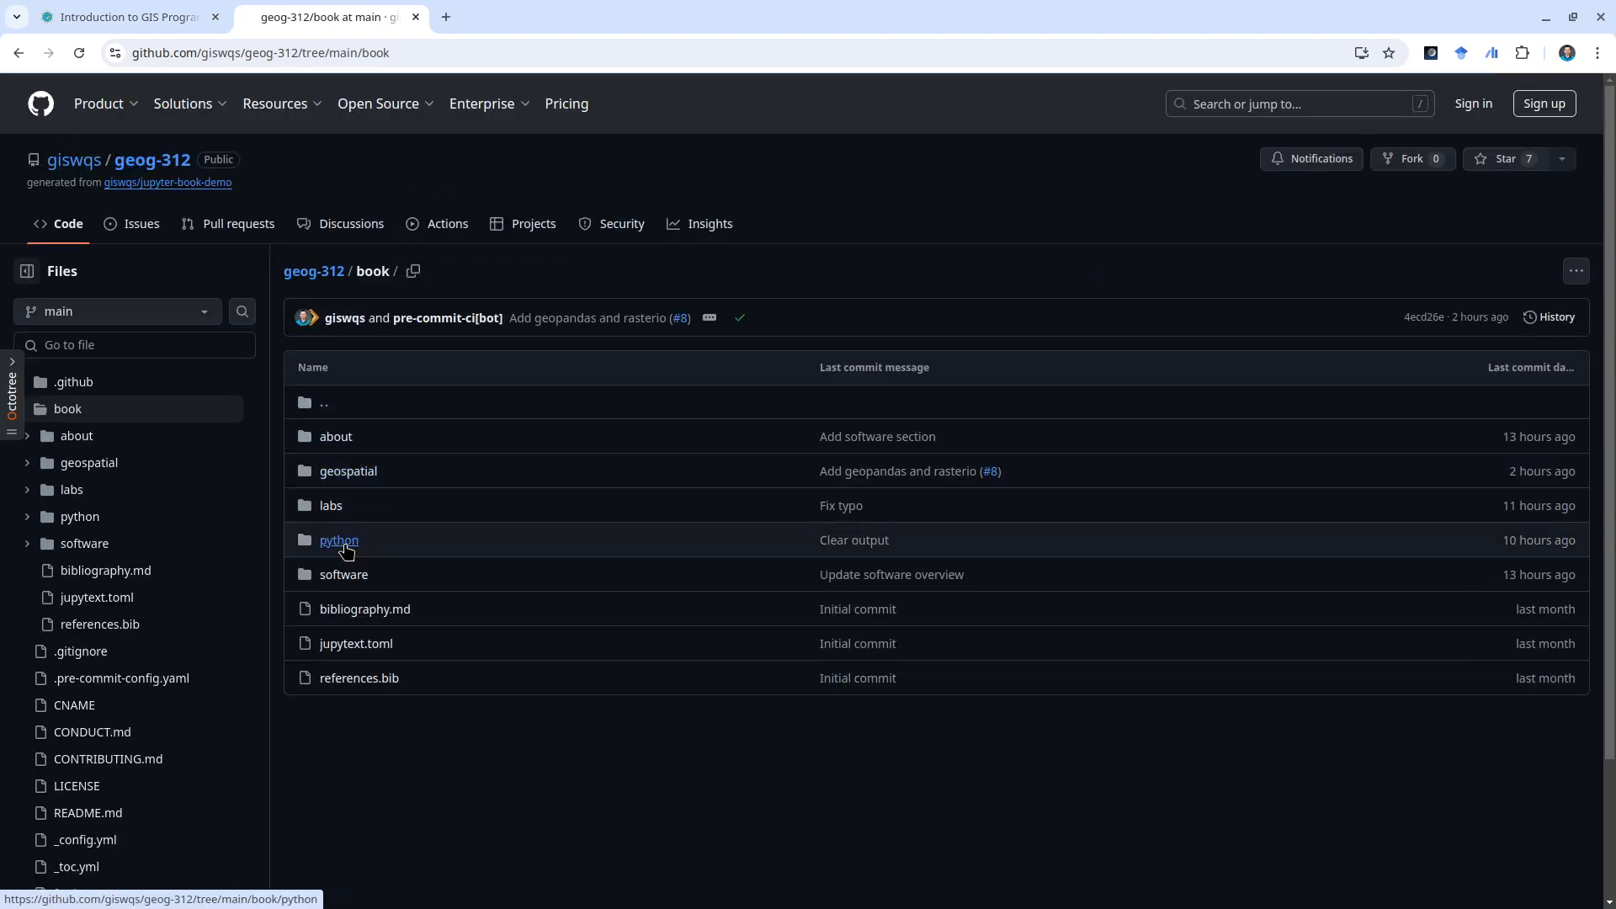
- Look through the python and geospatial chapter folders, then return to the repository's top level
click(338, 539)
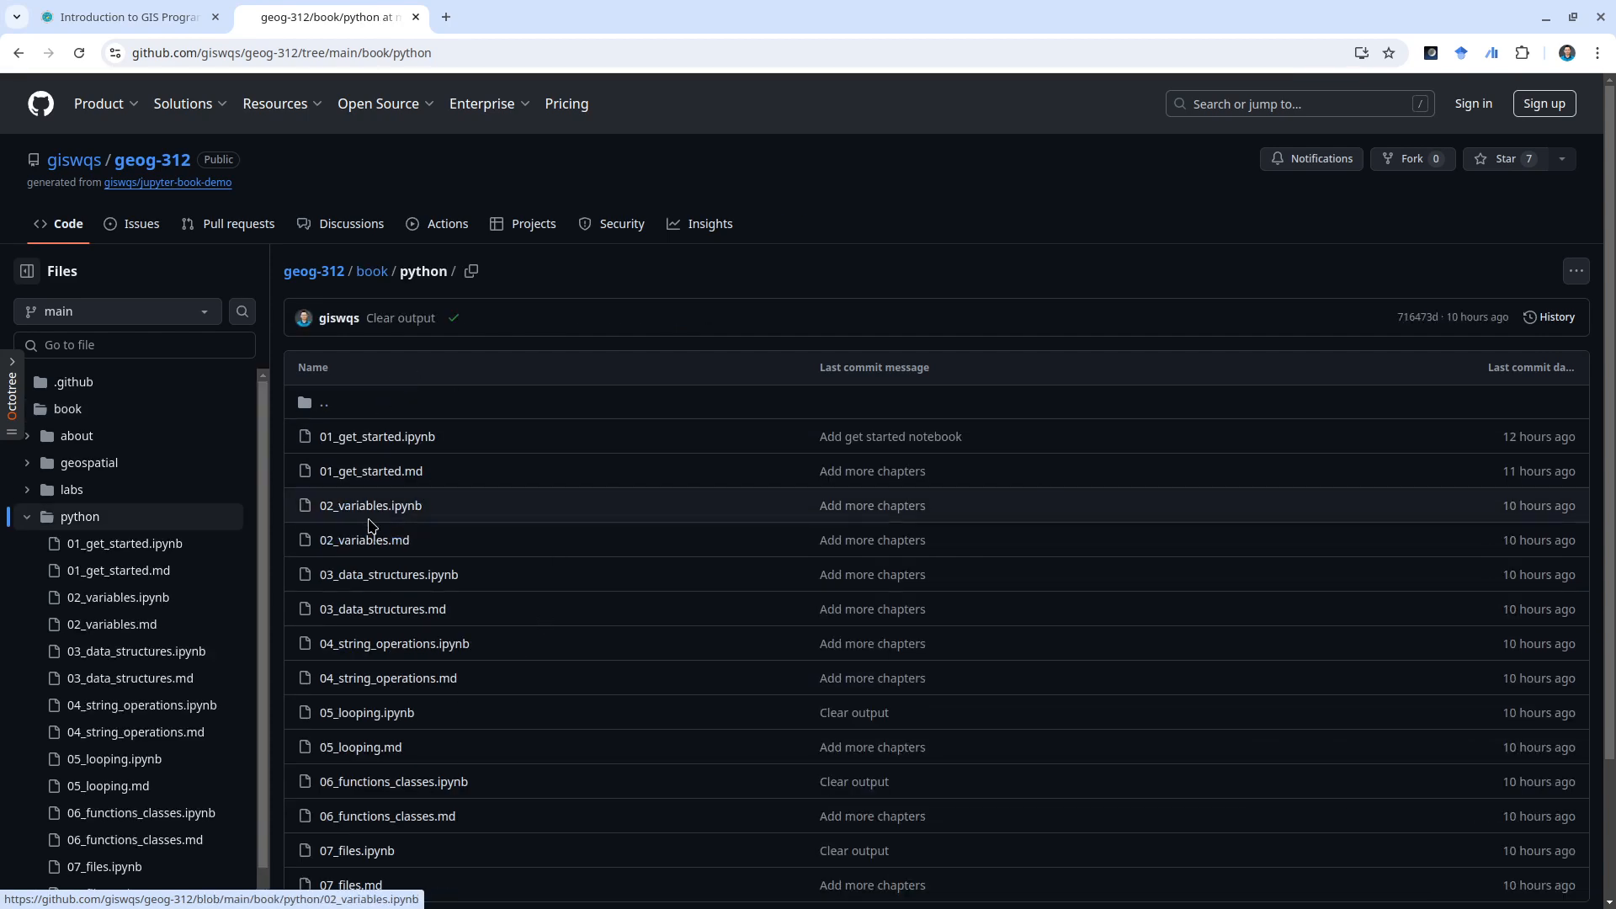
click(372, 271)
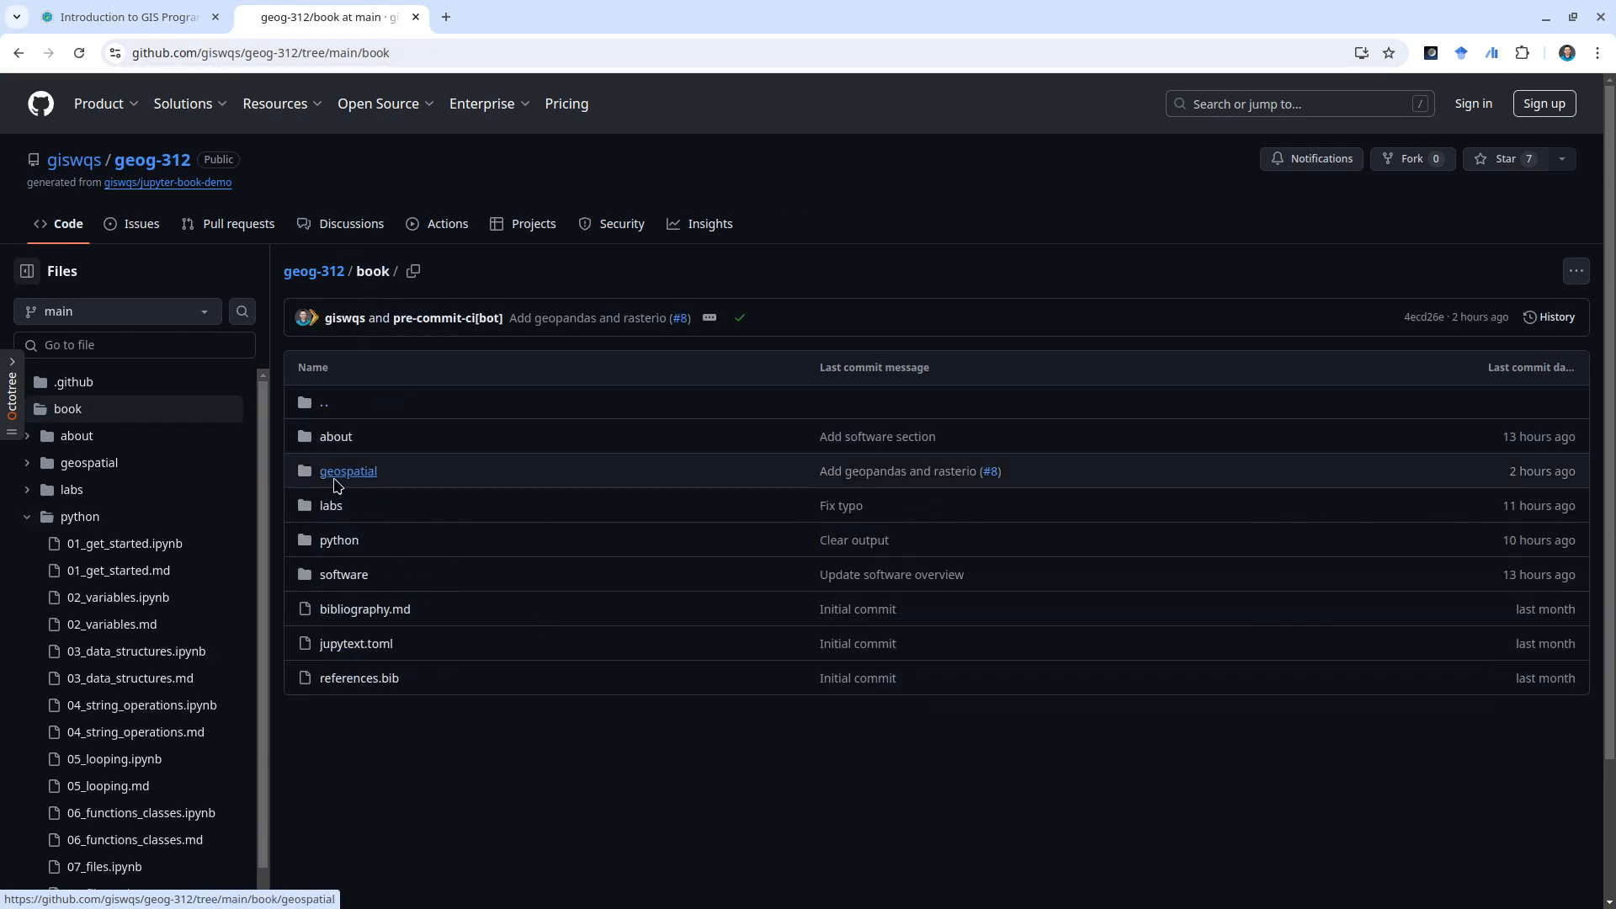
click(348, 471)
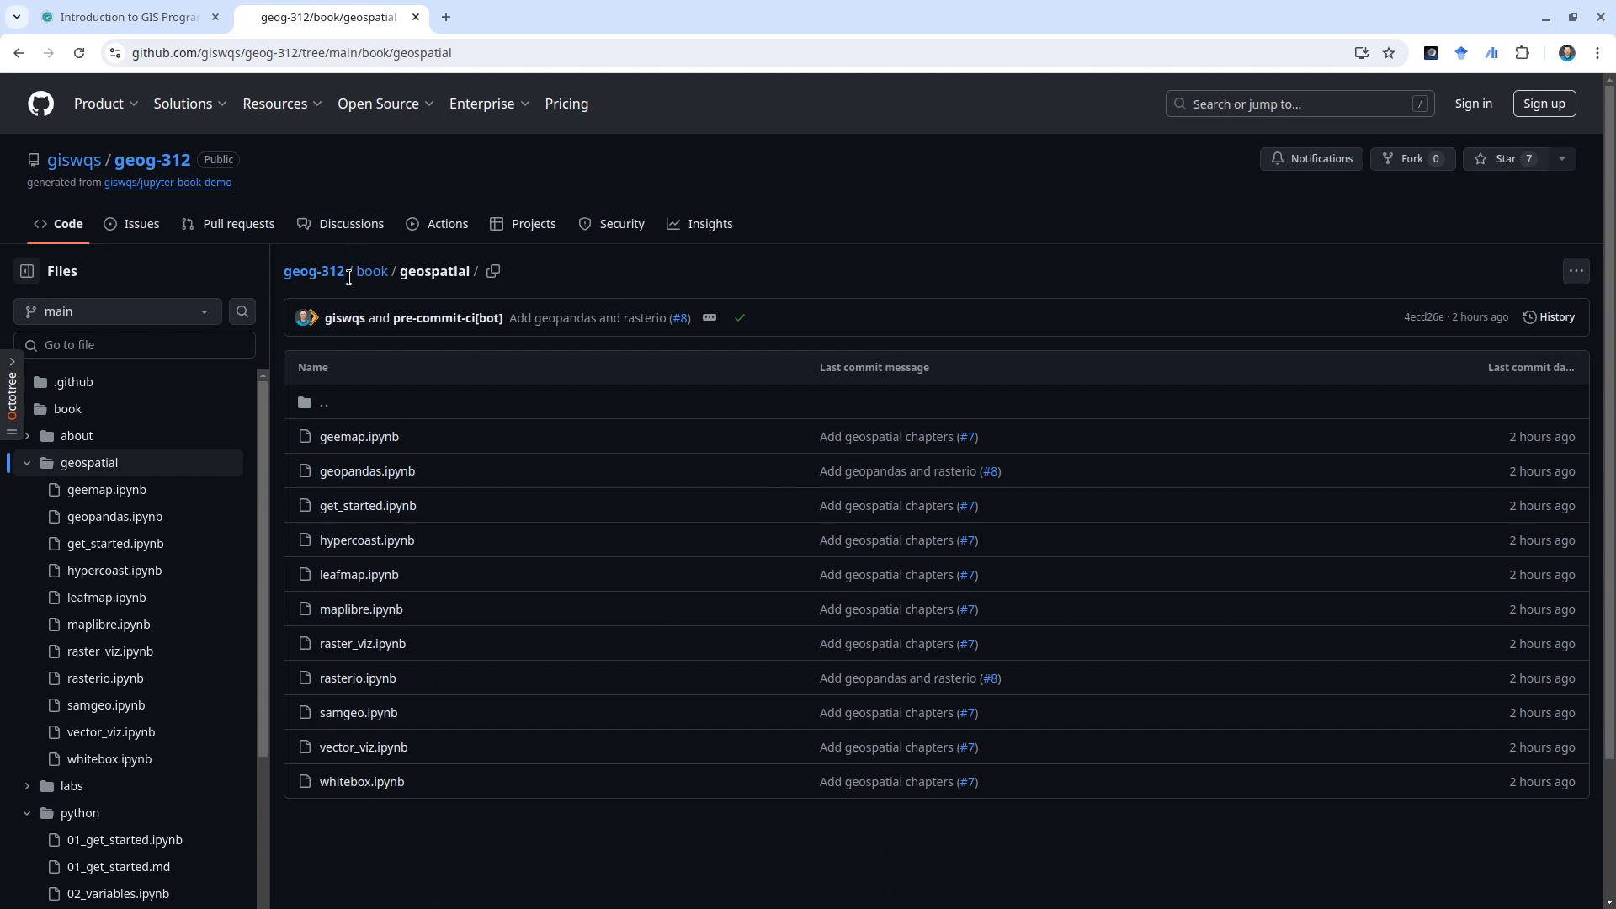
click(316, 271)
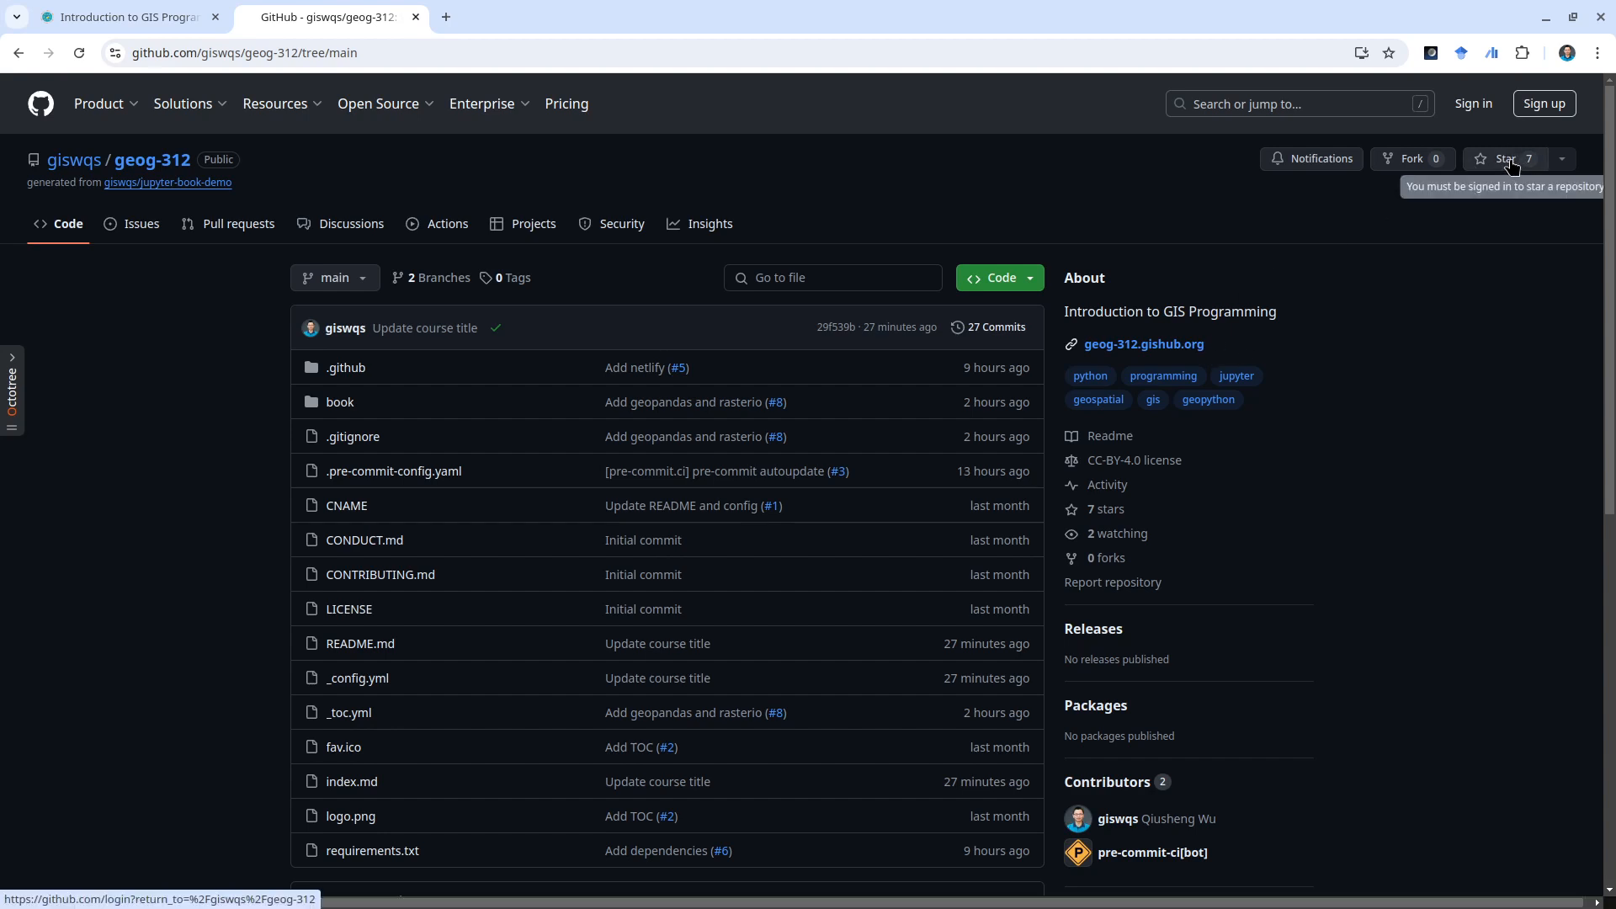
mouse_move(1414, 165)
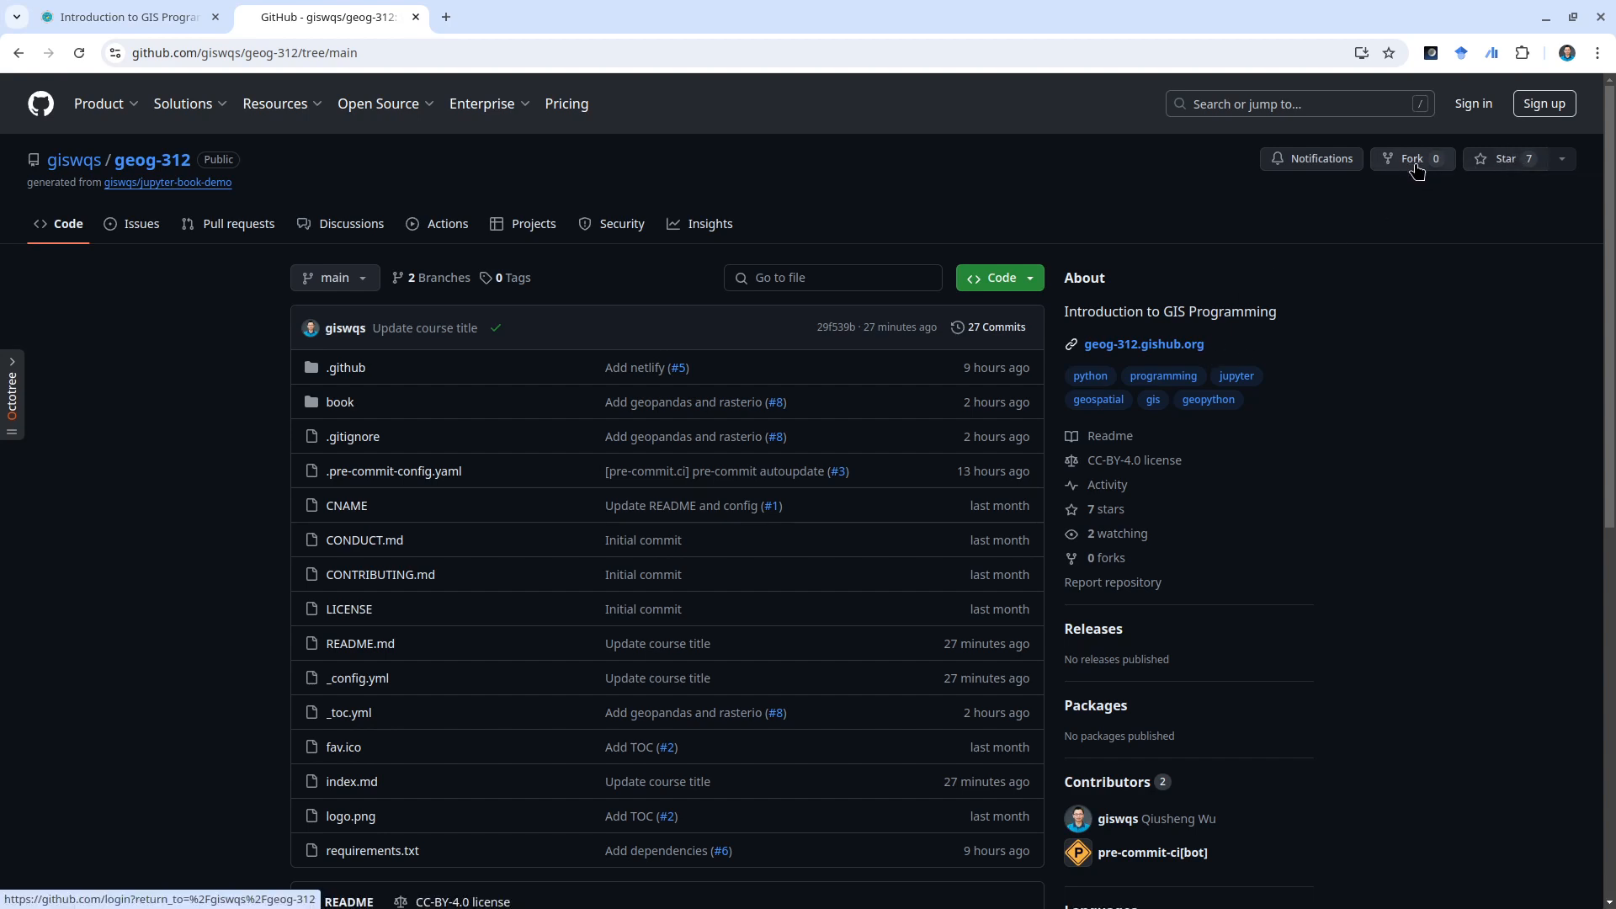
click(275, 102)
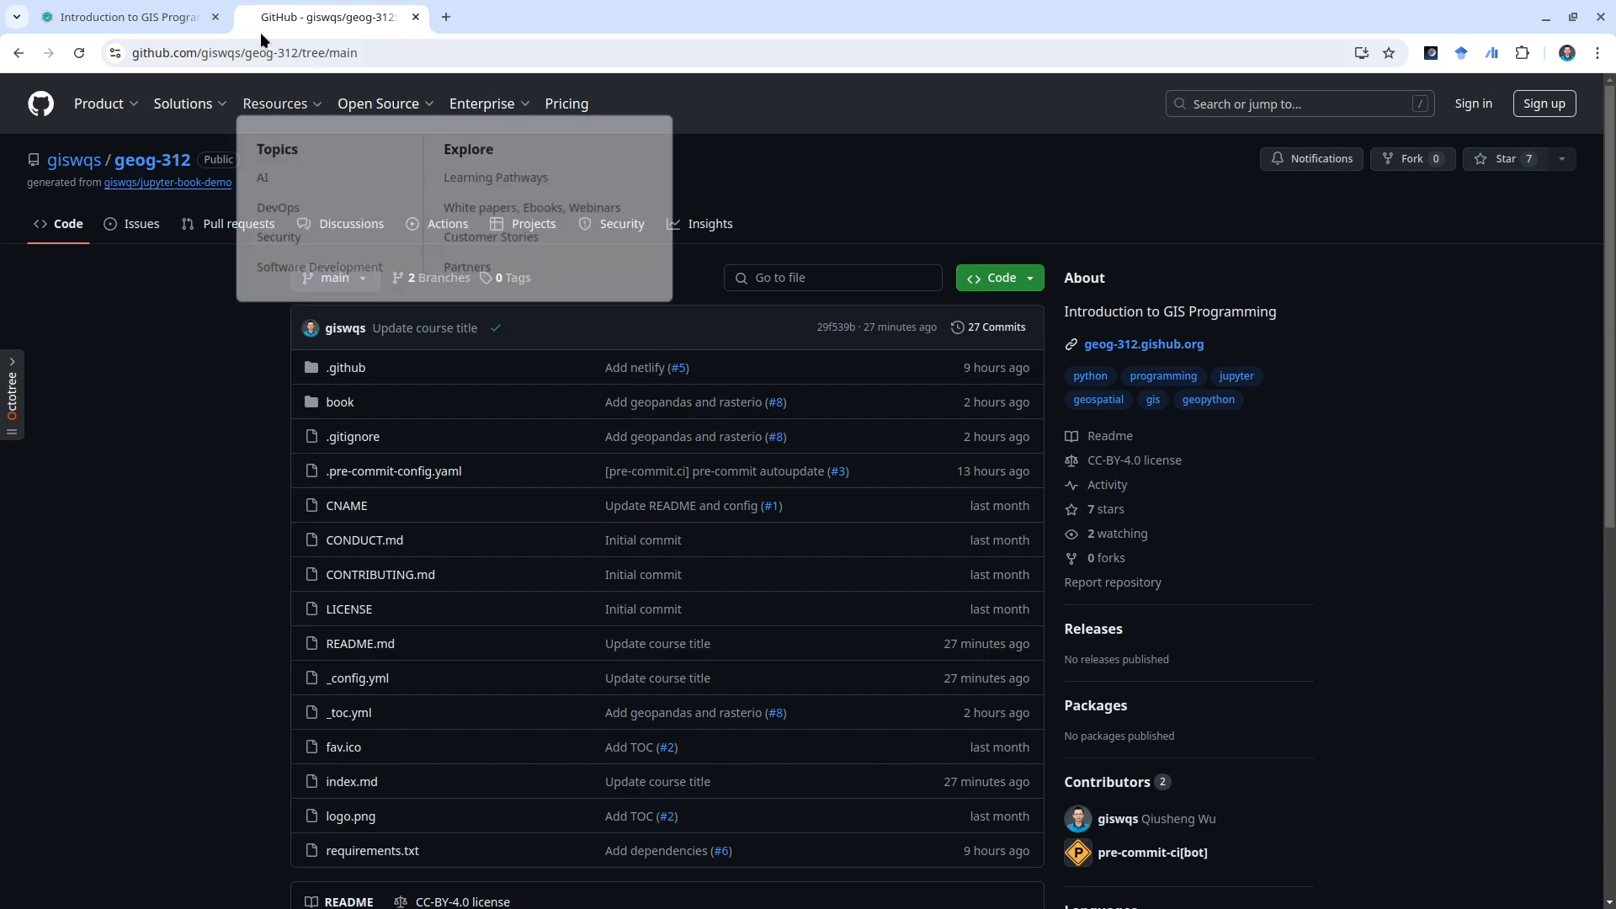
- Back on the course site, switch to dark mode and open chapter 1, Get Started
click(124, 16)
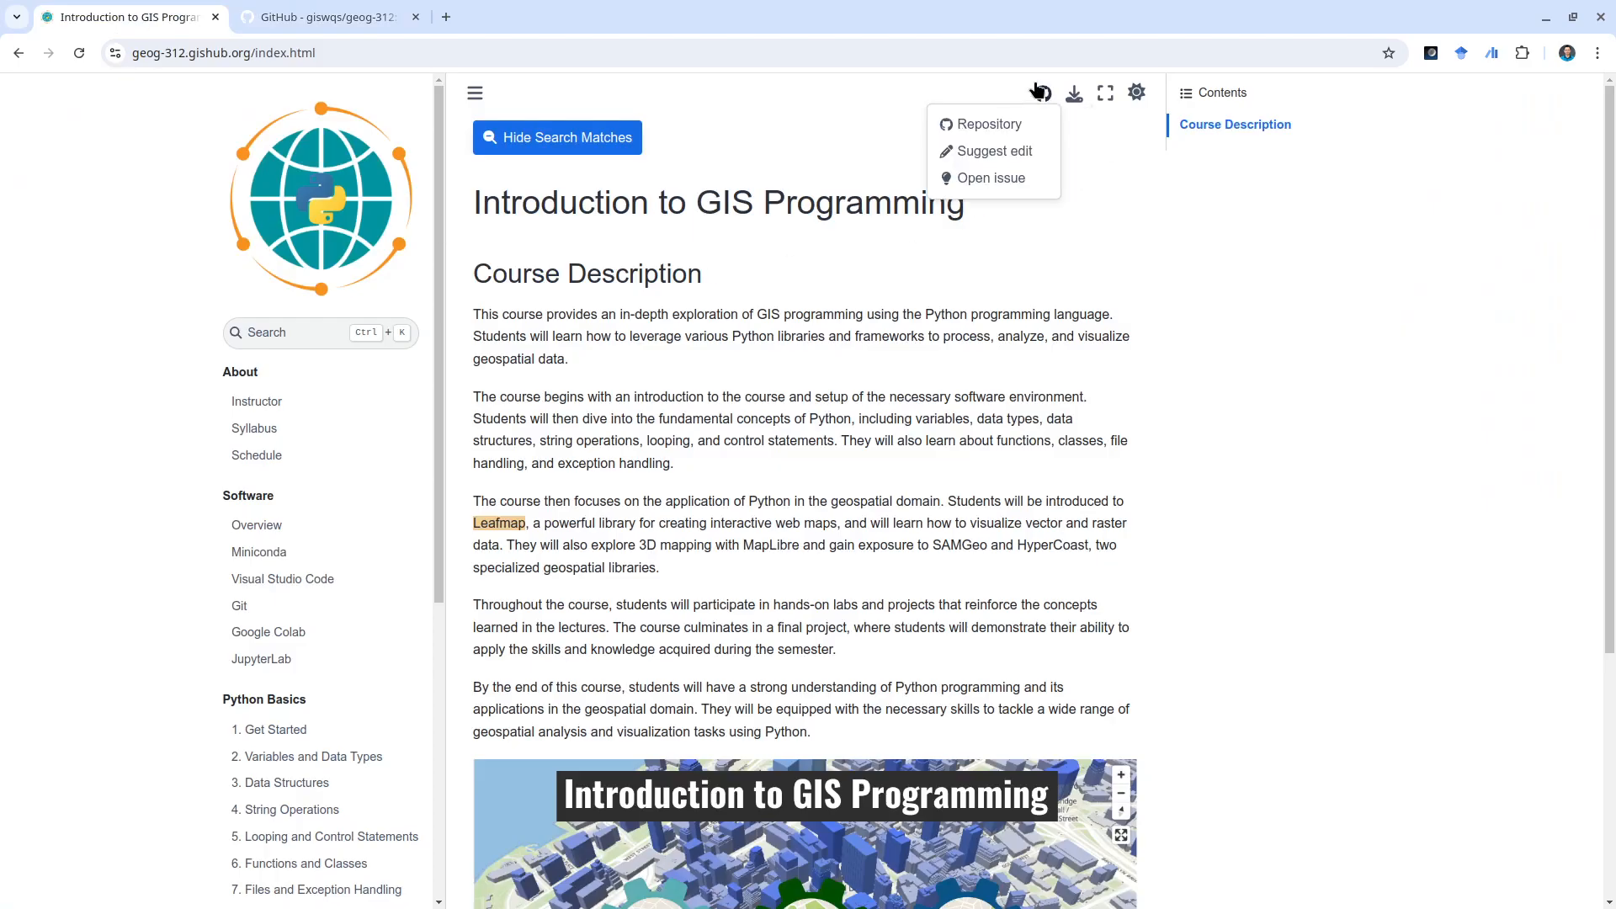
click(1074, 93)
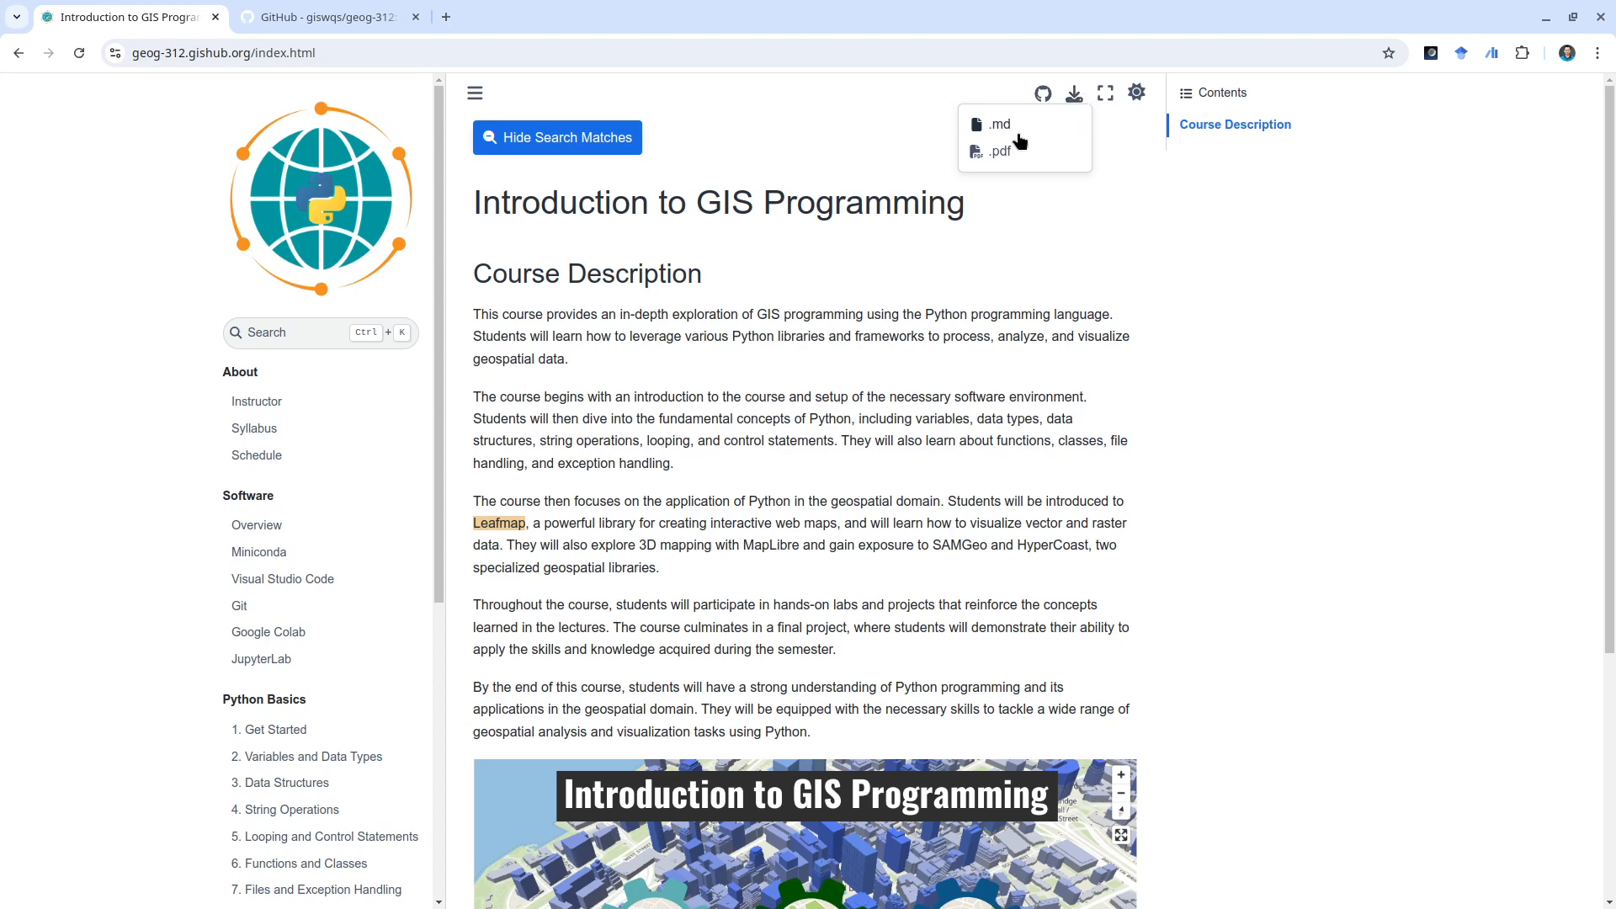
mouse_move(998, 124)
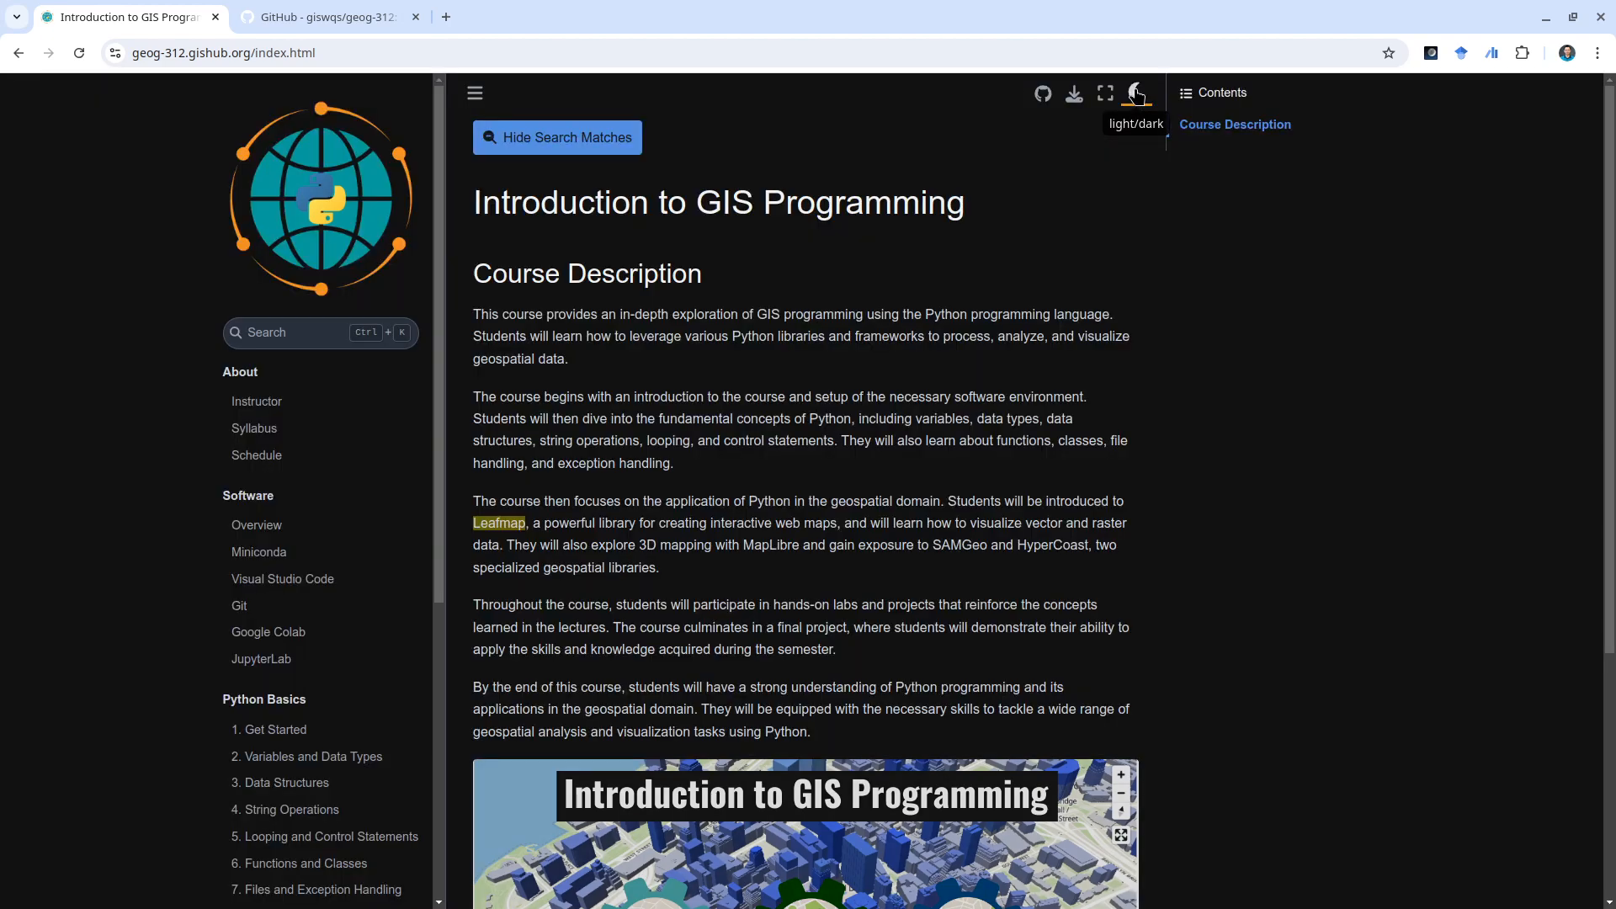
scroll(down, 3)
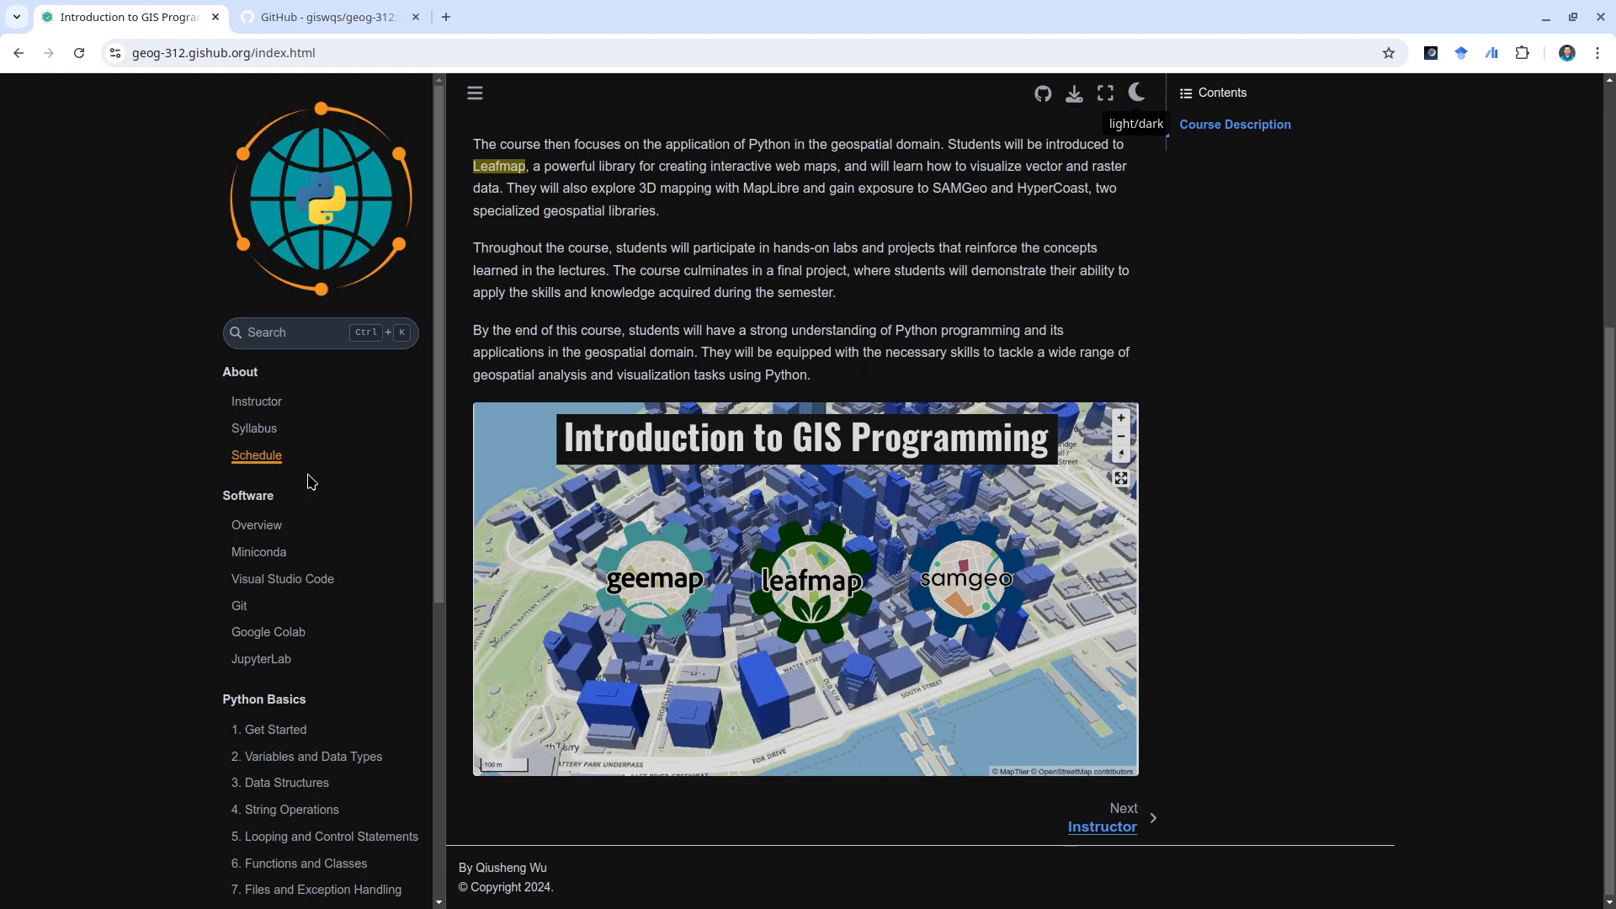
scroll(down, 3)
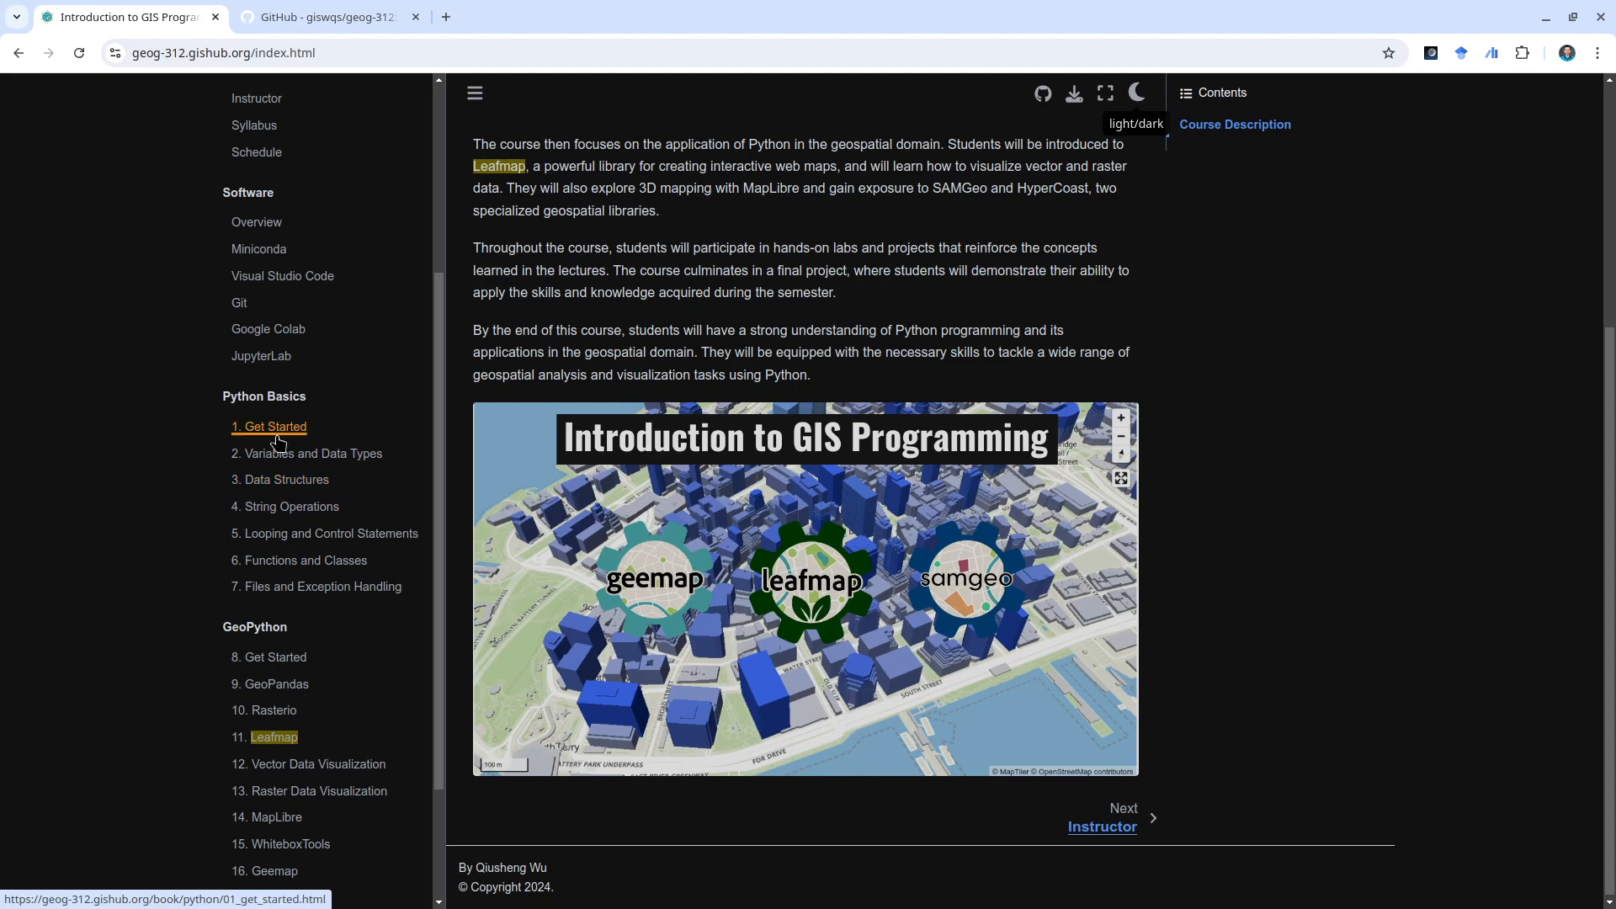
click(275, 427)
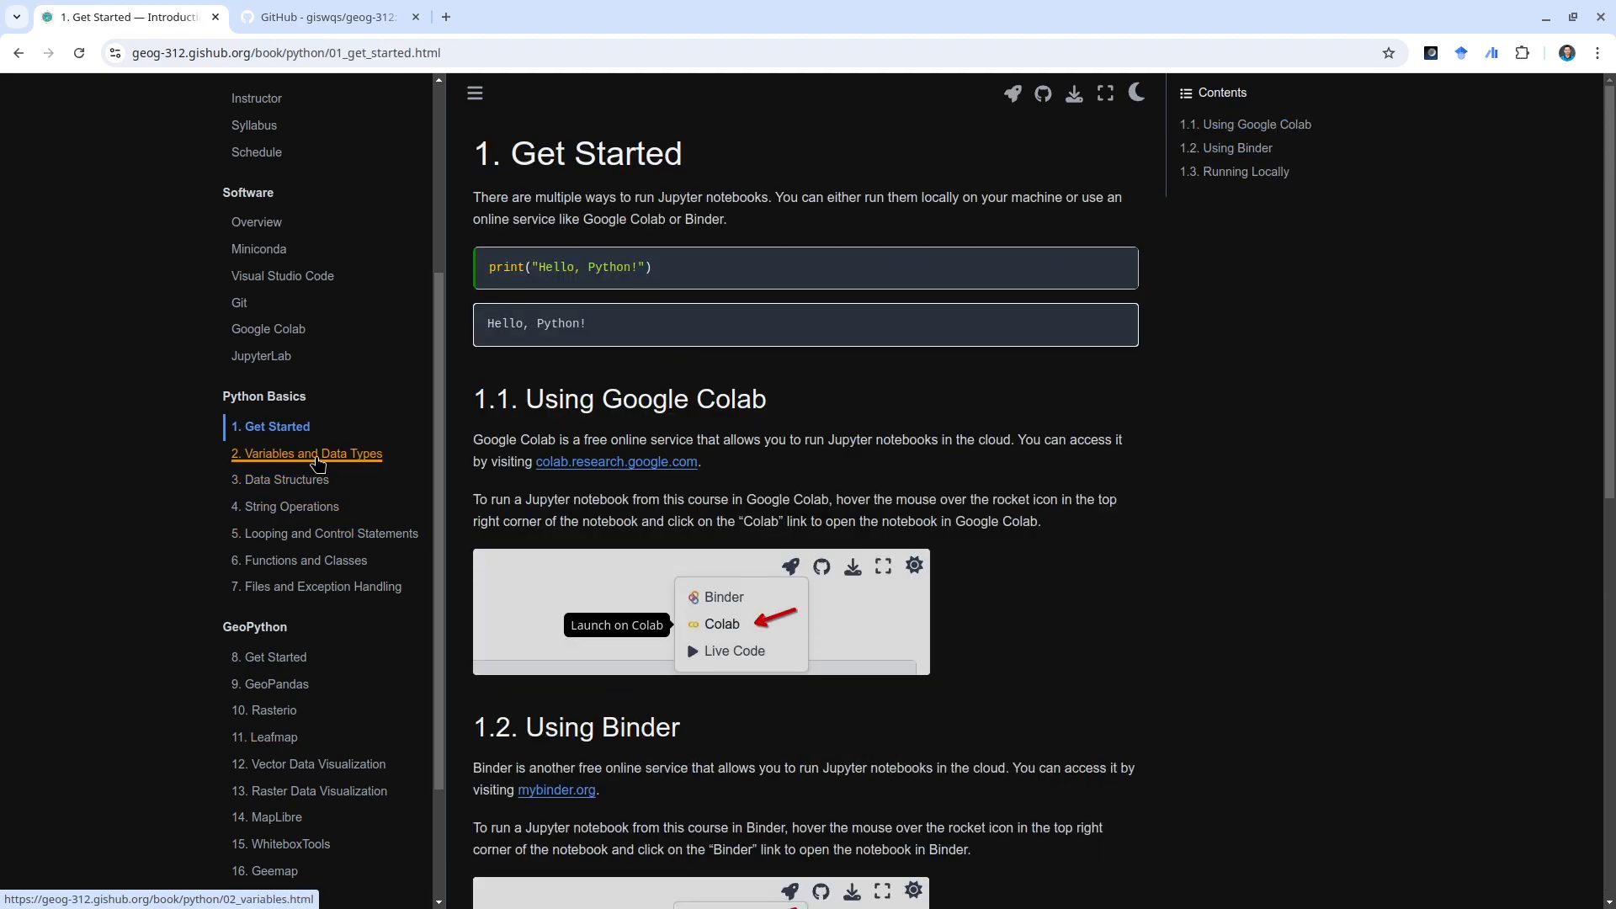
- Open chapter 2, Variables and Data Types, and launch its notebook in Google Colab
click(307, 454)
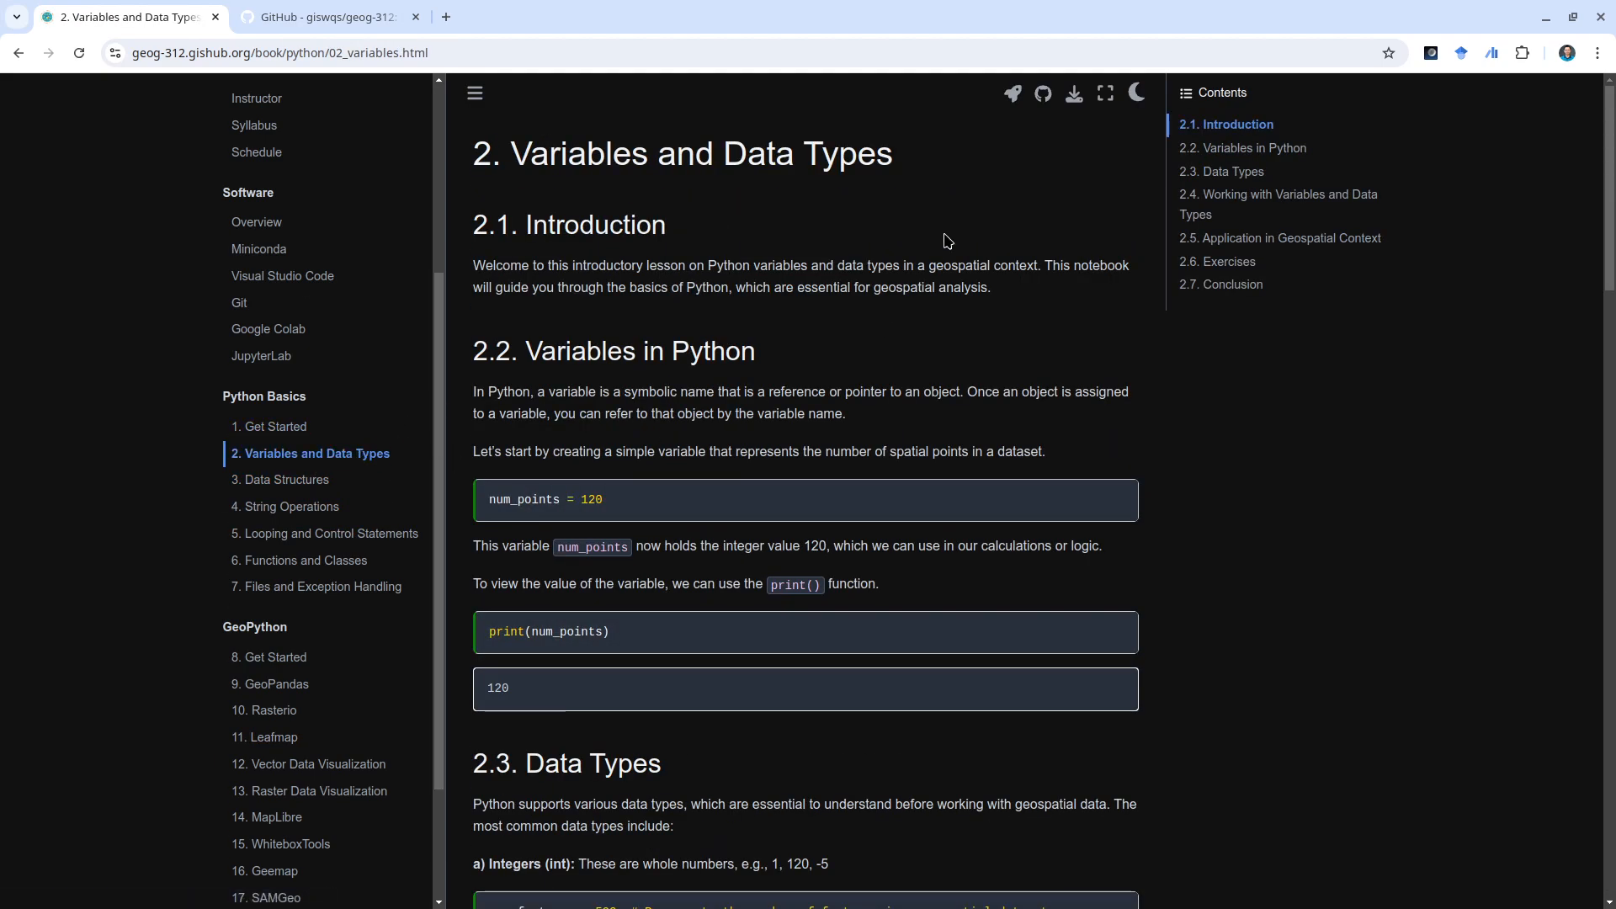
click(1011, 92)
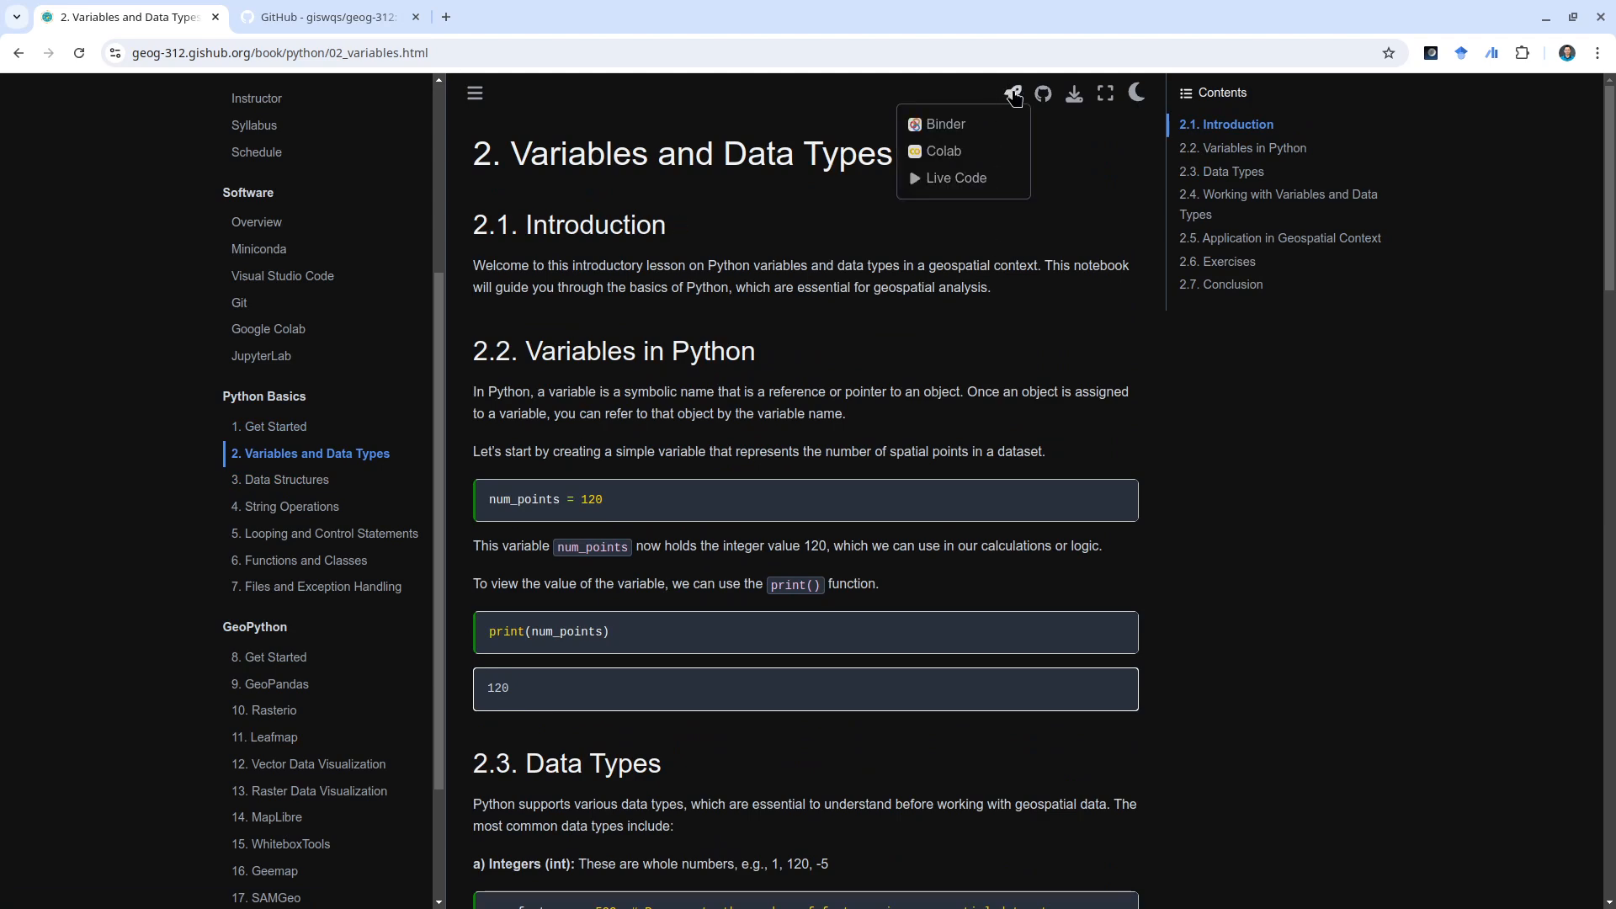
mouse_move(942, 151)
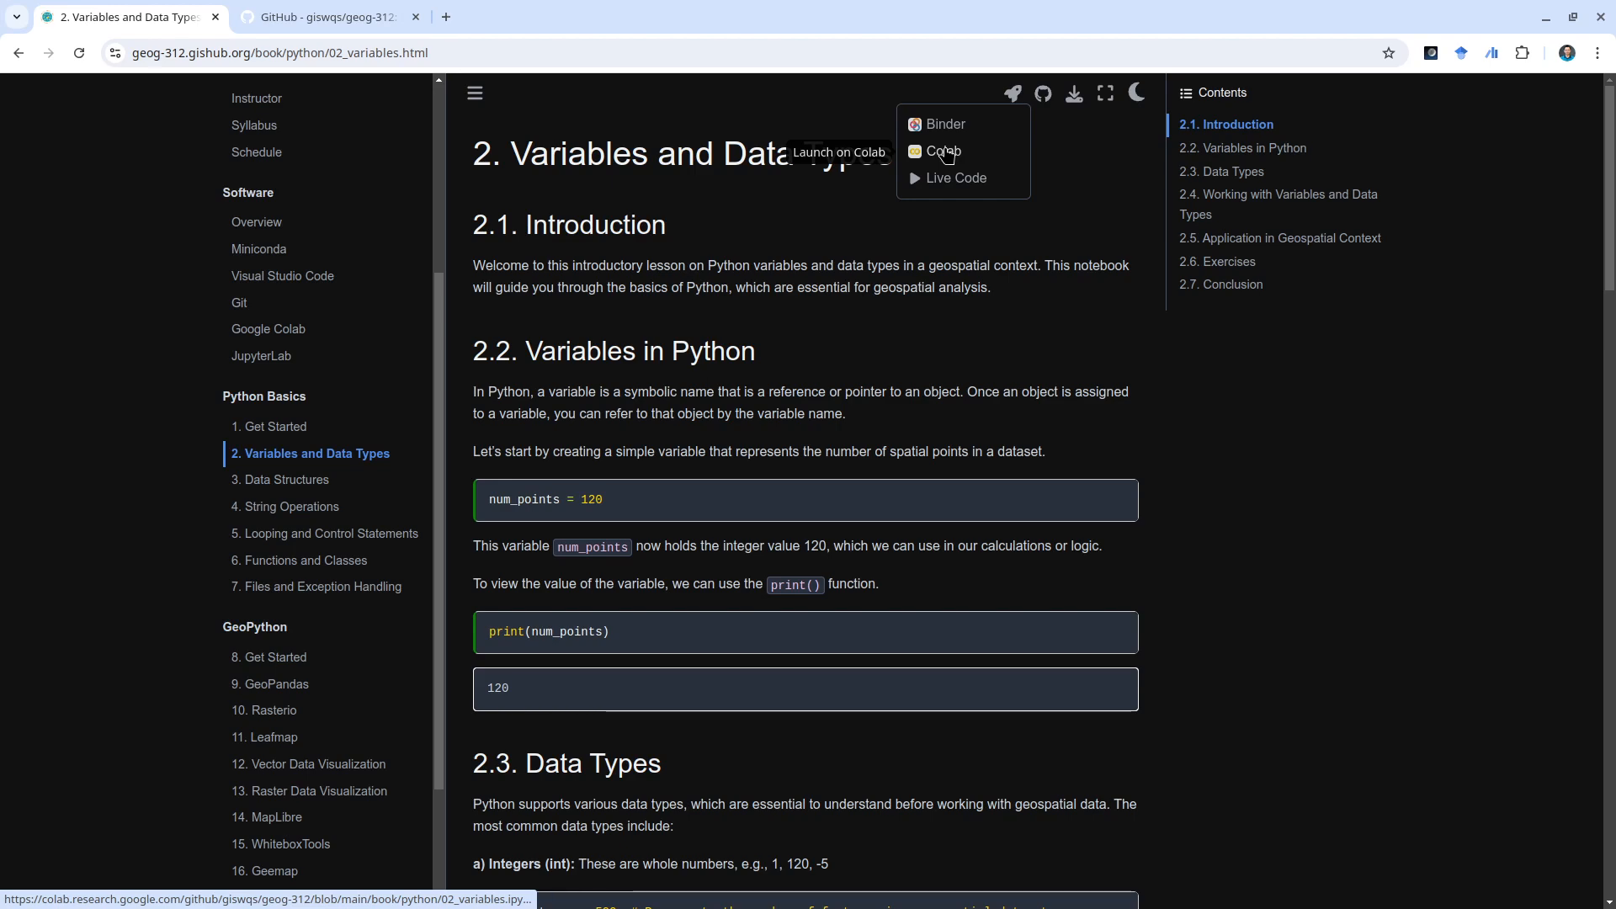
mouse_move(945, 124)
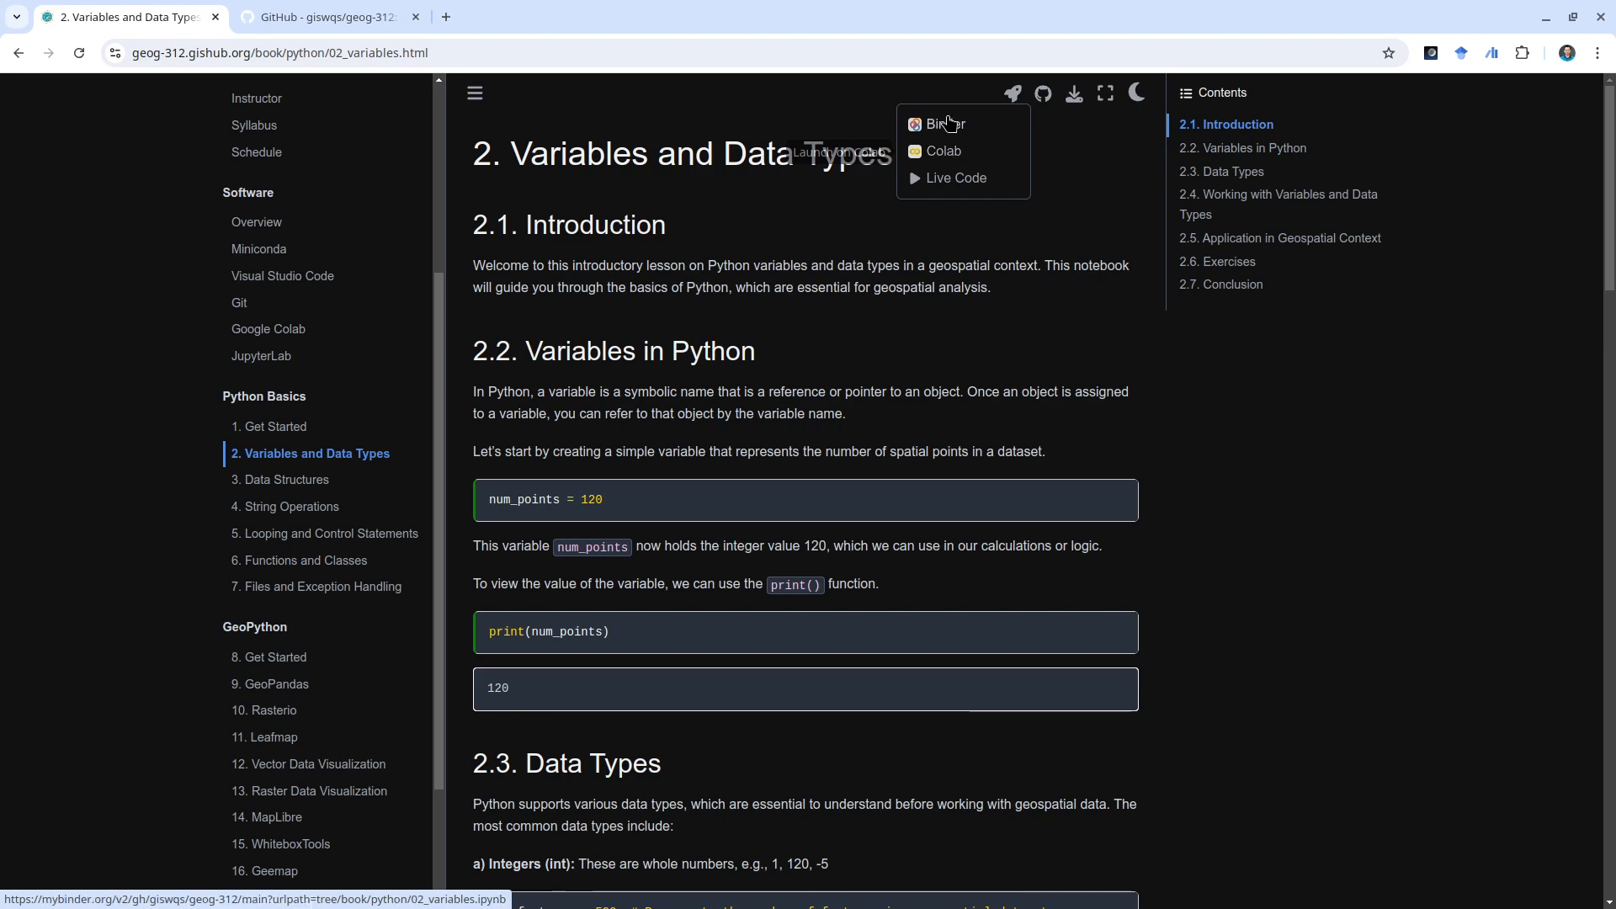
click(942, 150)
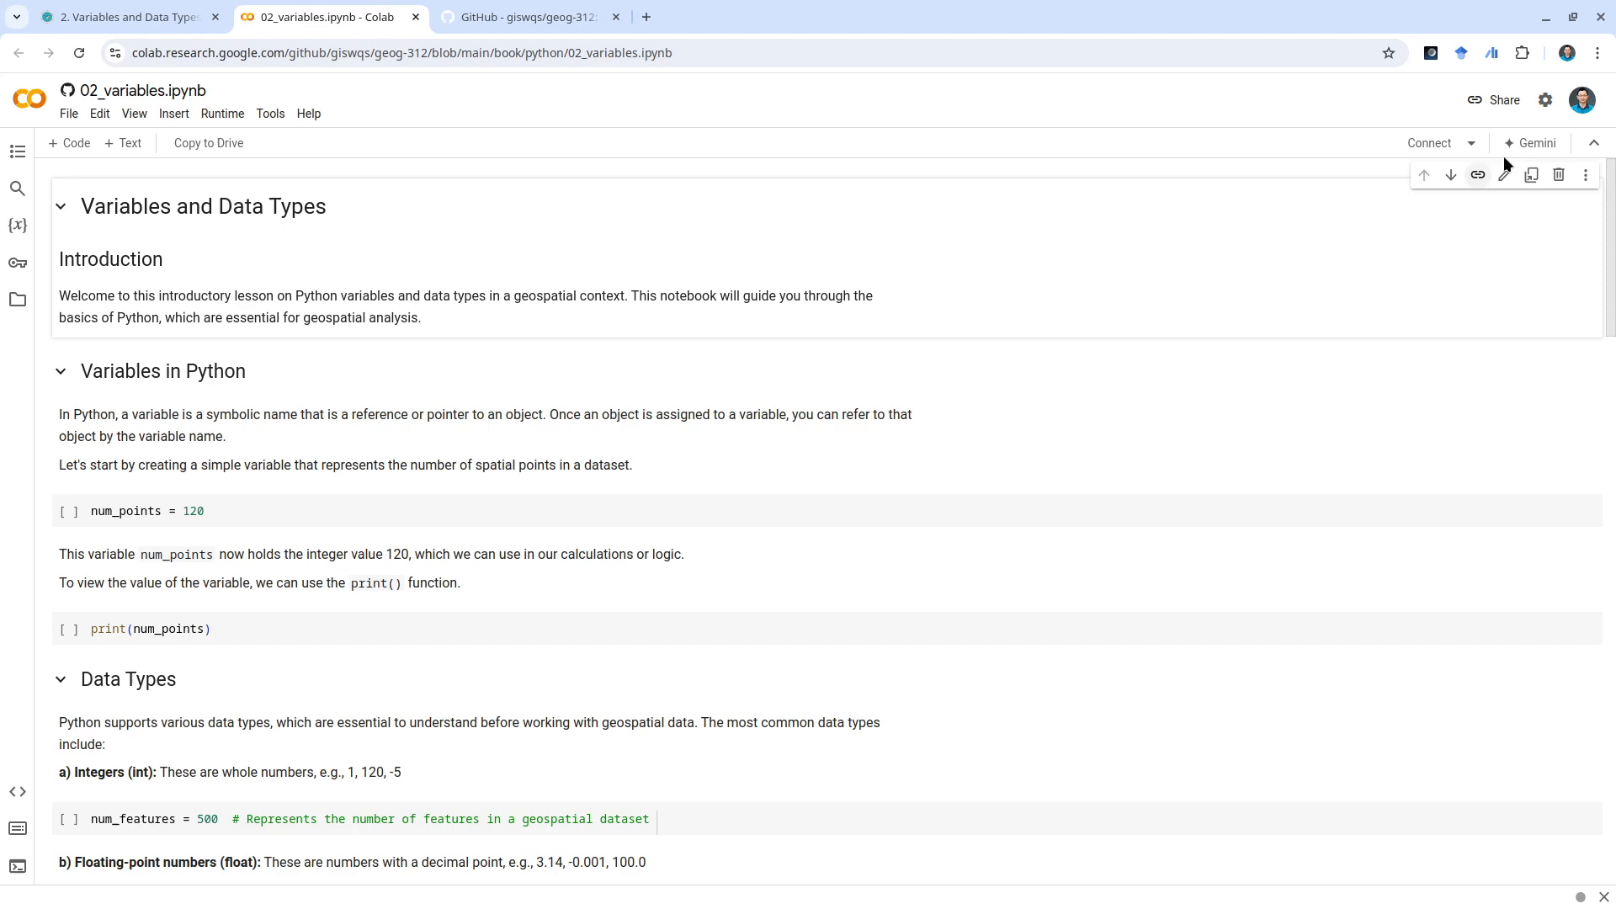
- Run the num_points = 120 cell, accepting the 'not authored by Google' warning with Run anyway
scroll(down, 3)
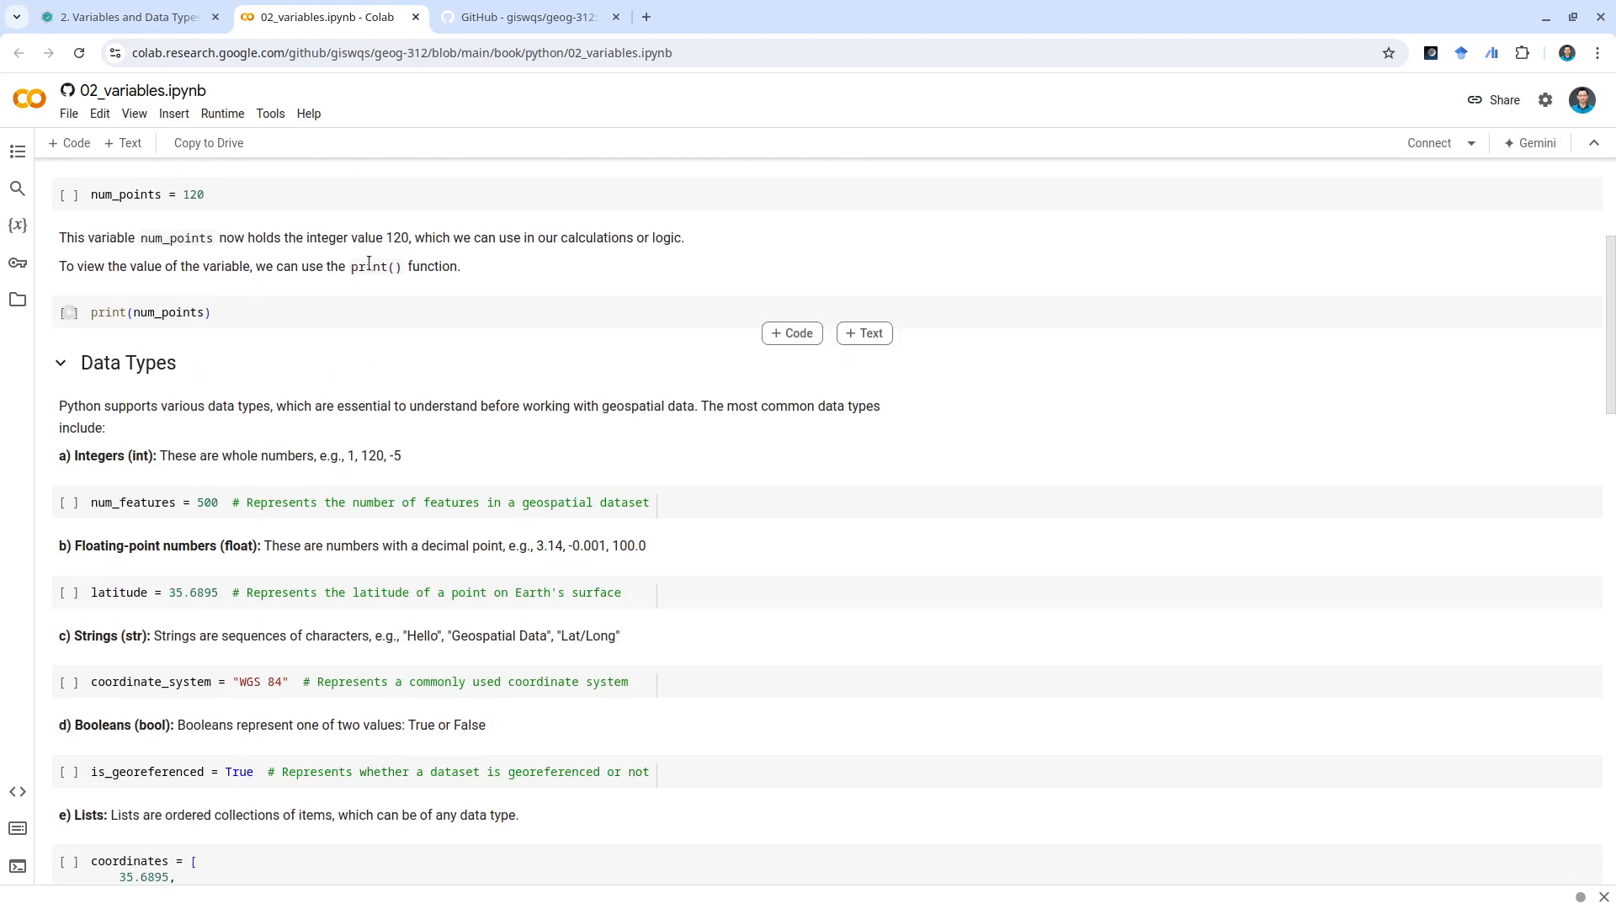
click(143, 193)
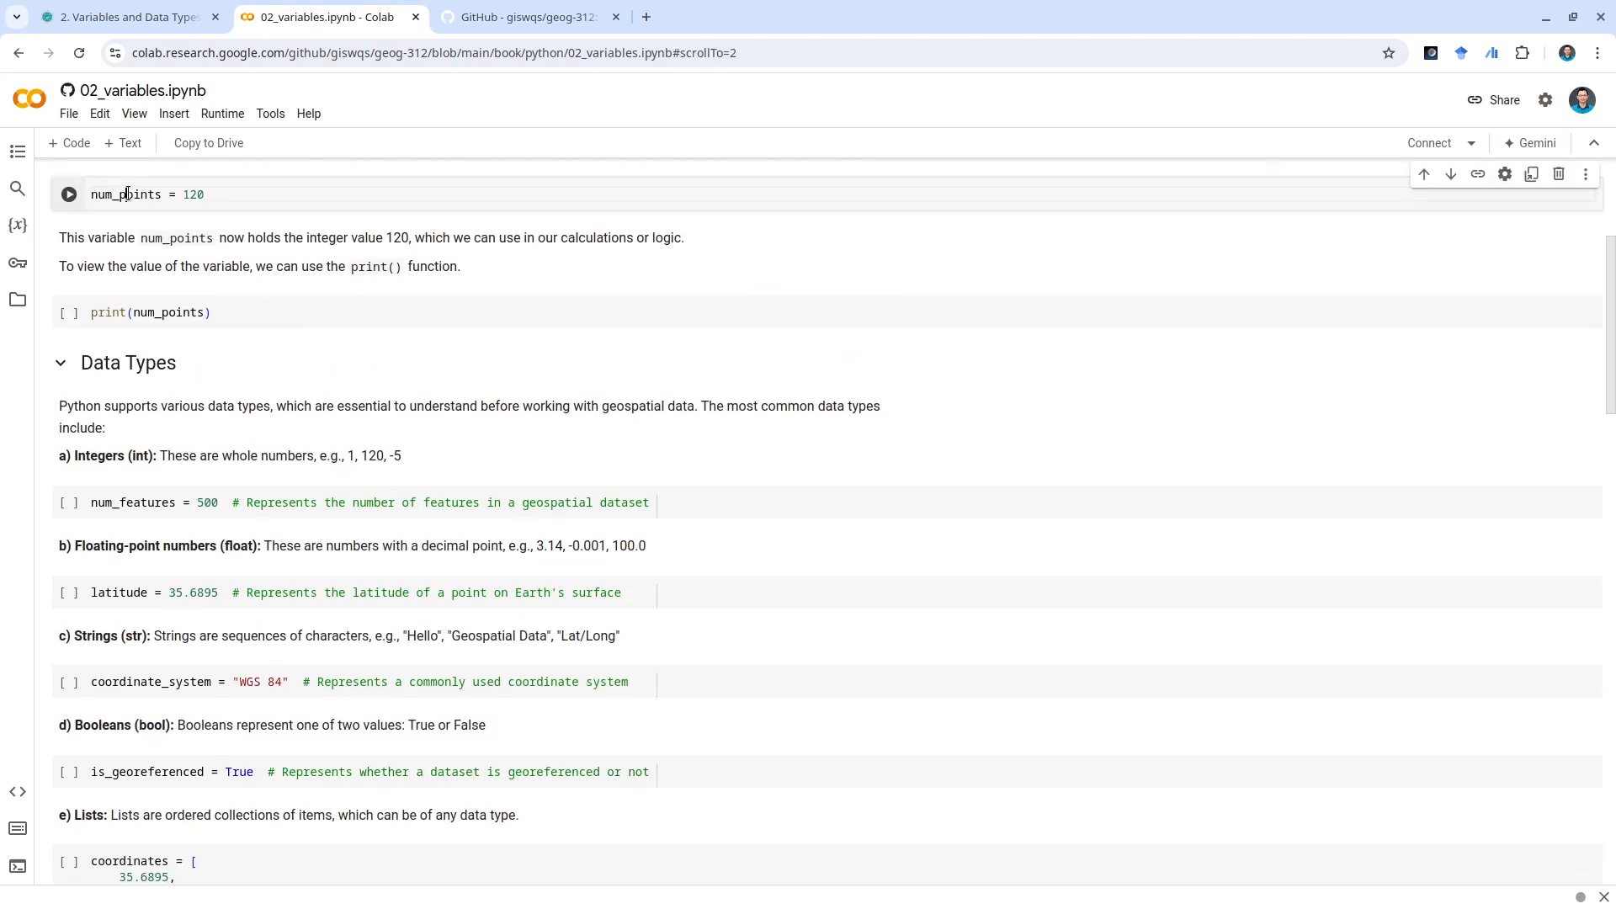
click(68, 194)
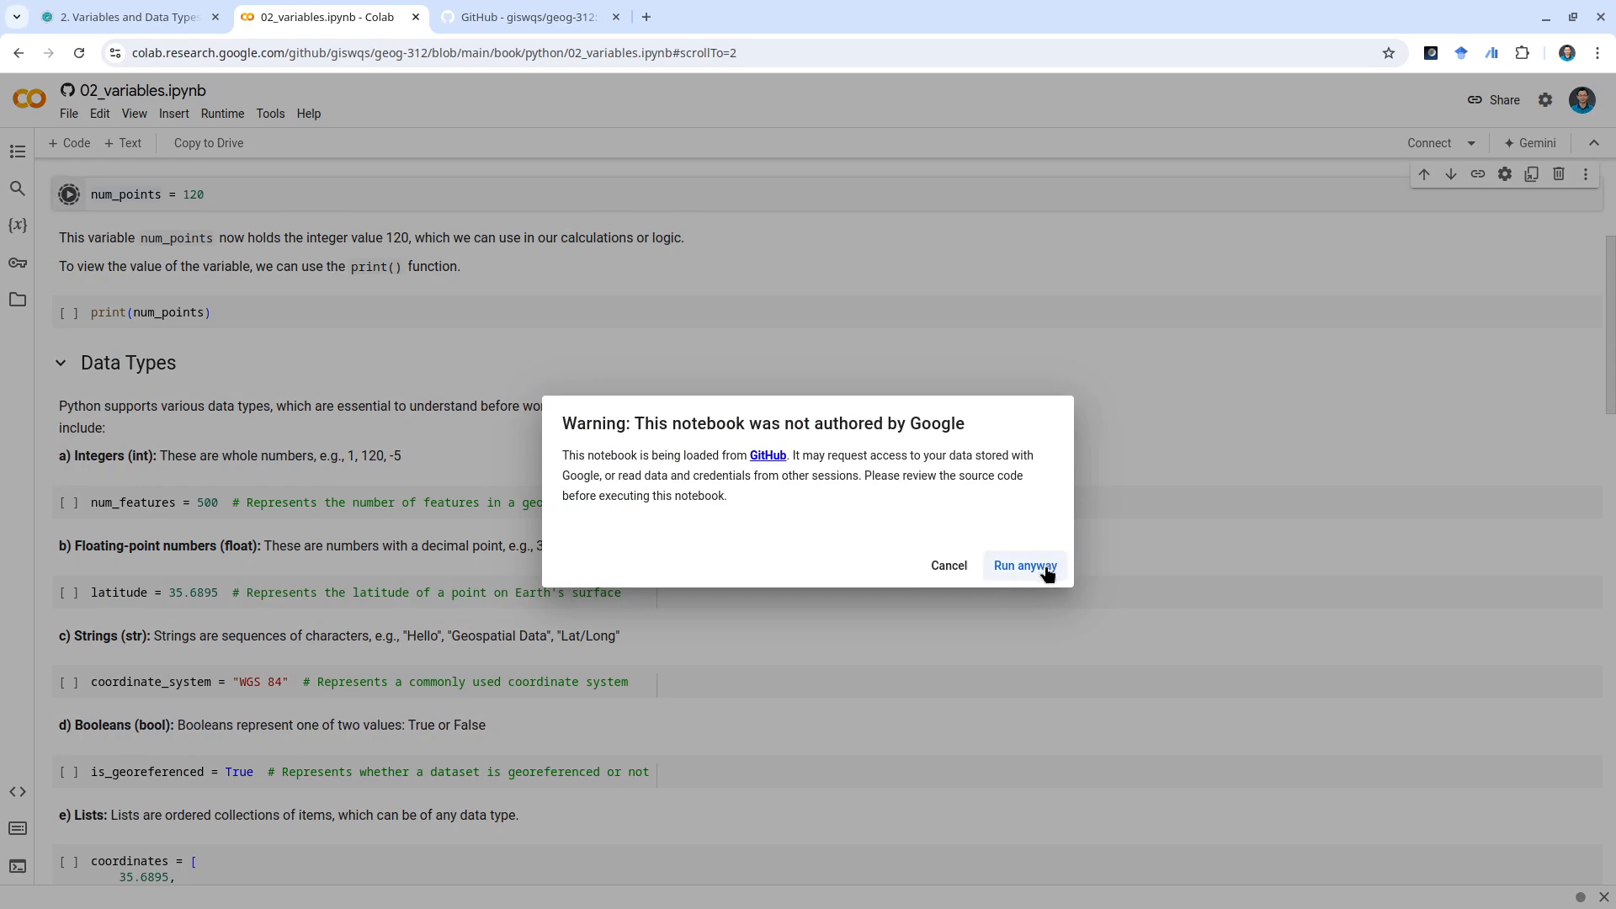
click(1023, 565)
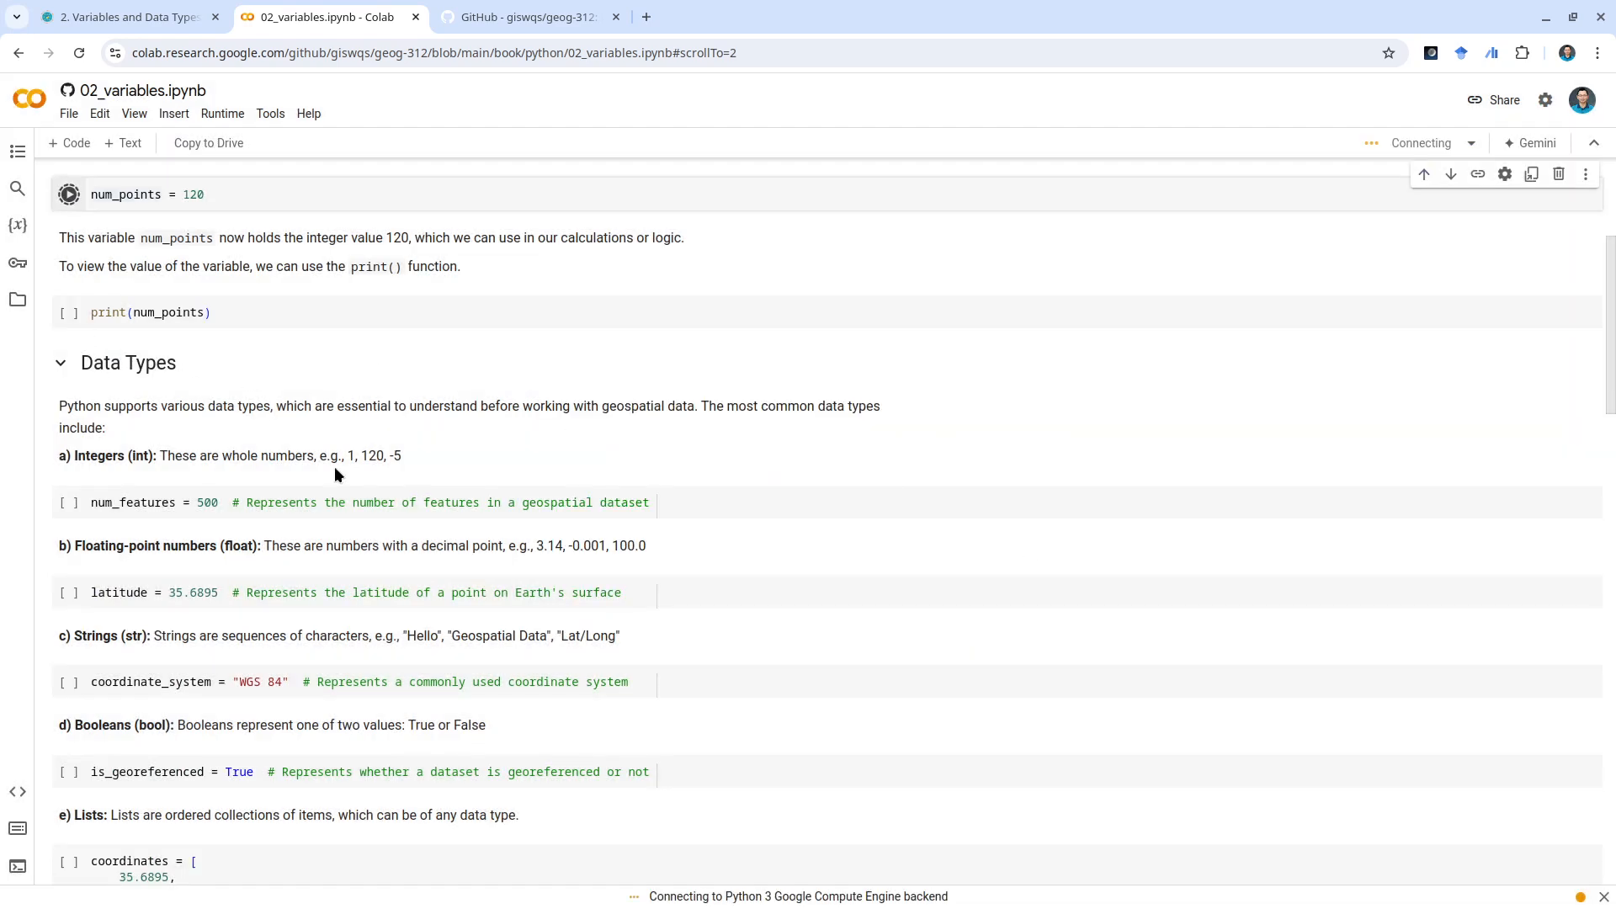
scroll(up, 3)
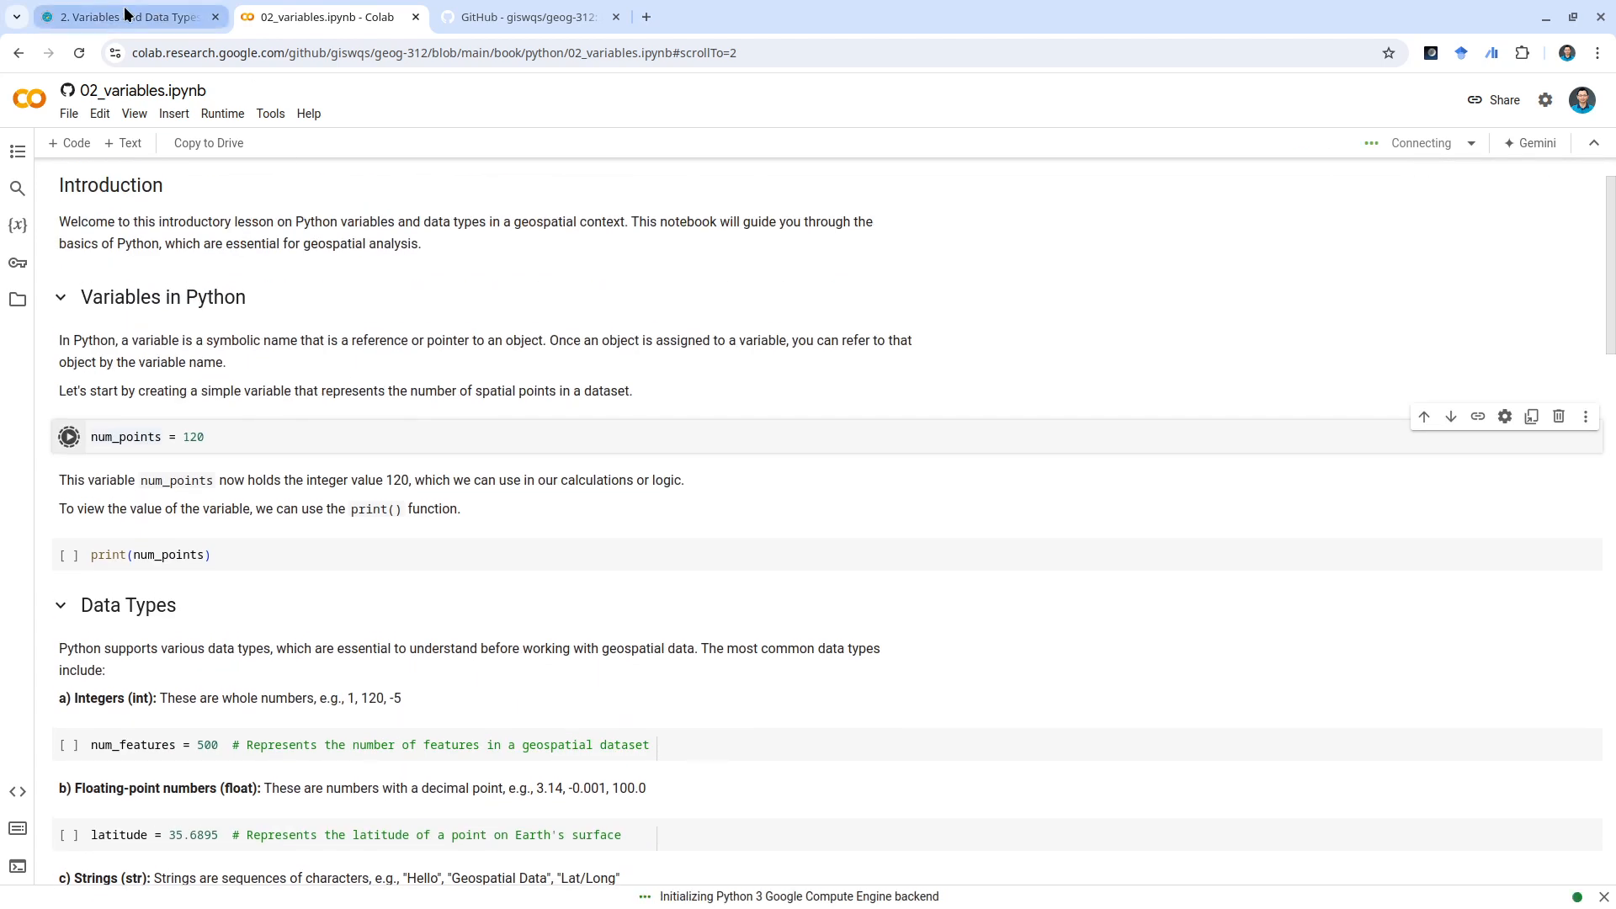
click(123, 17)
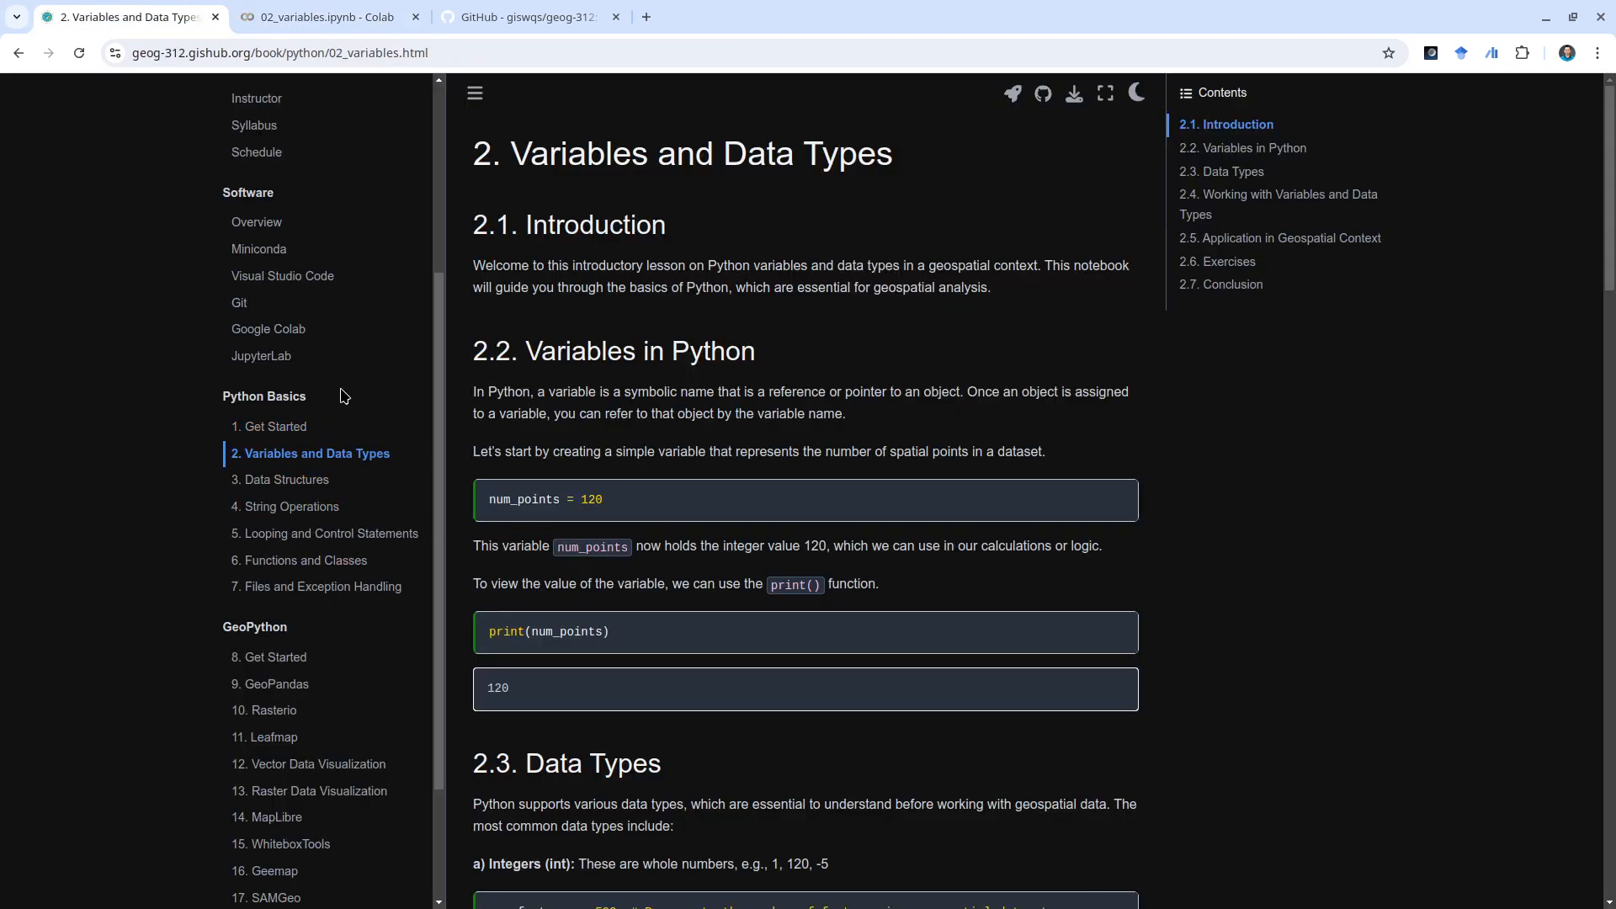
mouse_move(245, 396)
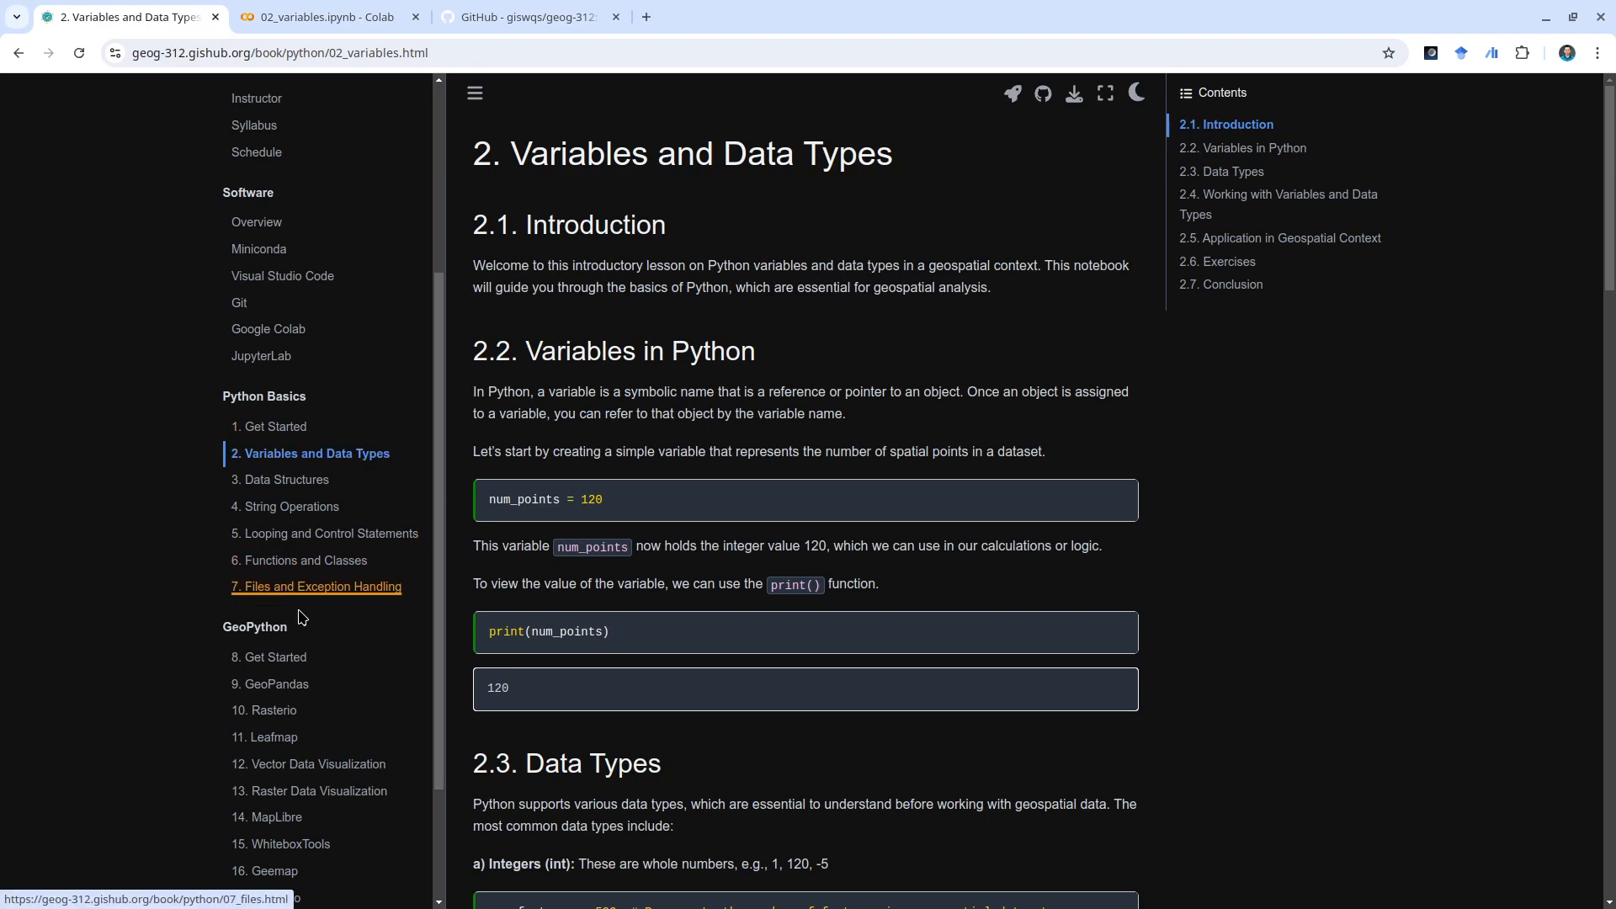
scroll(down, 3)
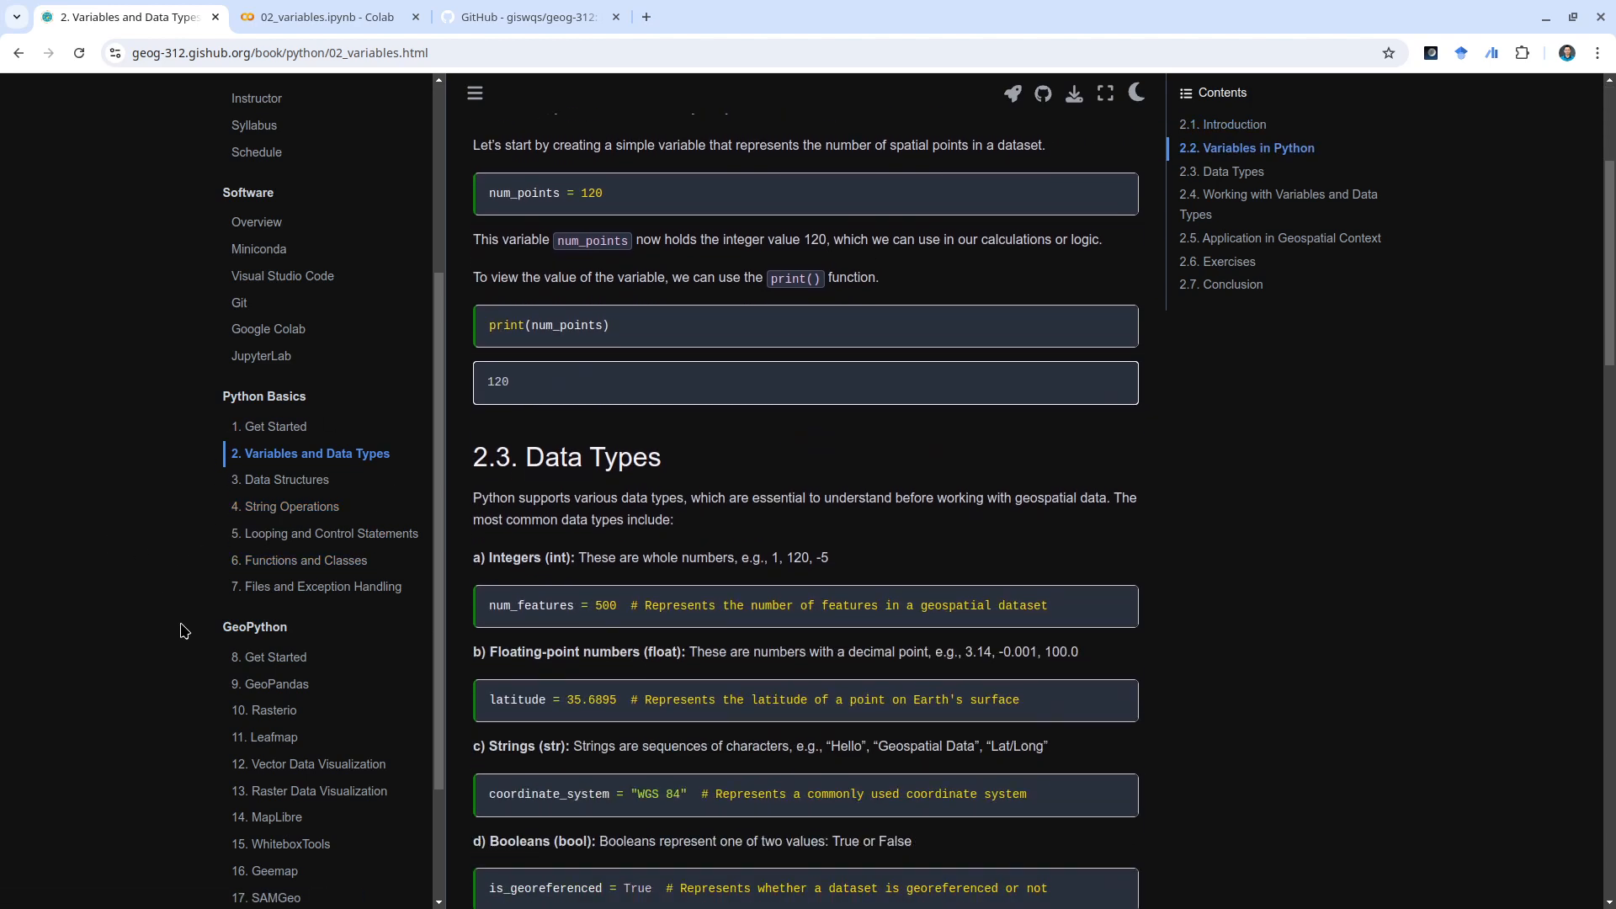
scroll(down, 3)
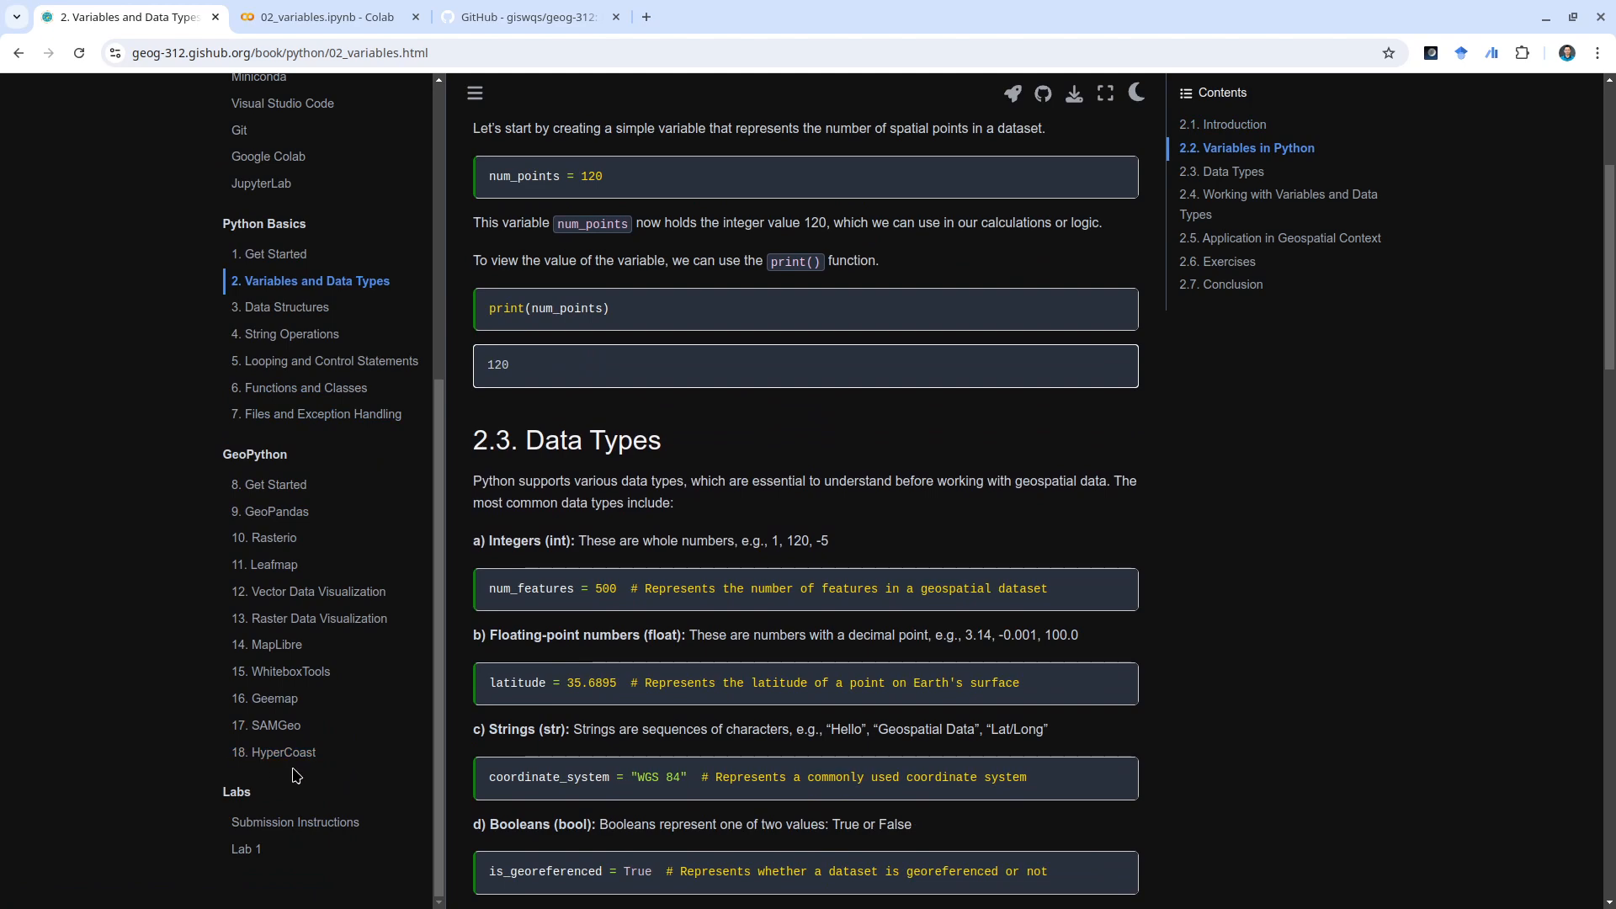
mouse_move(263, 537)
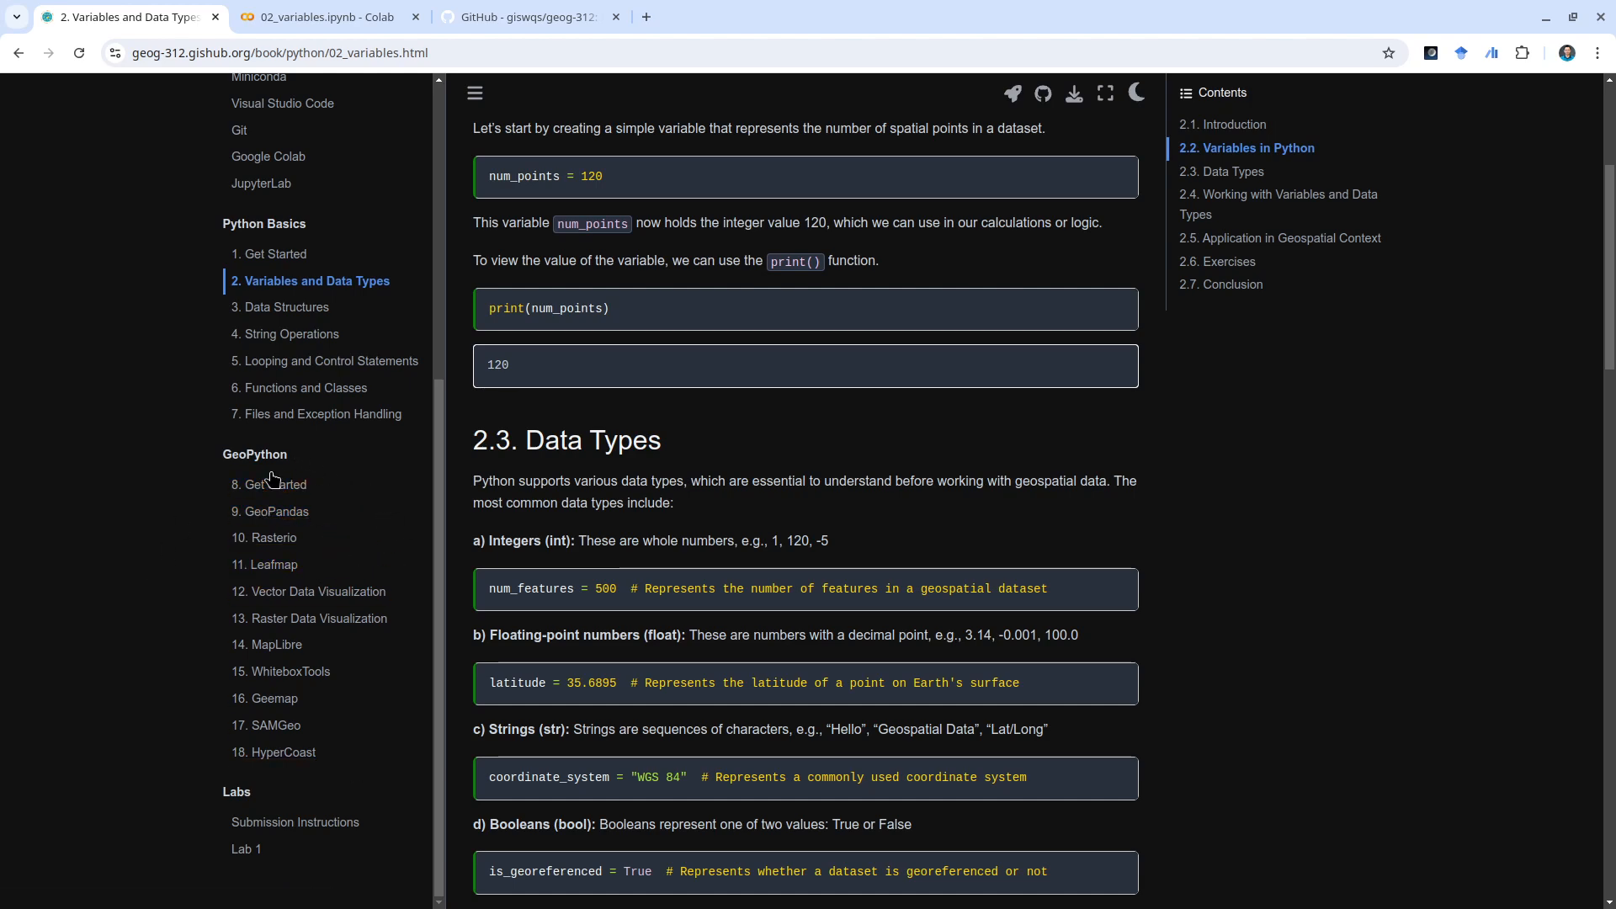
mouse_move(275, 485)
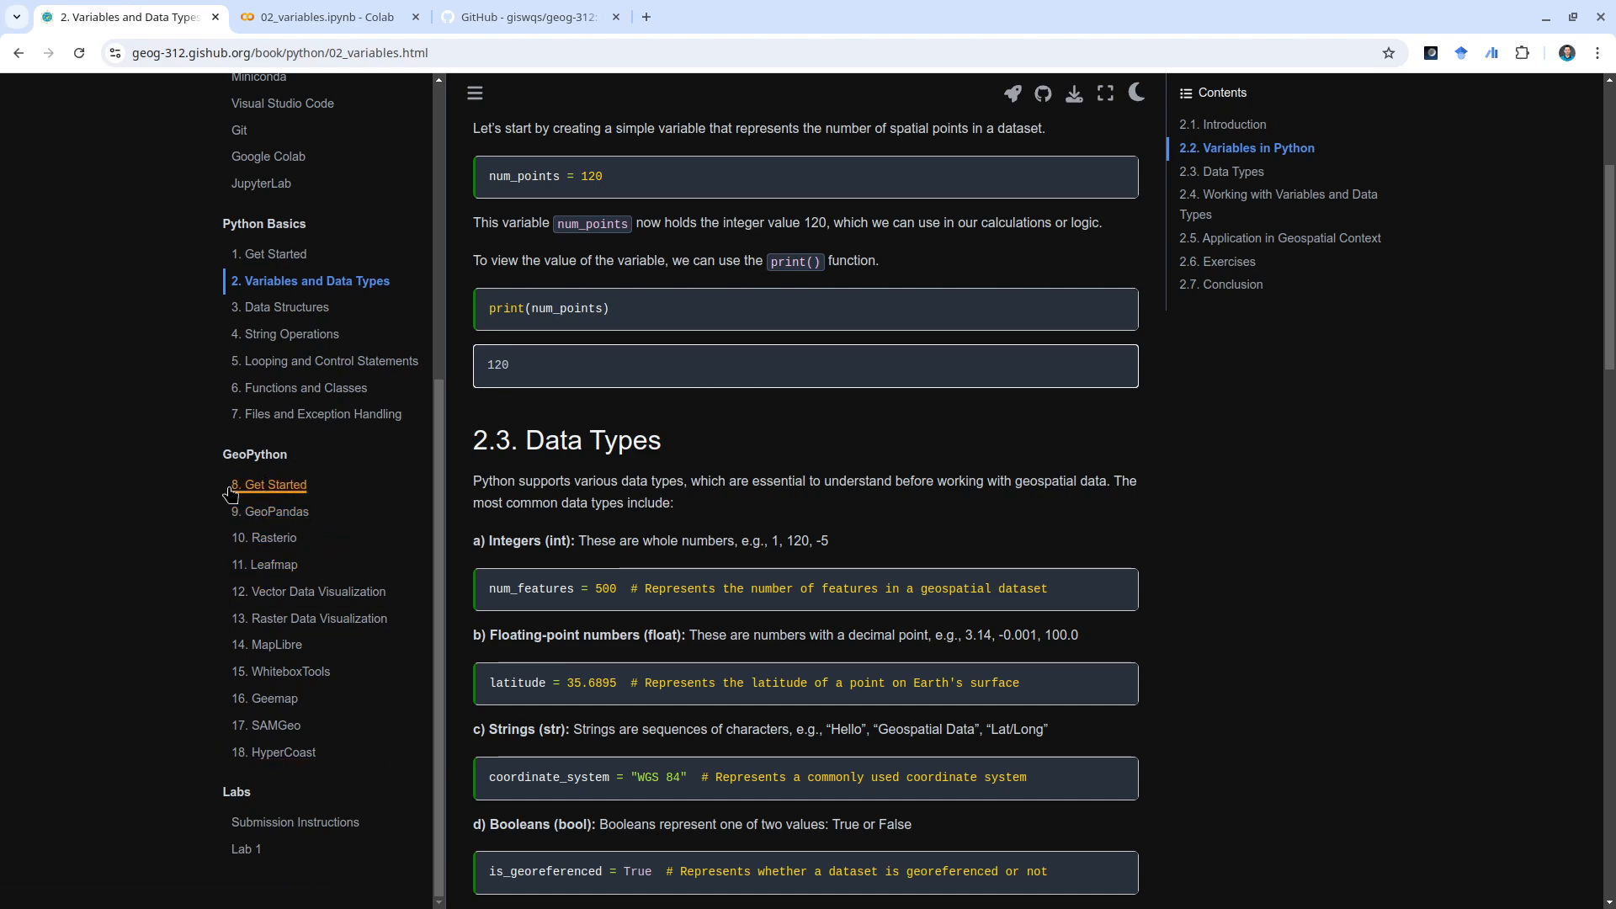
mouse_move(363, 32)
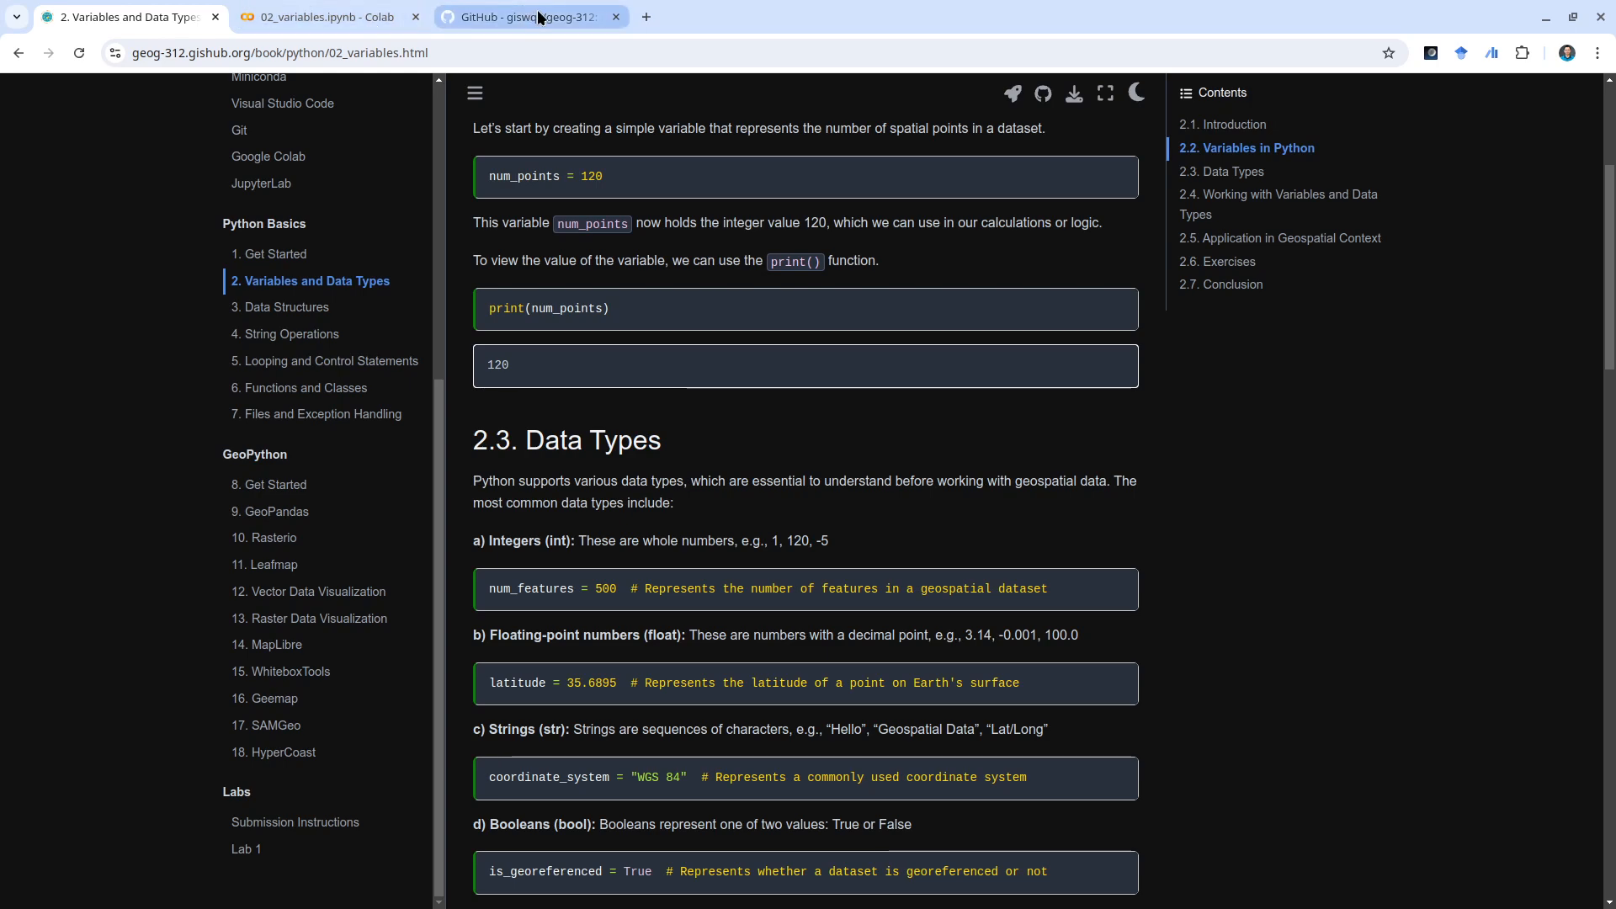
- View the geog-312 repository's Discussions page, then its Issues list with no open issues
click(525, 17)
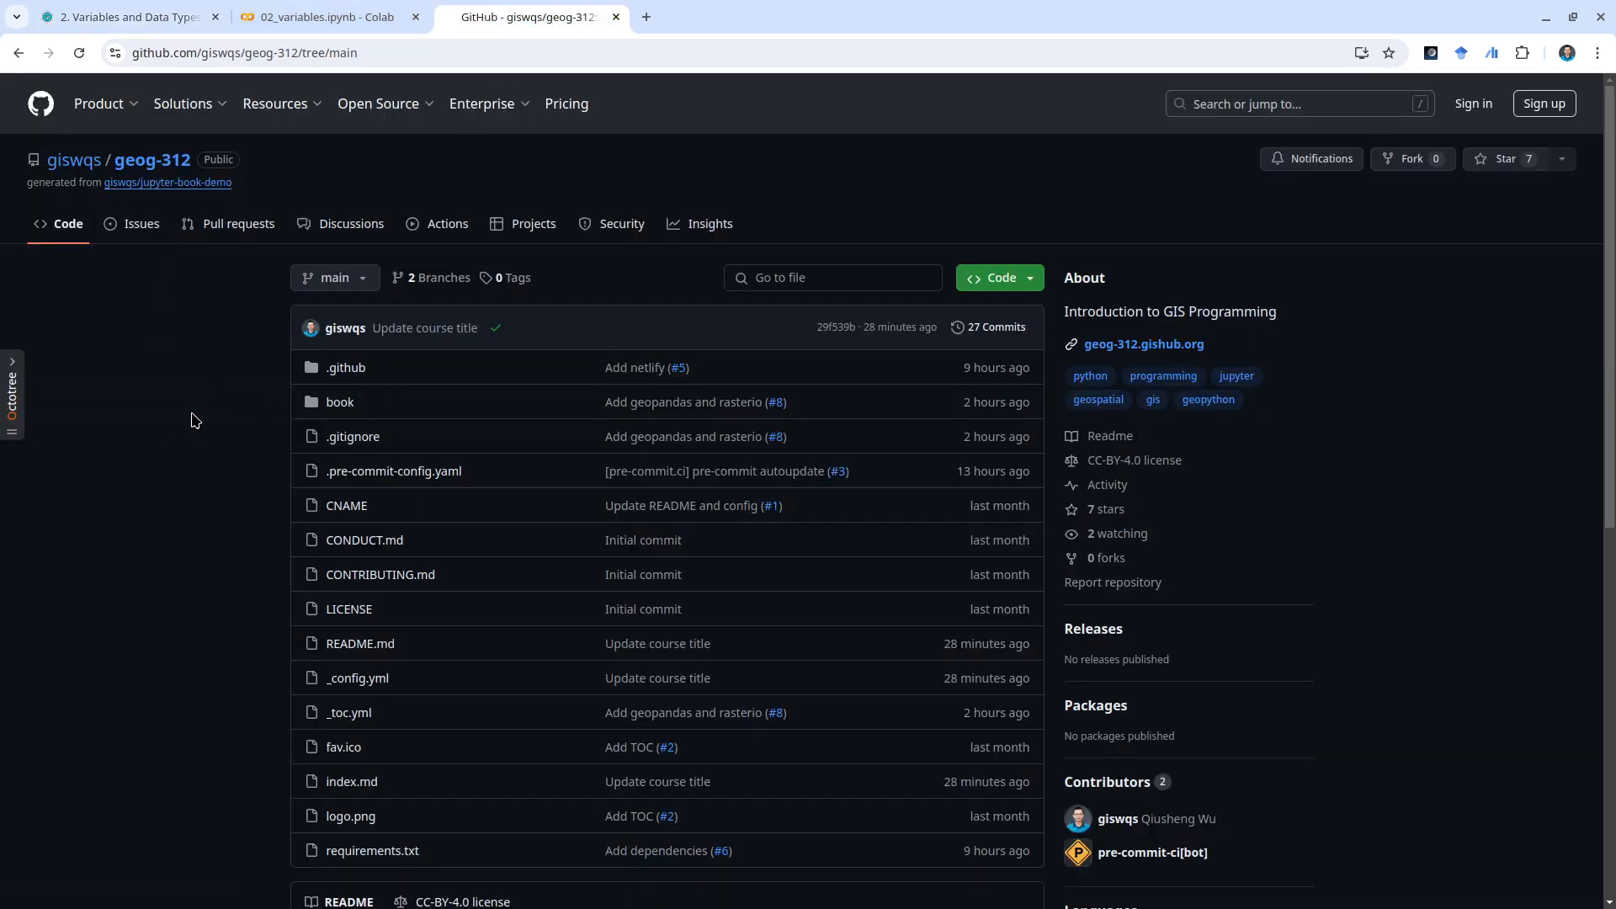
mouse_move(303, 210)
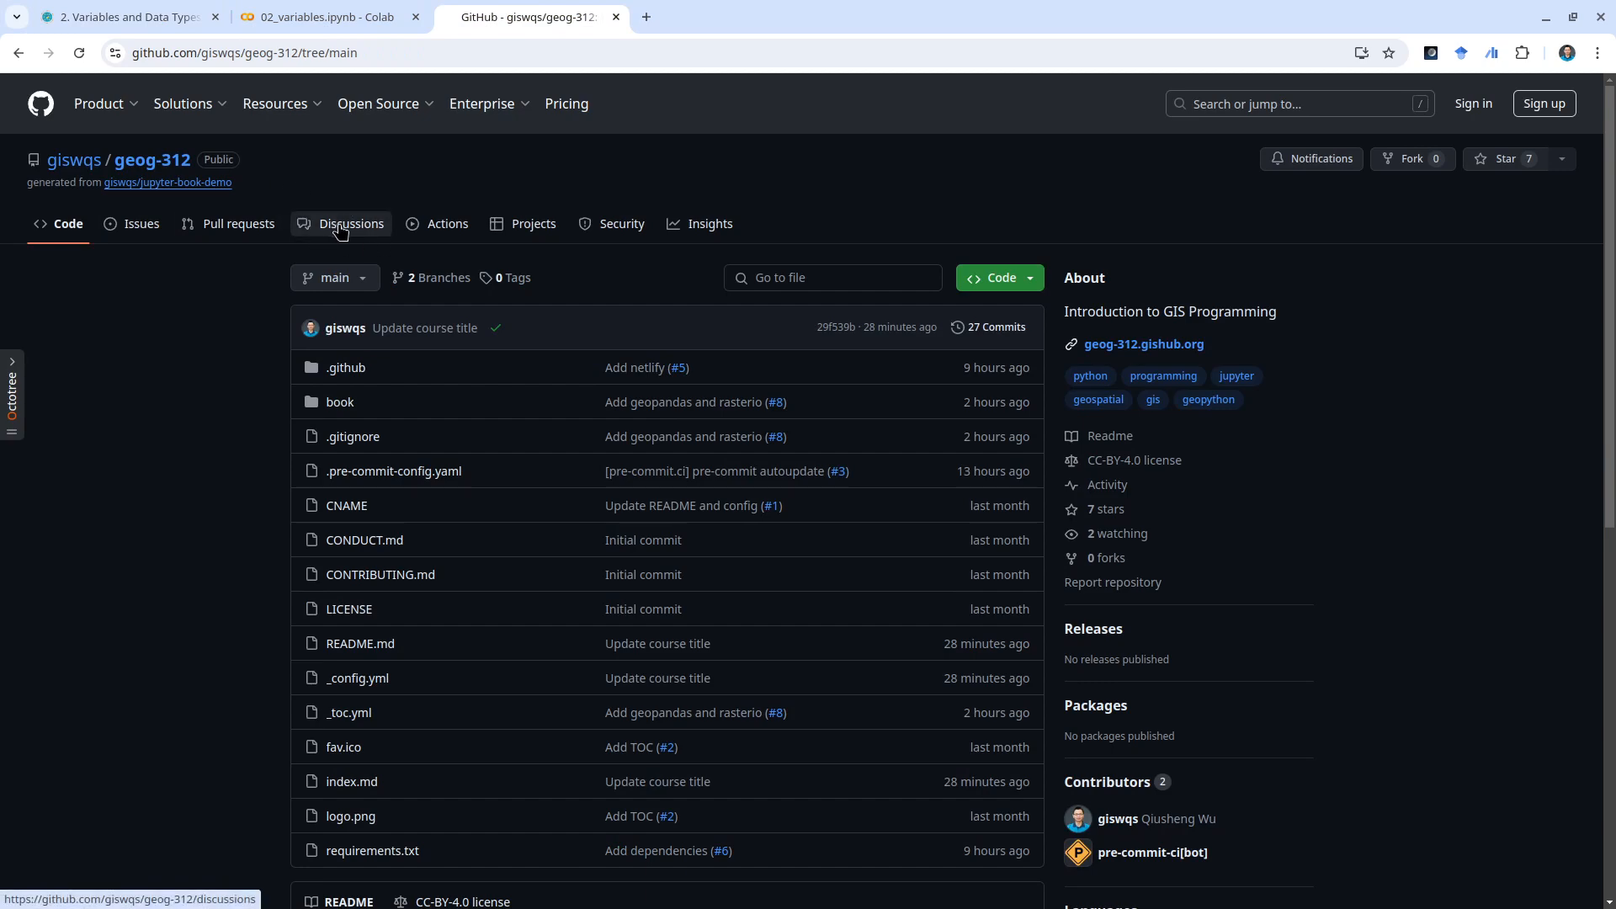
click(350, 224)
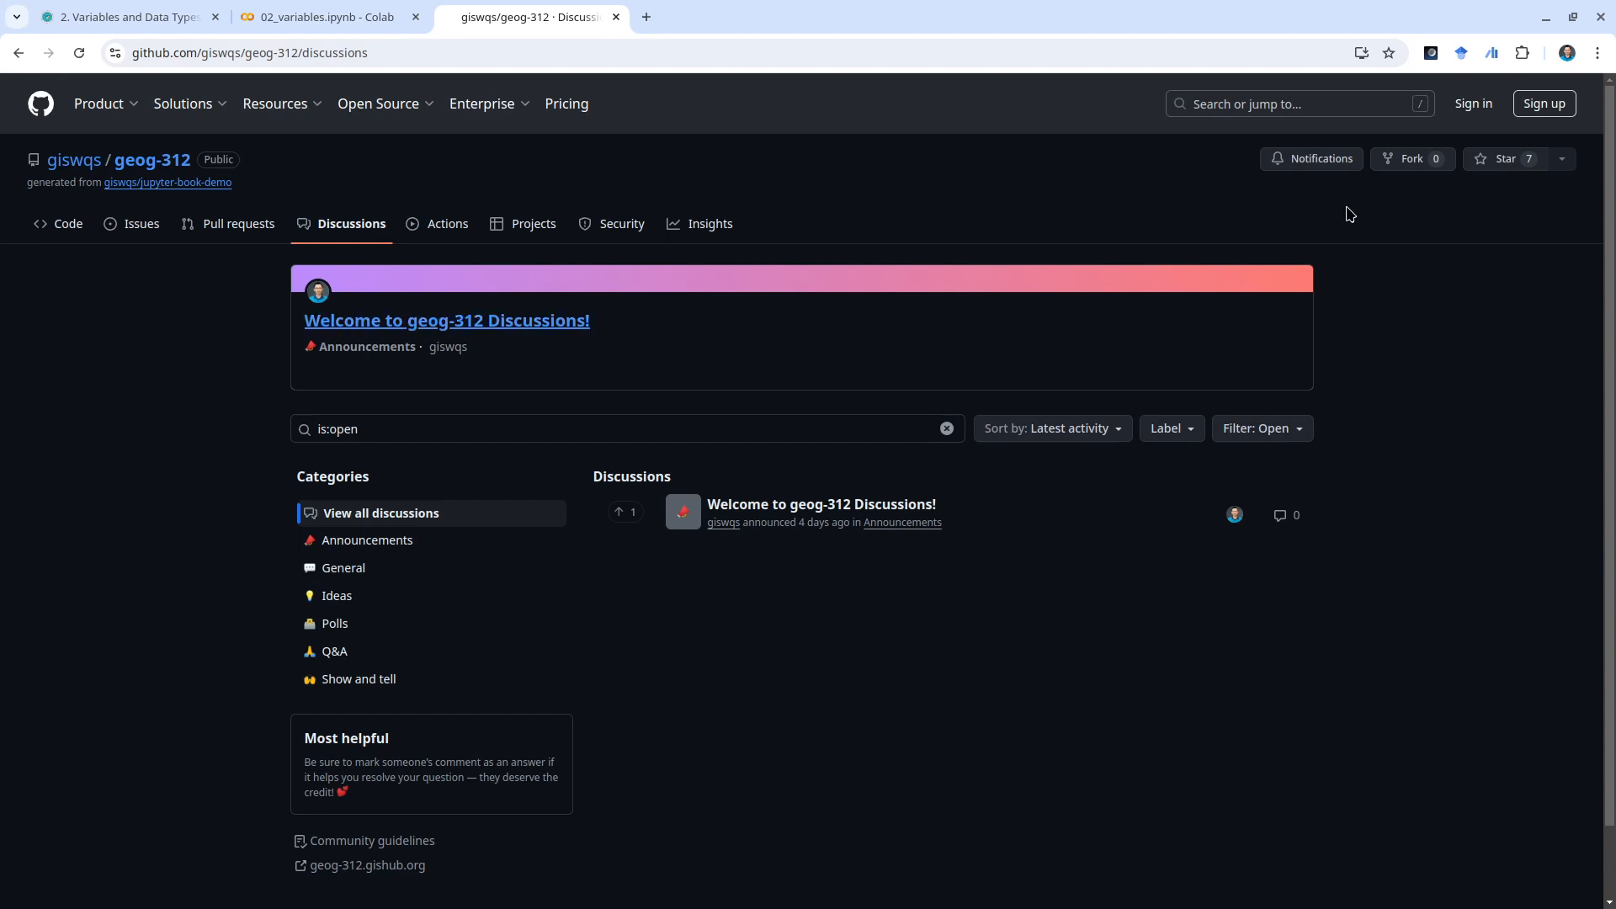
mouse_move(1226, 513)
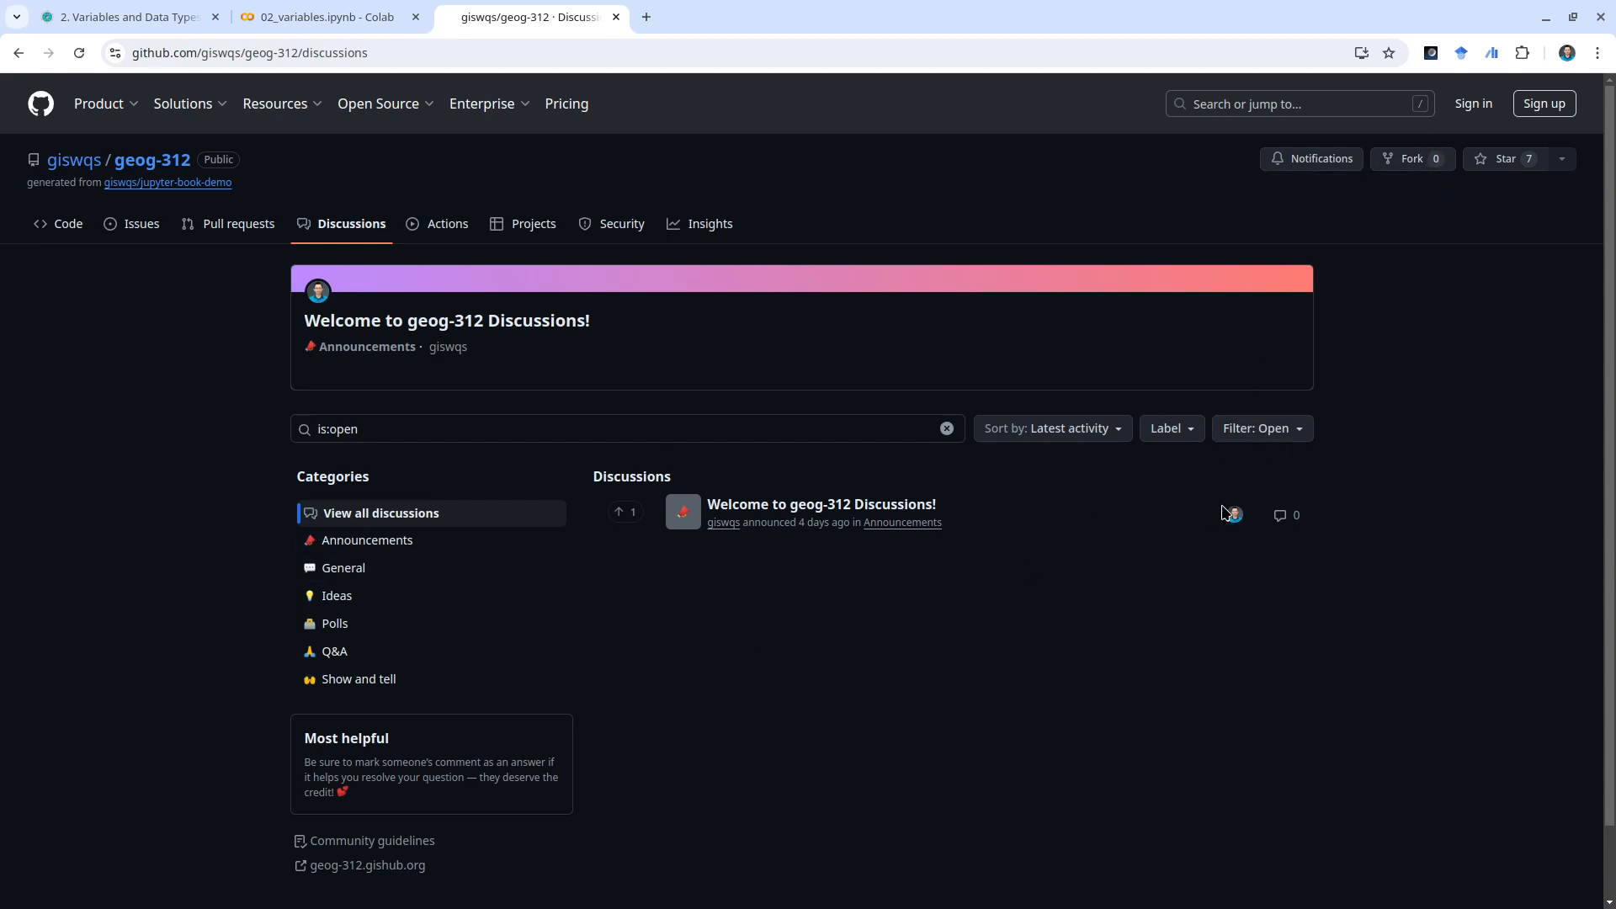
mouse_move(135, 474)
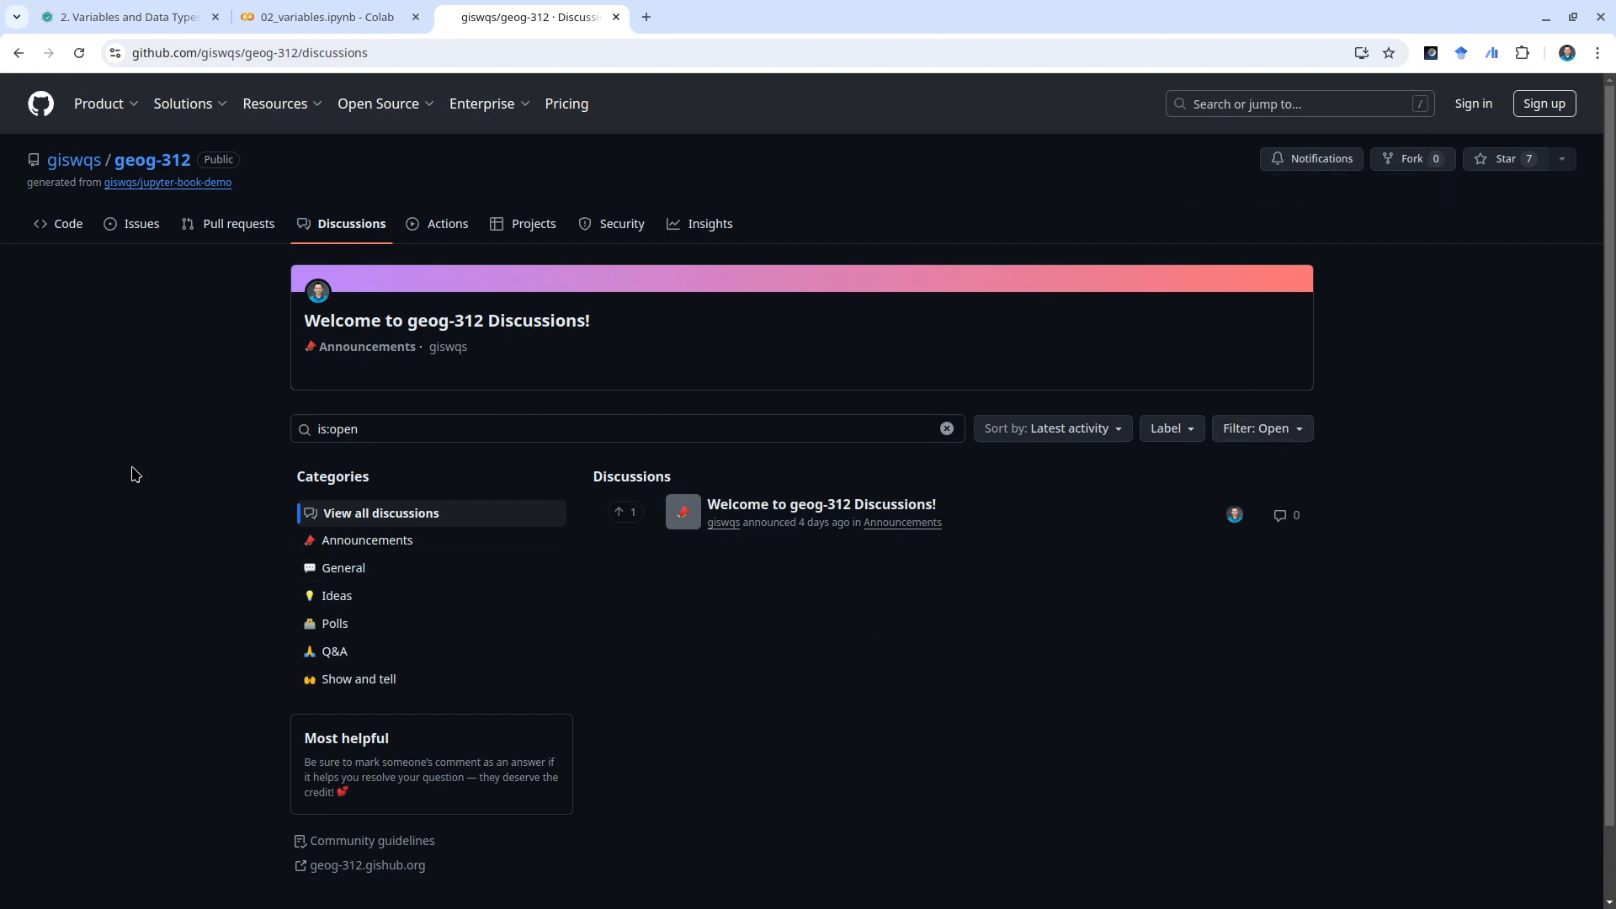
mouse_move(198, 363)
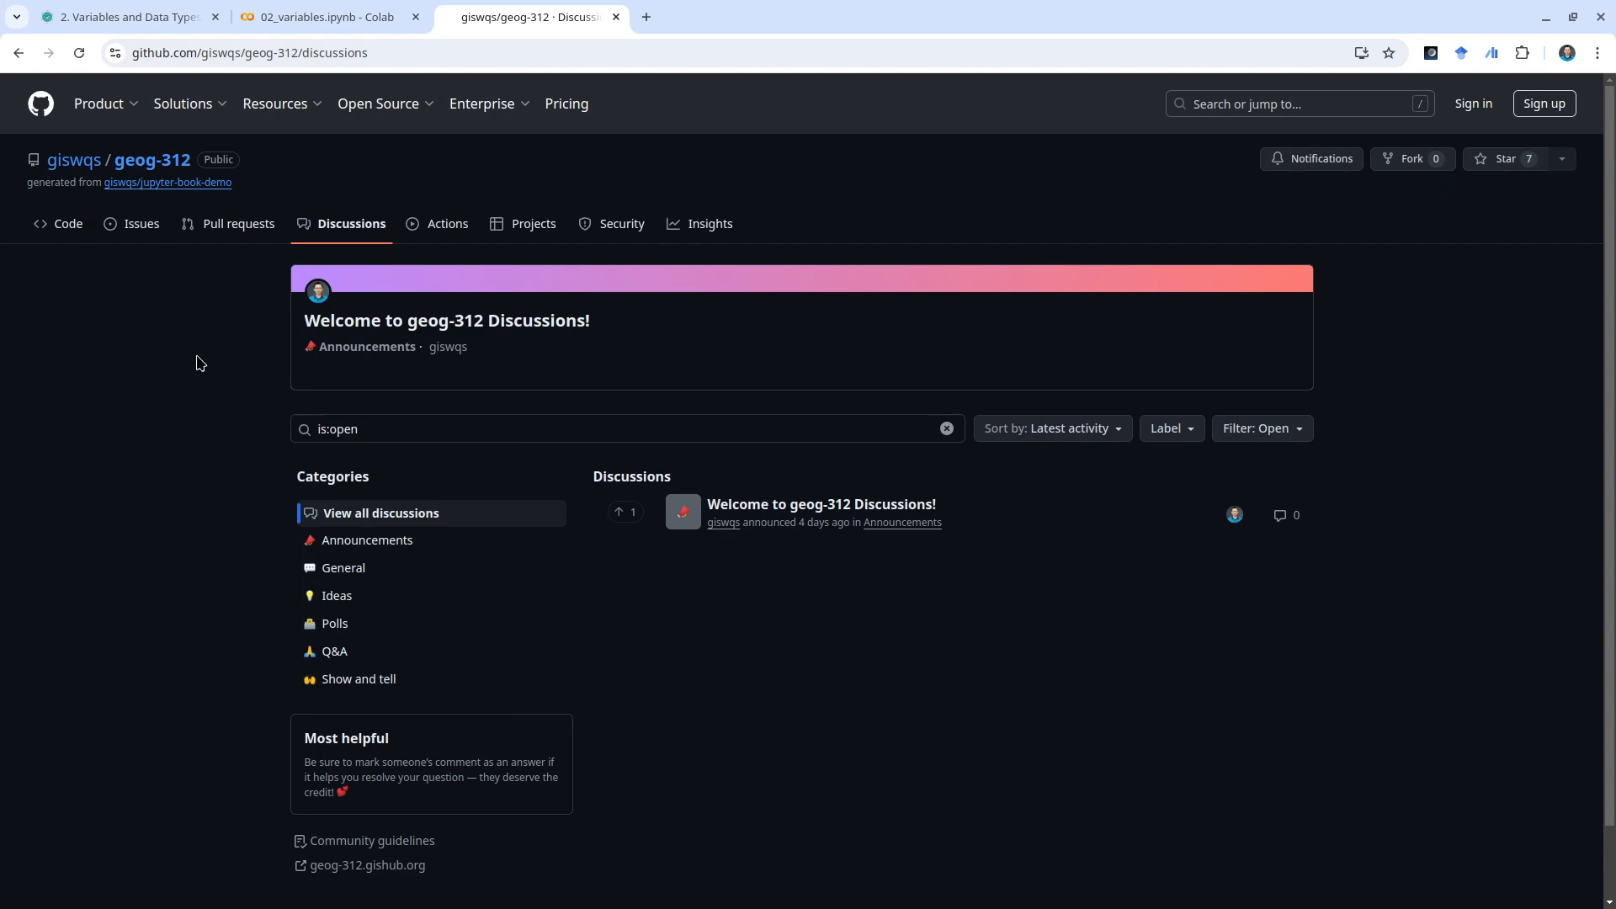
click(141, 223)
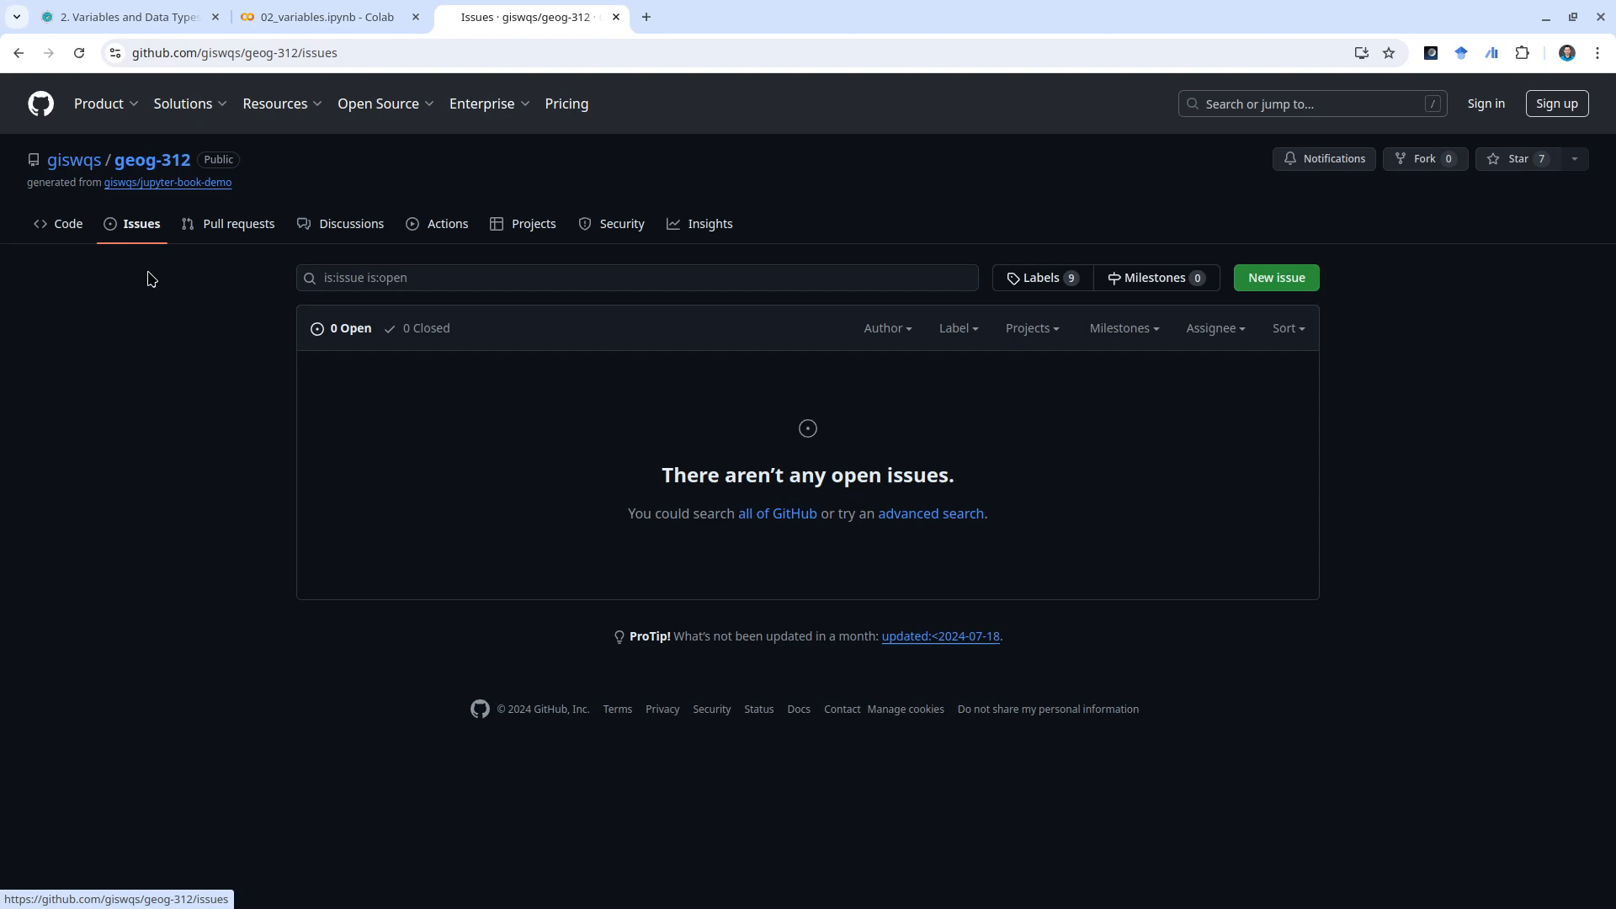
- Return to the Variables and Data Types chapter and scroll the sidebar through all course chapters
click(124, 17)
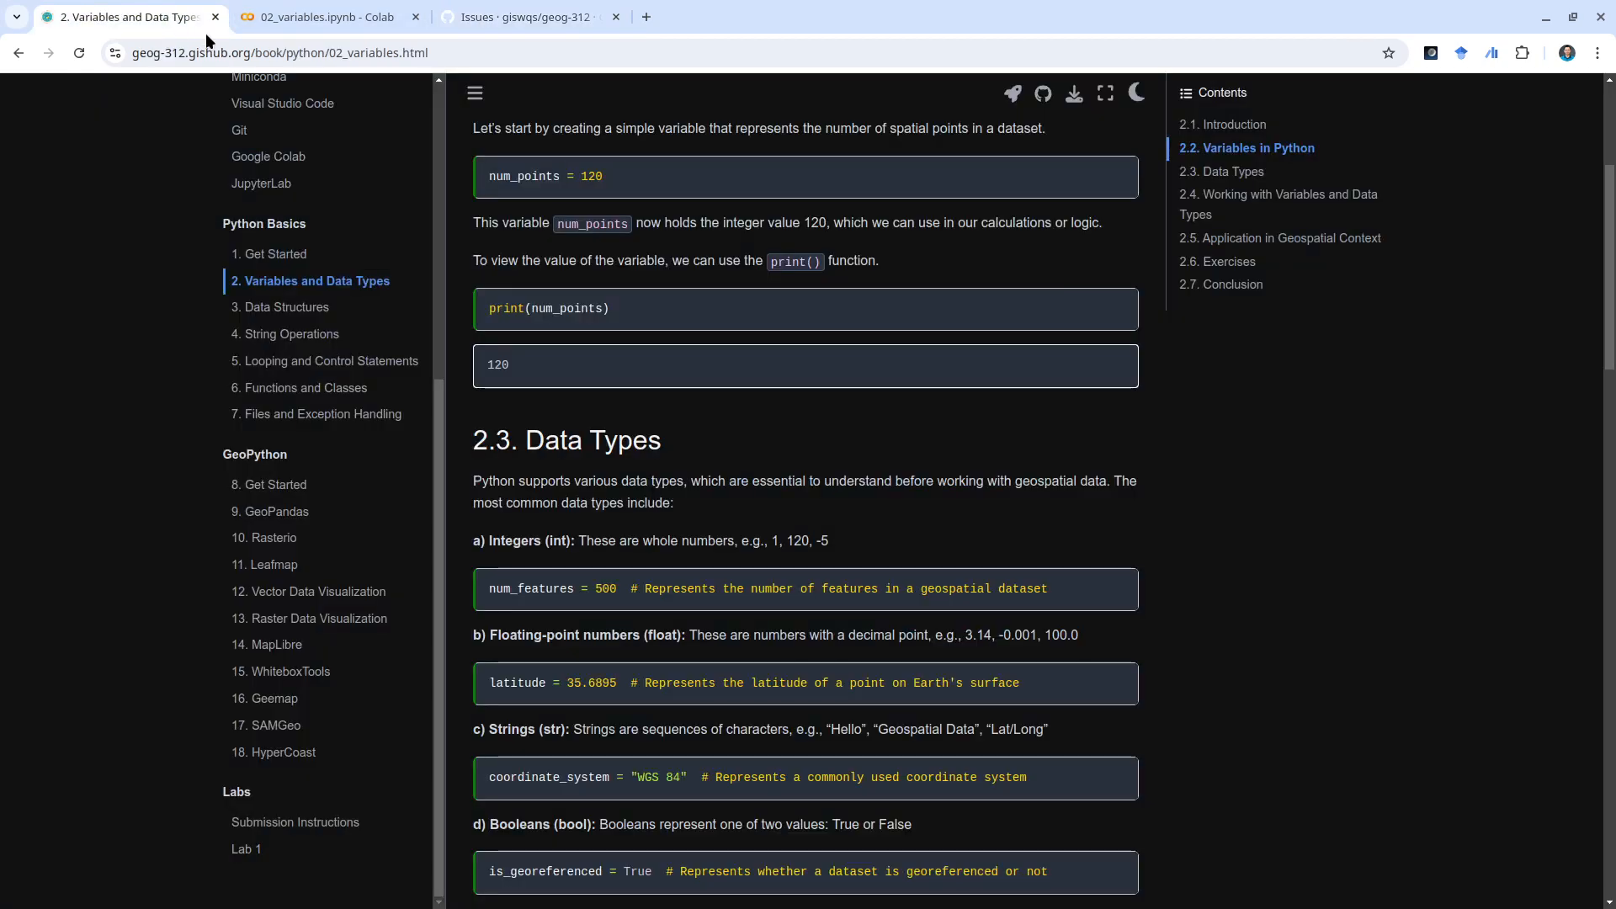
scroll(up, 3)
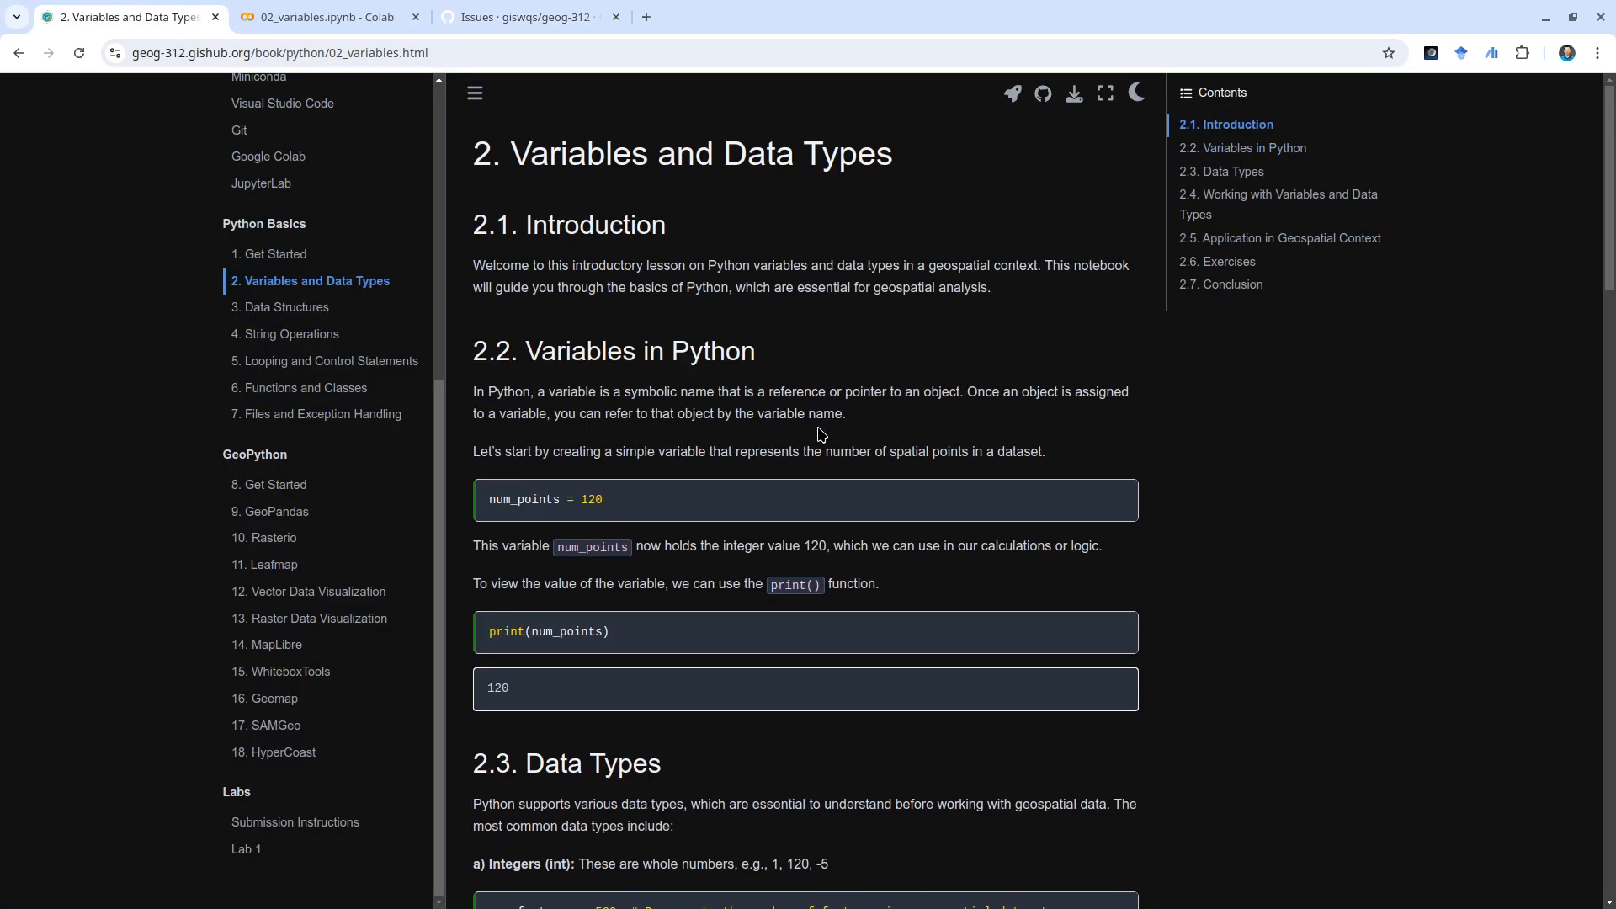
mouse_move(443, 578)
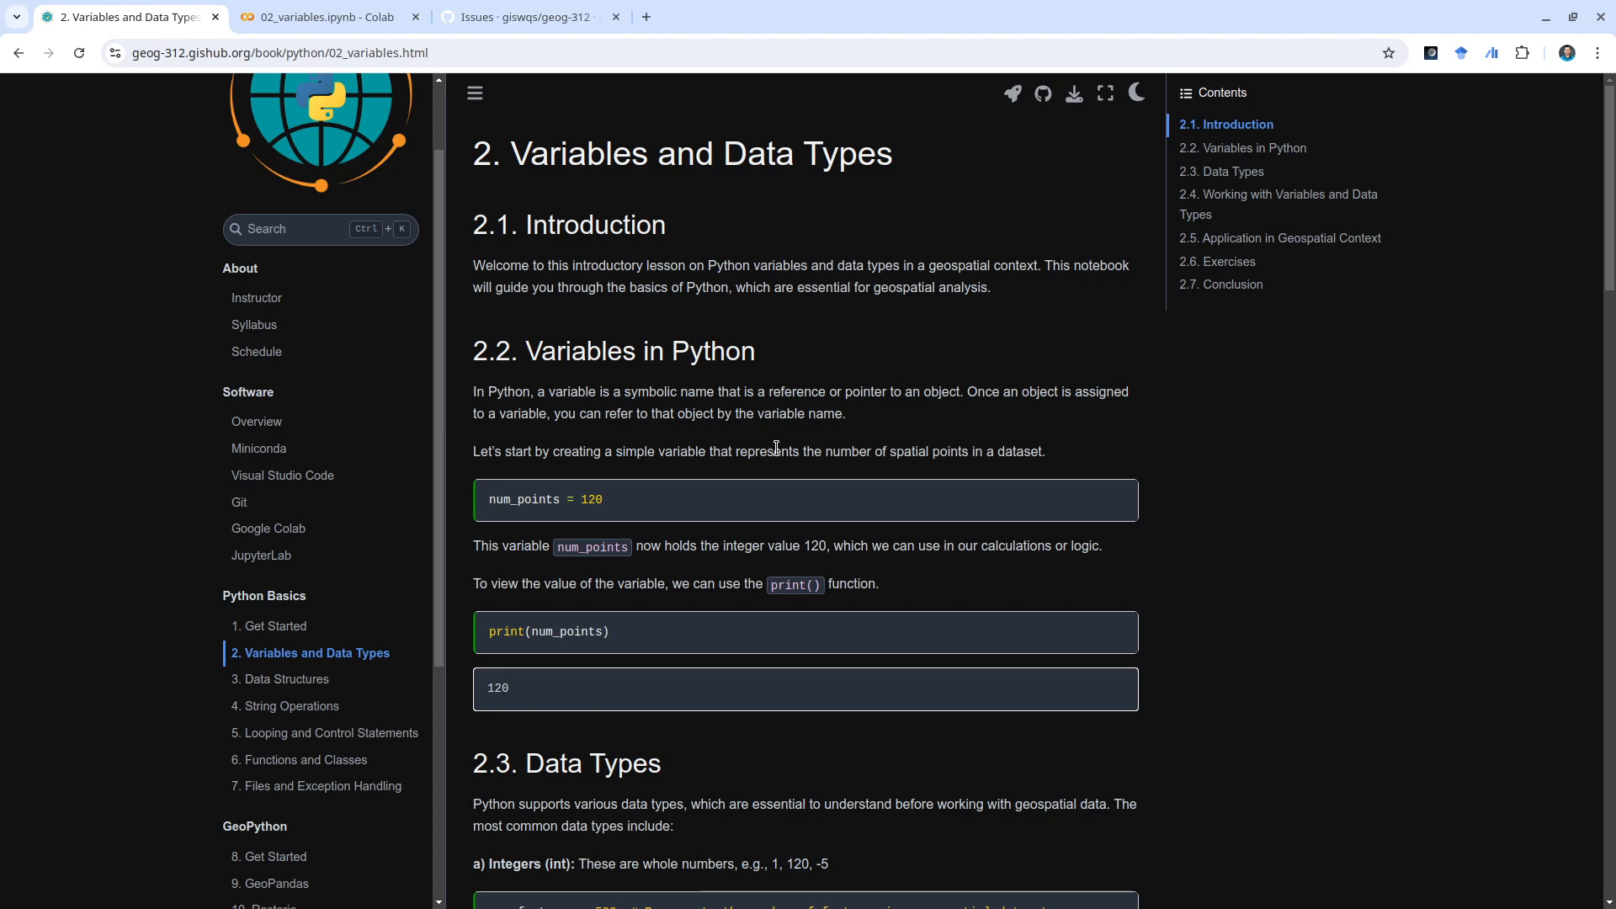
mouse_move(830, 413)
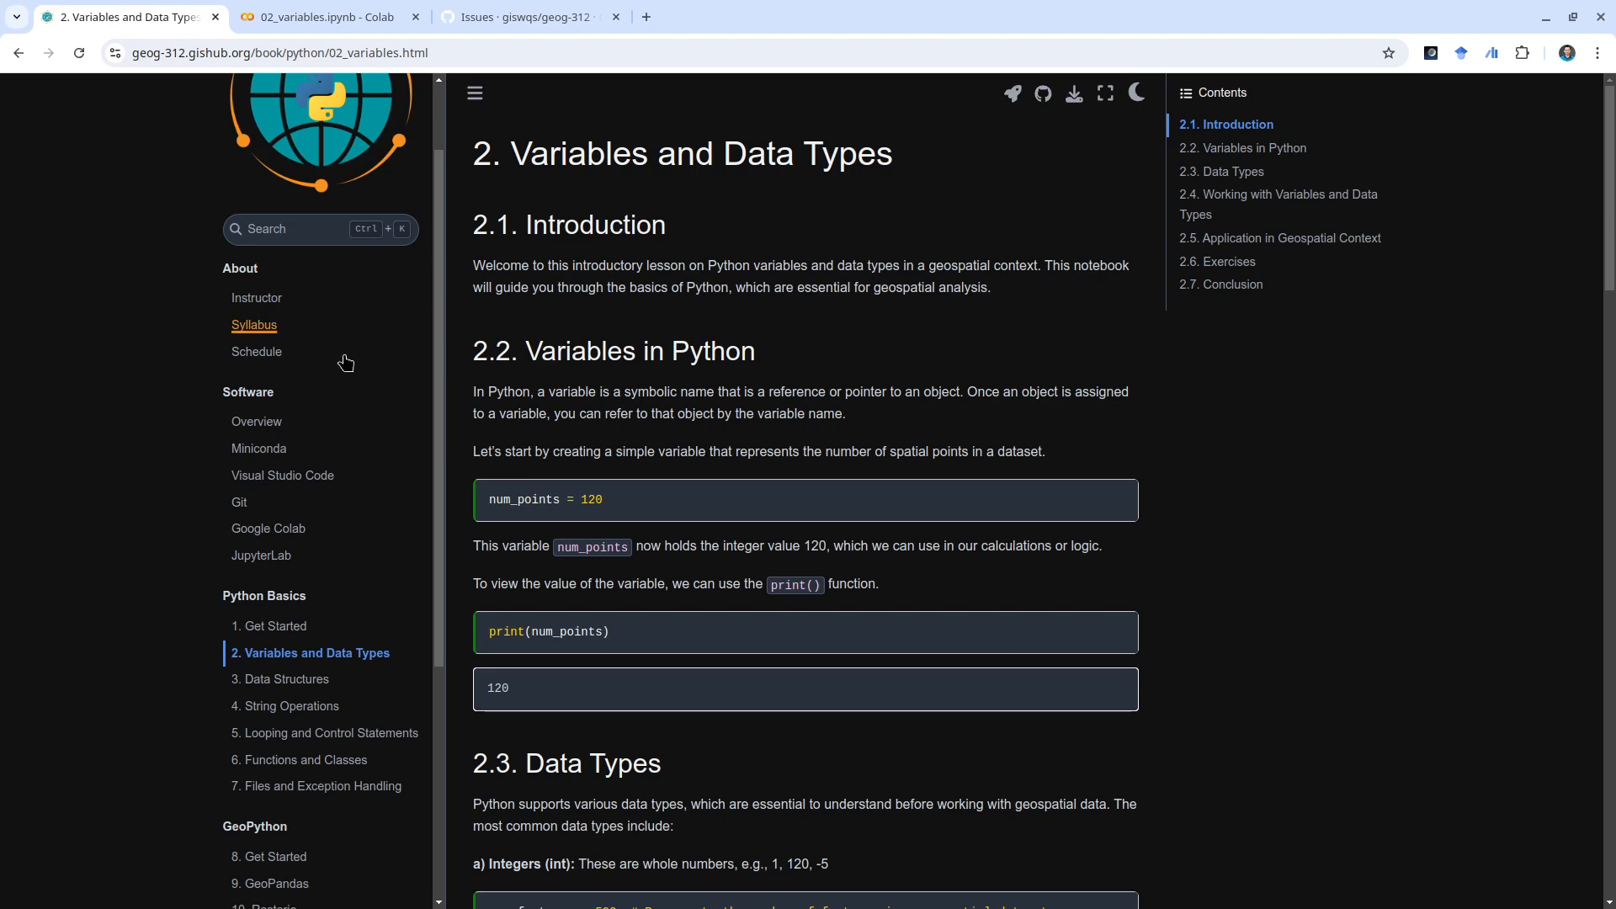
scroll(up, 3)
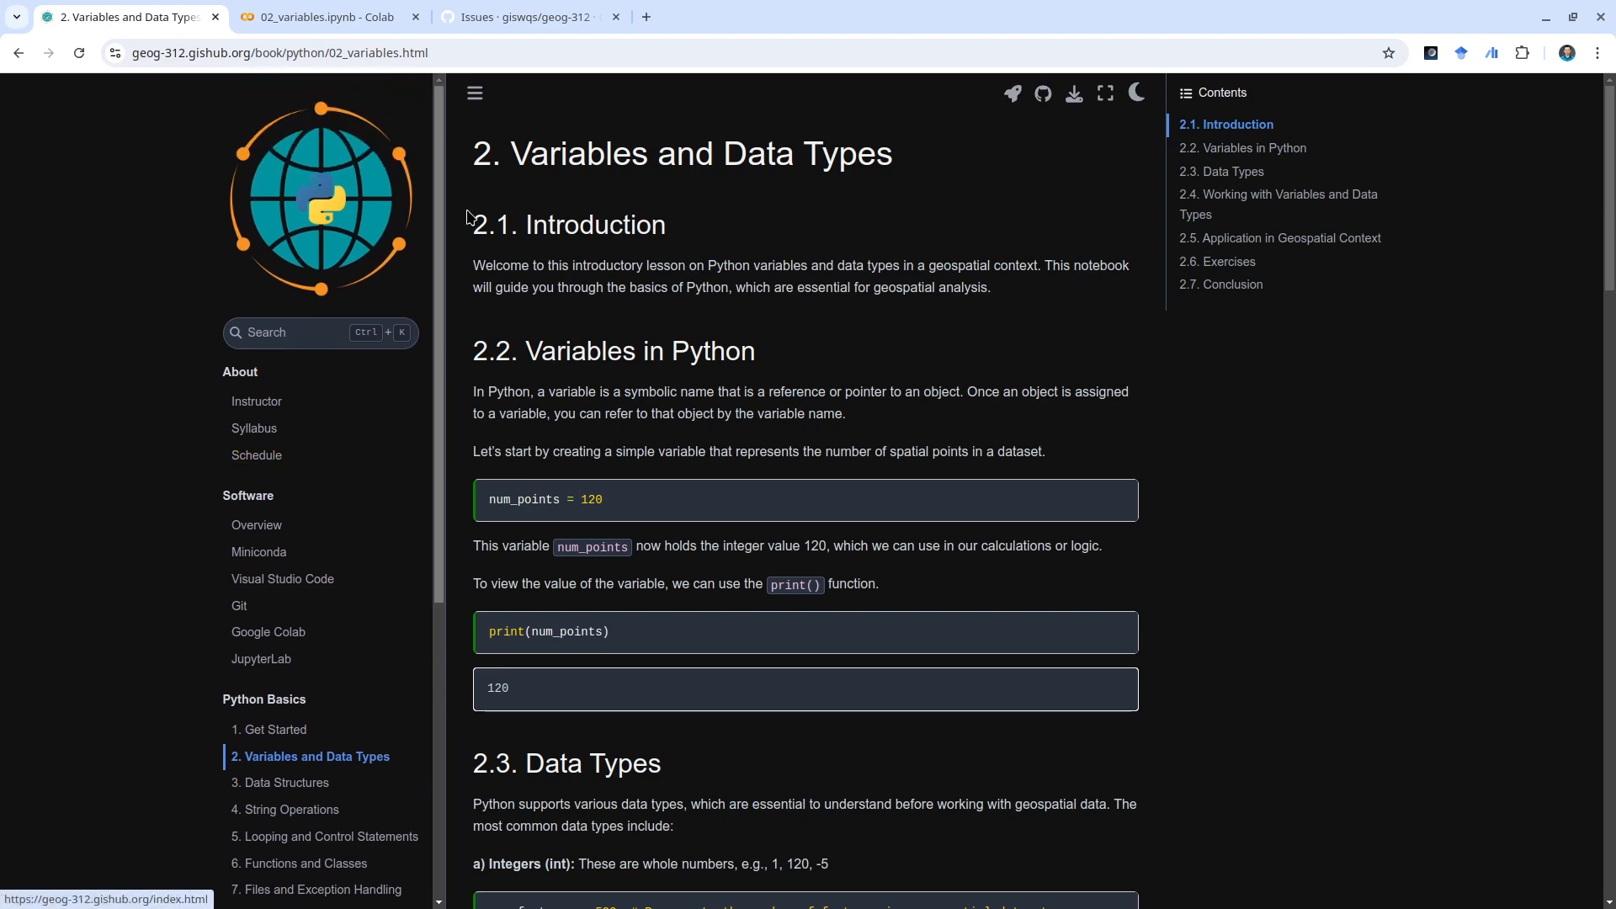
mouse_move(259, 551)
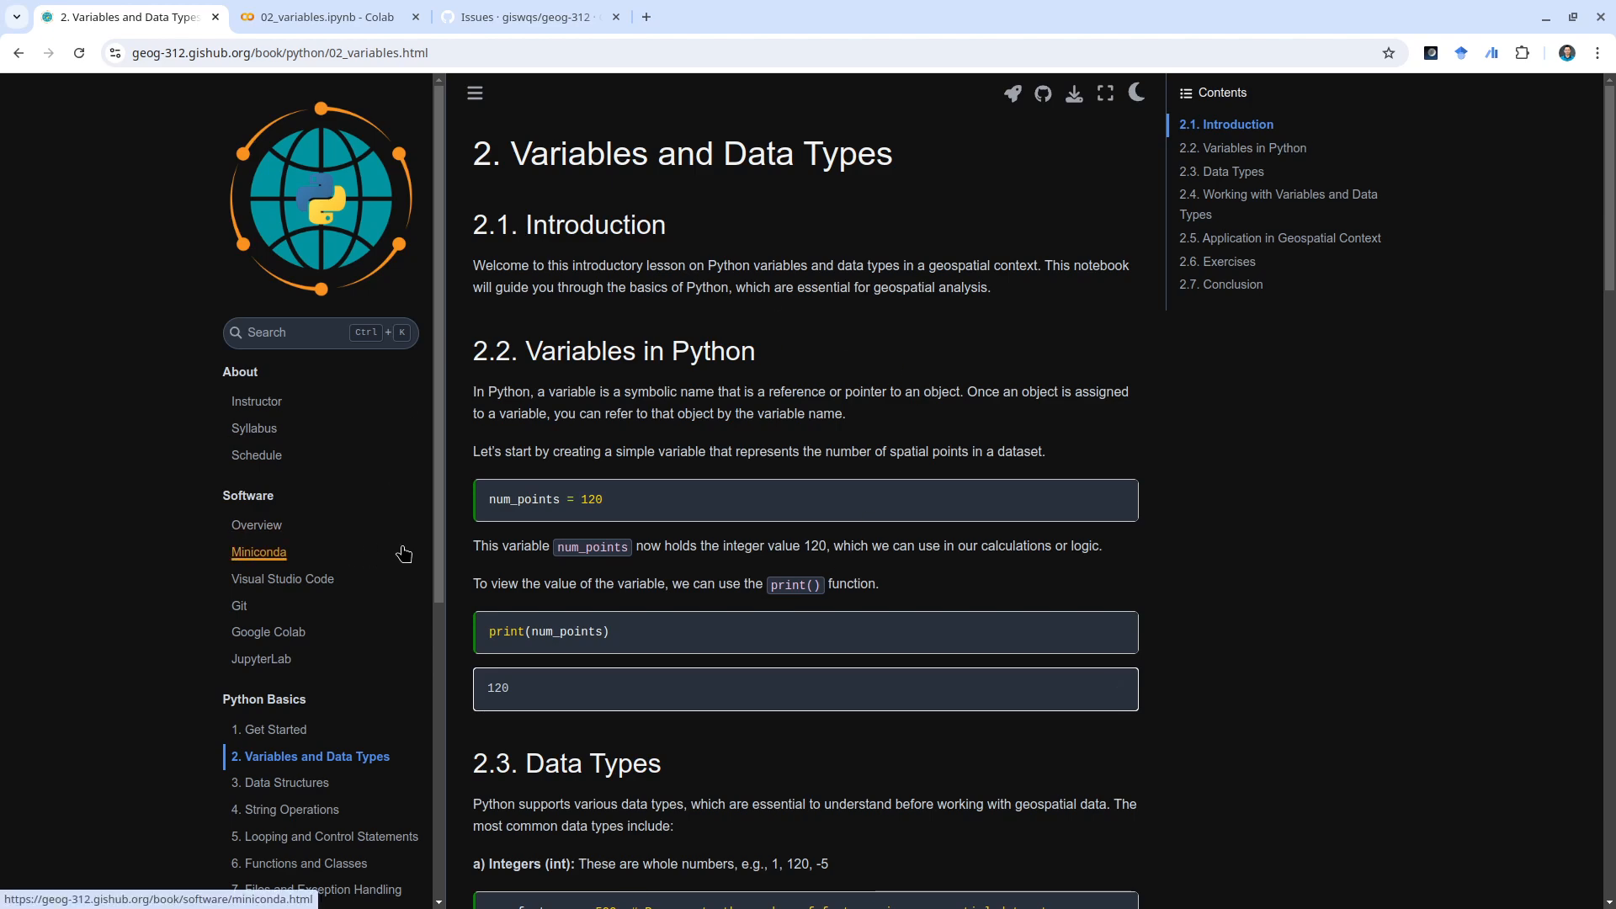
scroll(down, 3)
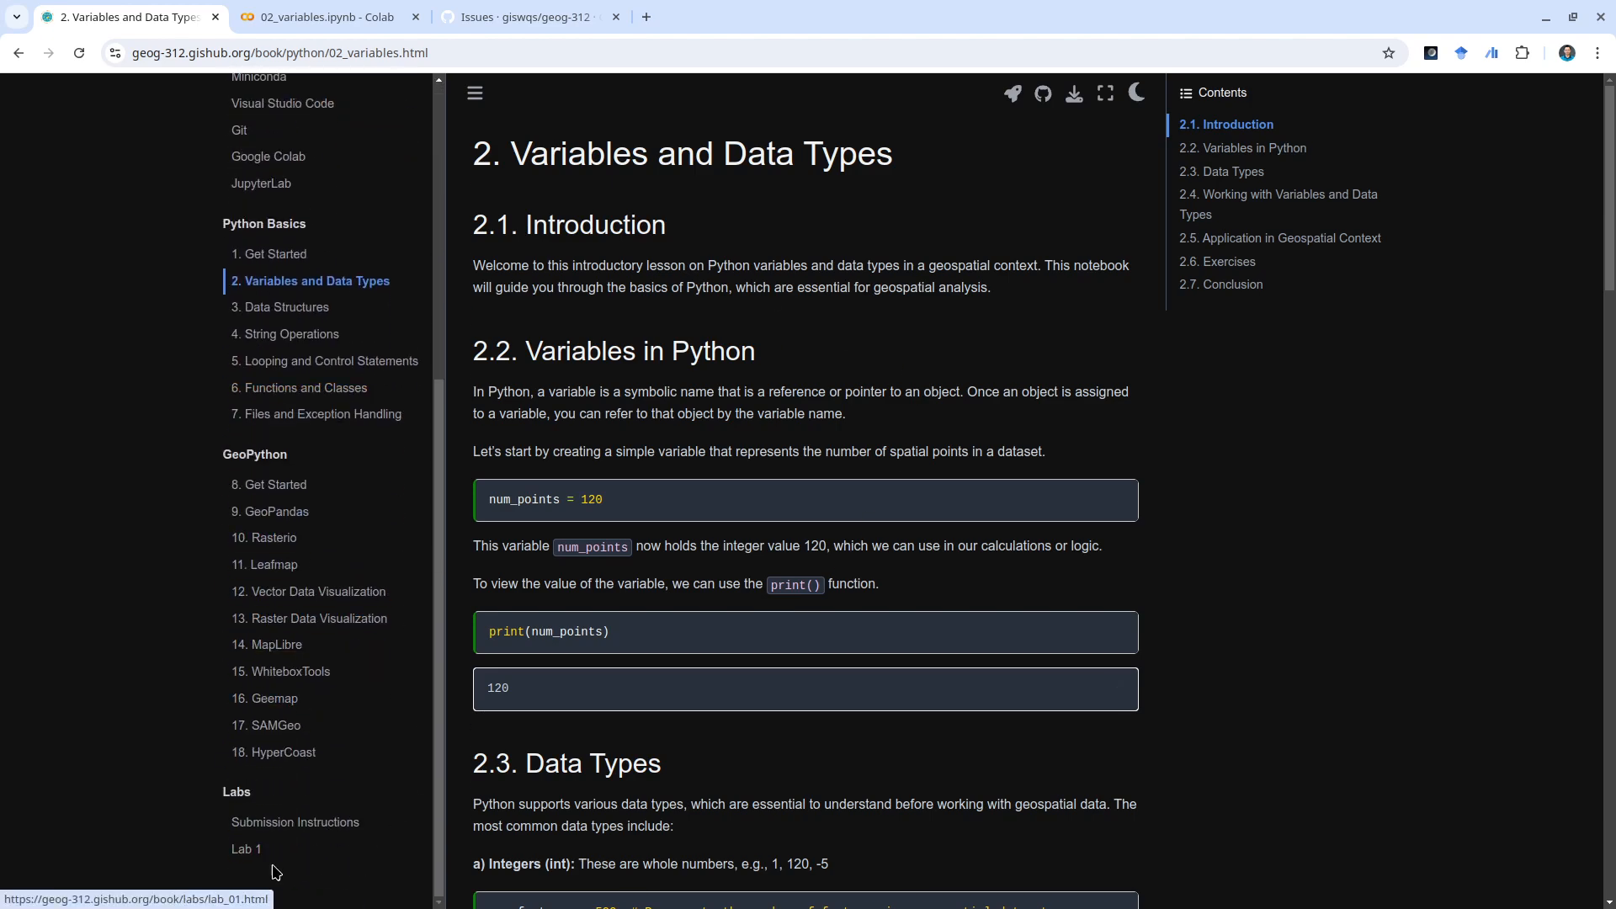
scroll(up, 3)
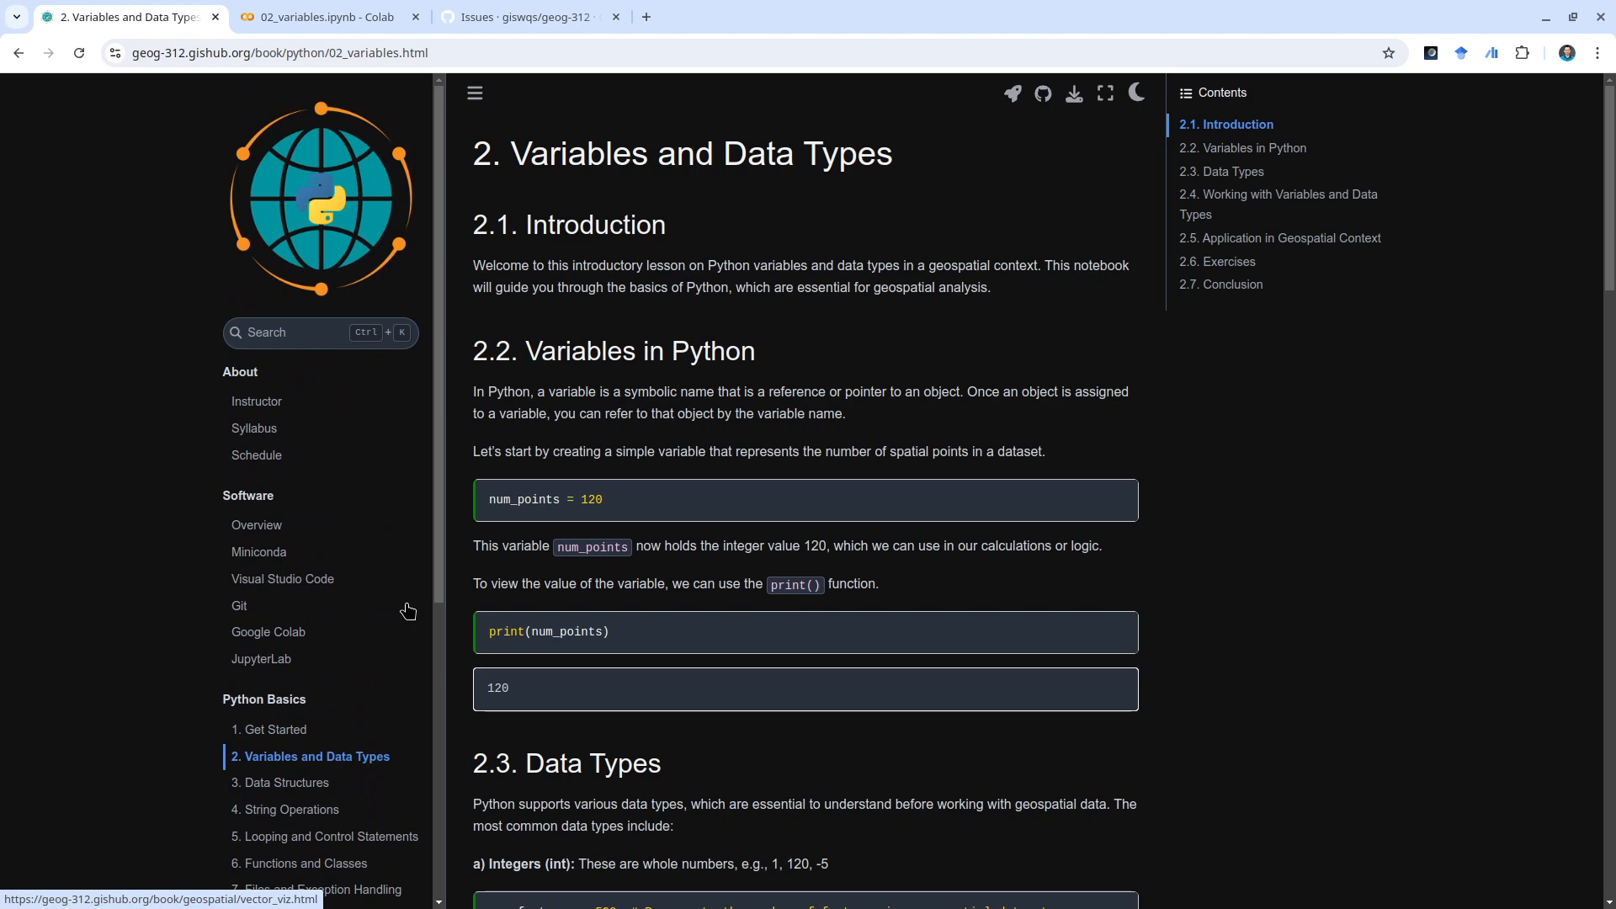
mouse_move(598, 405)
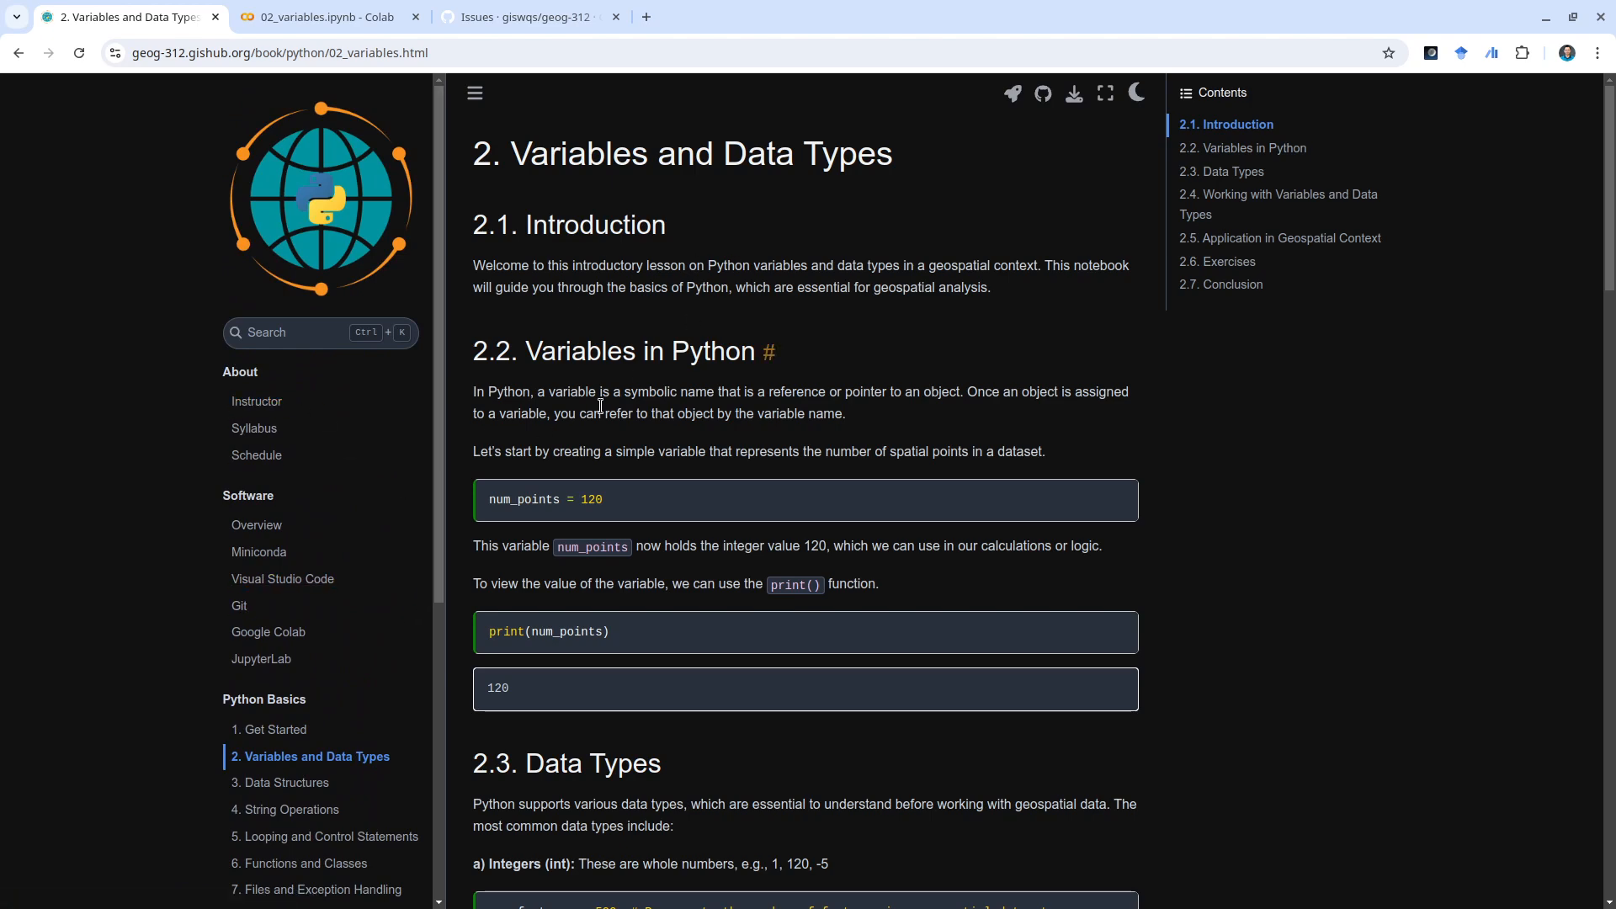
scroll(down, 3)
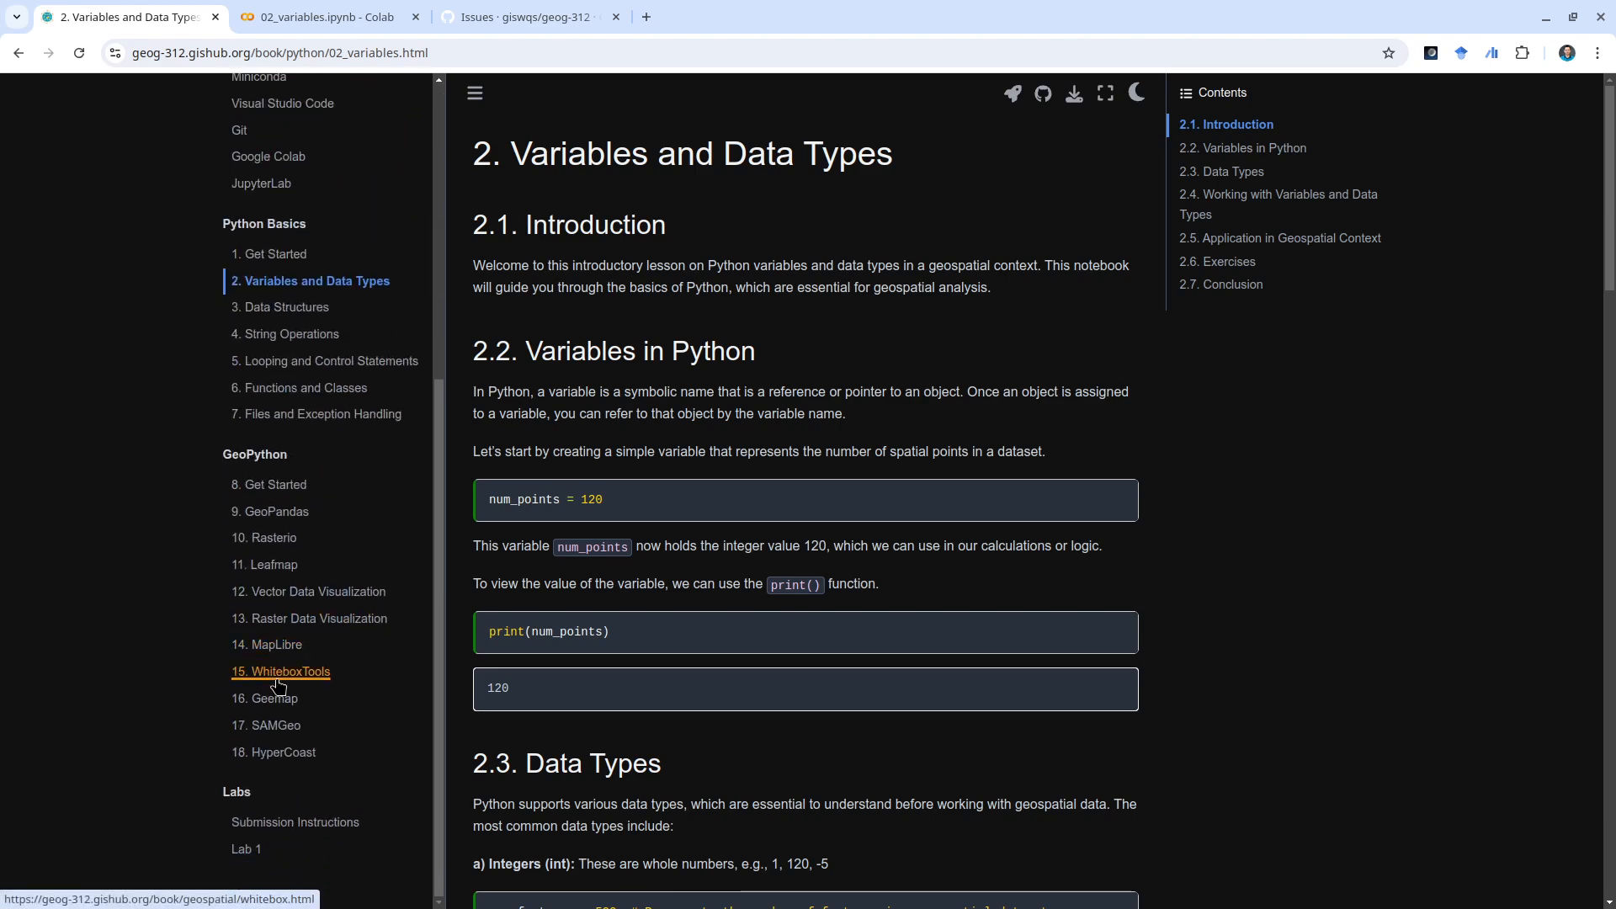
scroll(up, 3)
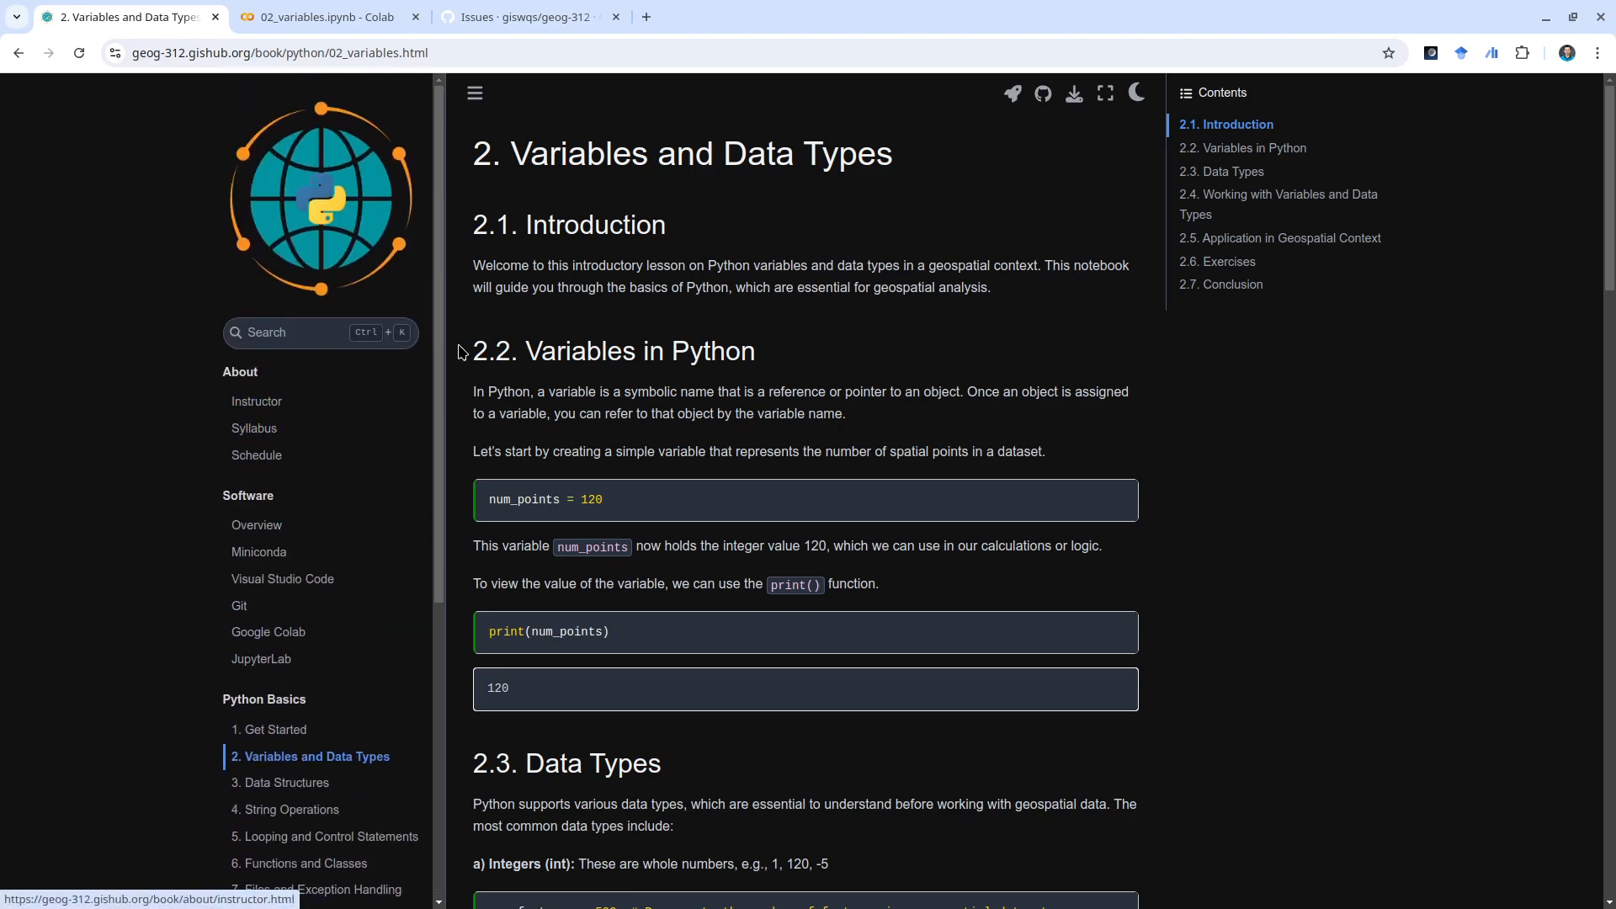
mouse_move(462, 492)
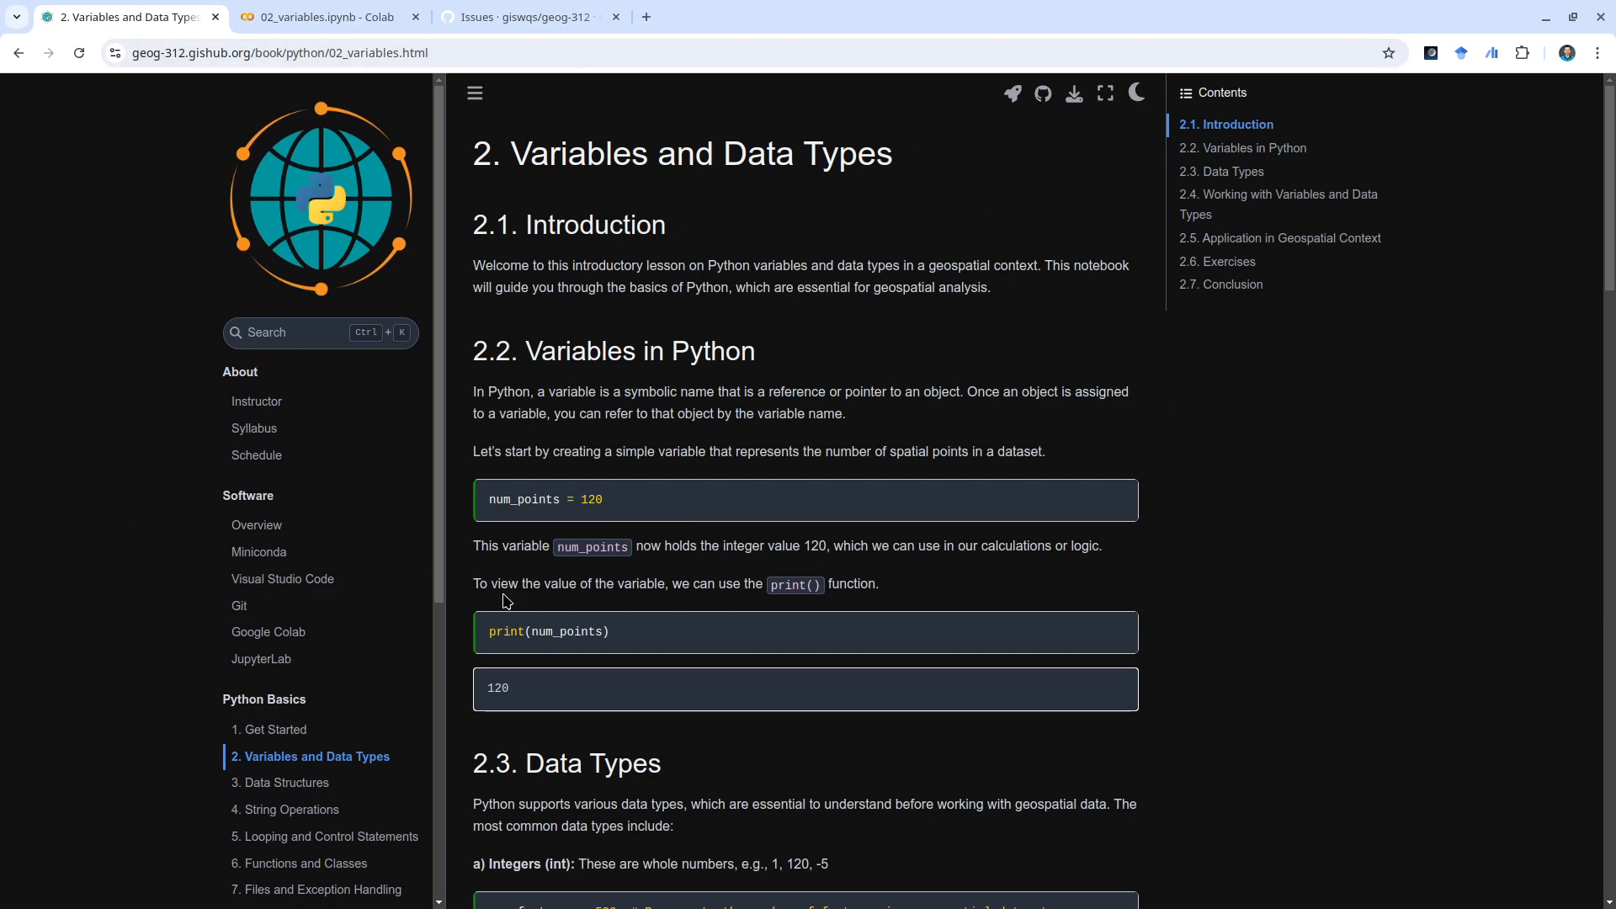
mouse_move(447, 430)
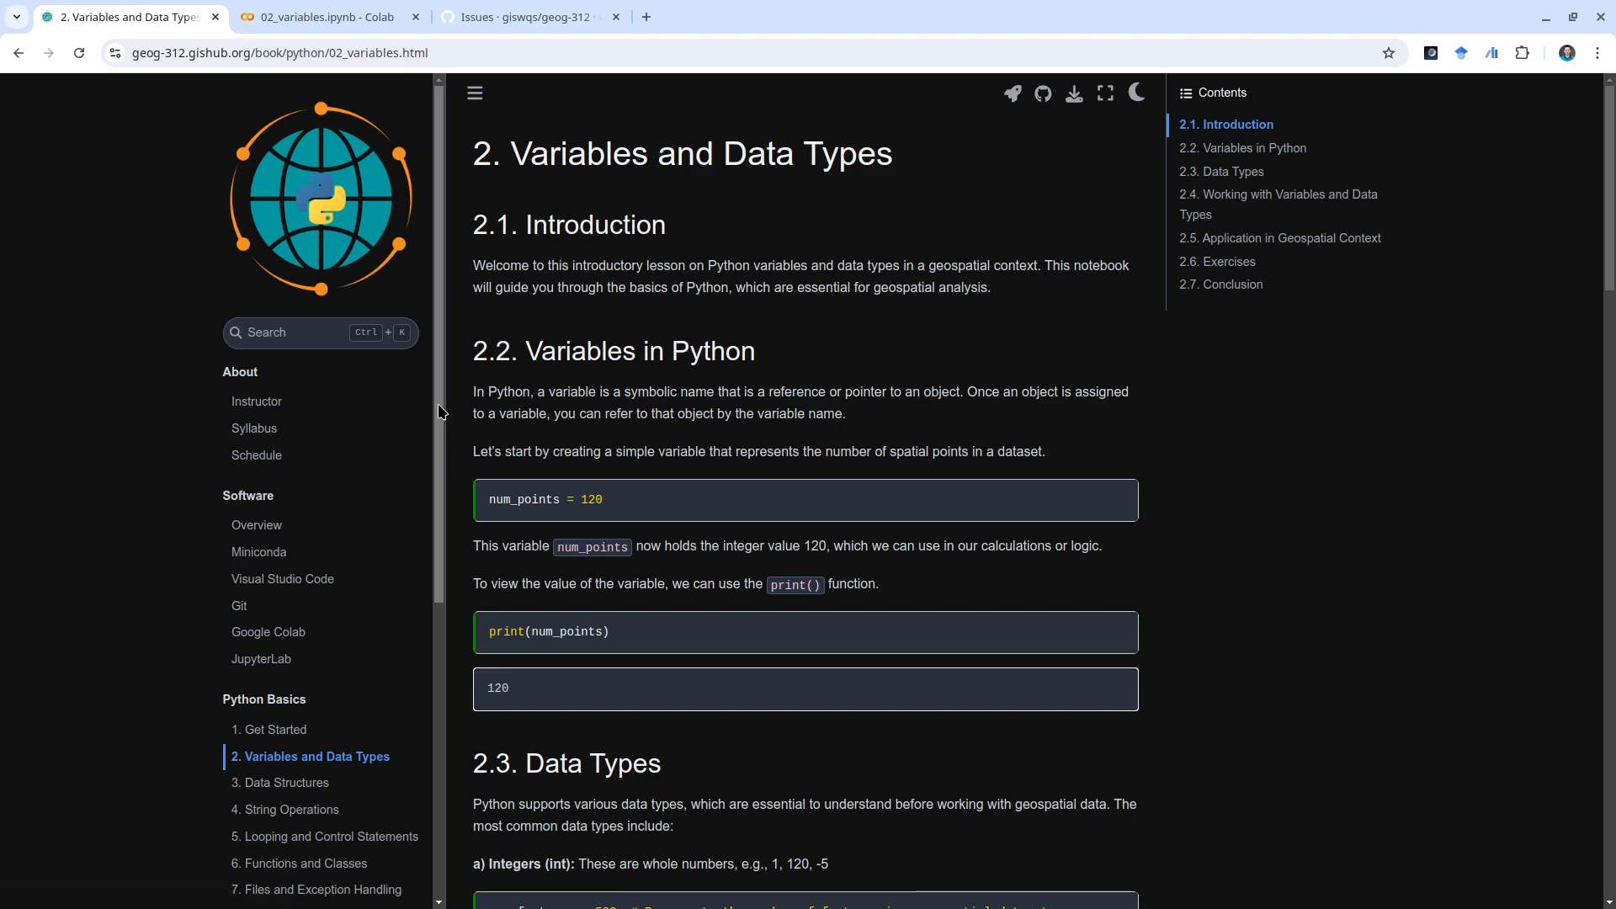
mouse_move(441, 365)
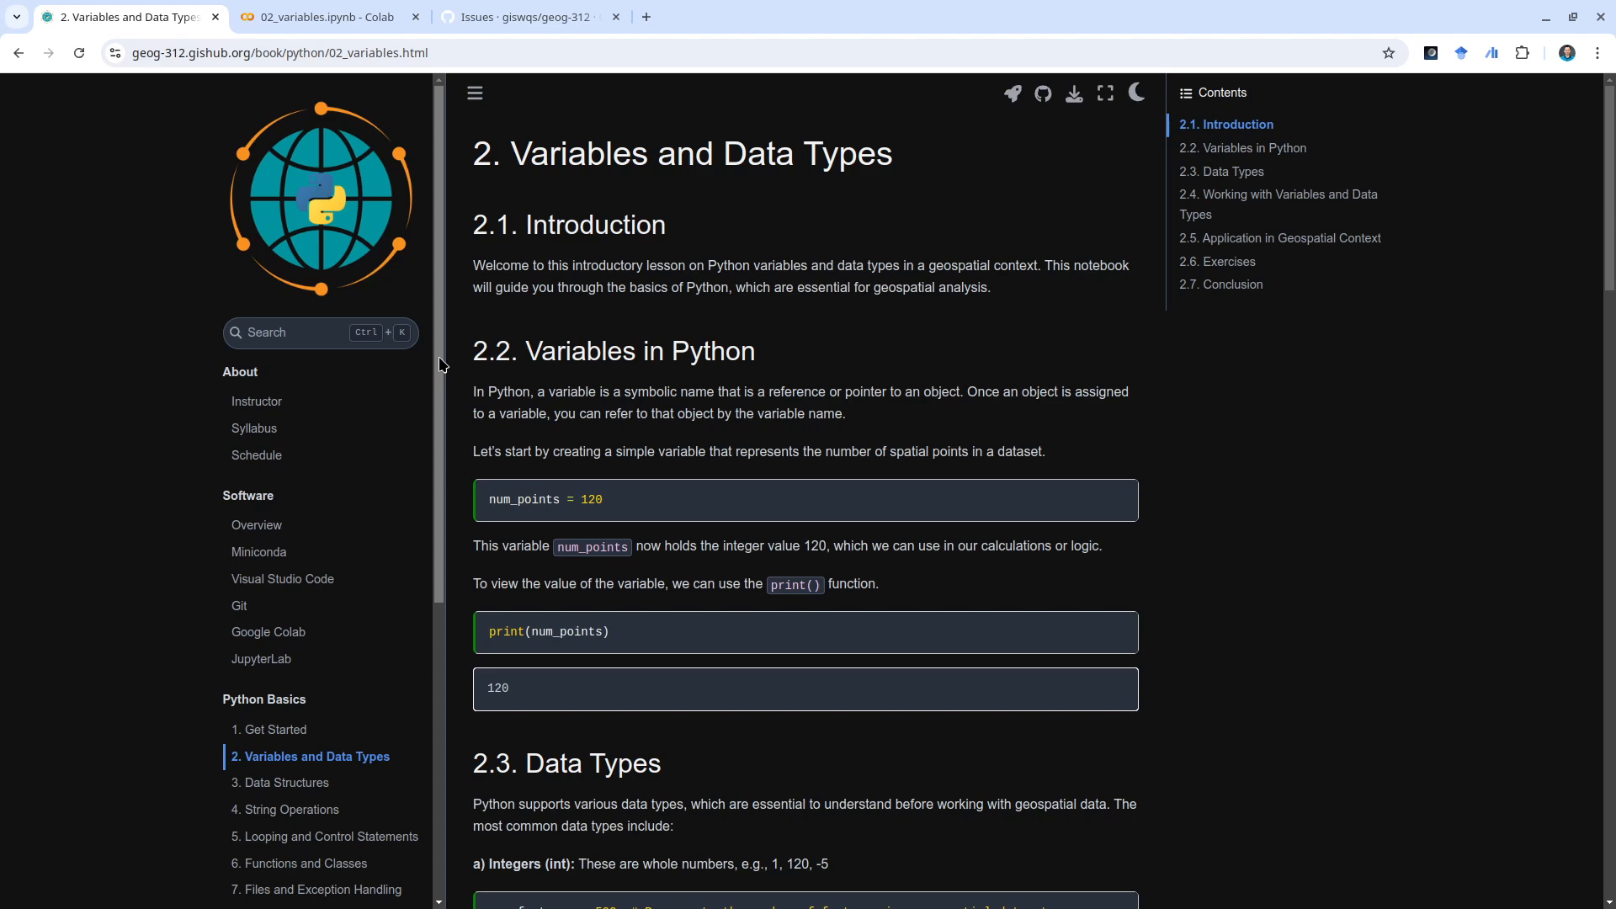
mouse_move(881, 433)
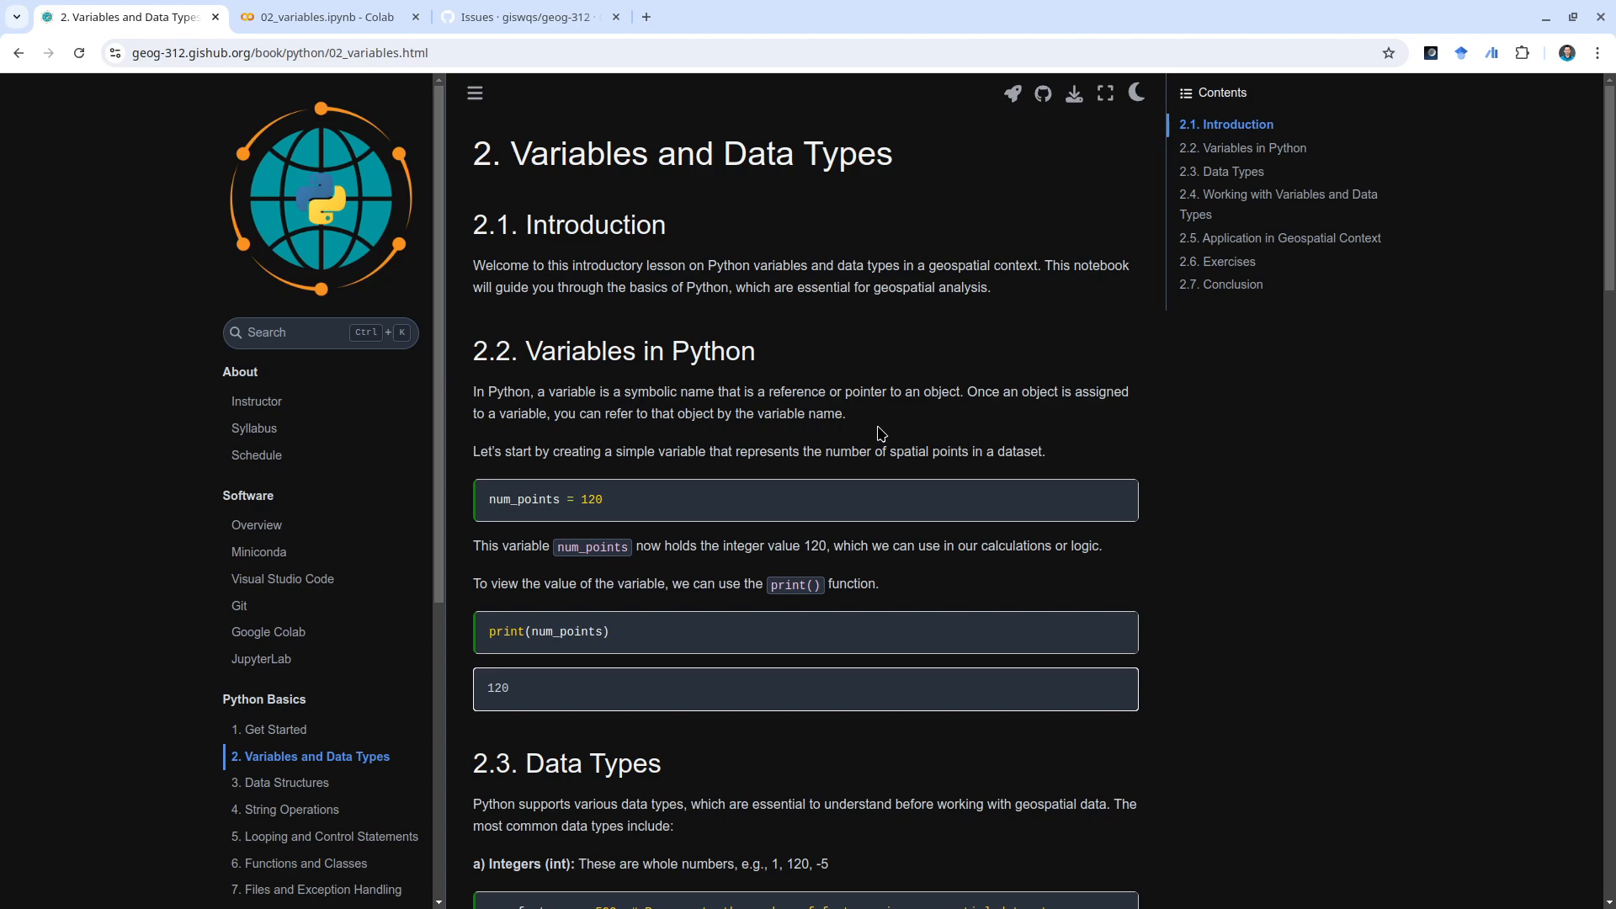